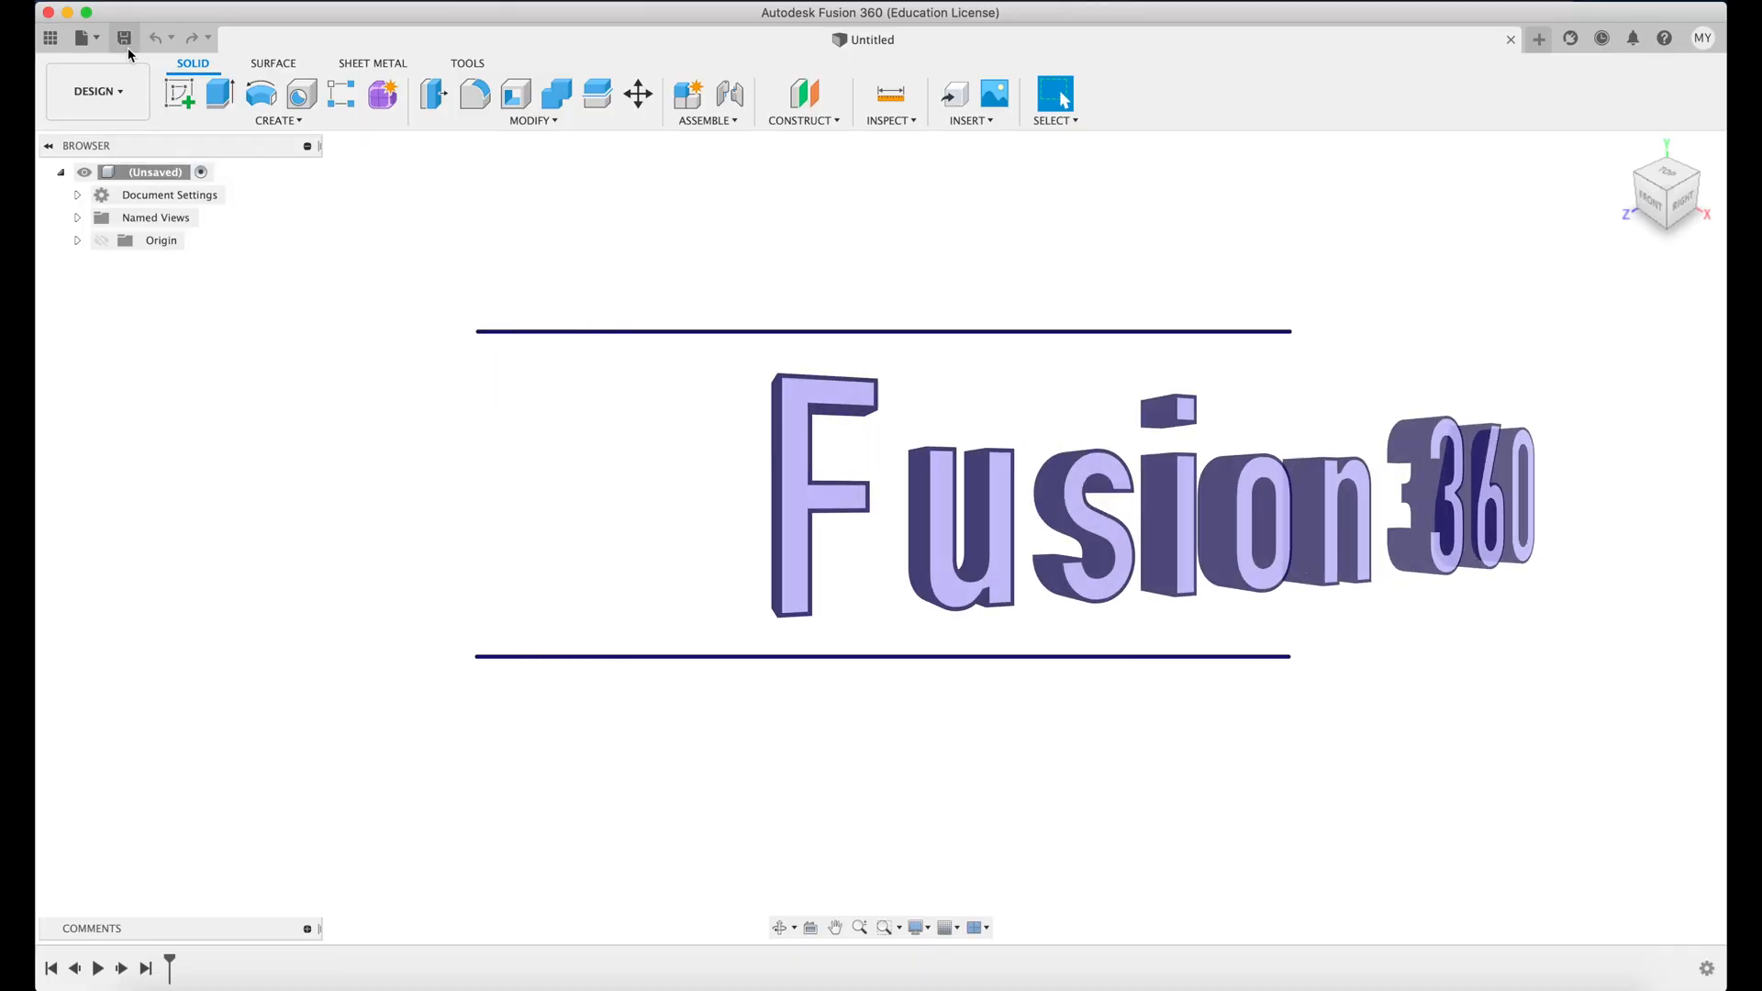
# Name the untitled design 'EASEL' and save it to My First Project.
pyautogui.click(123, 36)
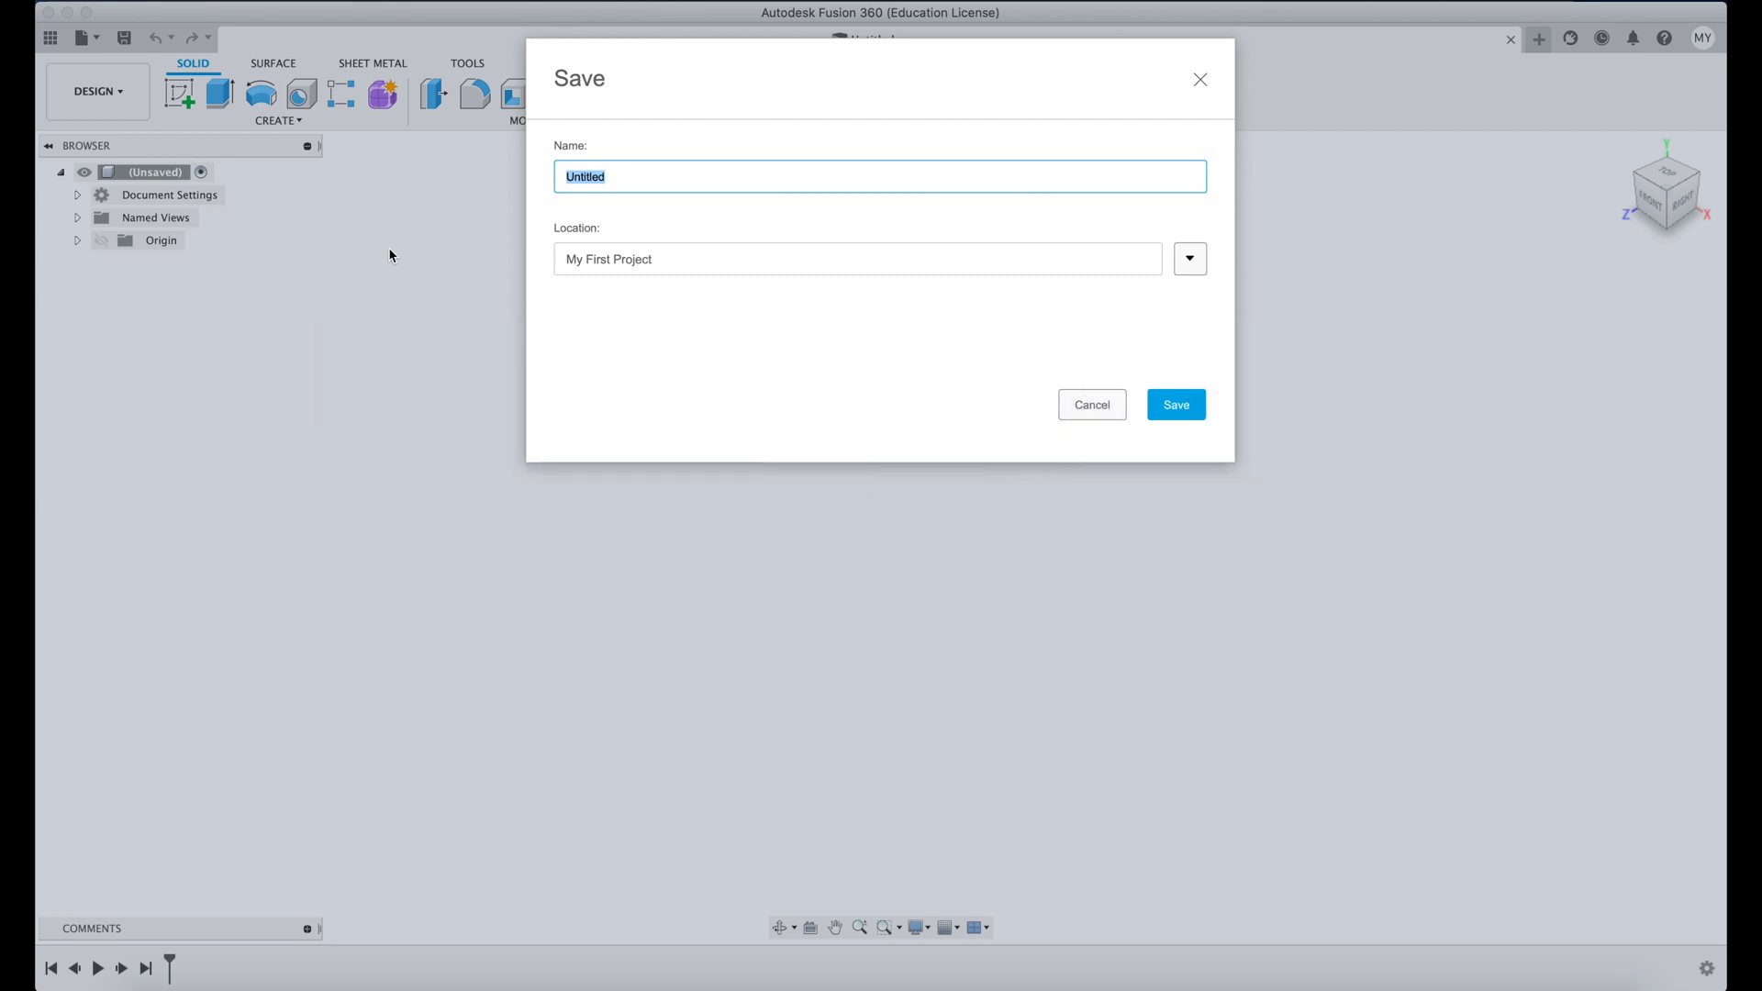
pyautogui.write('EASEL')
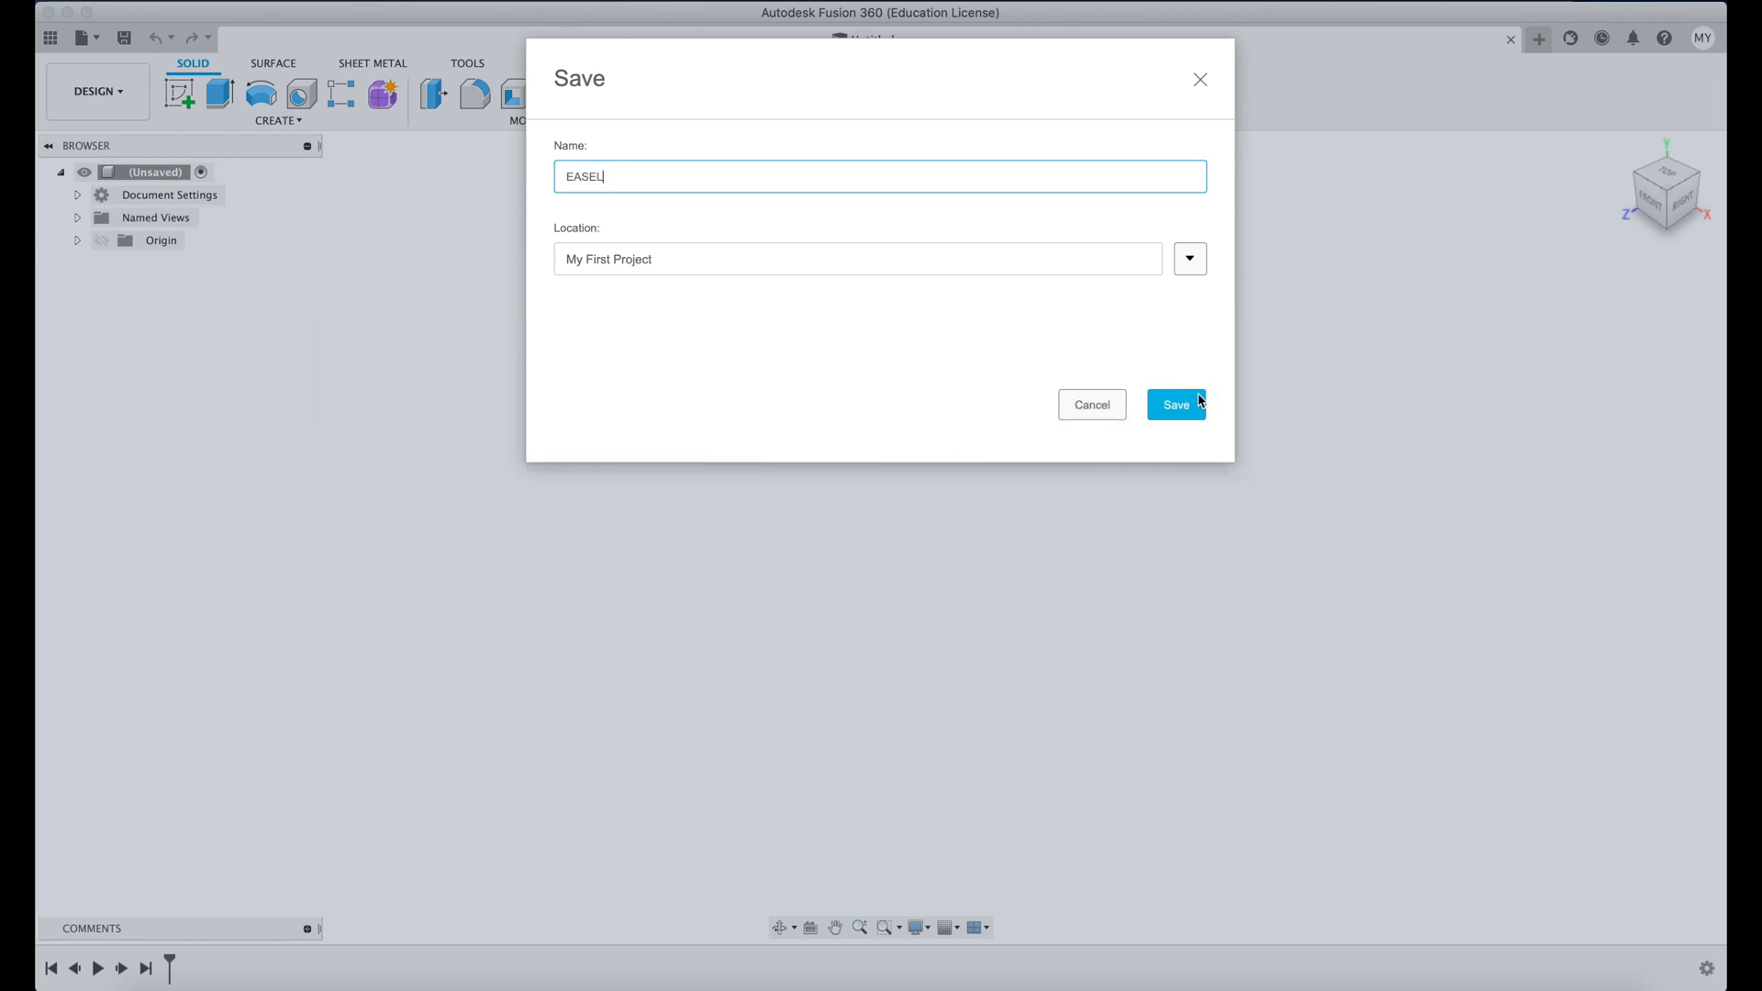
pyautogui.click(1175, 405)
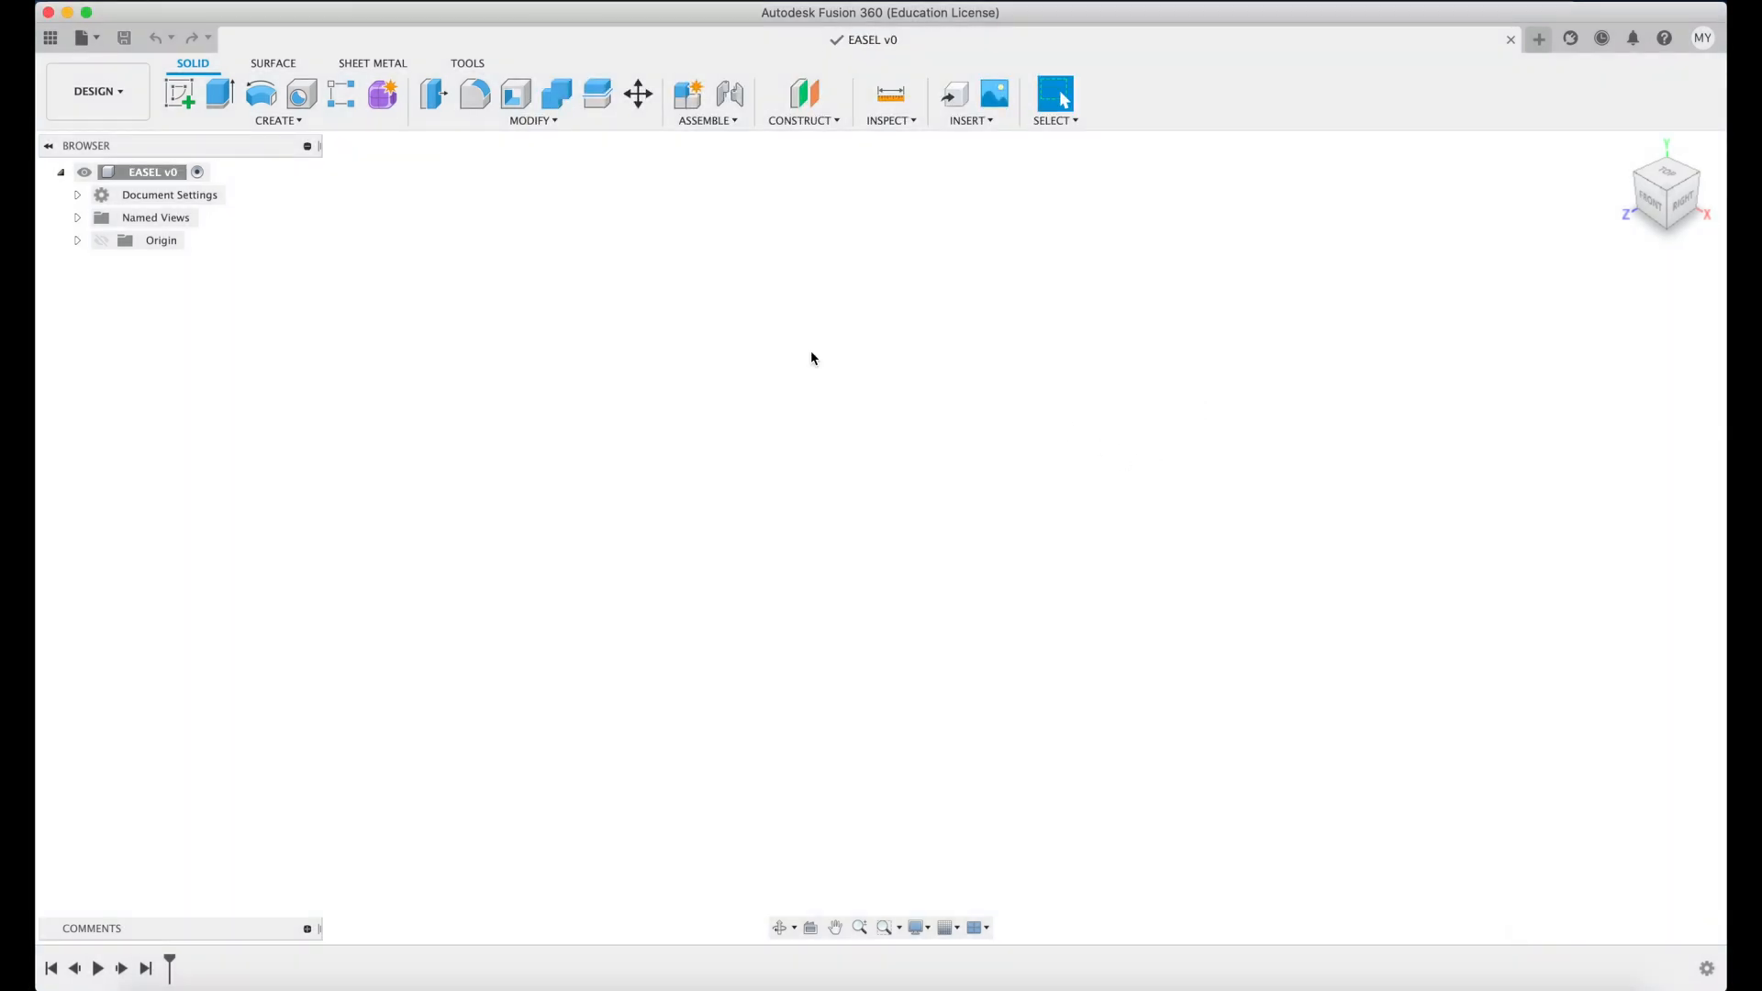
# Create a top-plane sketch and draw the L-shaped easel profile with lines.
pyautogui.click(179, 93)
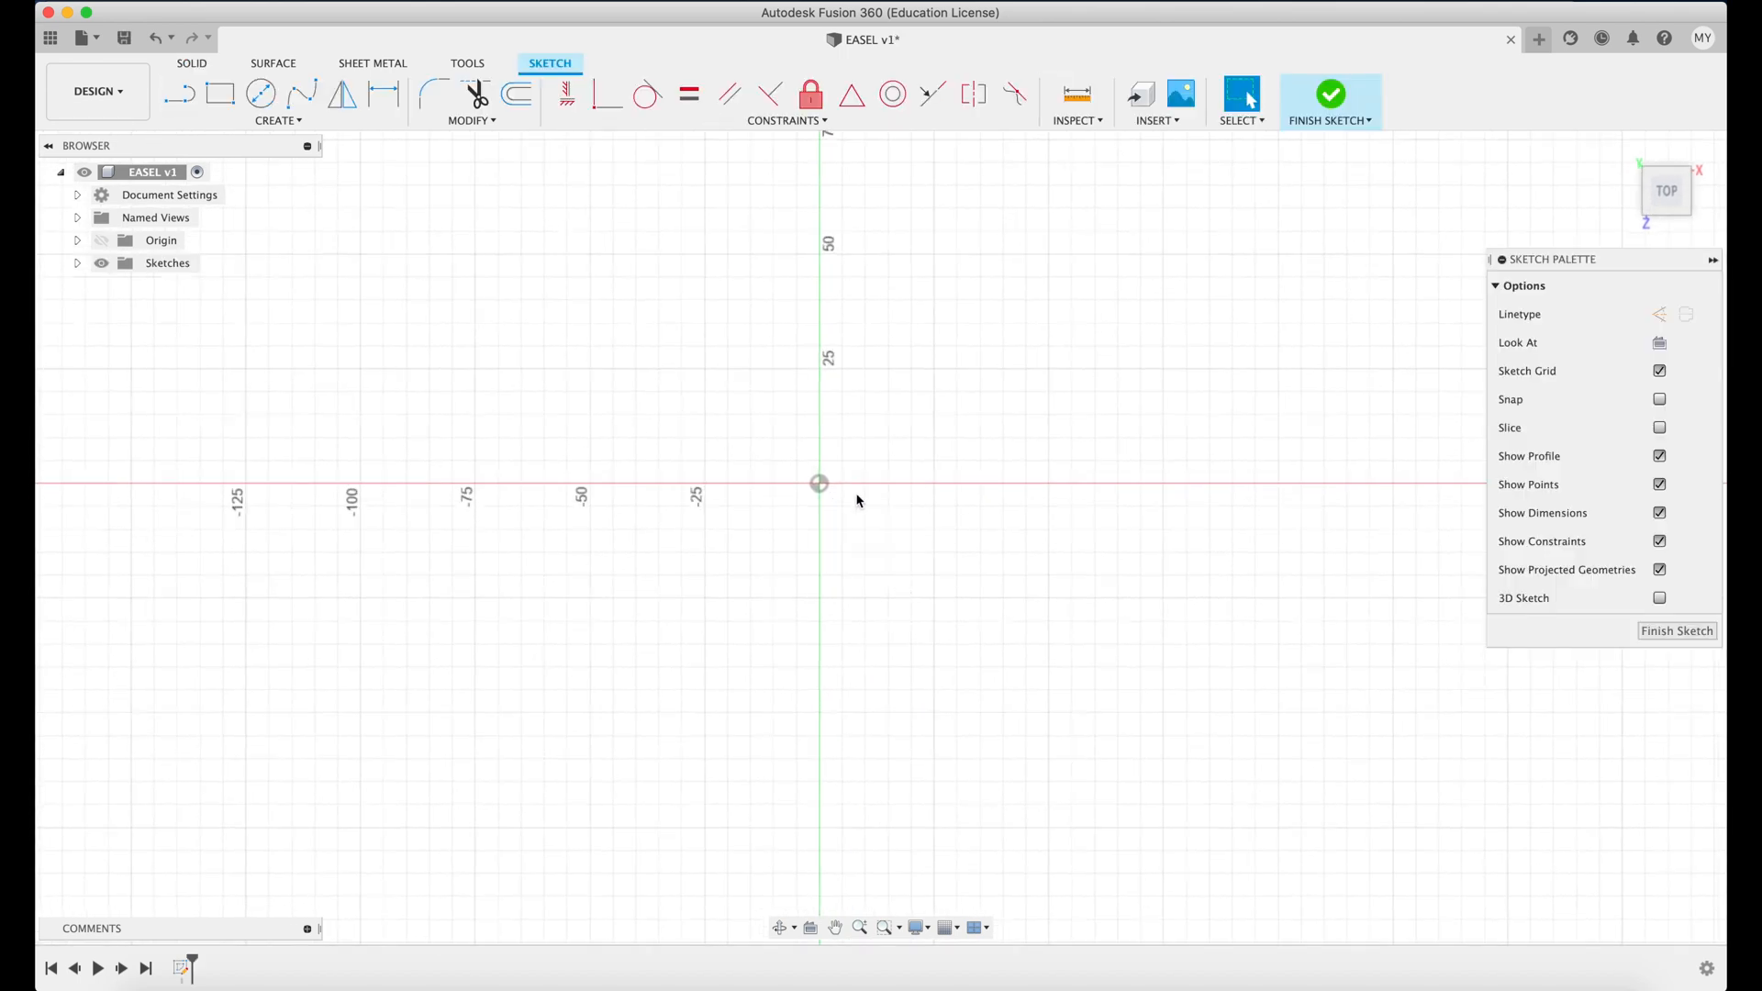
pyautogui.moveTo(862, 255)
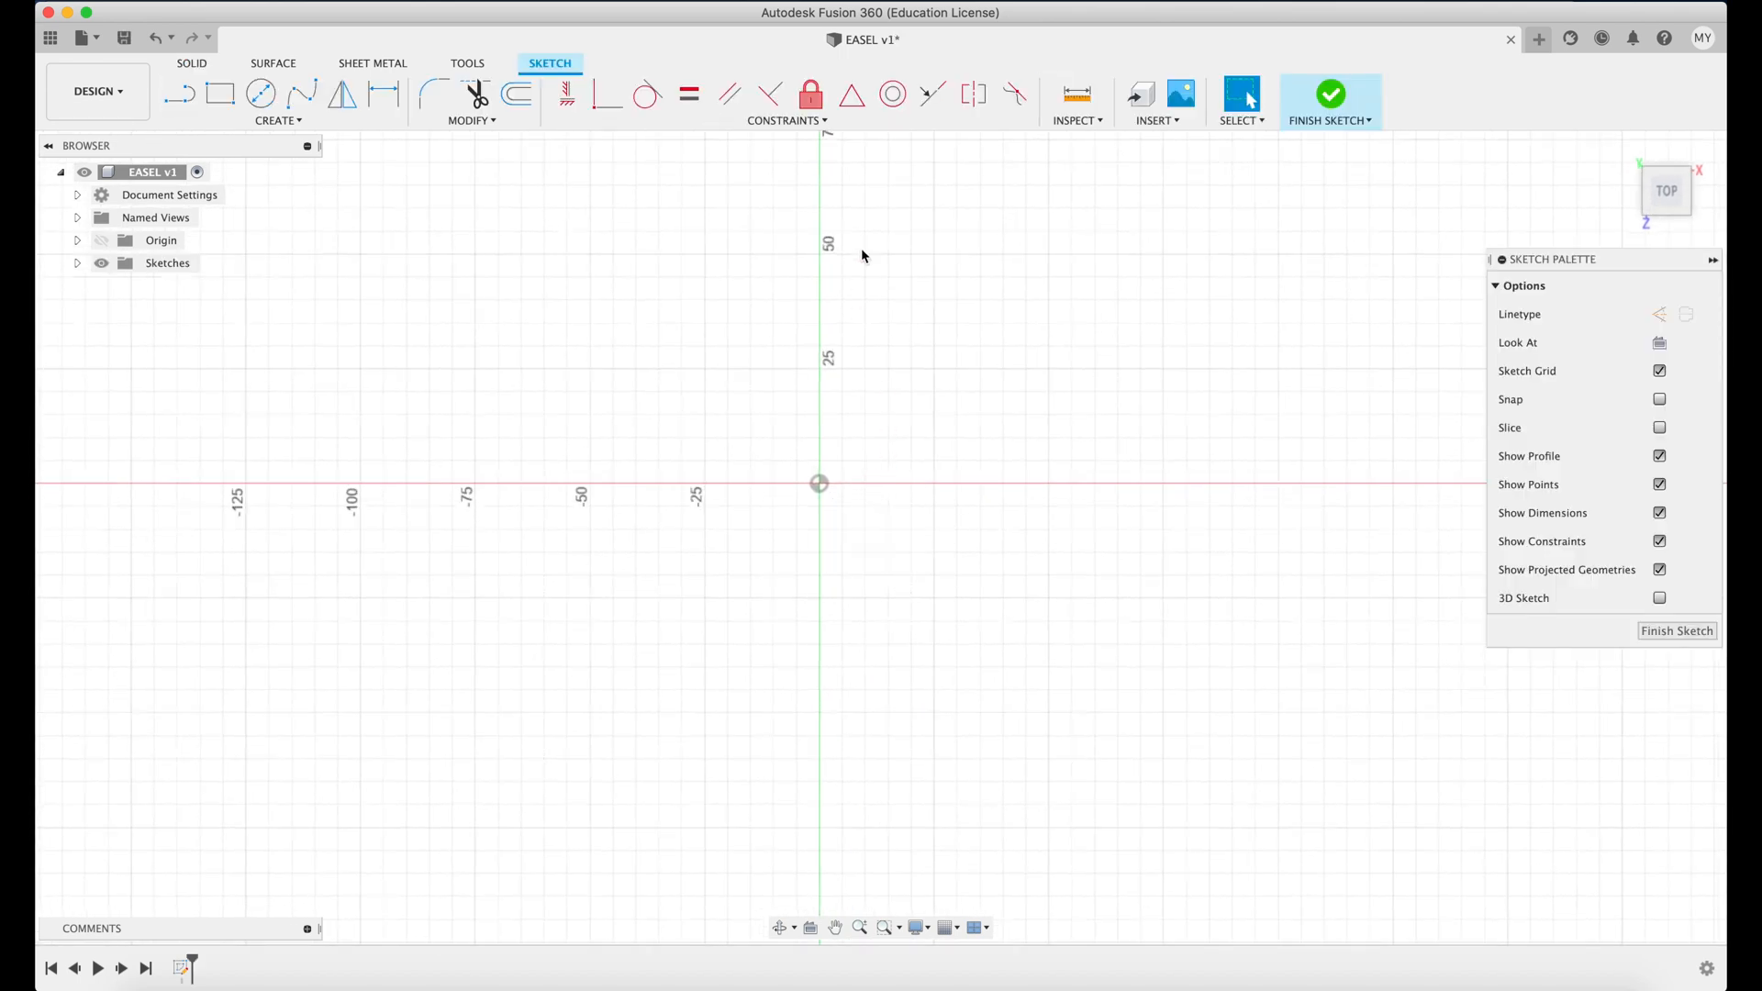
pyautogui.moveTo(830, 469)
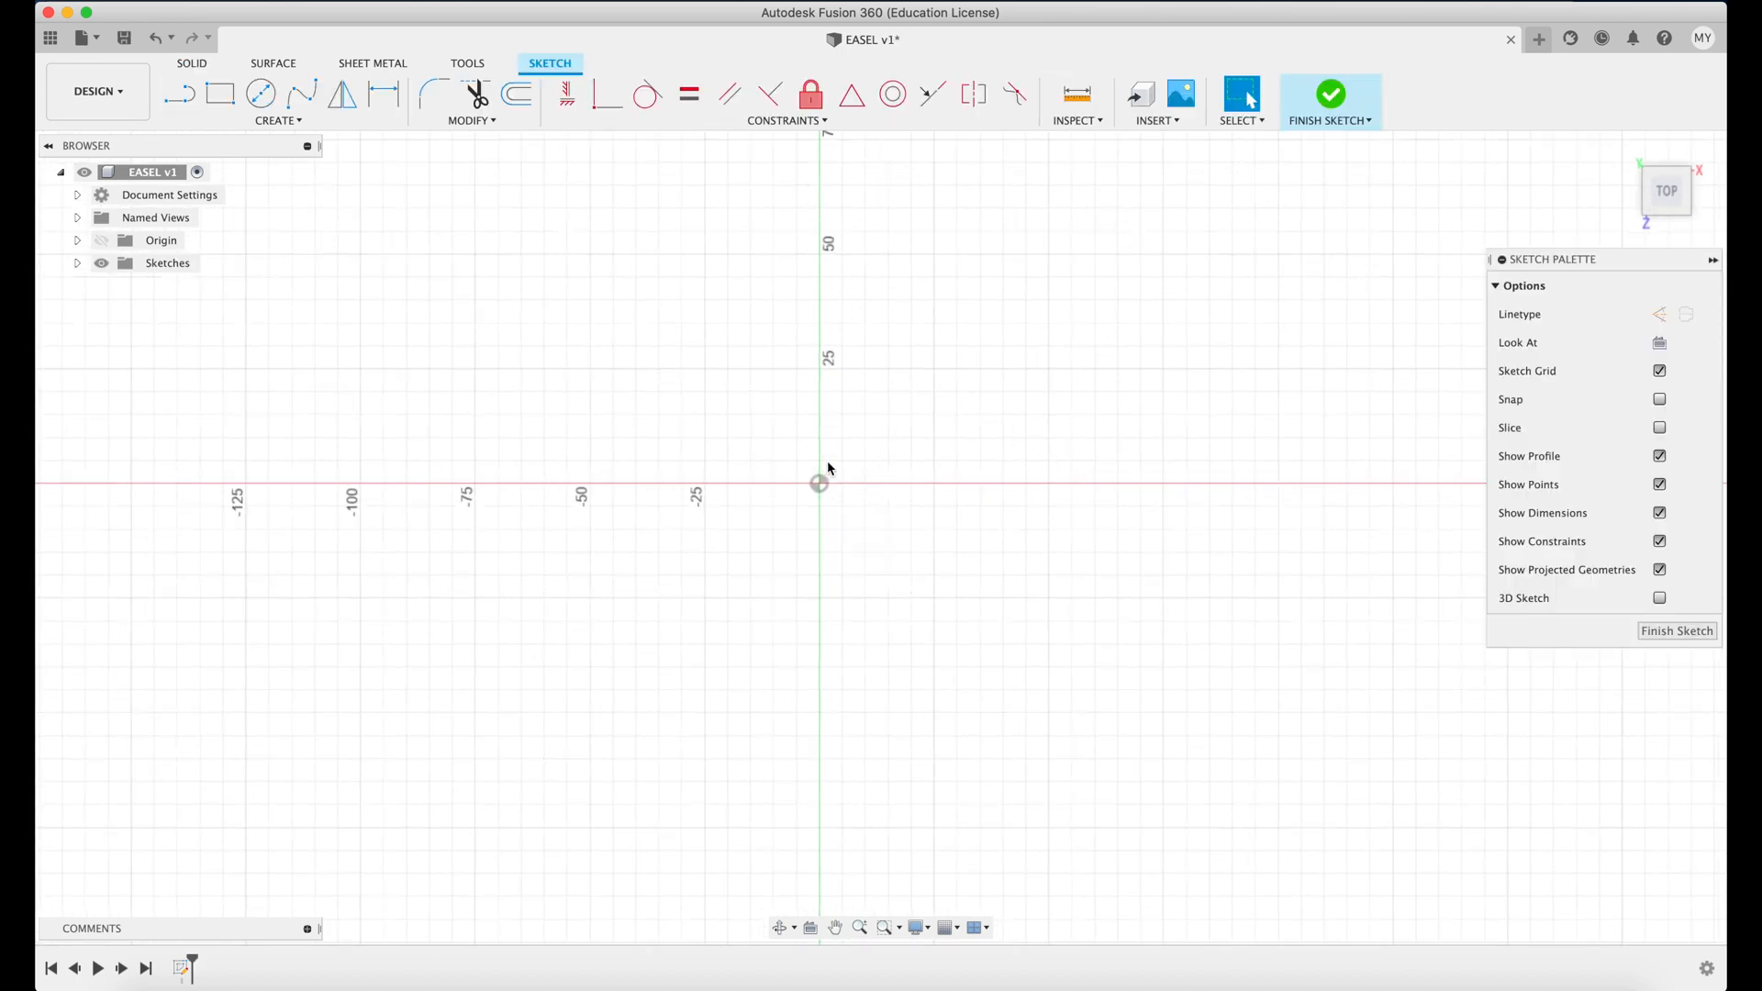
pyautogui.moveTo(431, 94)
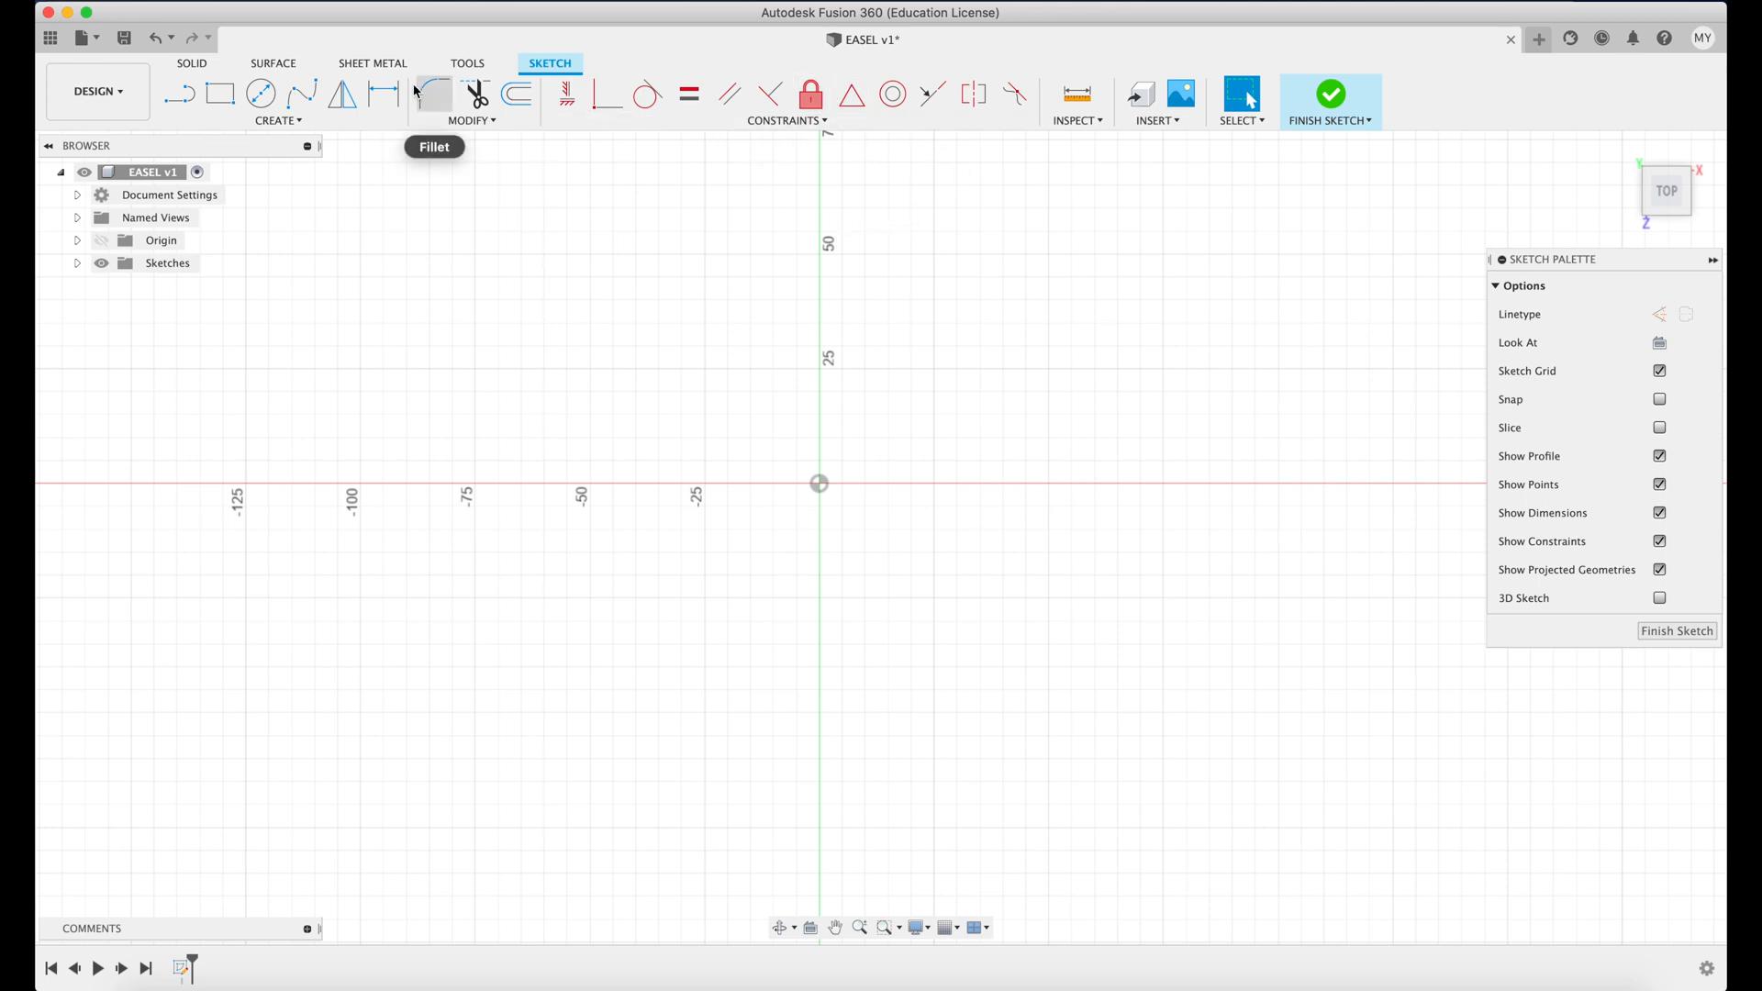
pyautogui.moveTo(604, 314)
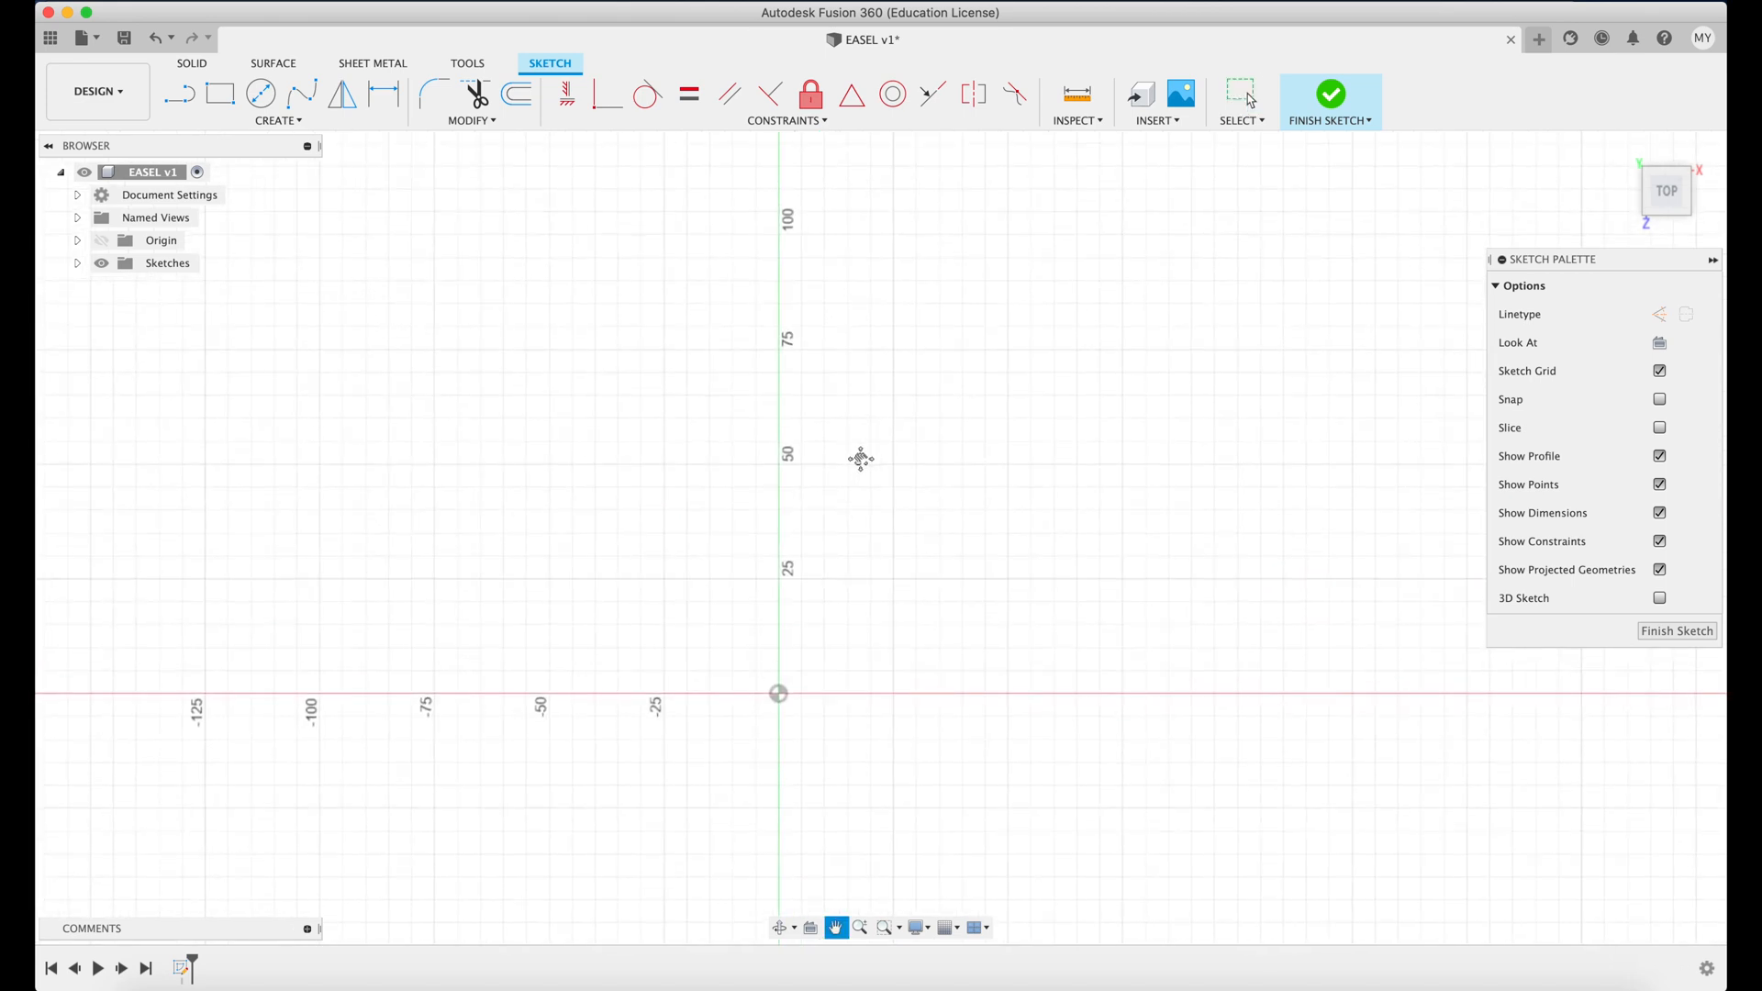
pyautogui.moveTo(342, 94)
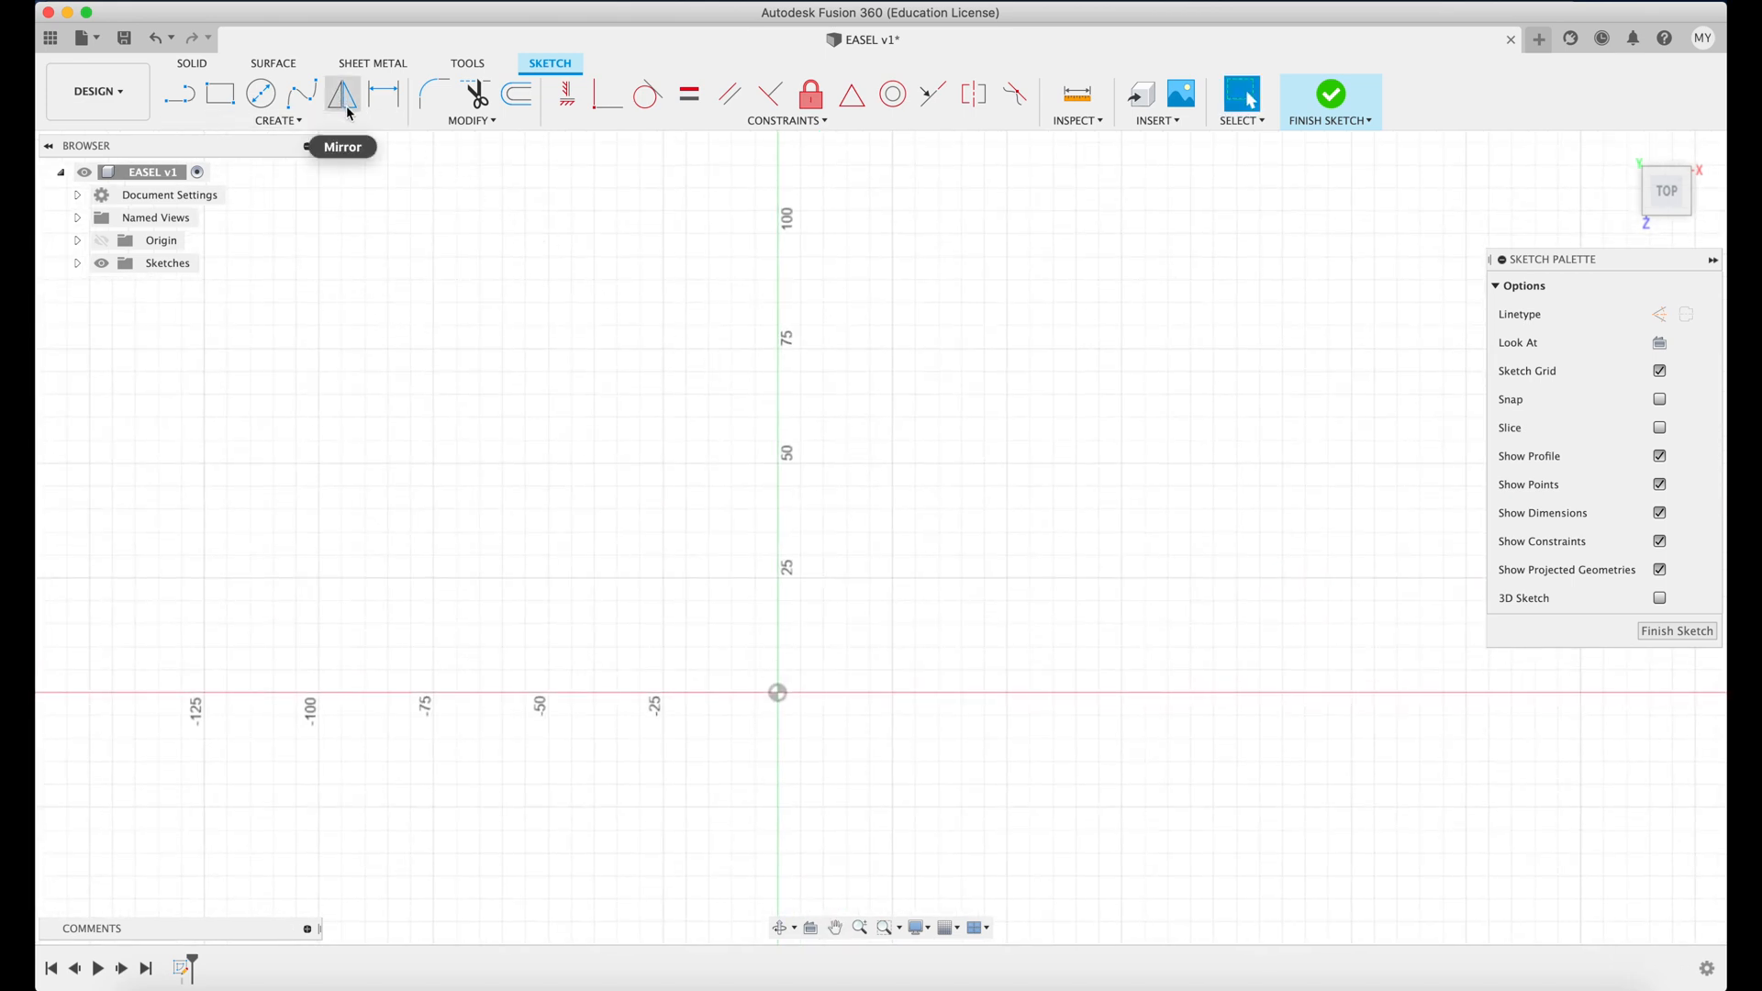
pyautogui.click(179, 95)
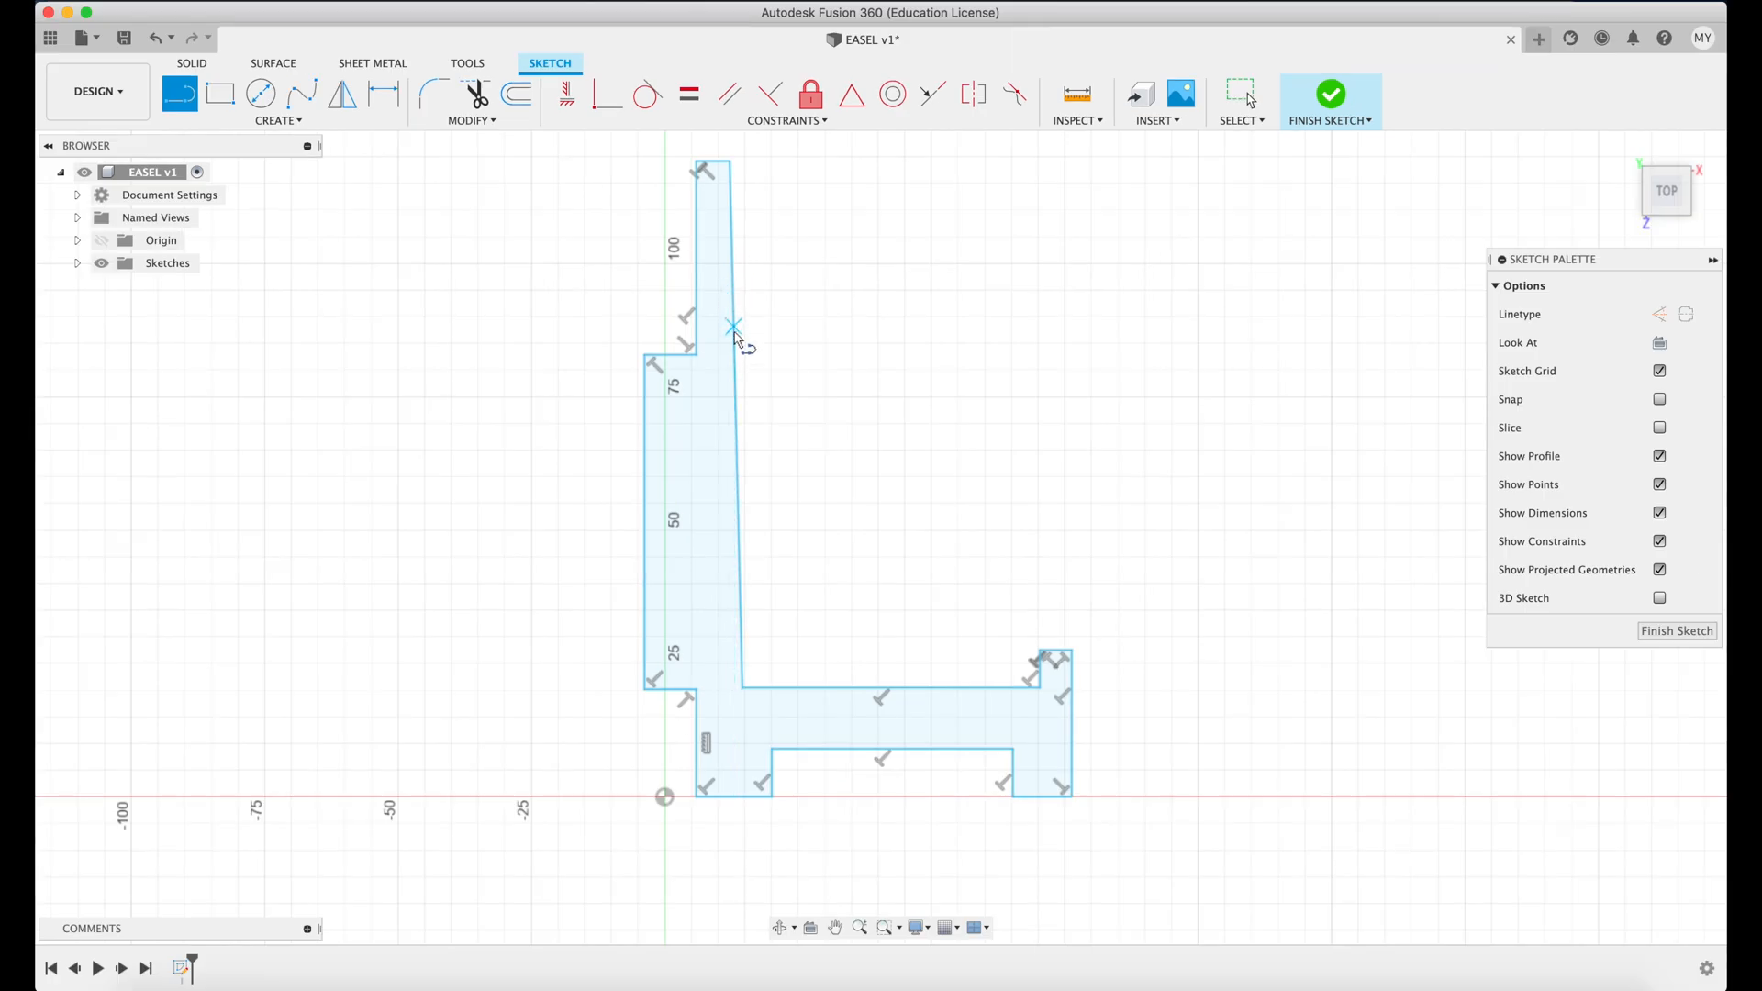
pyautogui.moveTo(341, 94)
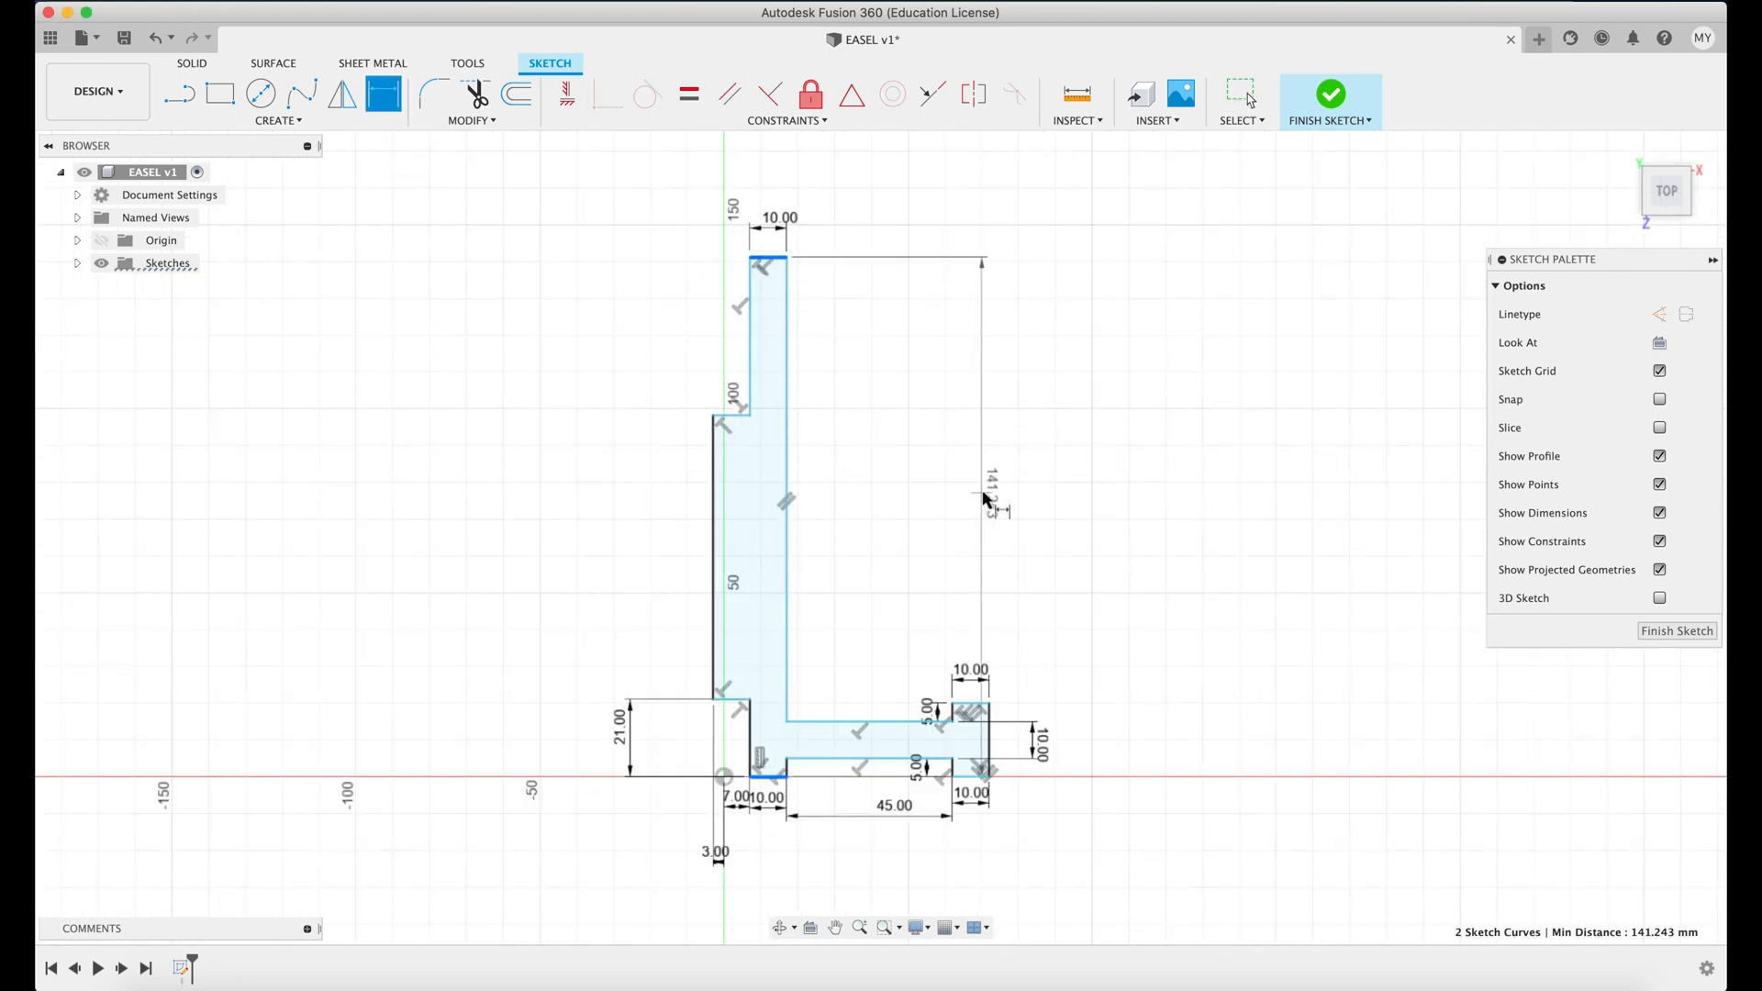
pyautogui.moveTo(770, 95)
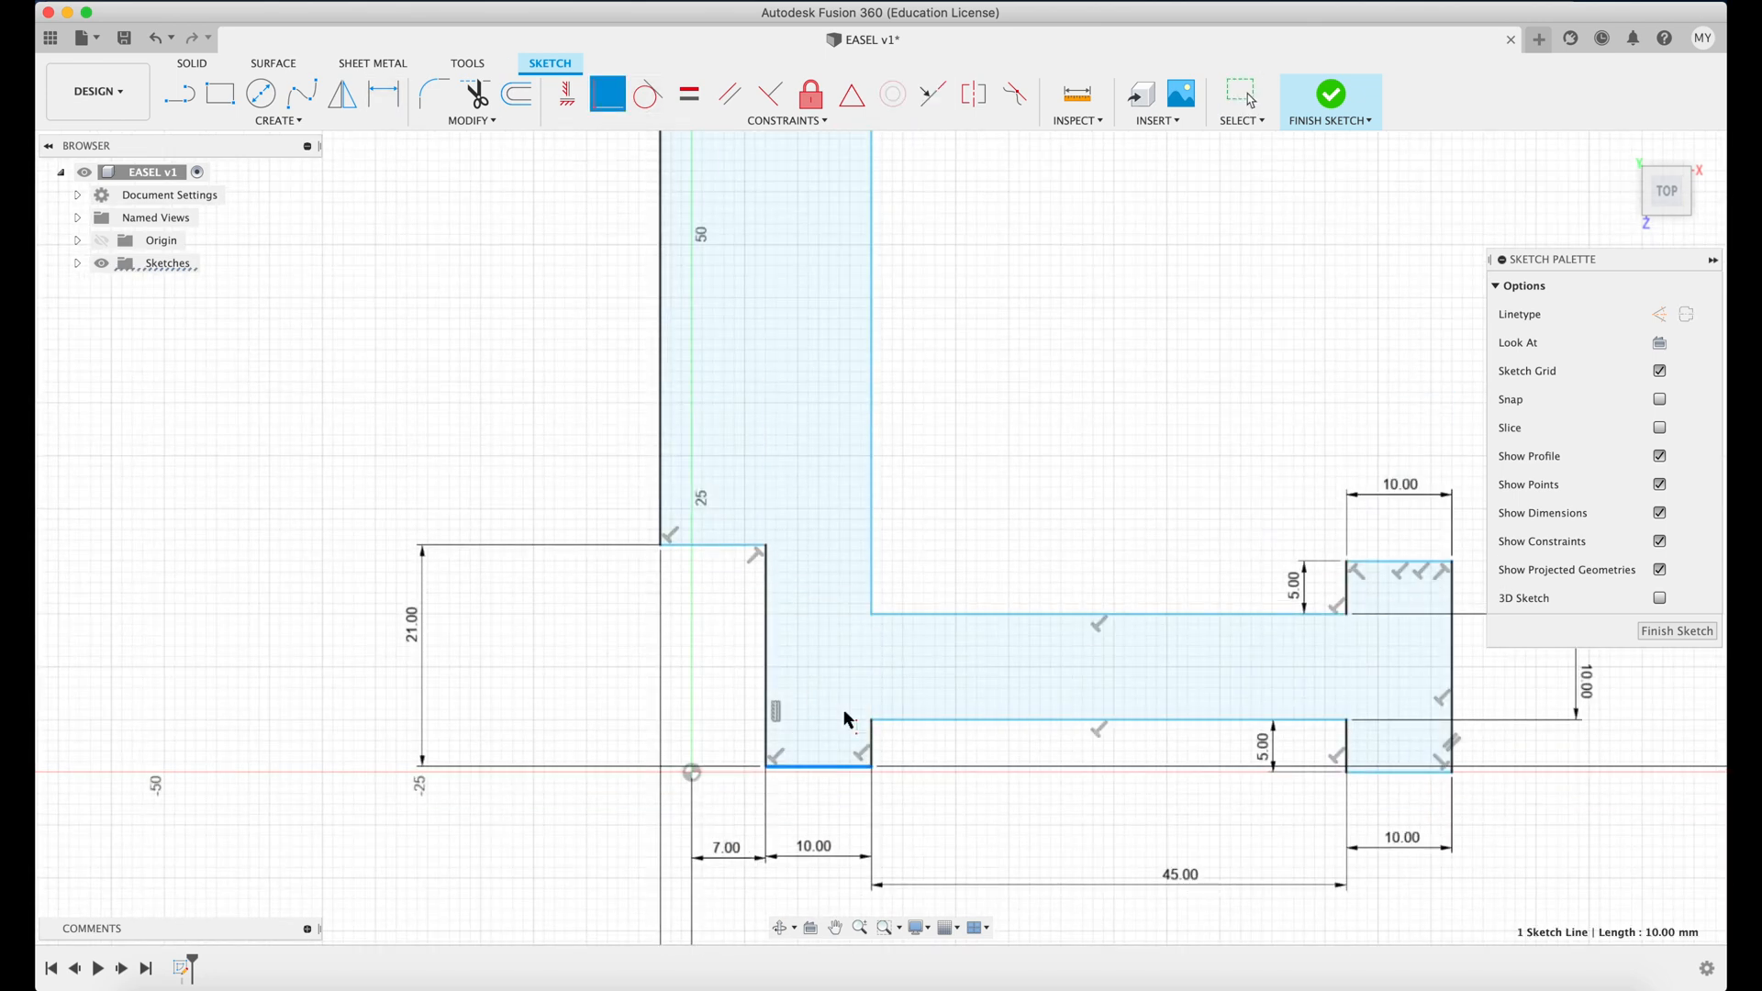
# Dimension the profile: 125 mm height, 20 mm back width, 31 mm steps.
pyautogui.click(566, 94)
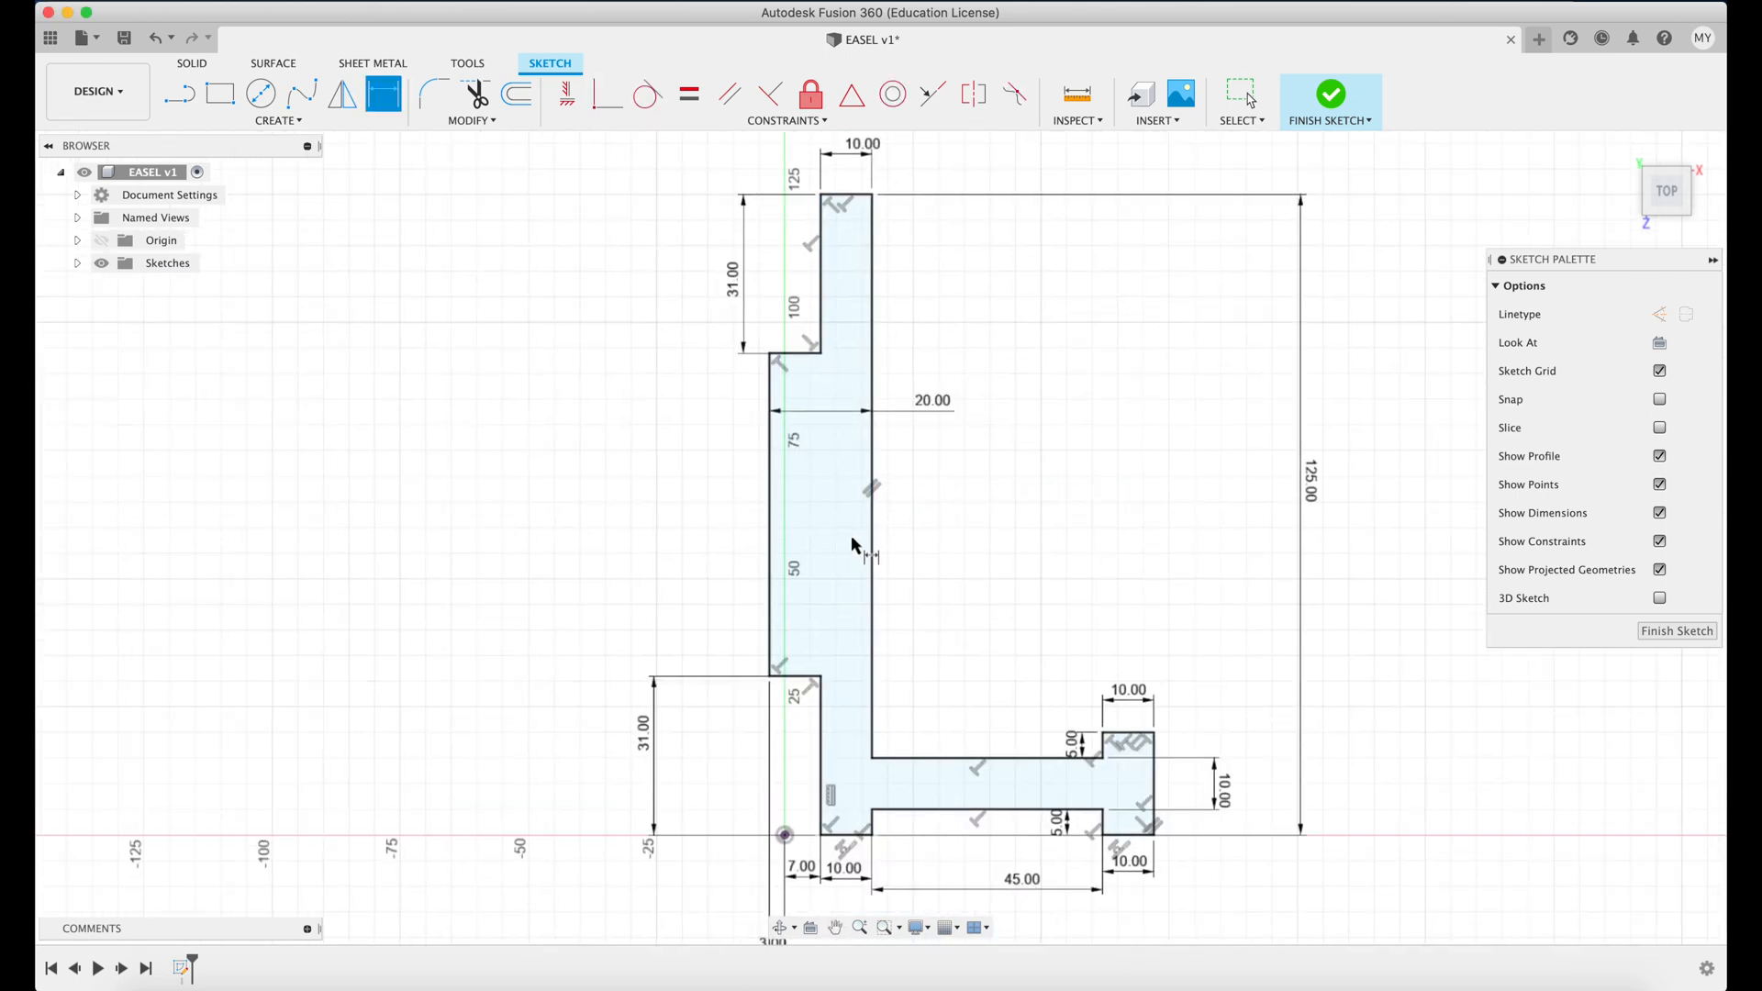
pyautogui.moveTo(1182, 753)
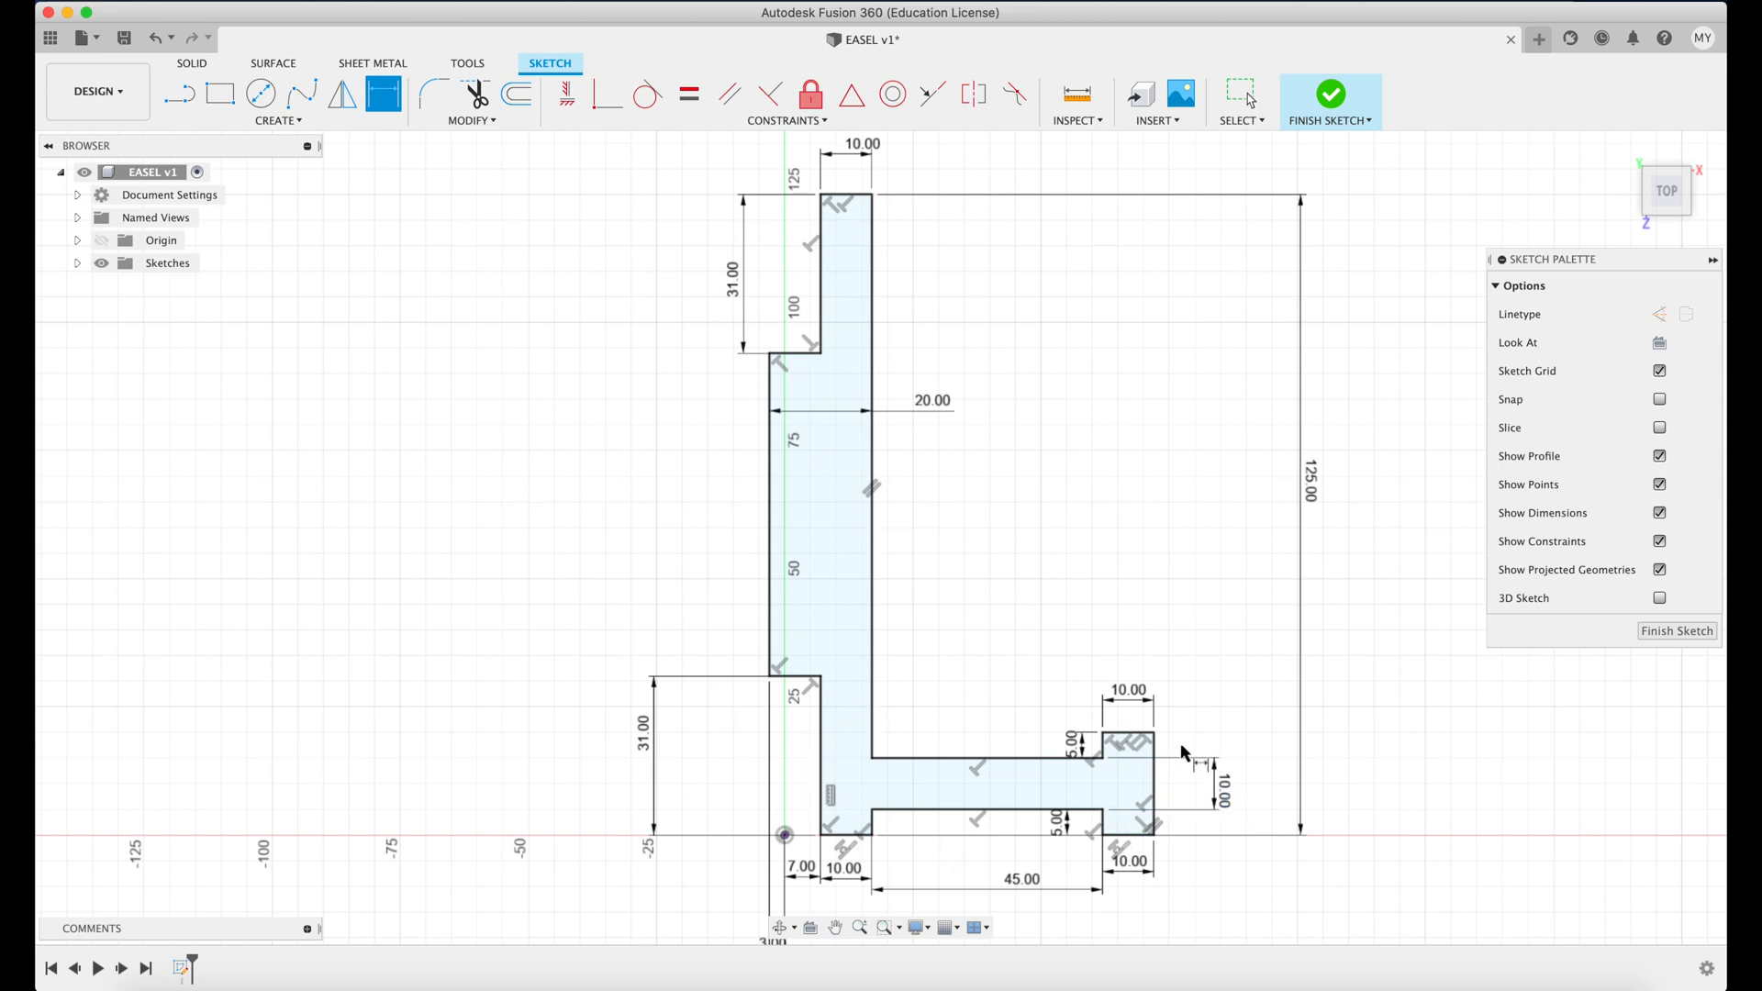
pyautogui.moveTo(893, 200)
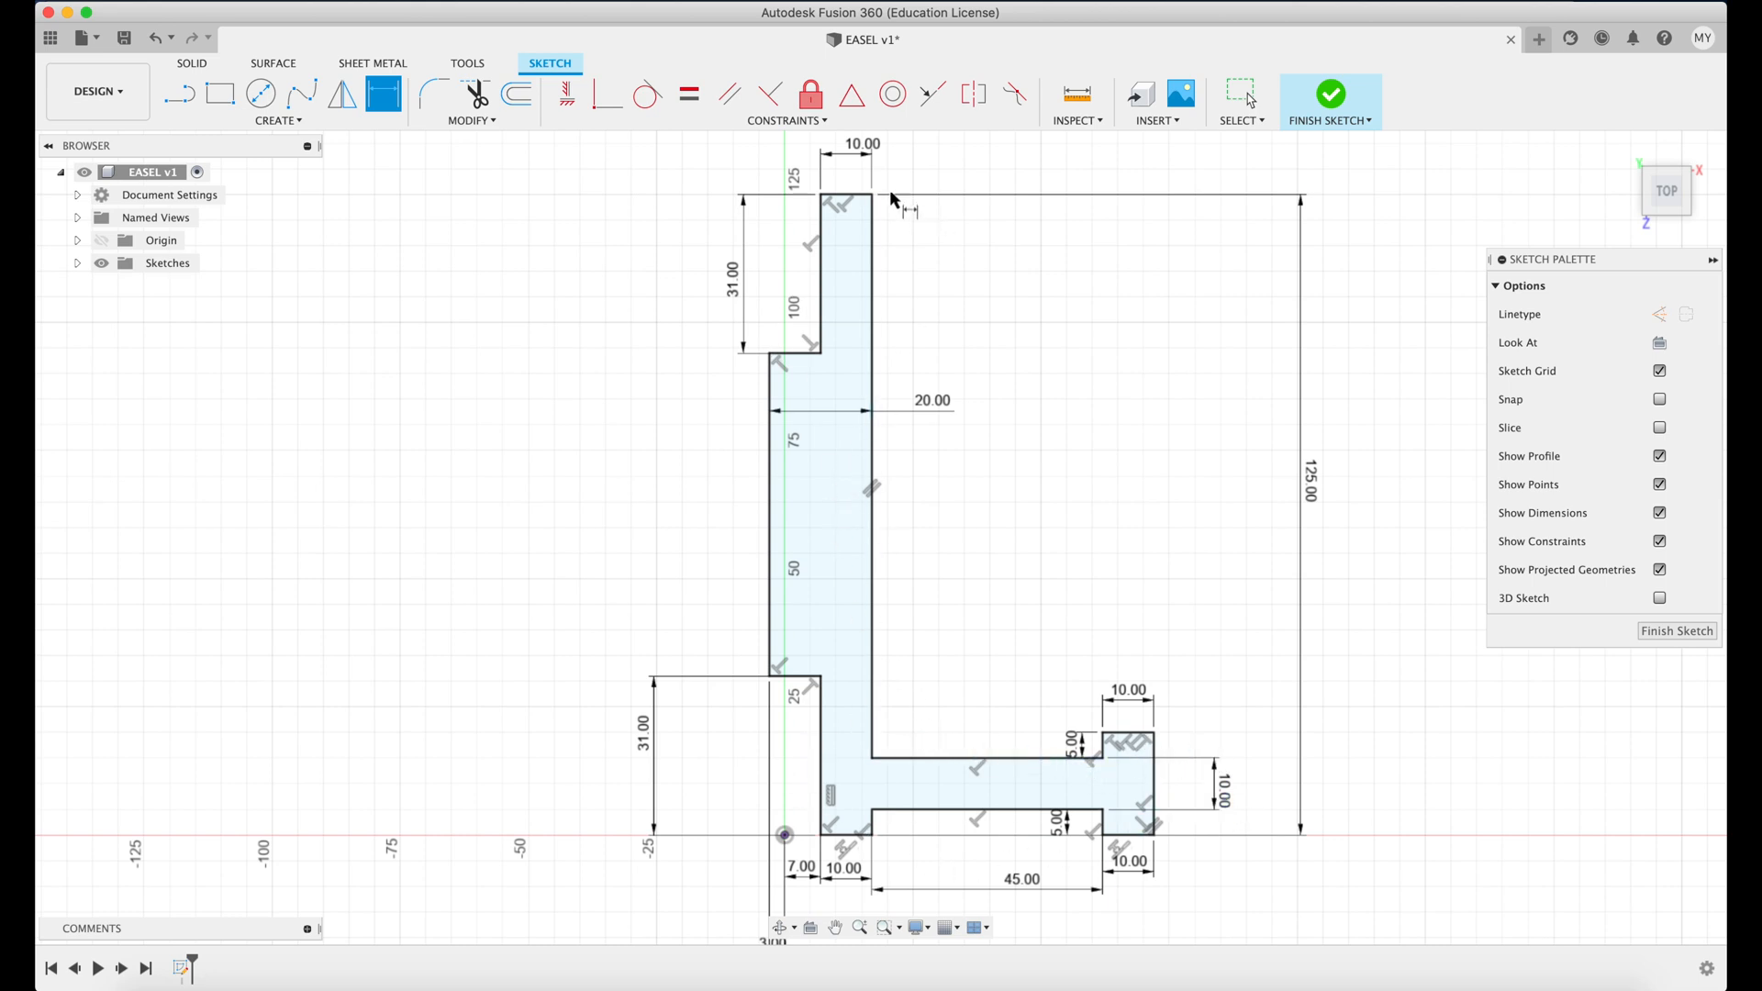
pyautogui.moveTo(786, 376)
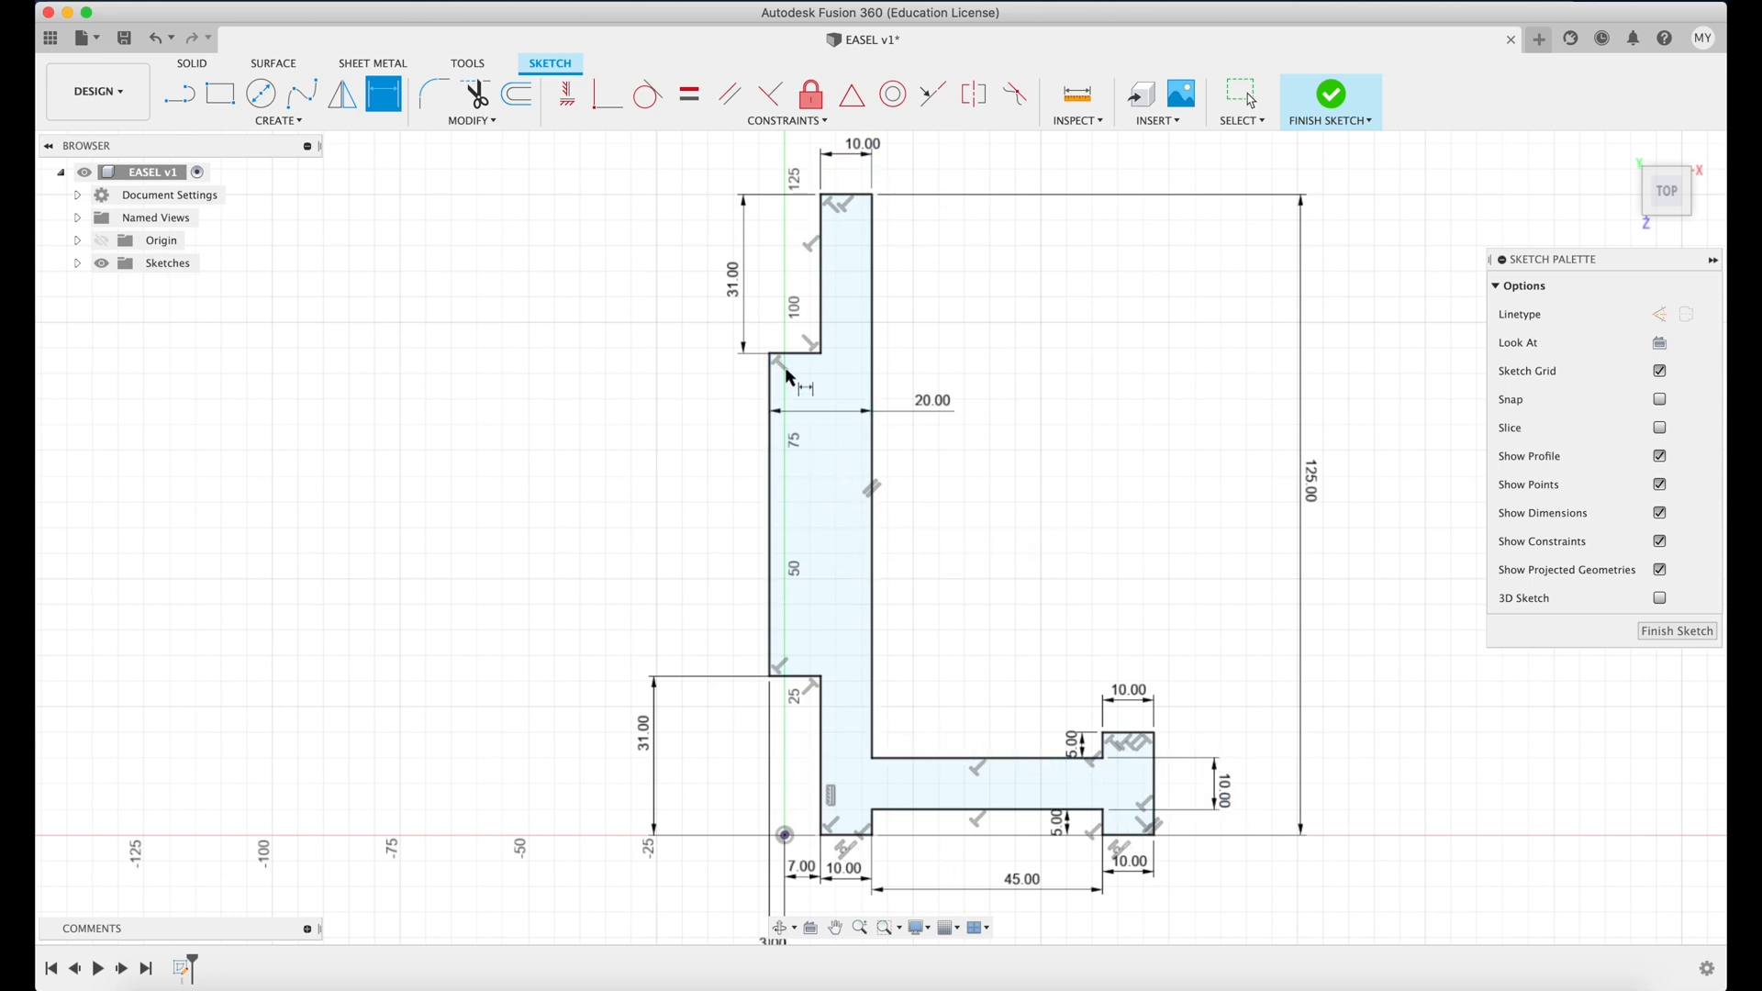
pyautogui.moveTo(792, 399)
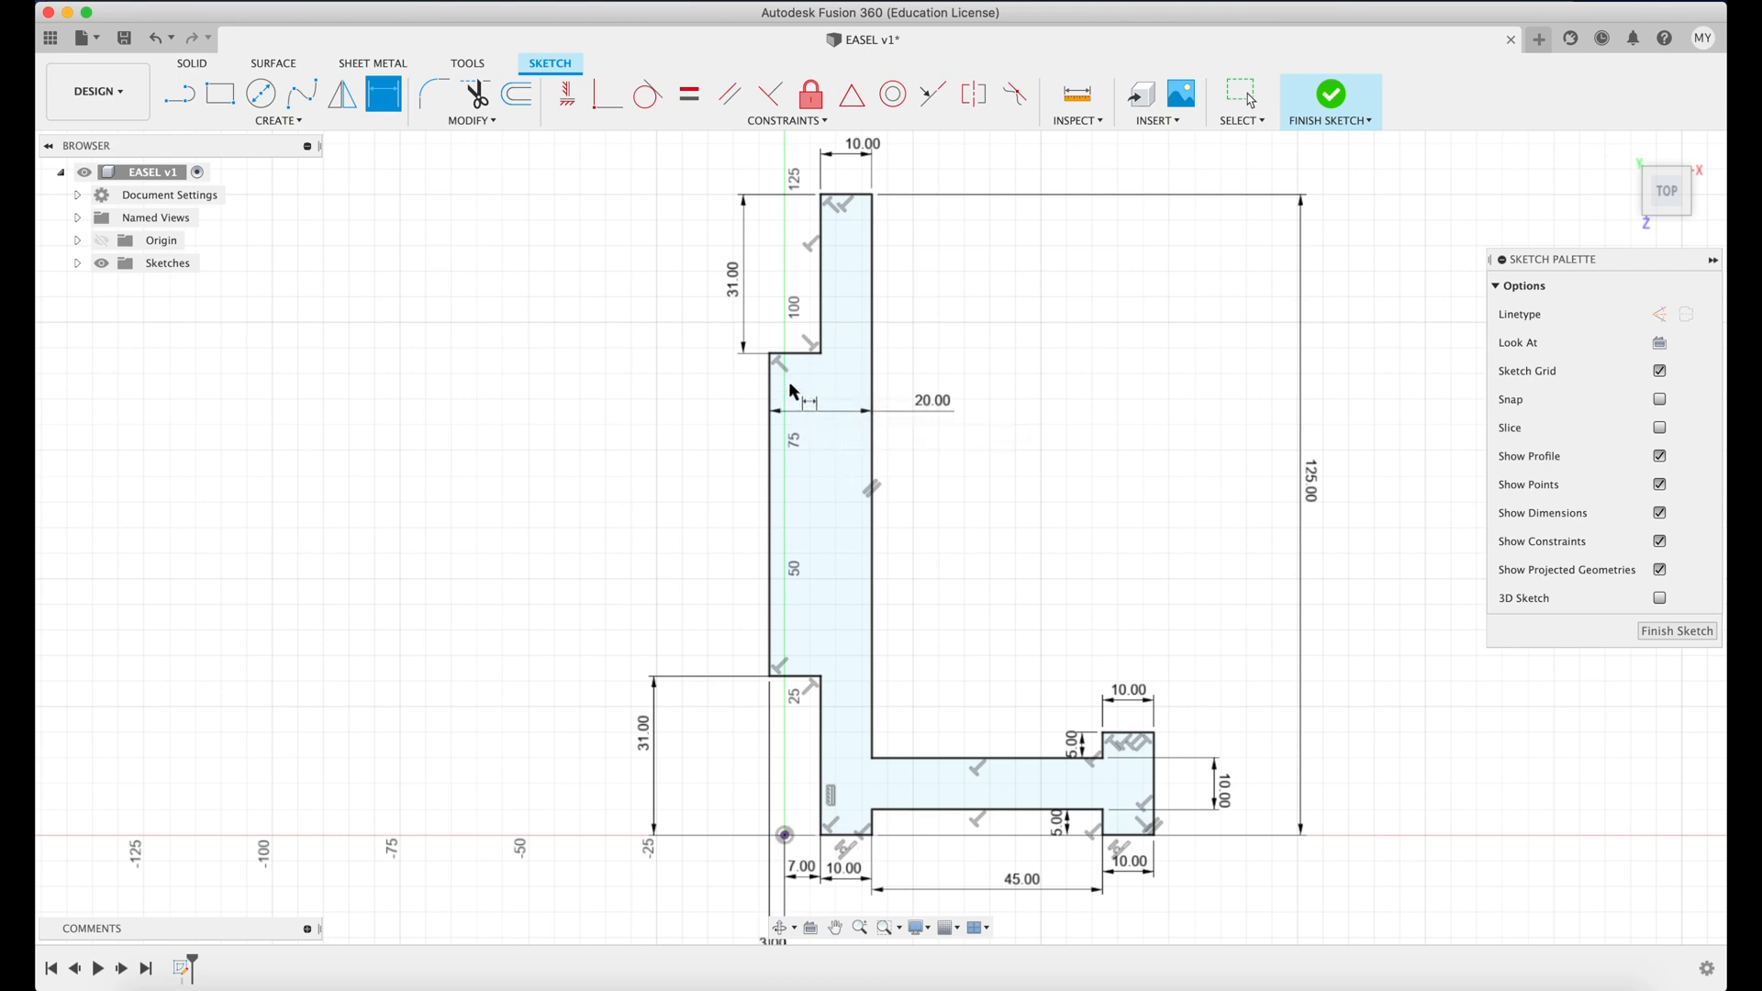
pyautogui.moveTo(835, 367)
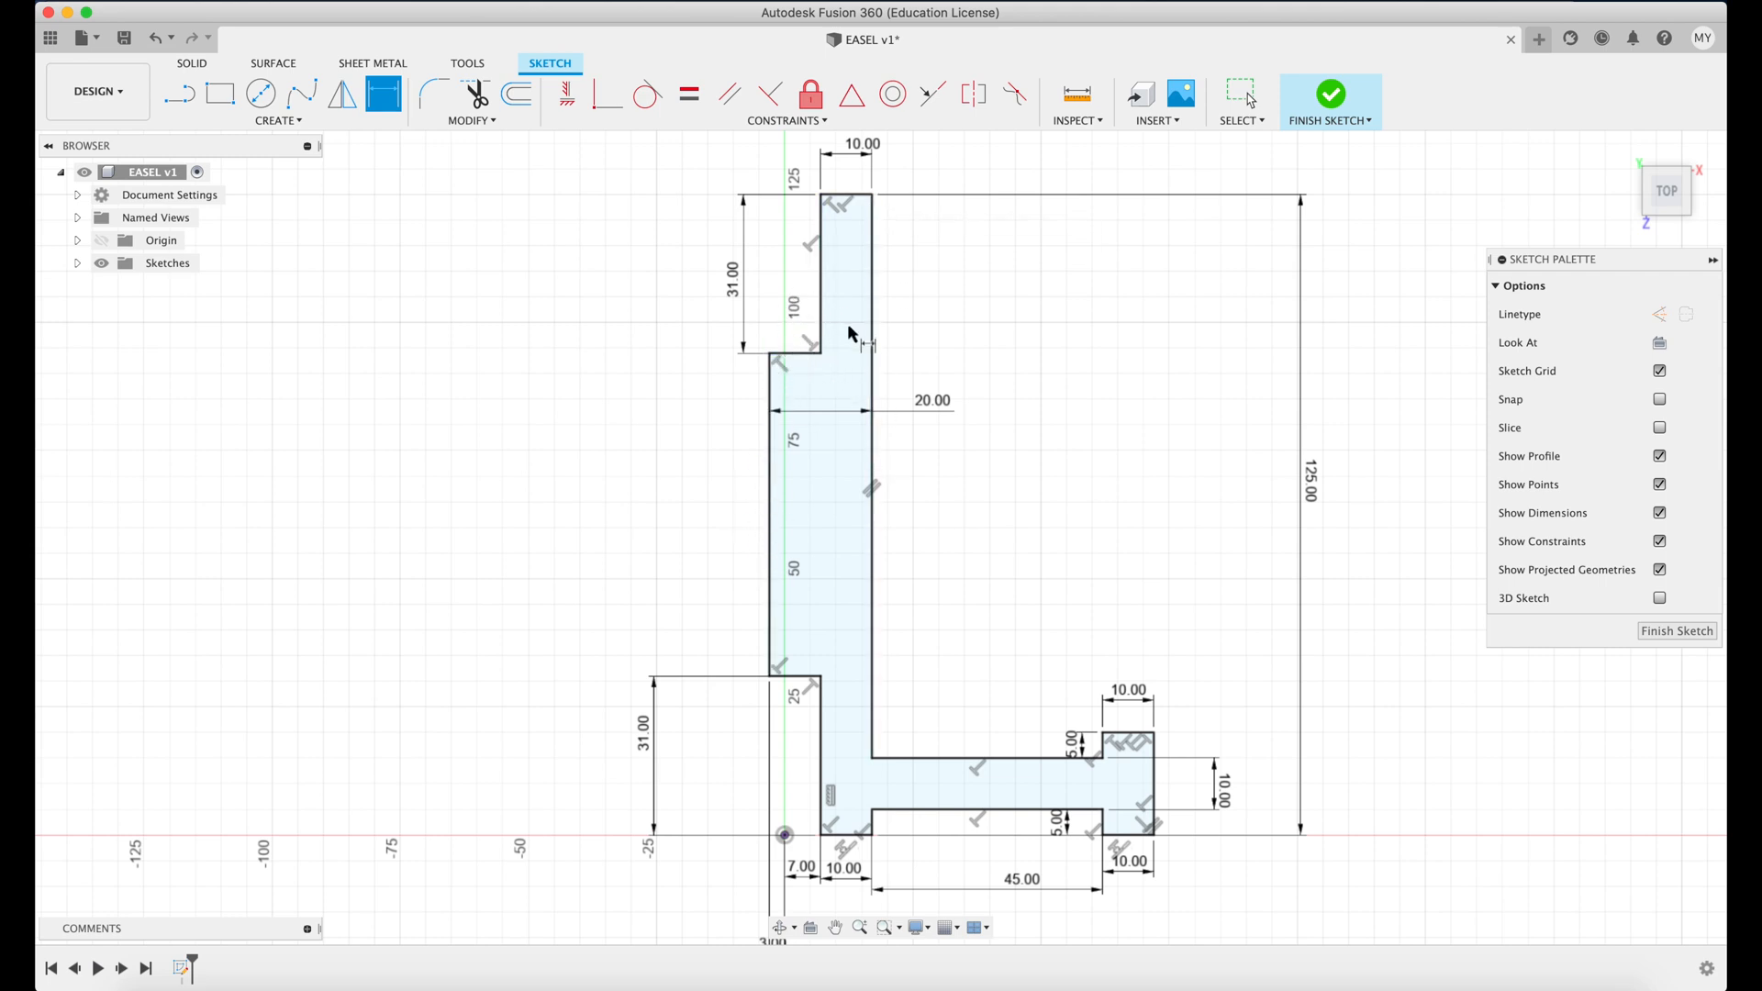
pyautogui.moveTo(592, 283)
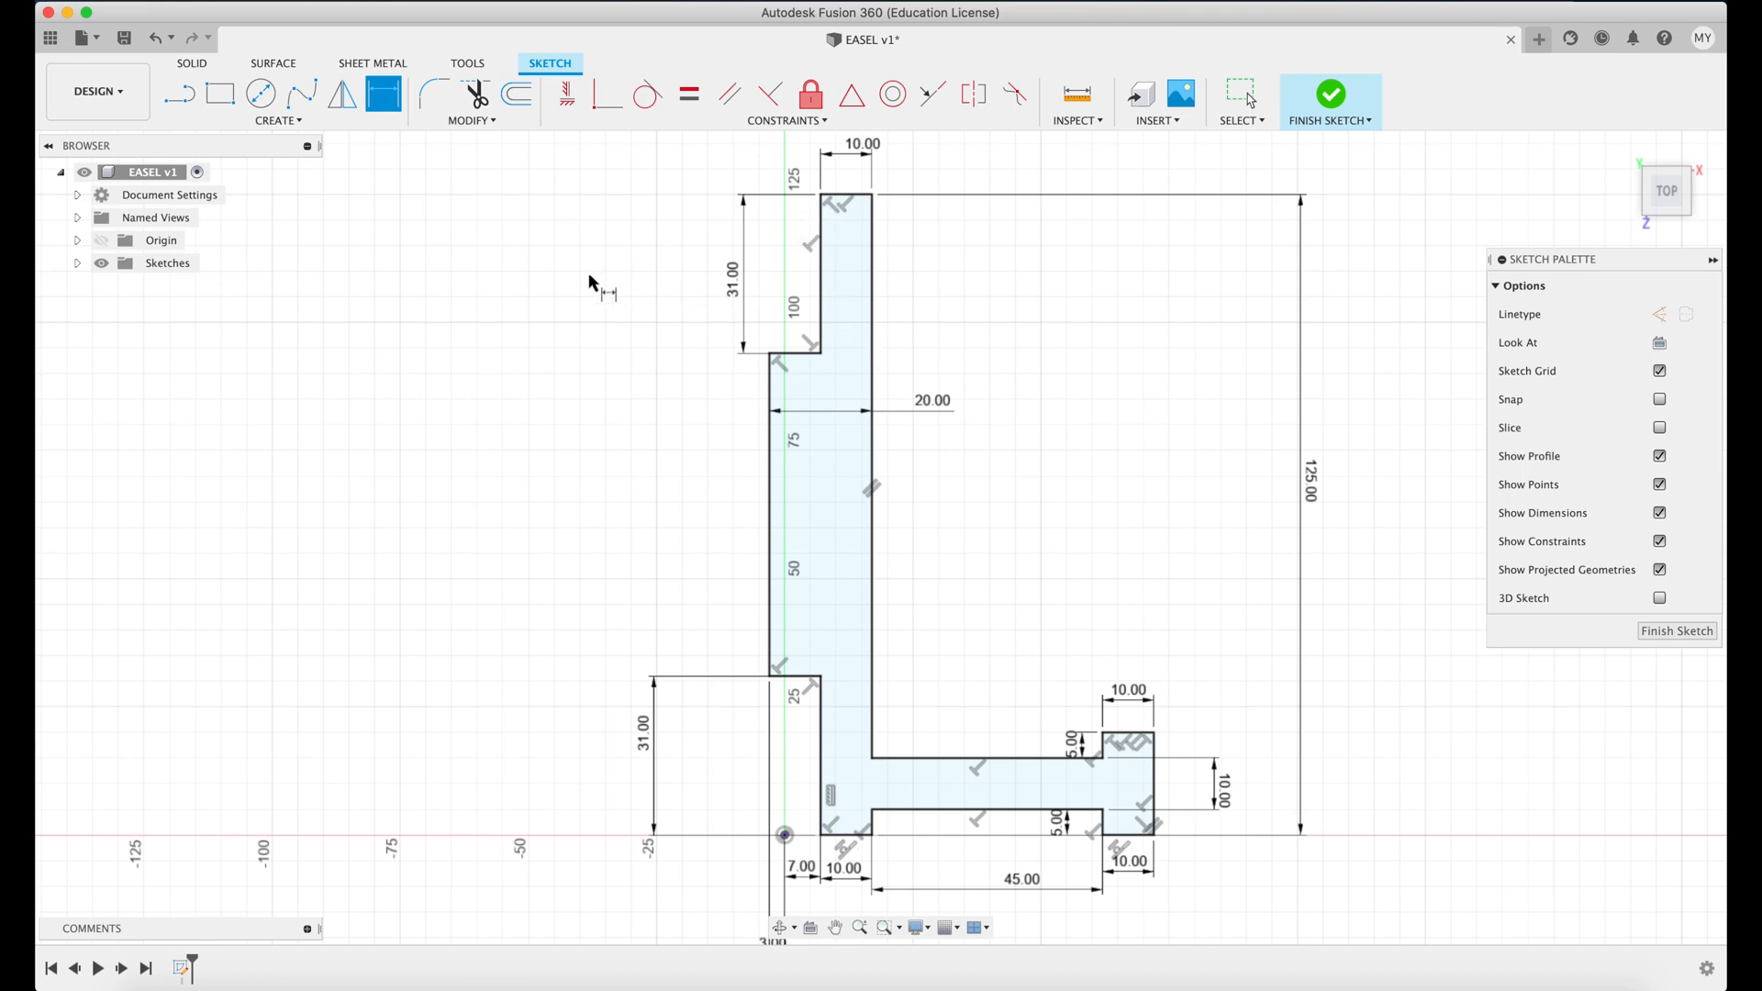
pyautogui.moveTo(1086, 776)
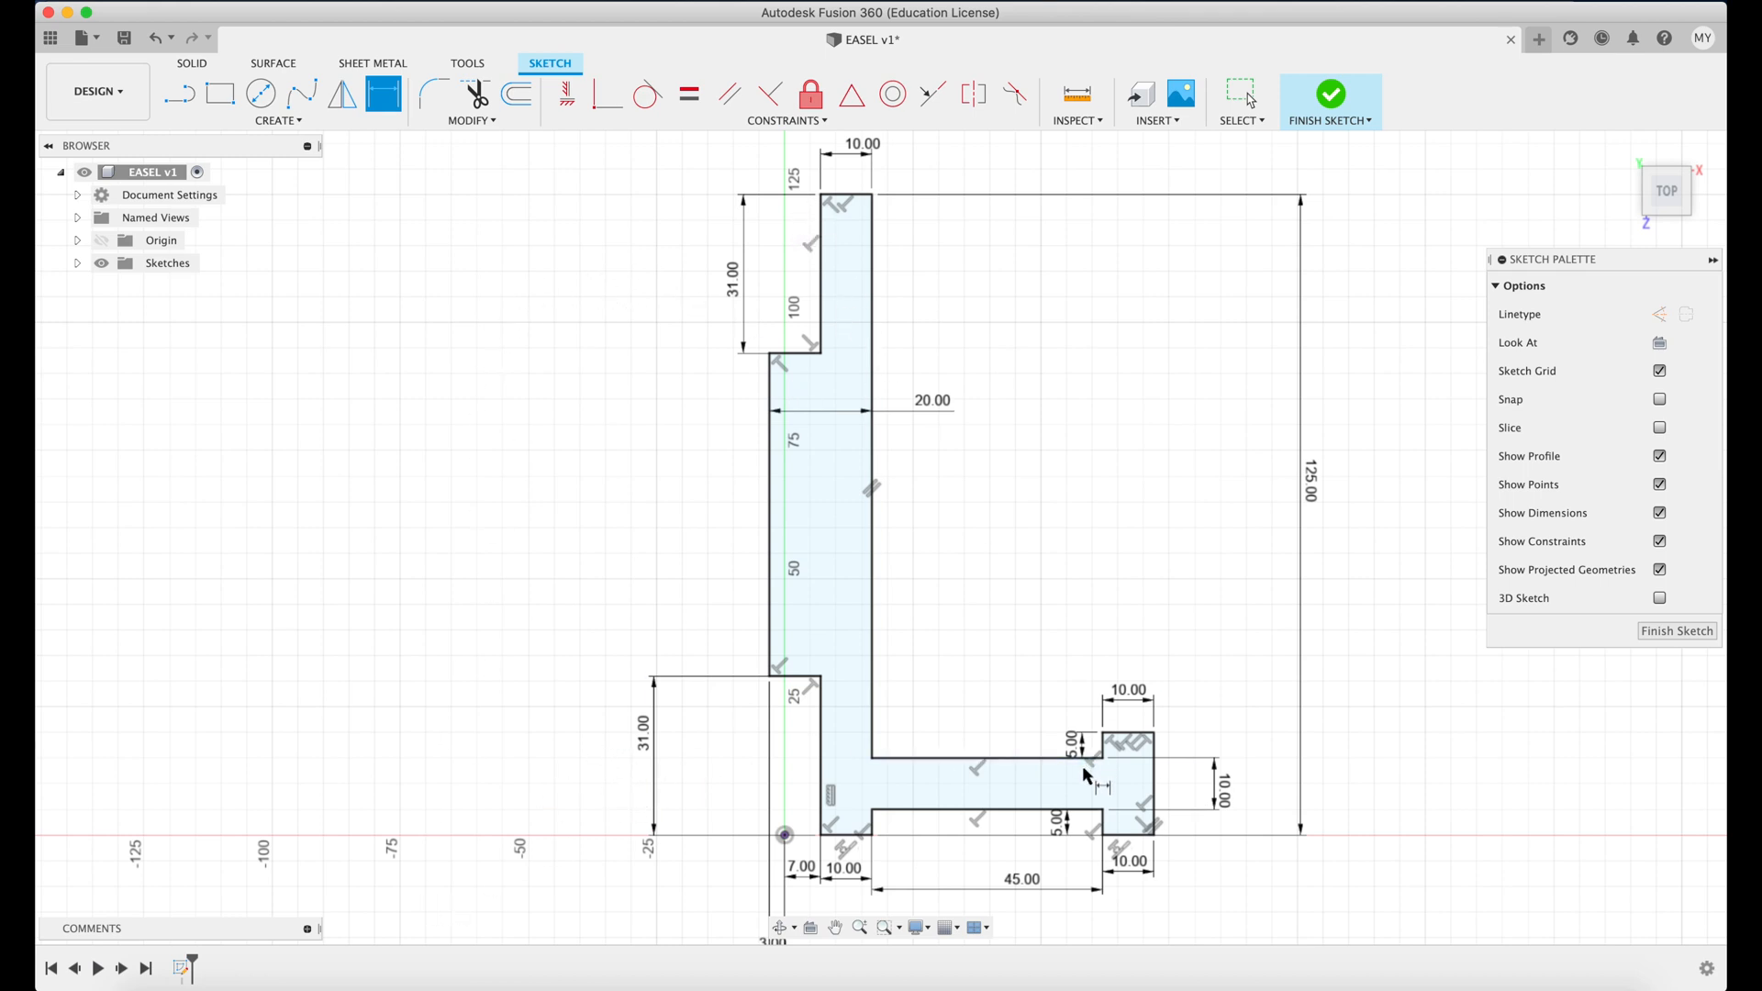
pyautogui.moveTo(490, 506)
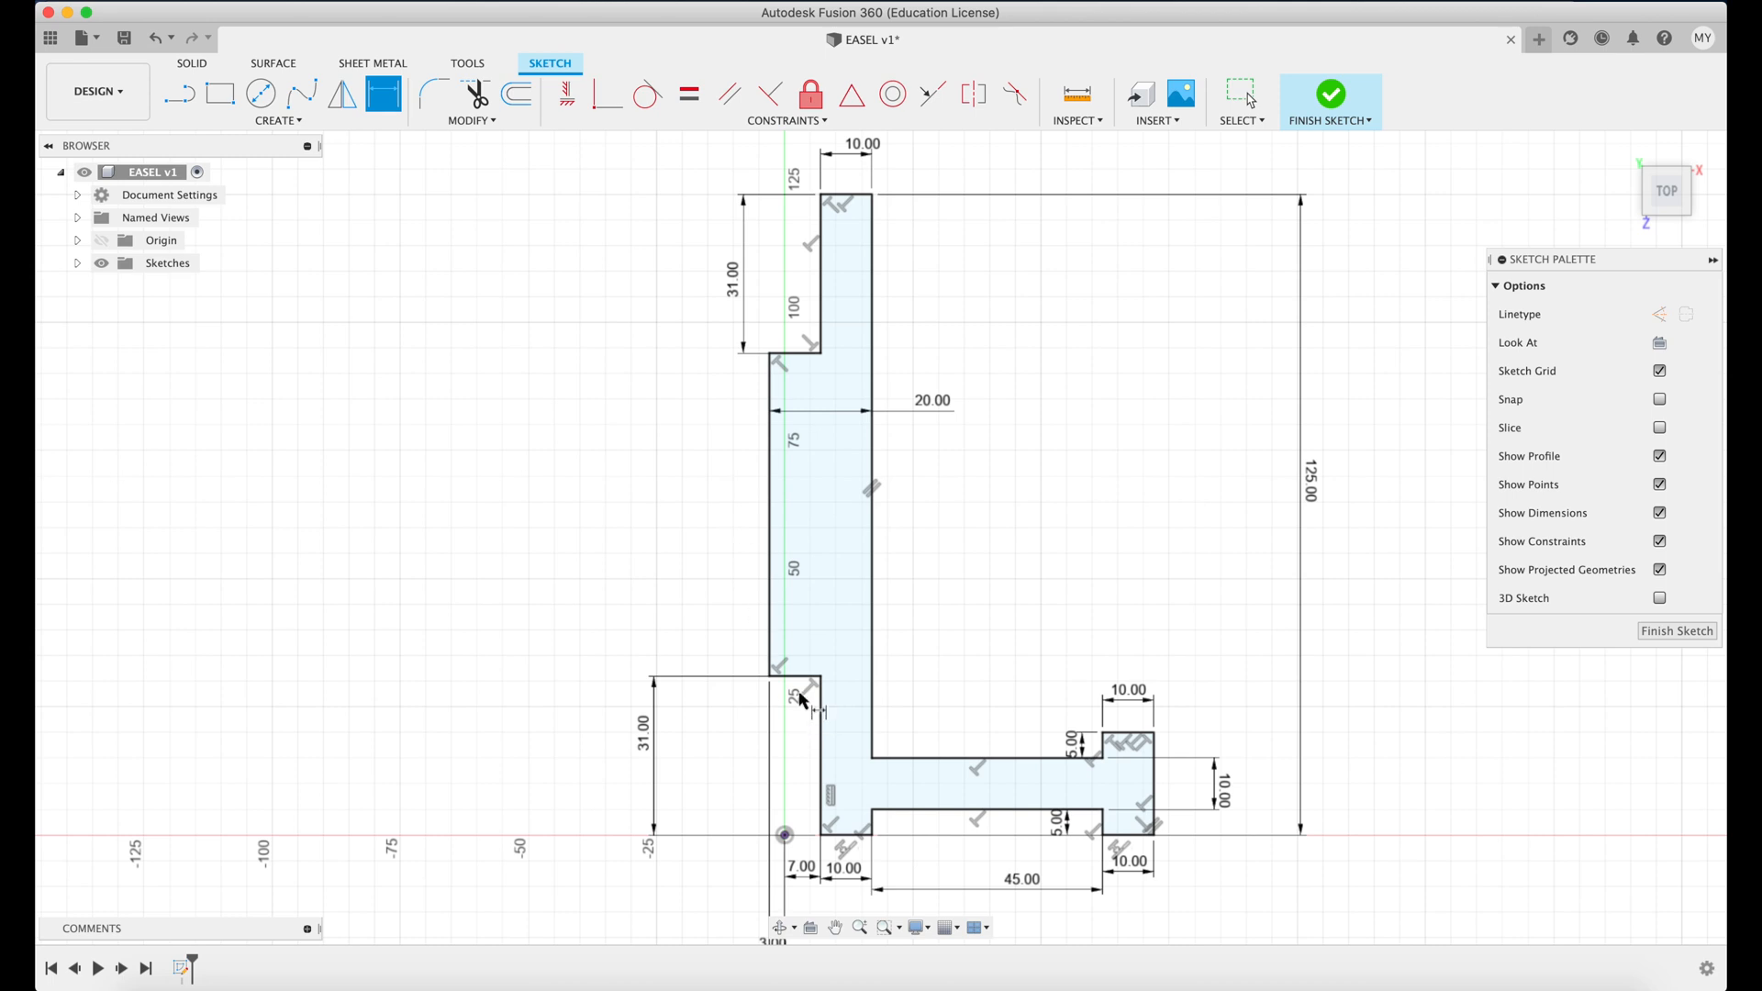
pyautogui.click(771, 484)
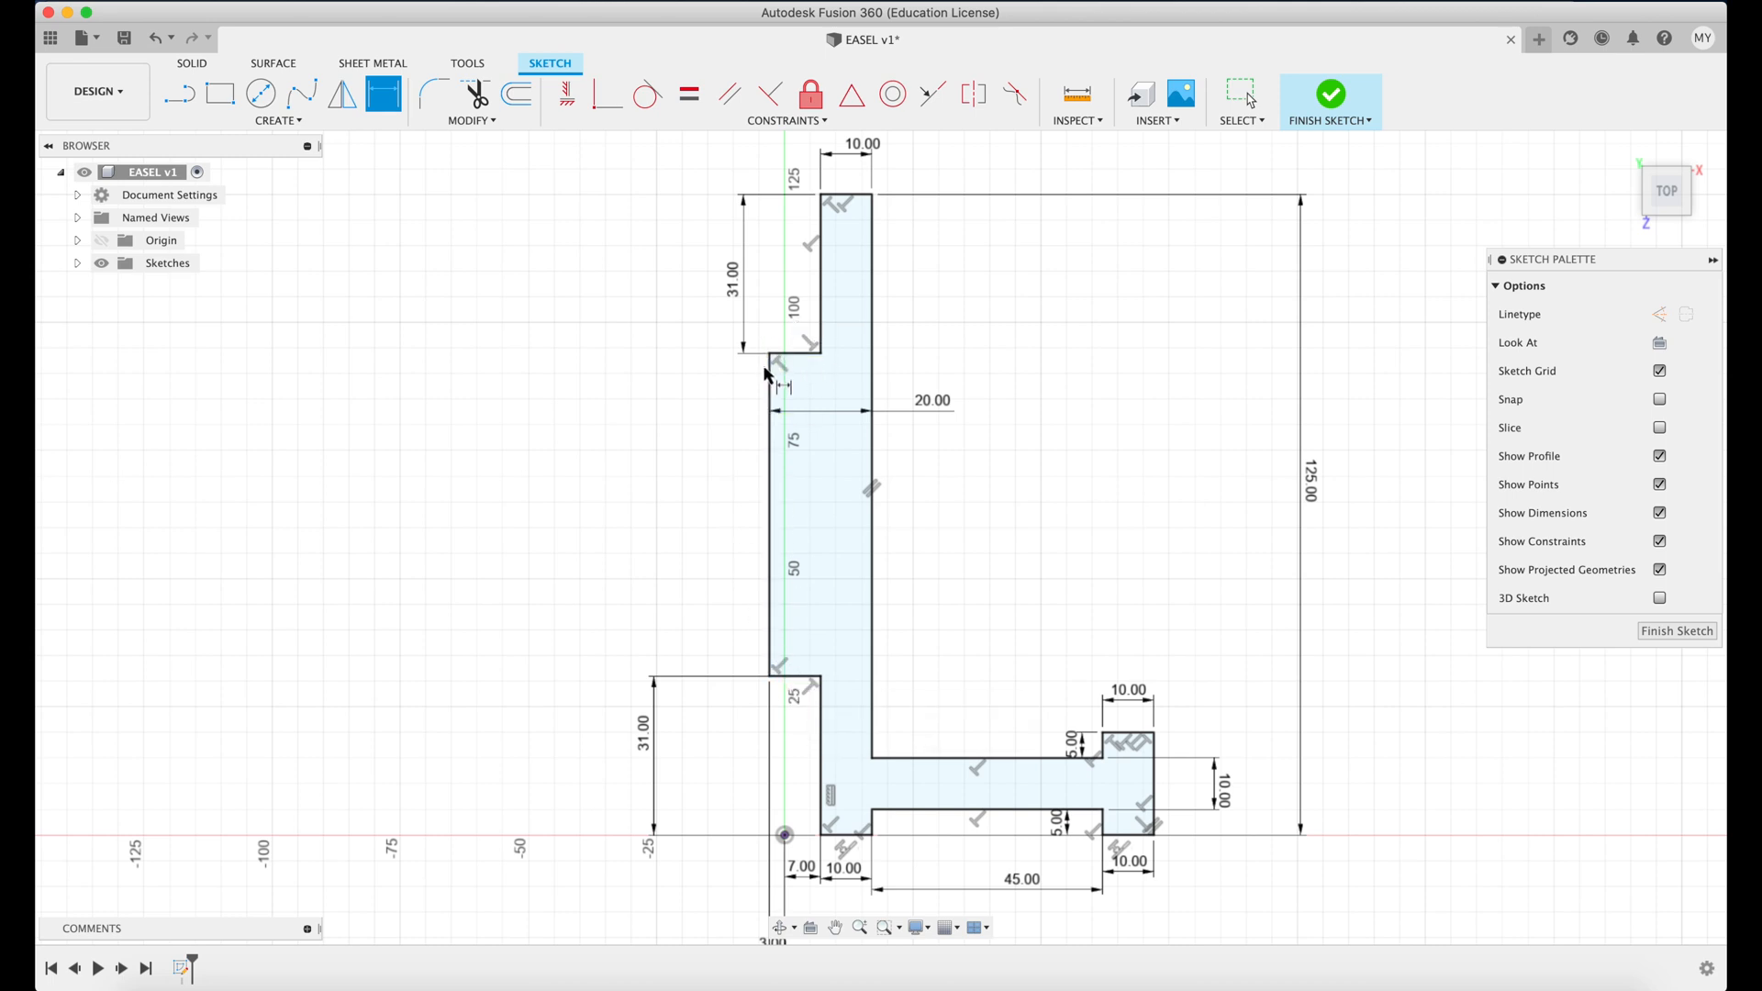
pyautogui.moveTo(772, 380)
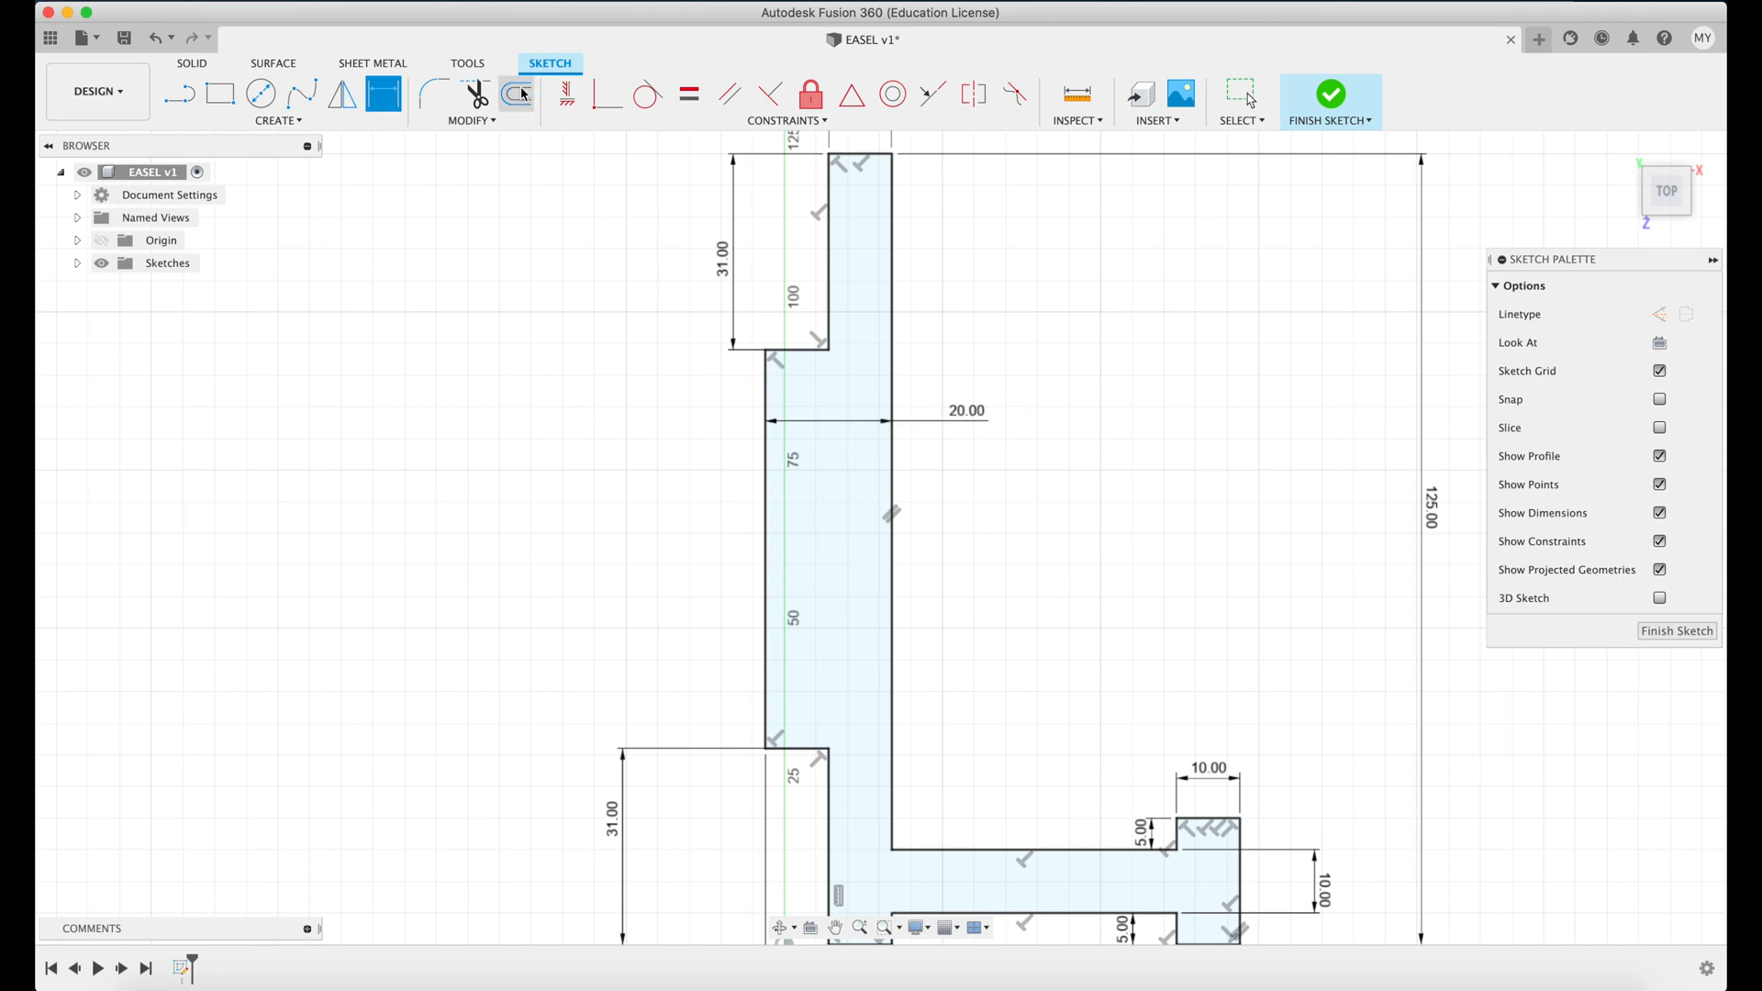
# Trim the back outline and reshape its front edge into a curved phone rest.
pyautogui.click(475, 94)
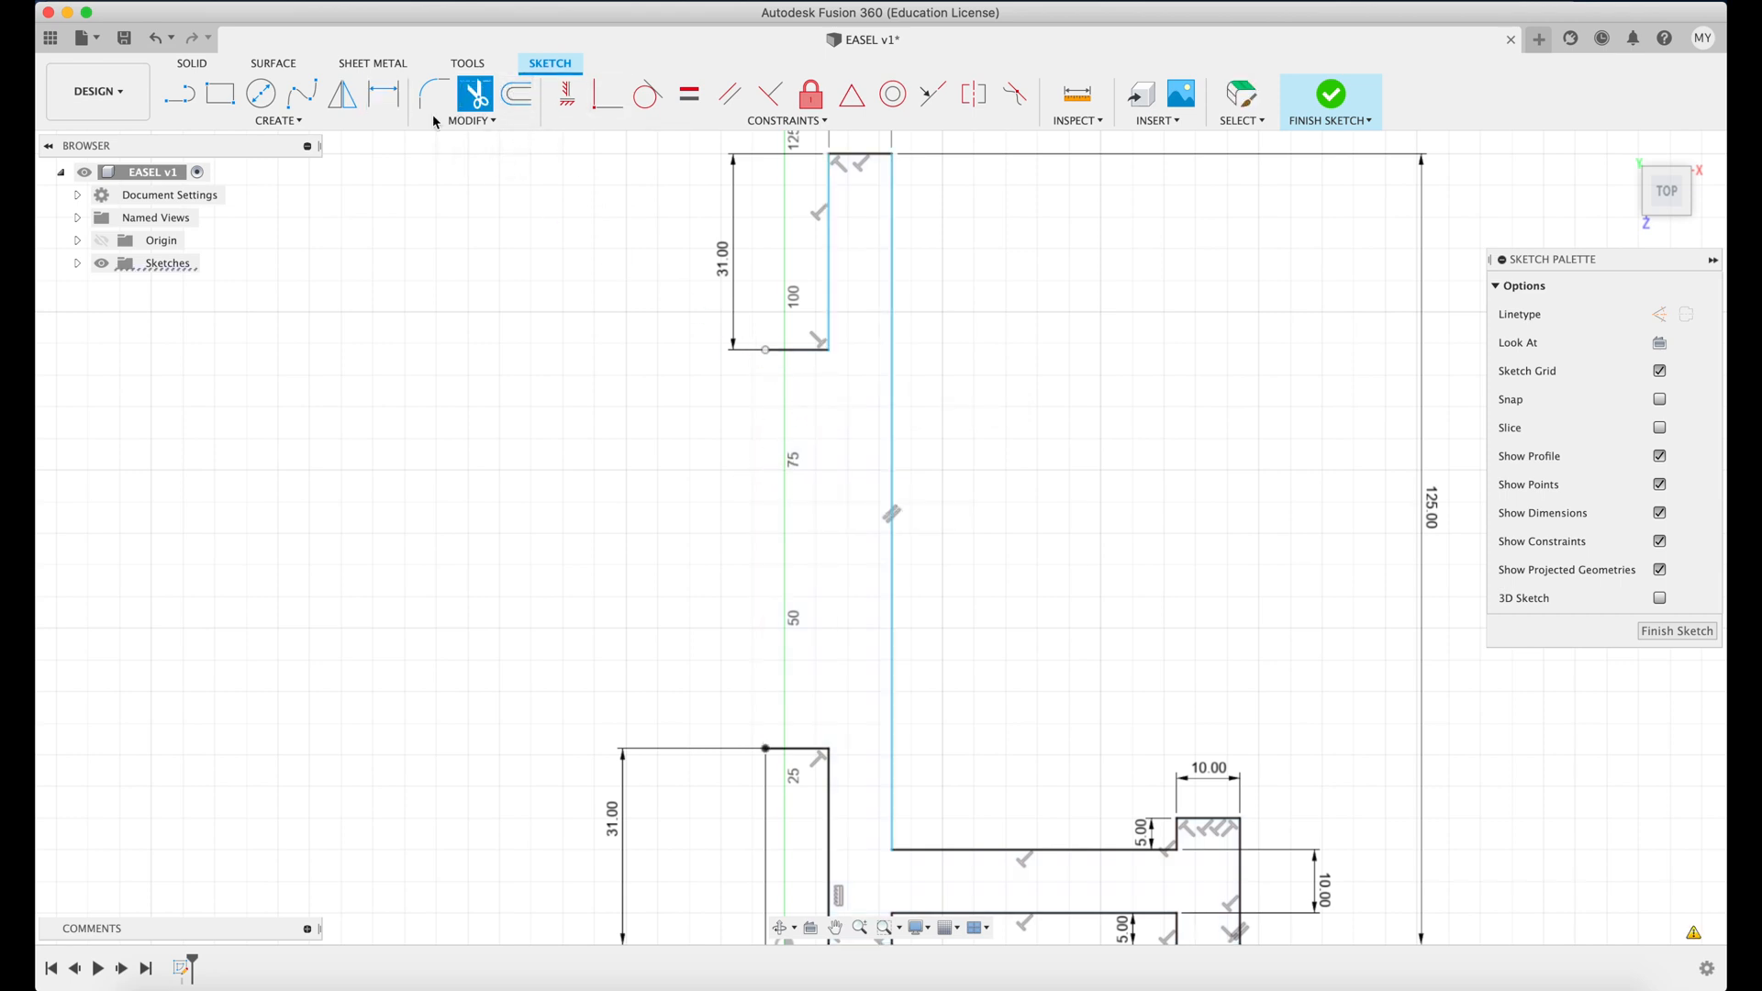
pyautogui.click(179, 95)
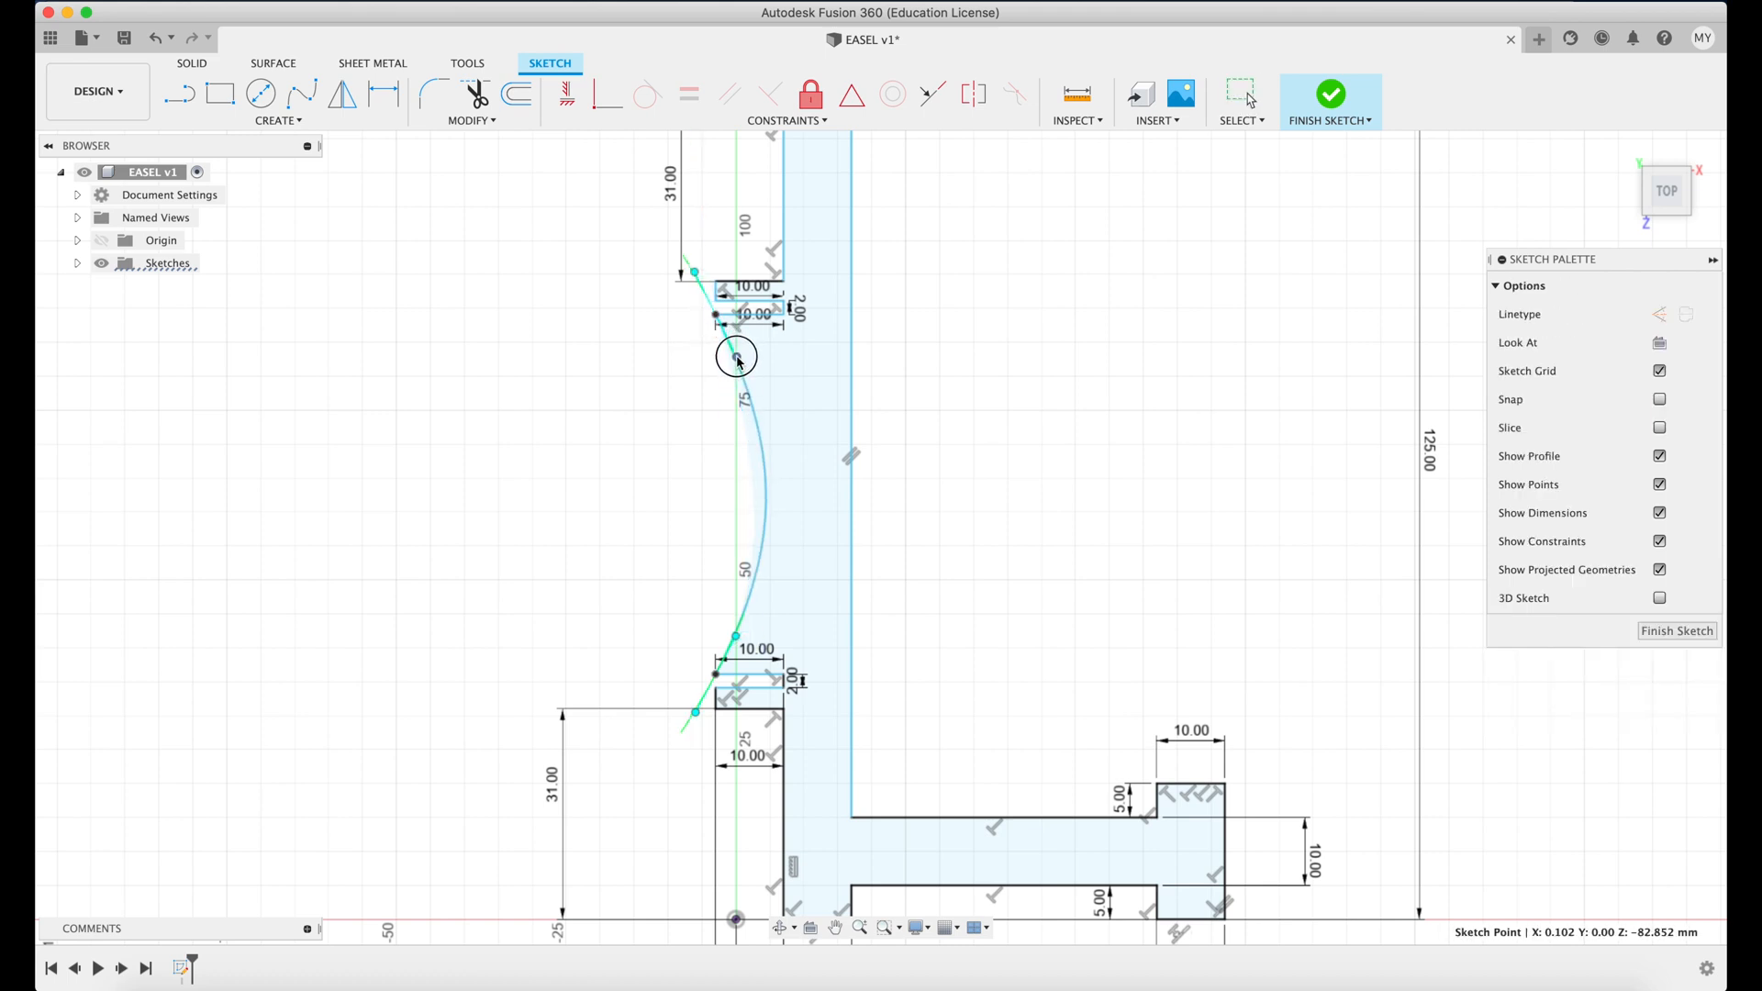
pyautogui.moveTo(738, 360); pyautogui.dragTo(734, 352)
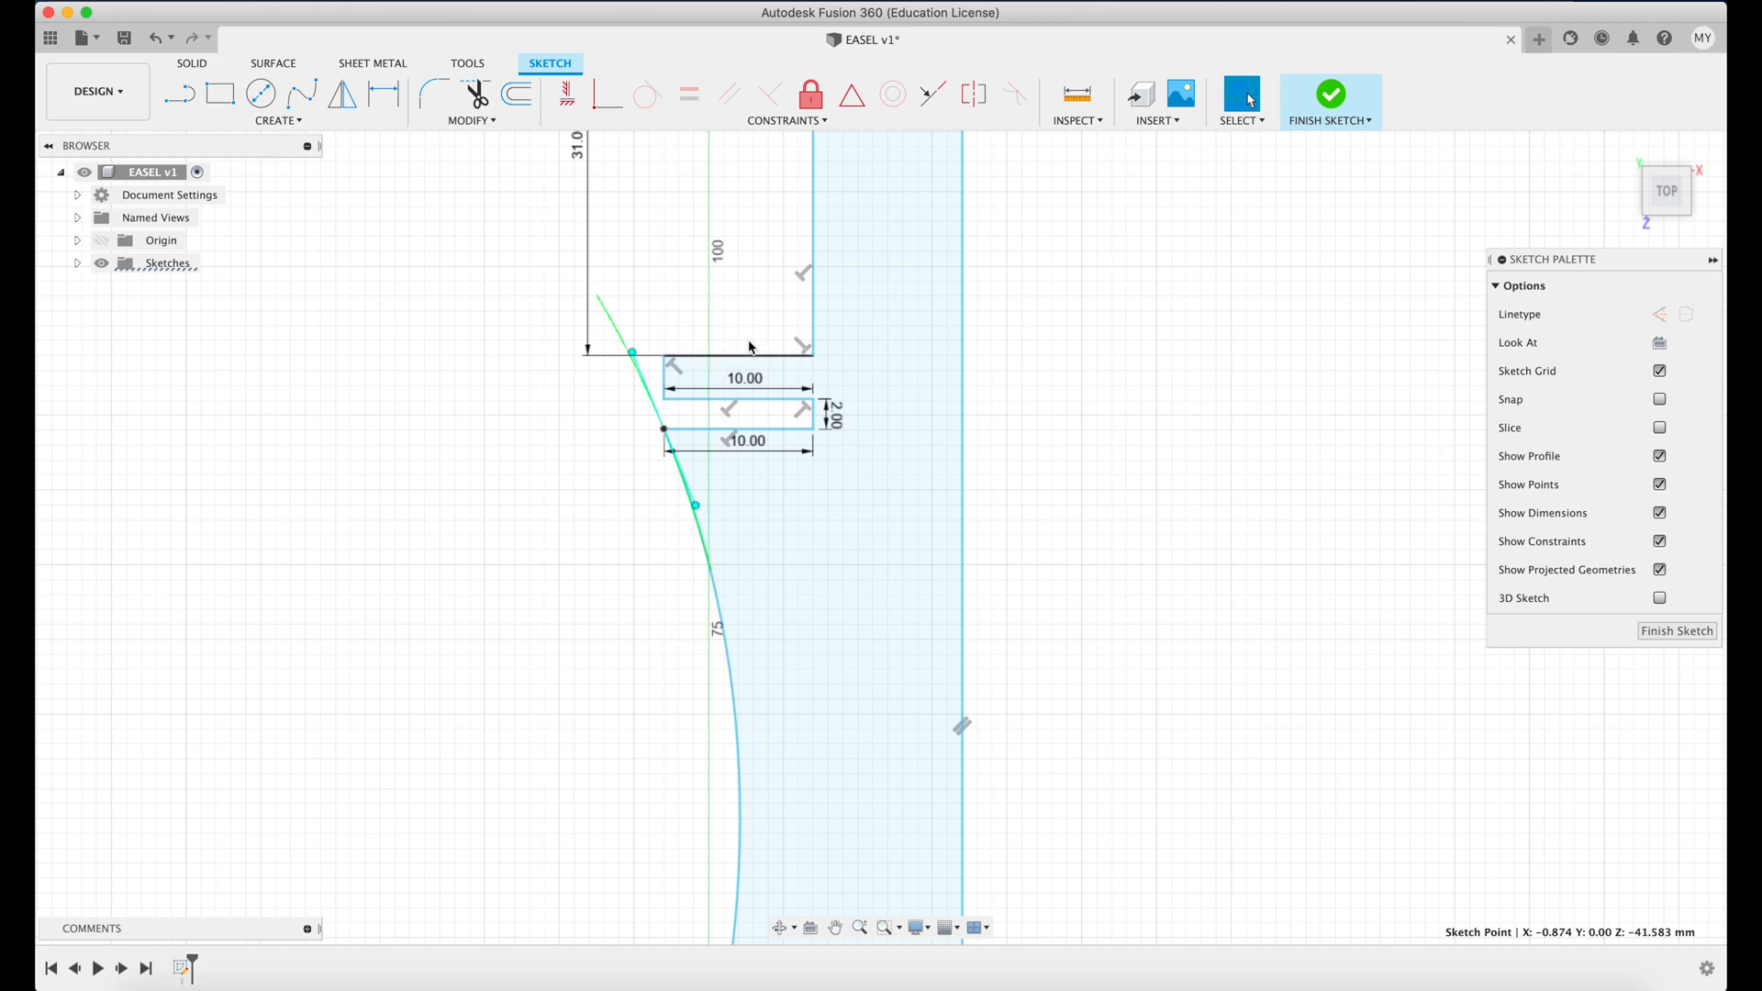
pyautogui.moveTo(733, 295)
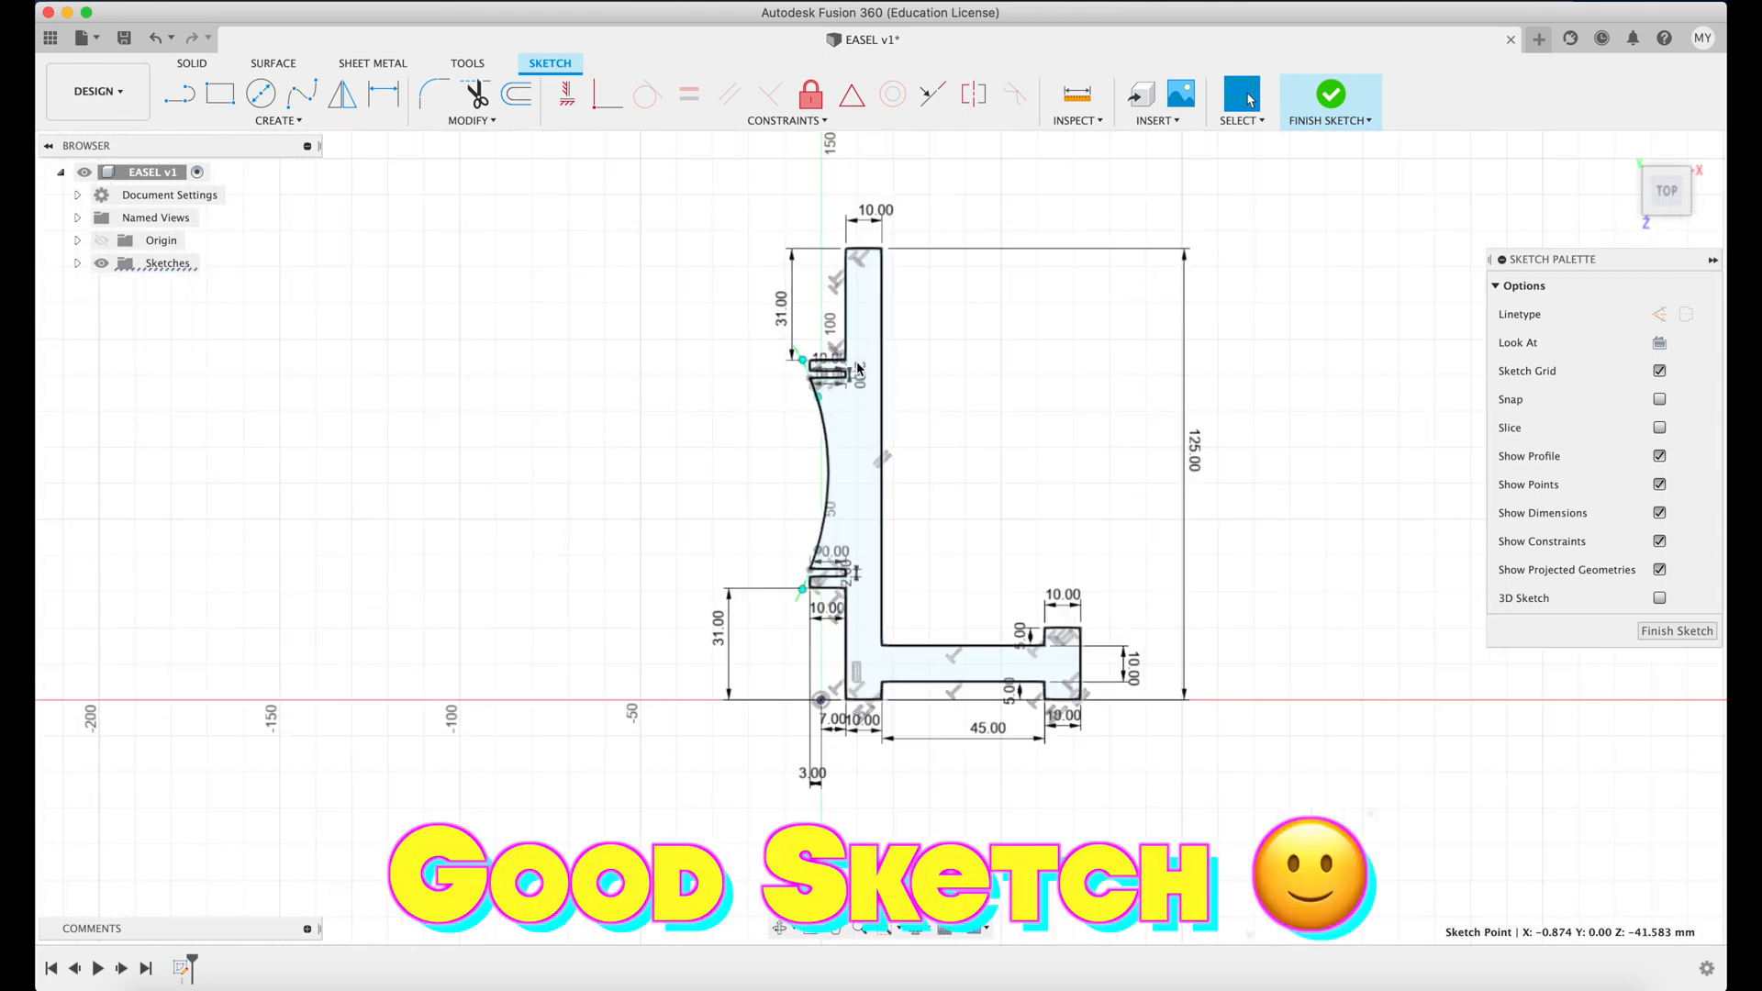
pyautogui.moveTo(434, 94)
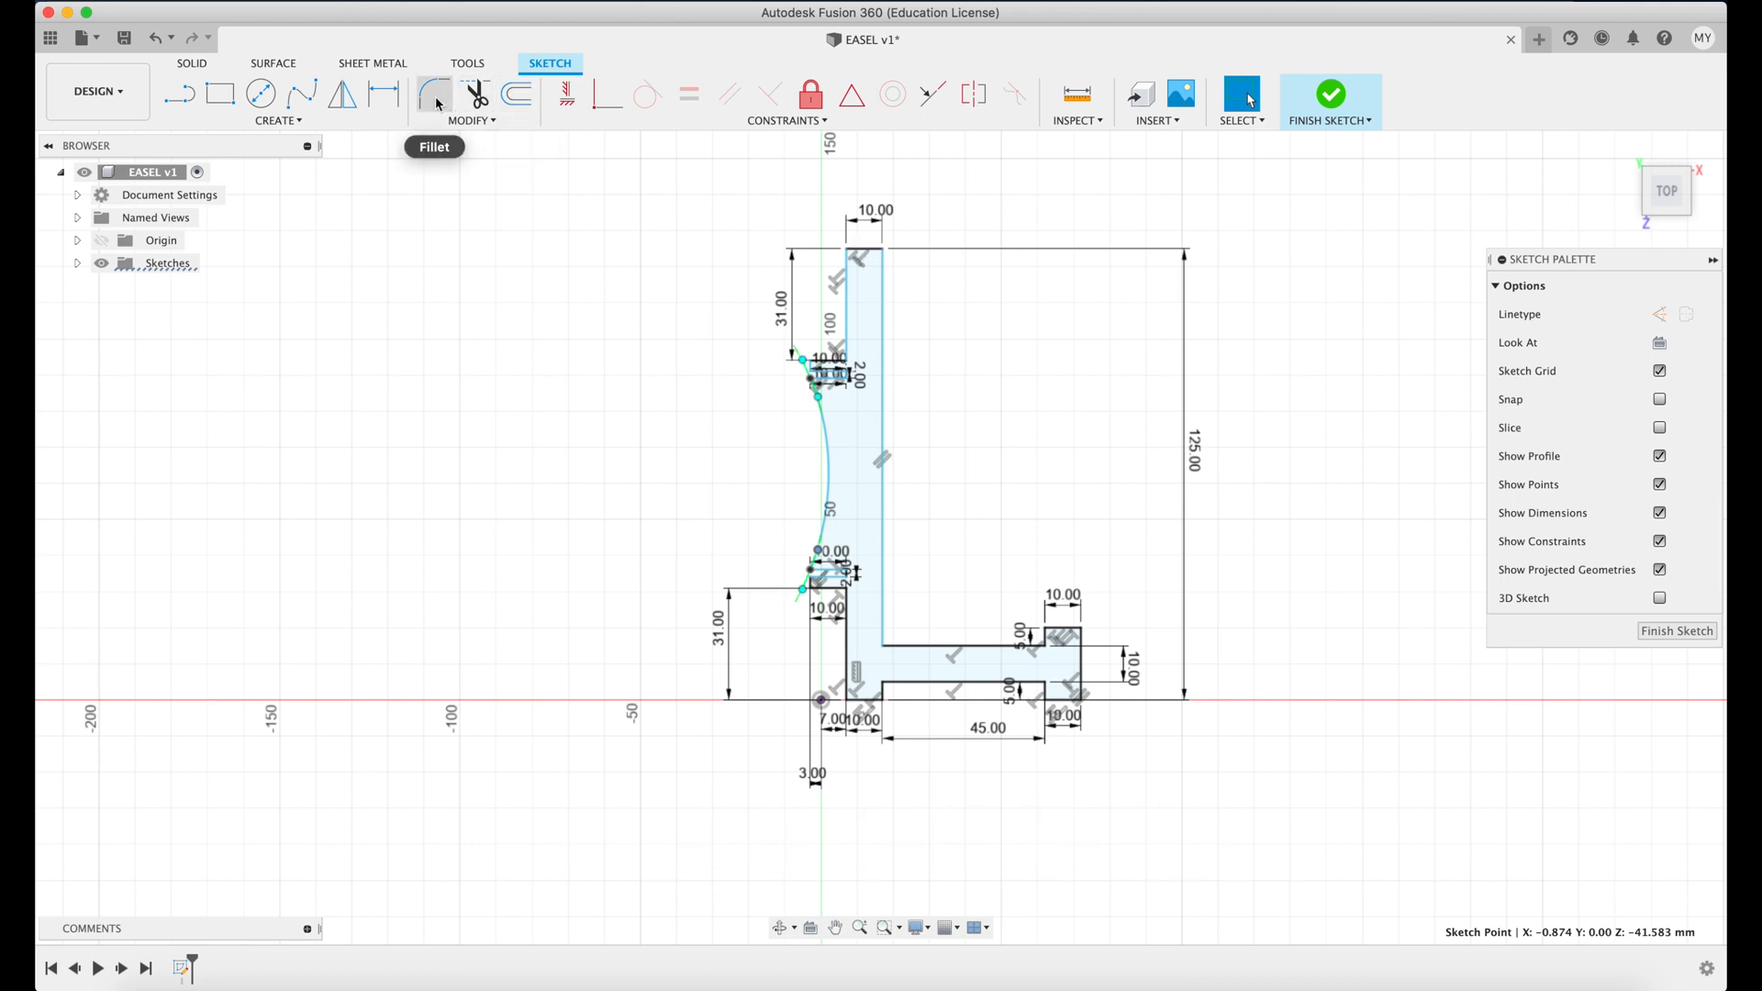
pyautogui.click(434, 94)
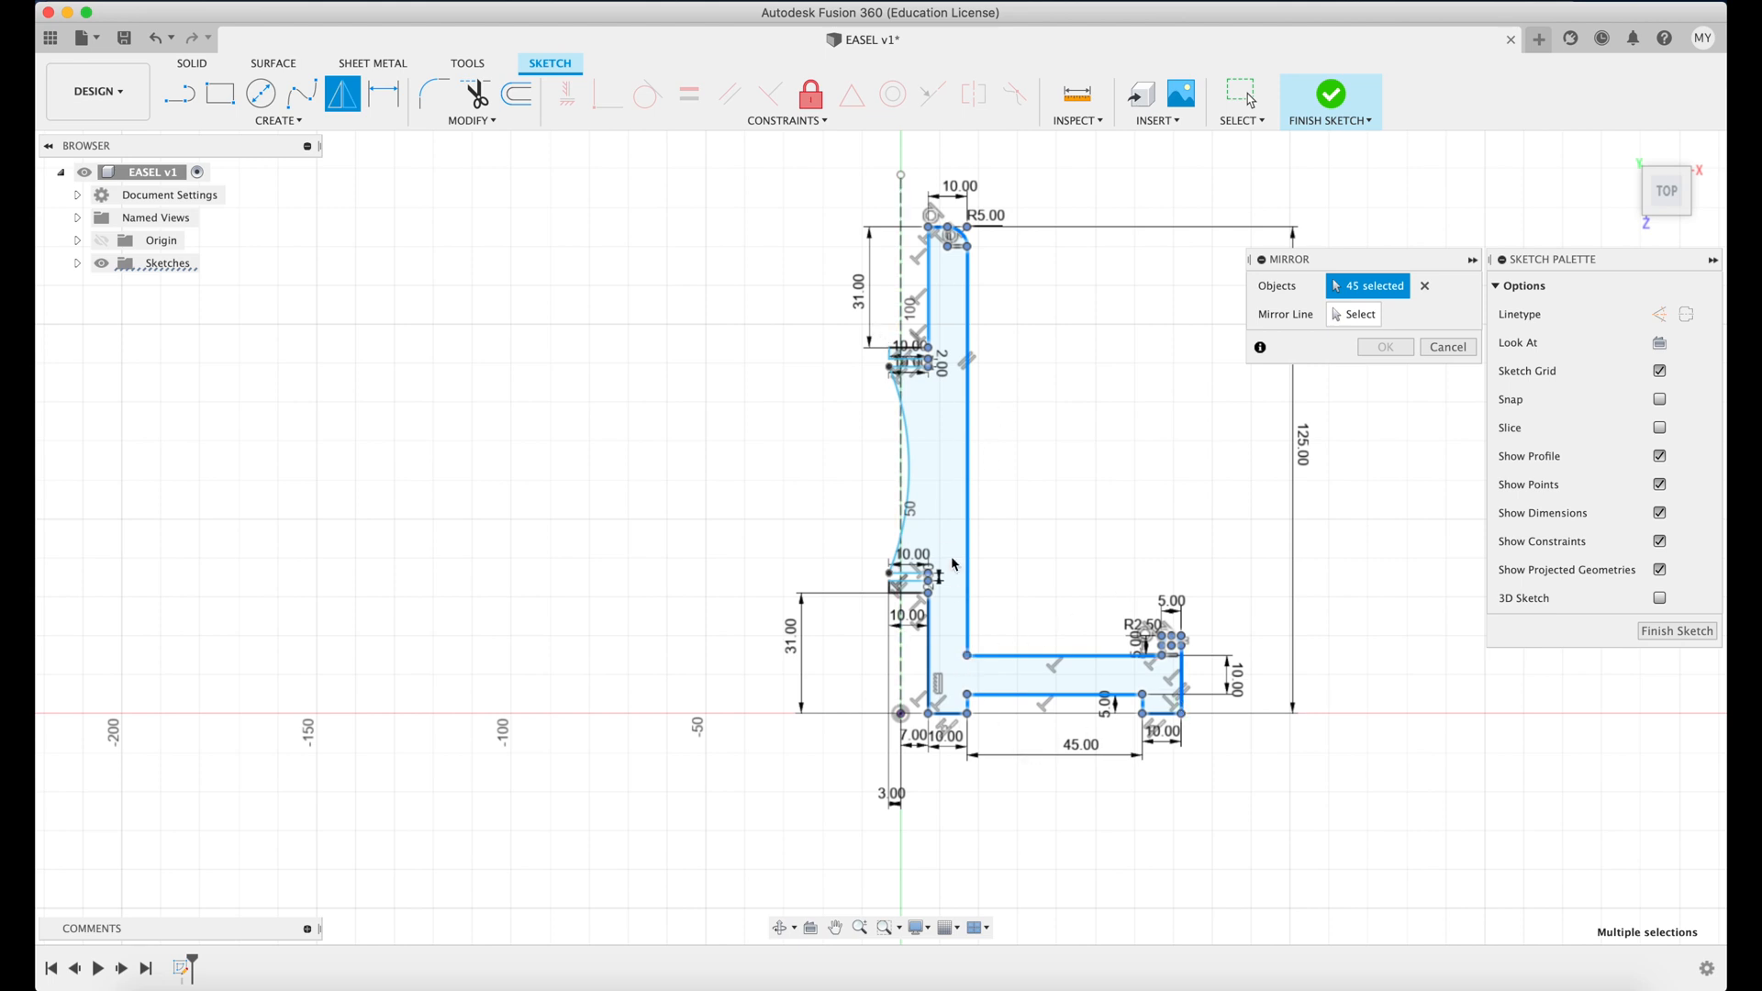
pyautogui.moveTo(1330, 309)
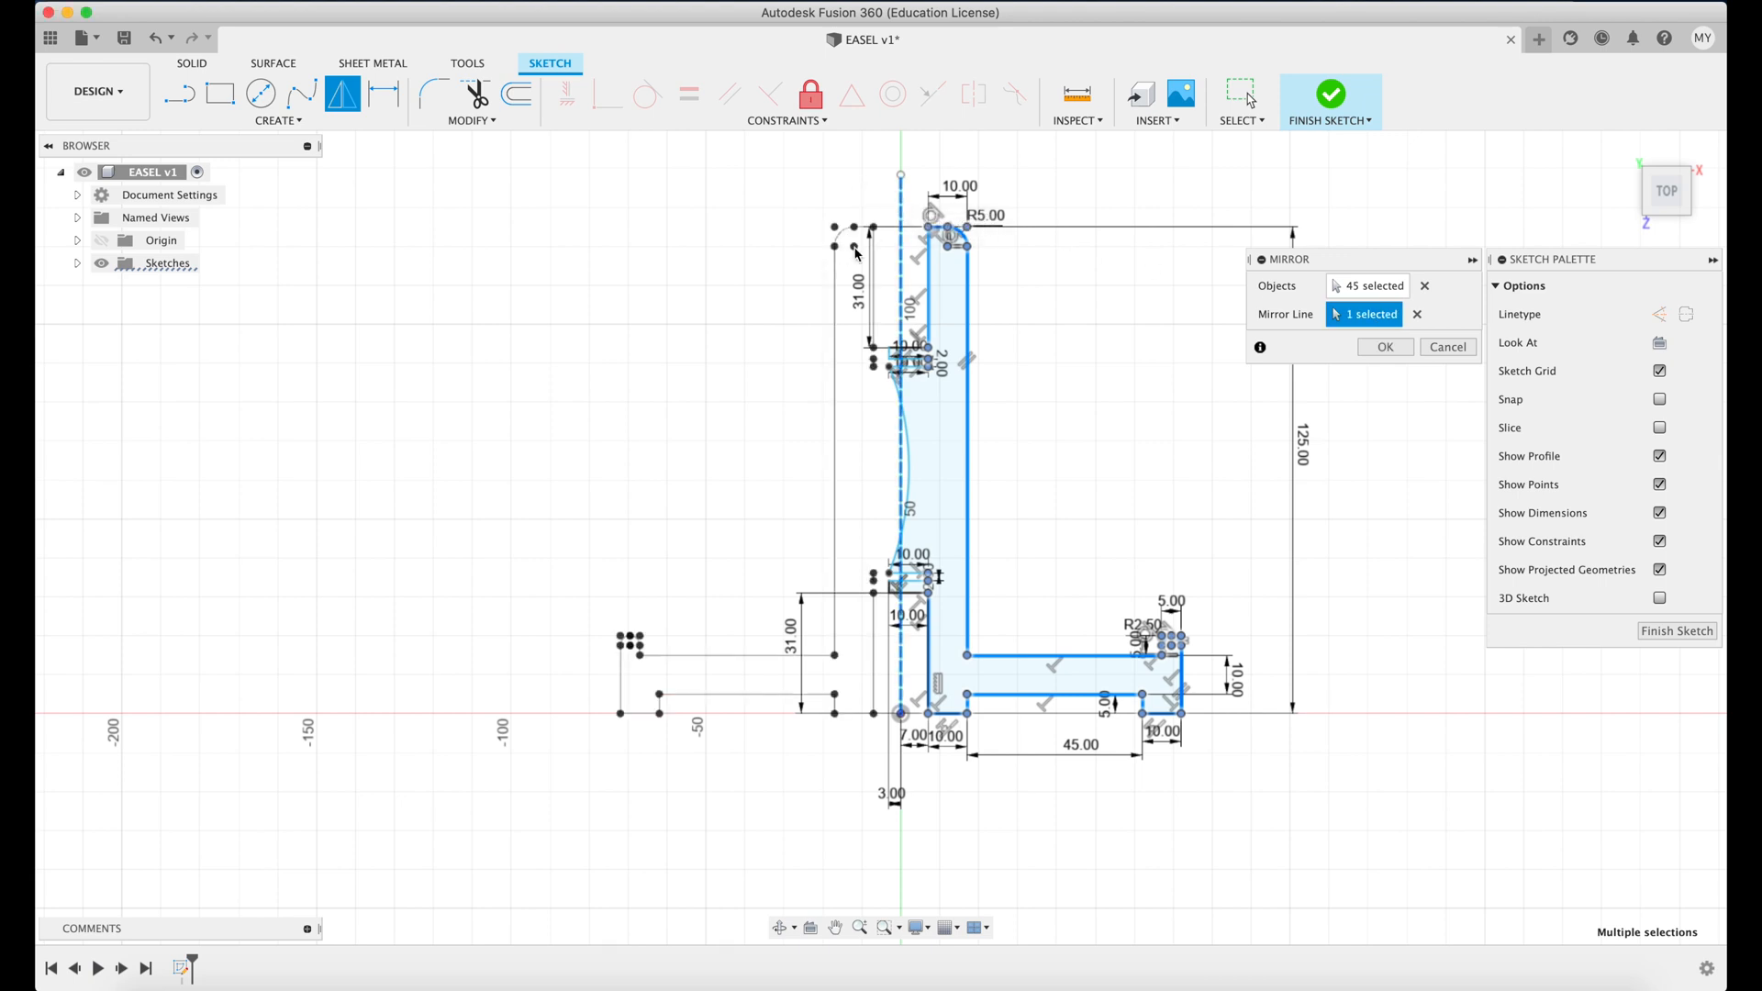
pyautogui.moveTo(705, 671)
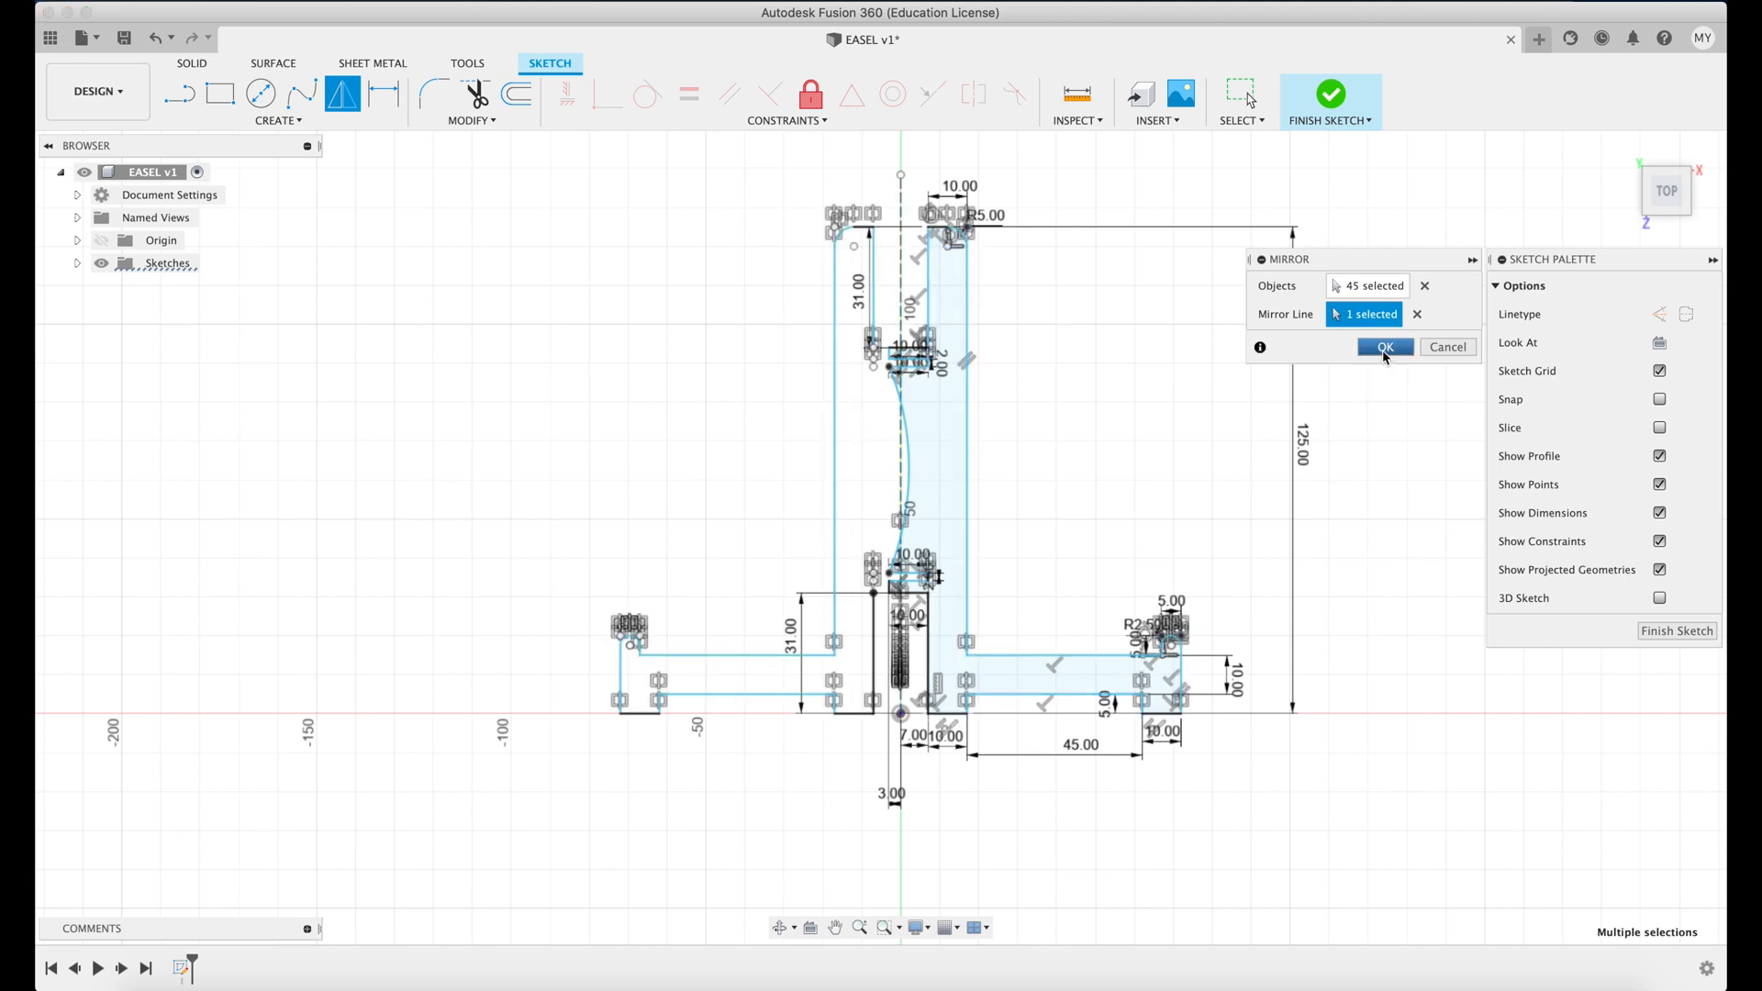
# Mirror all 45 sketch objects across the dashed vertical centre line.
pyautogui.click(1383, 346)
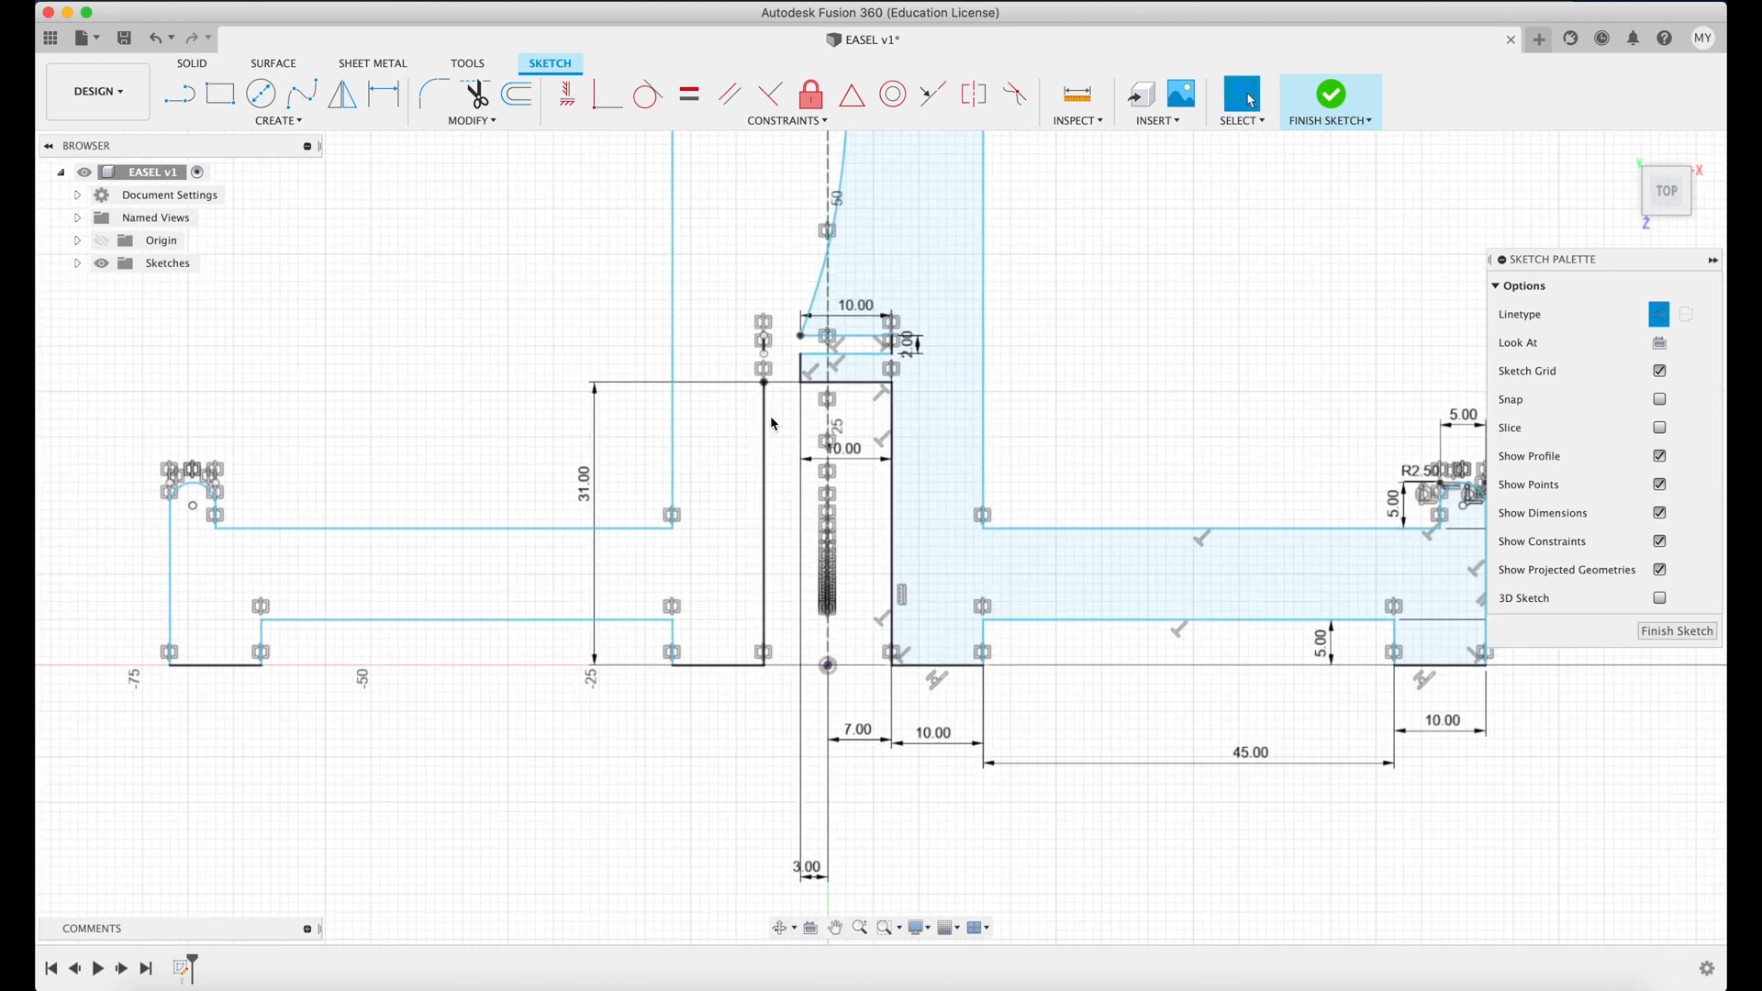
pyautogui.moveTo(432, 94)
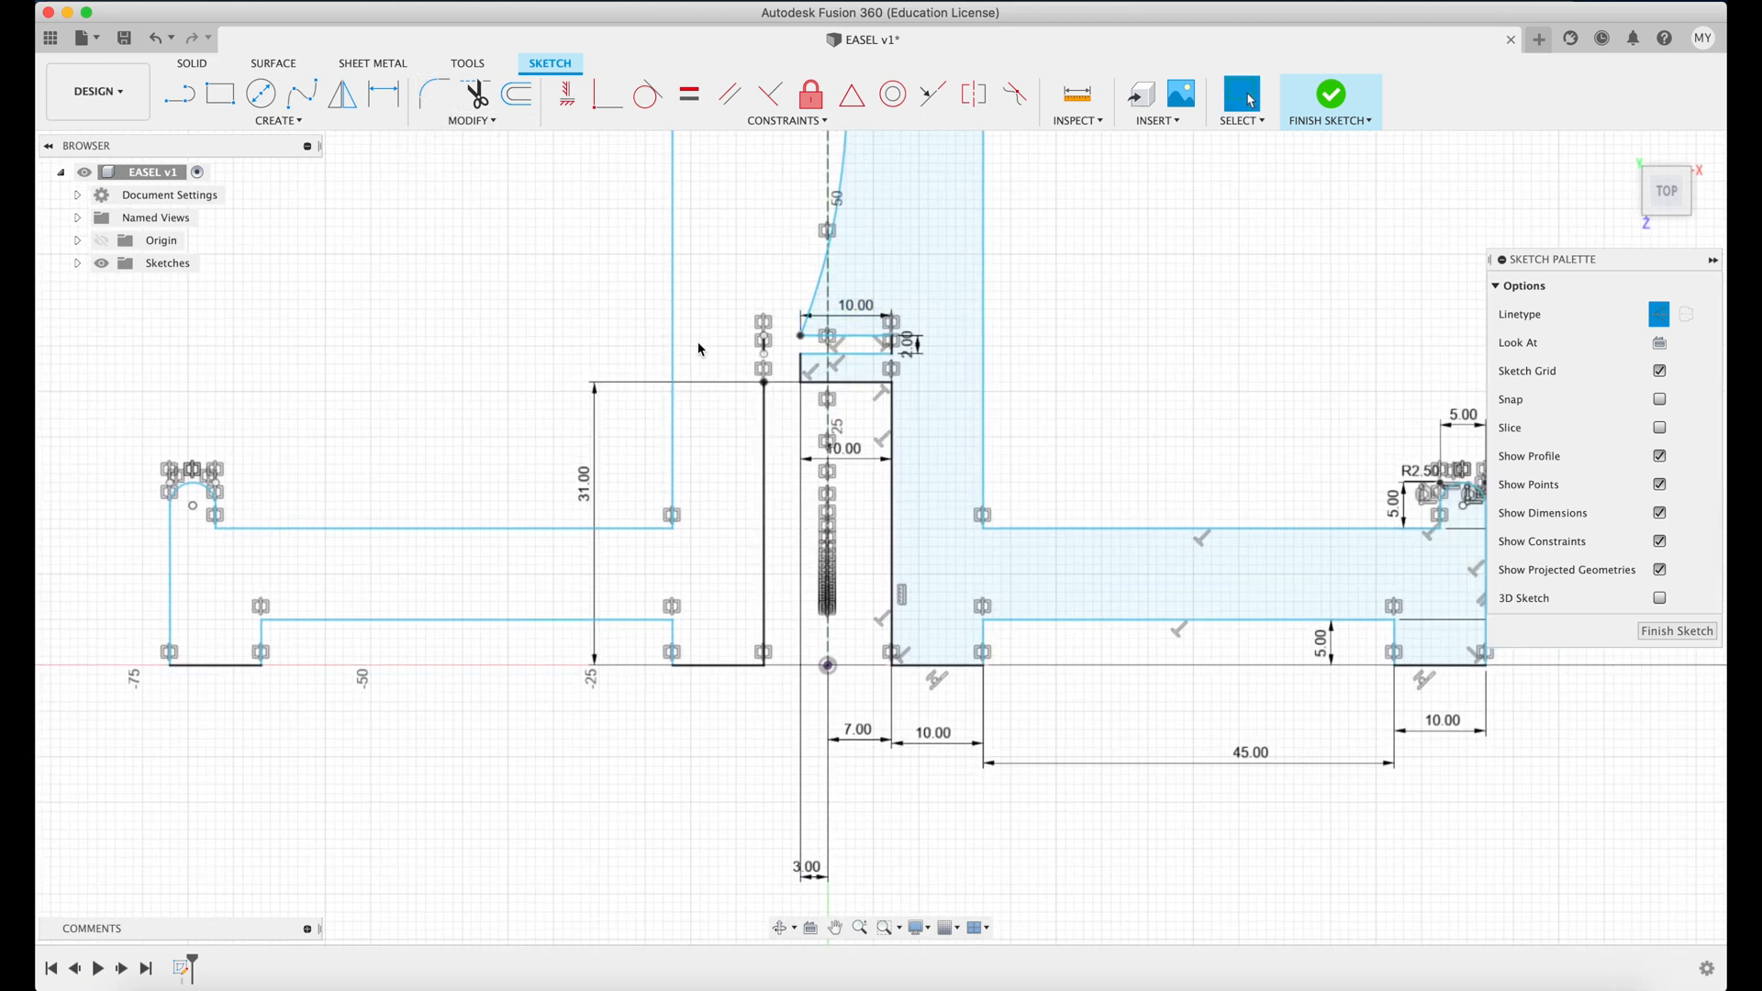
pyautogui.moveTo(667, 377)
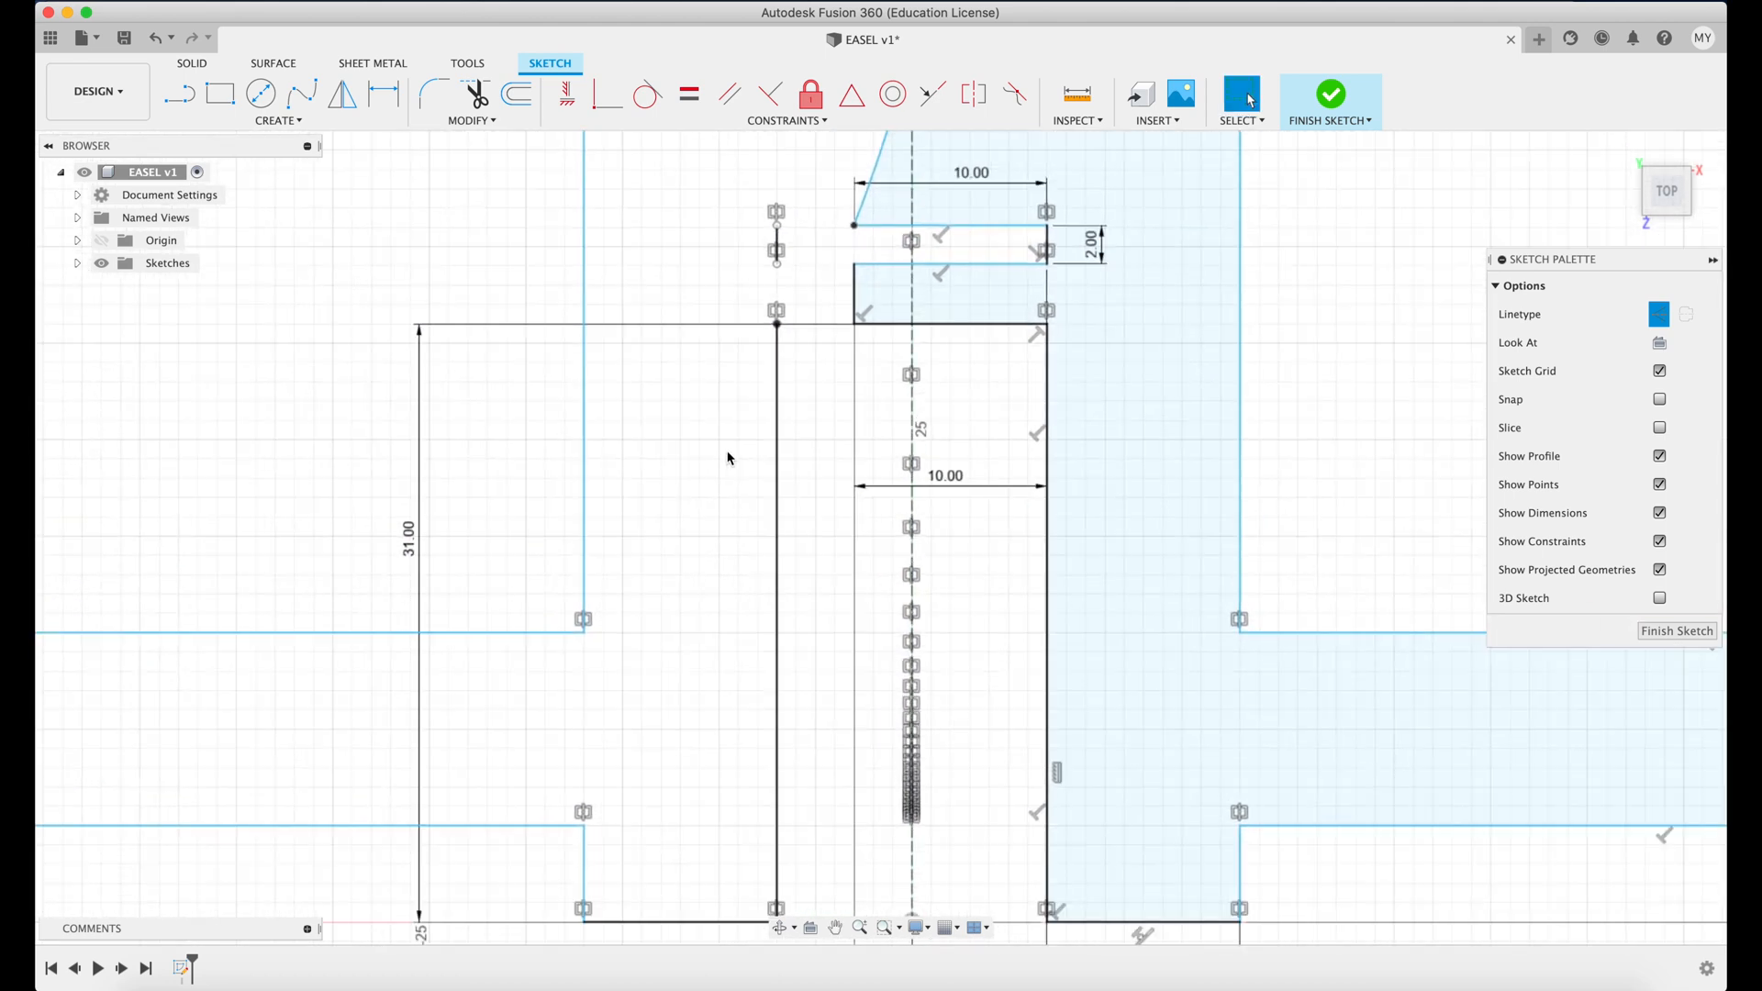
pyautogui.moveTo(224, 94)
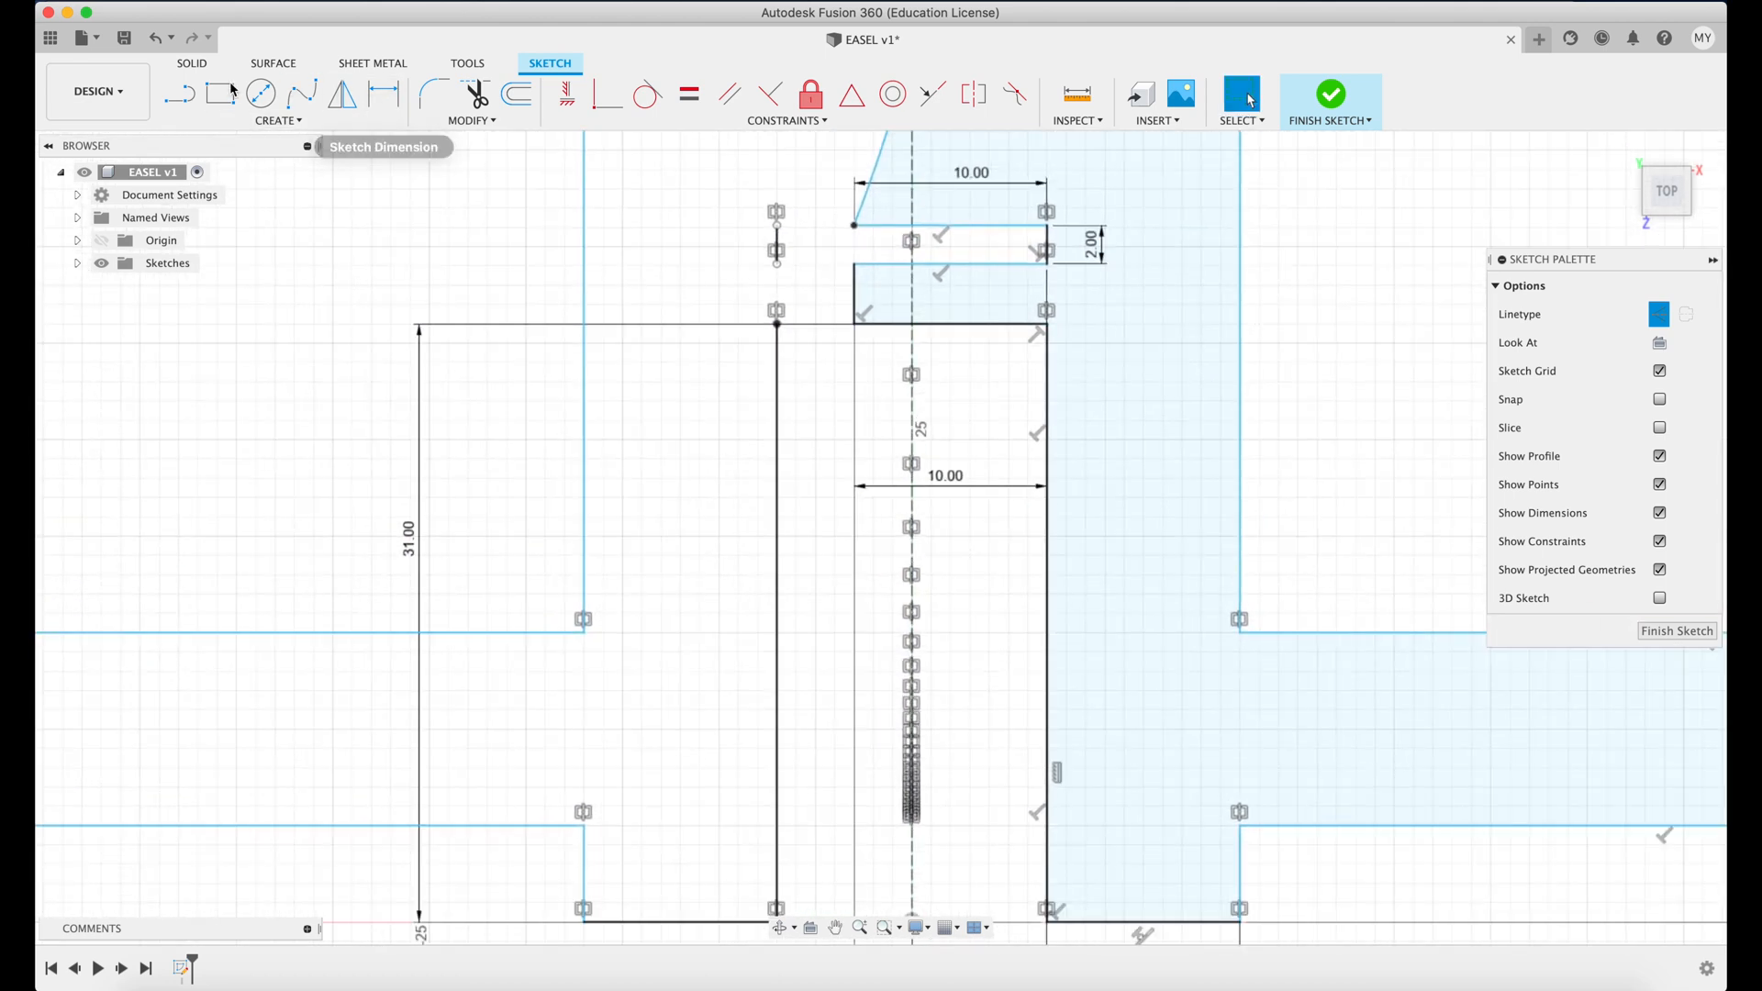
# Draw peg lines on the left upright aligned with the right side's slots.
pyautogui.click(179, 94)
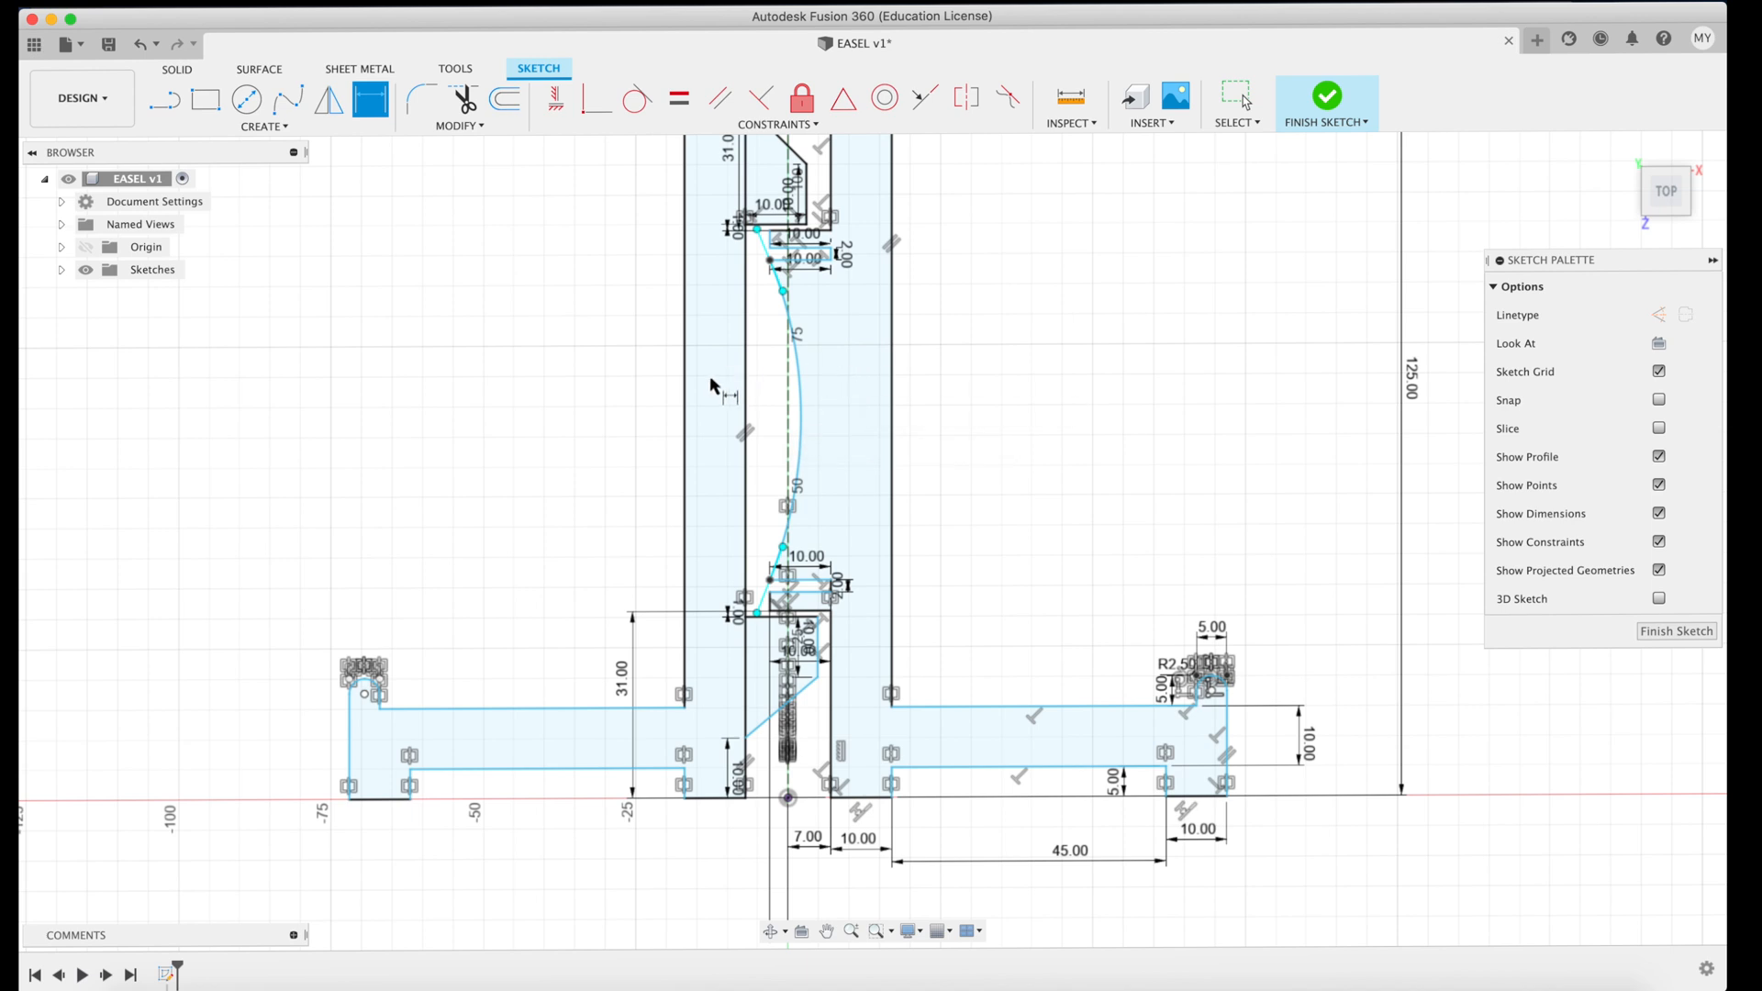
pyautogui.moveTo(711, 385)
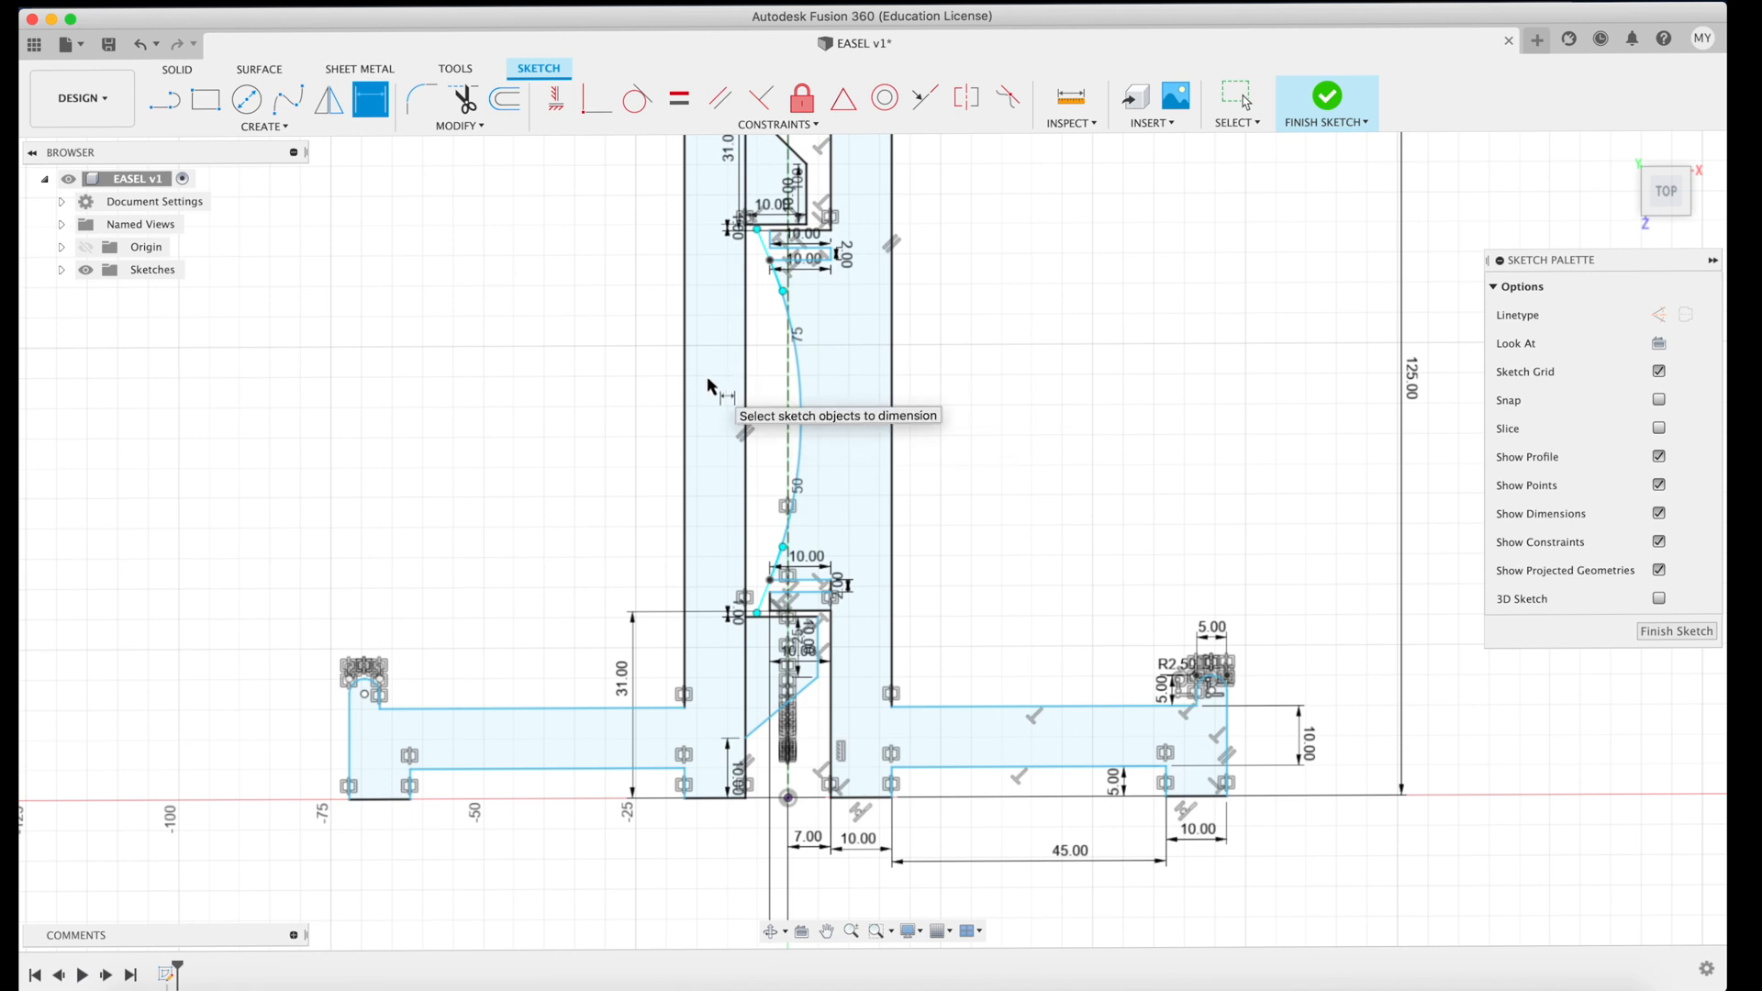
pyautogui.moveTo(840, 376)
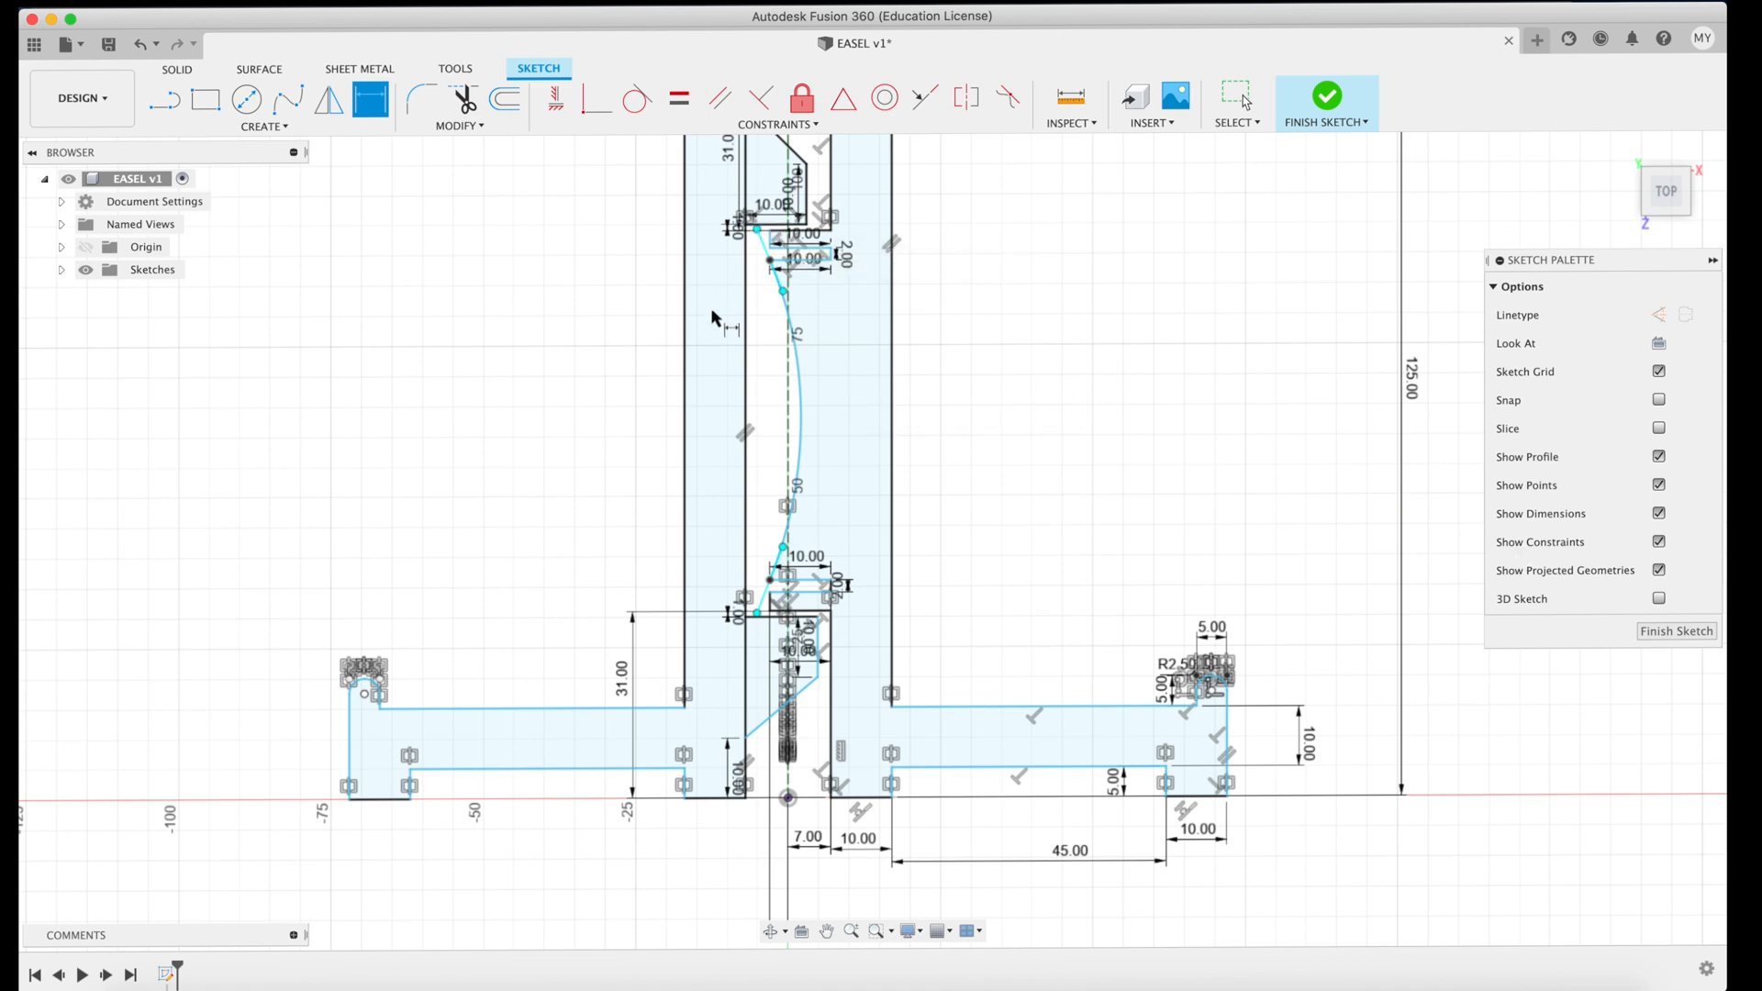
pyautogui.moveTo(837, 319)
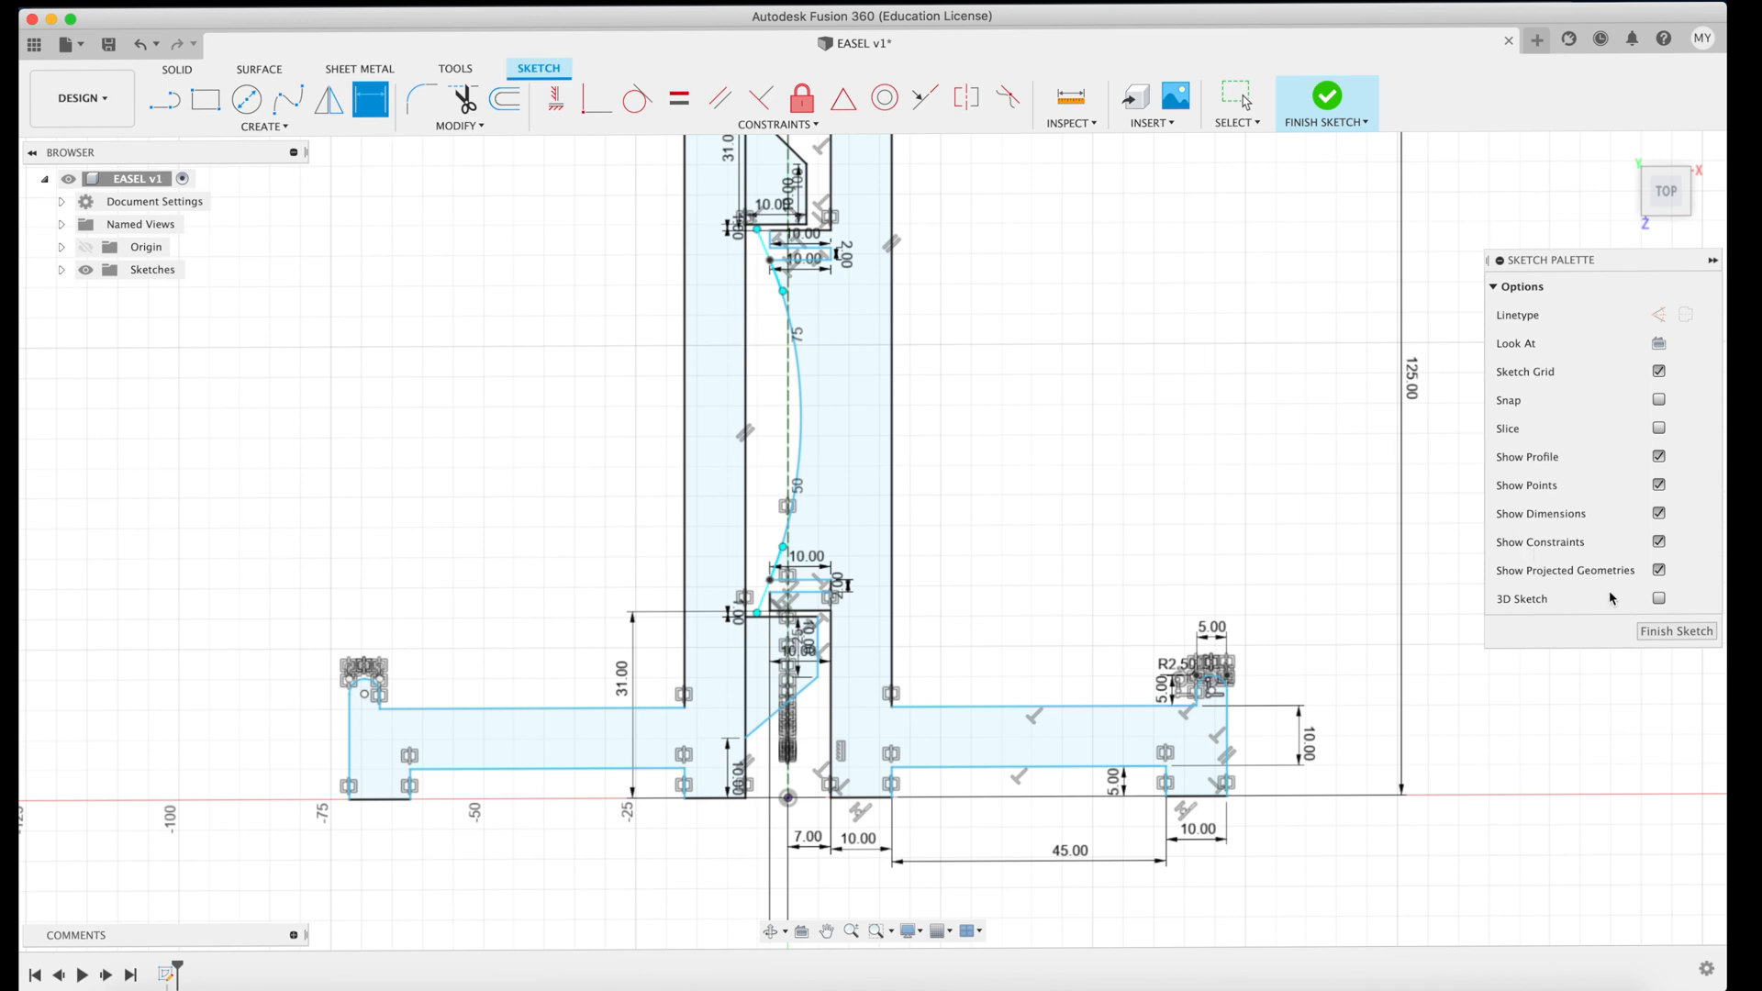
# Finish the sketch and extrude the right easel profile 5 mm.
pyautogui.click(1326, 94)
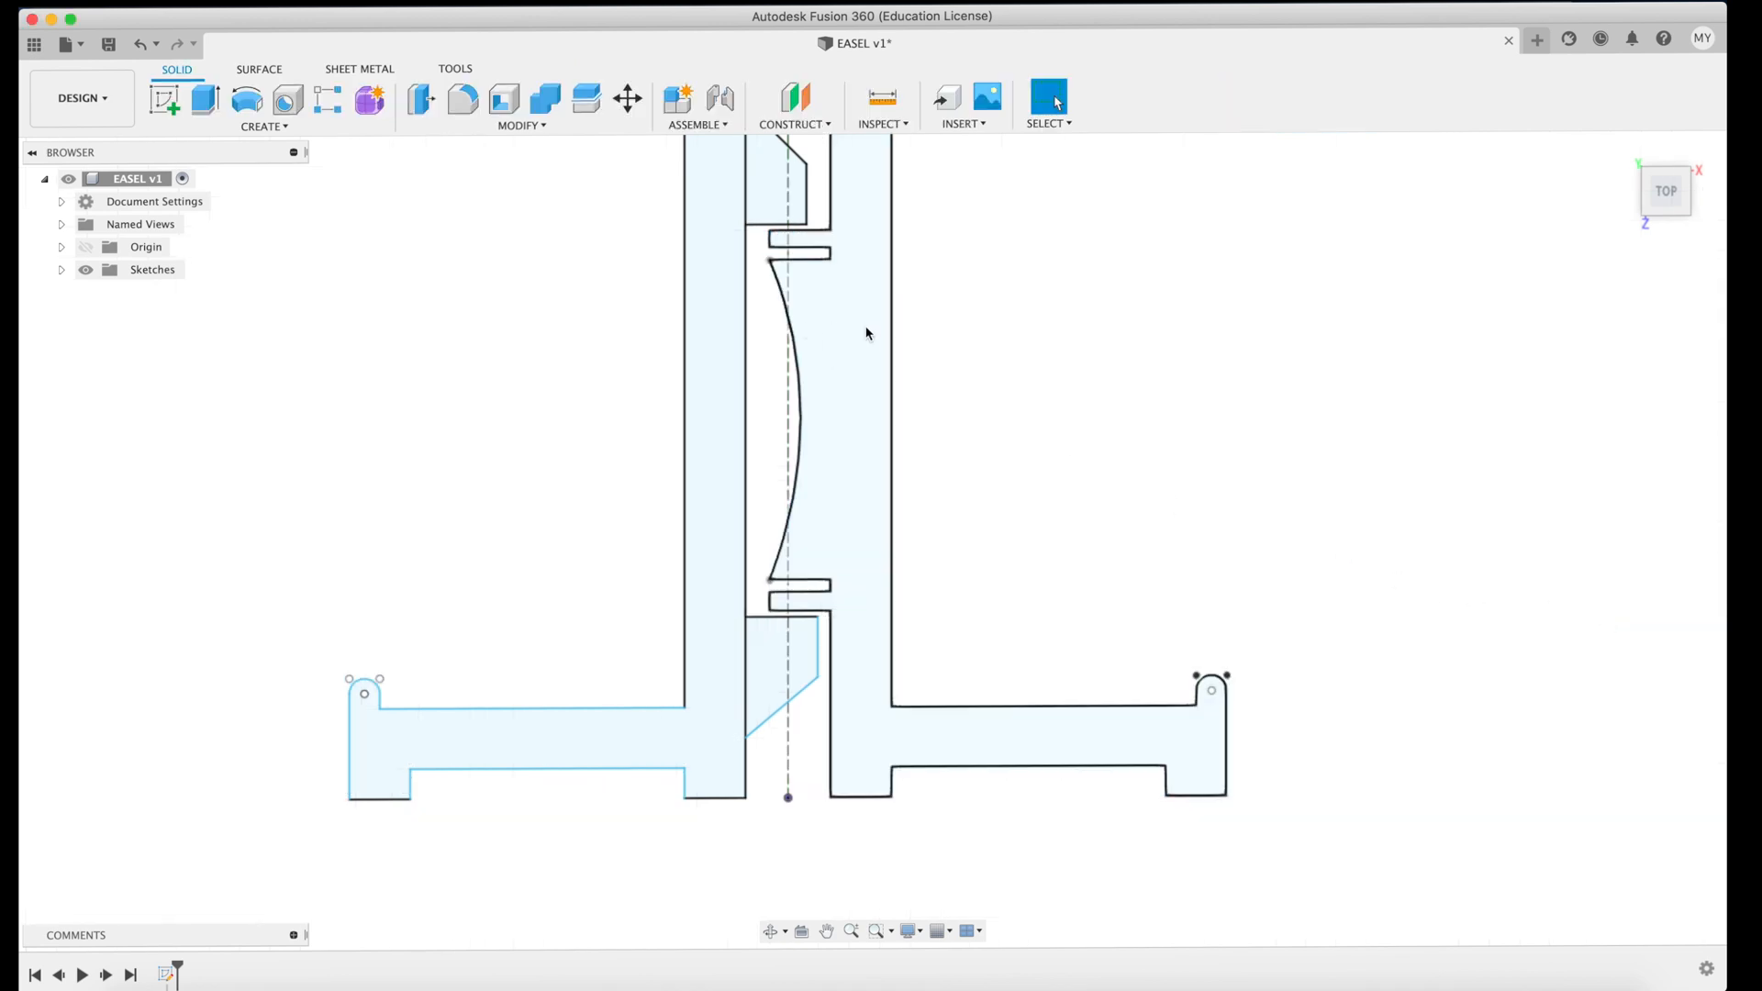
pyautogui.click(860, 319)
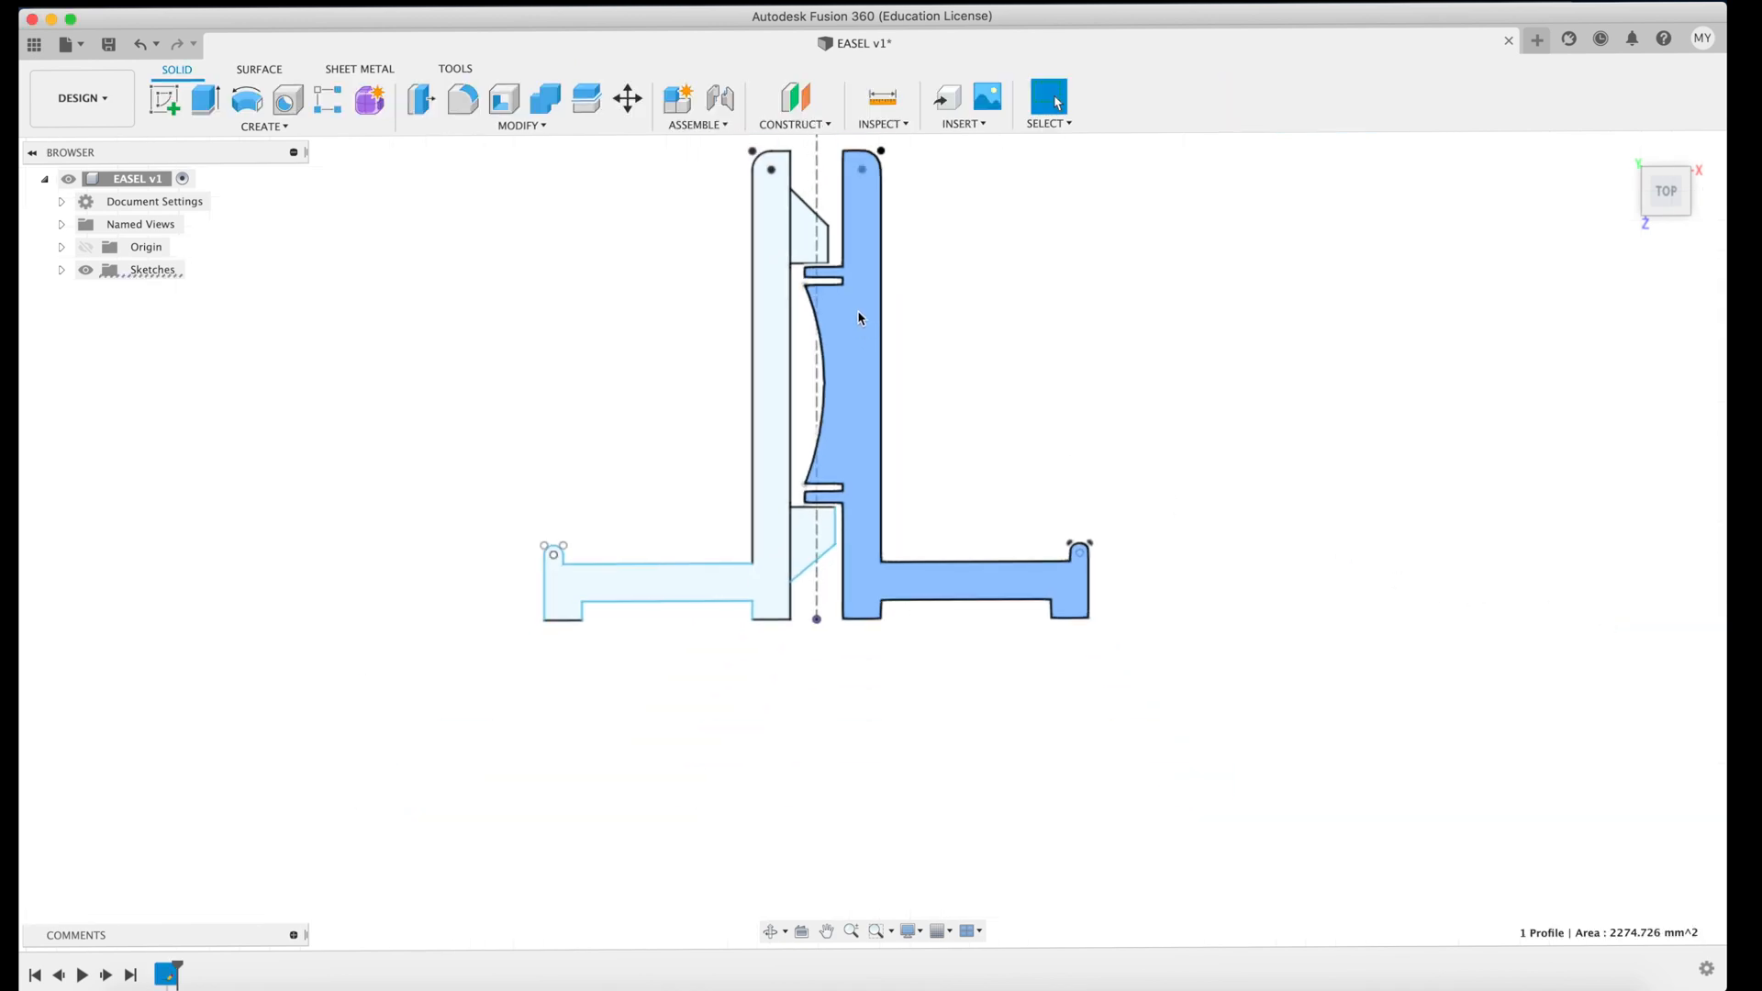
pyautogui.press('e')
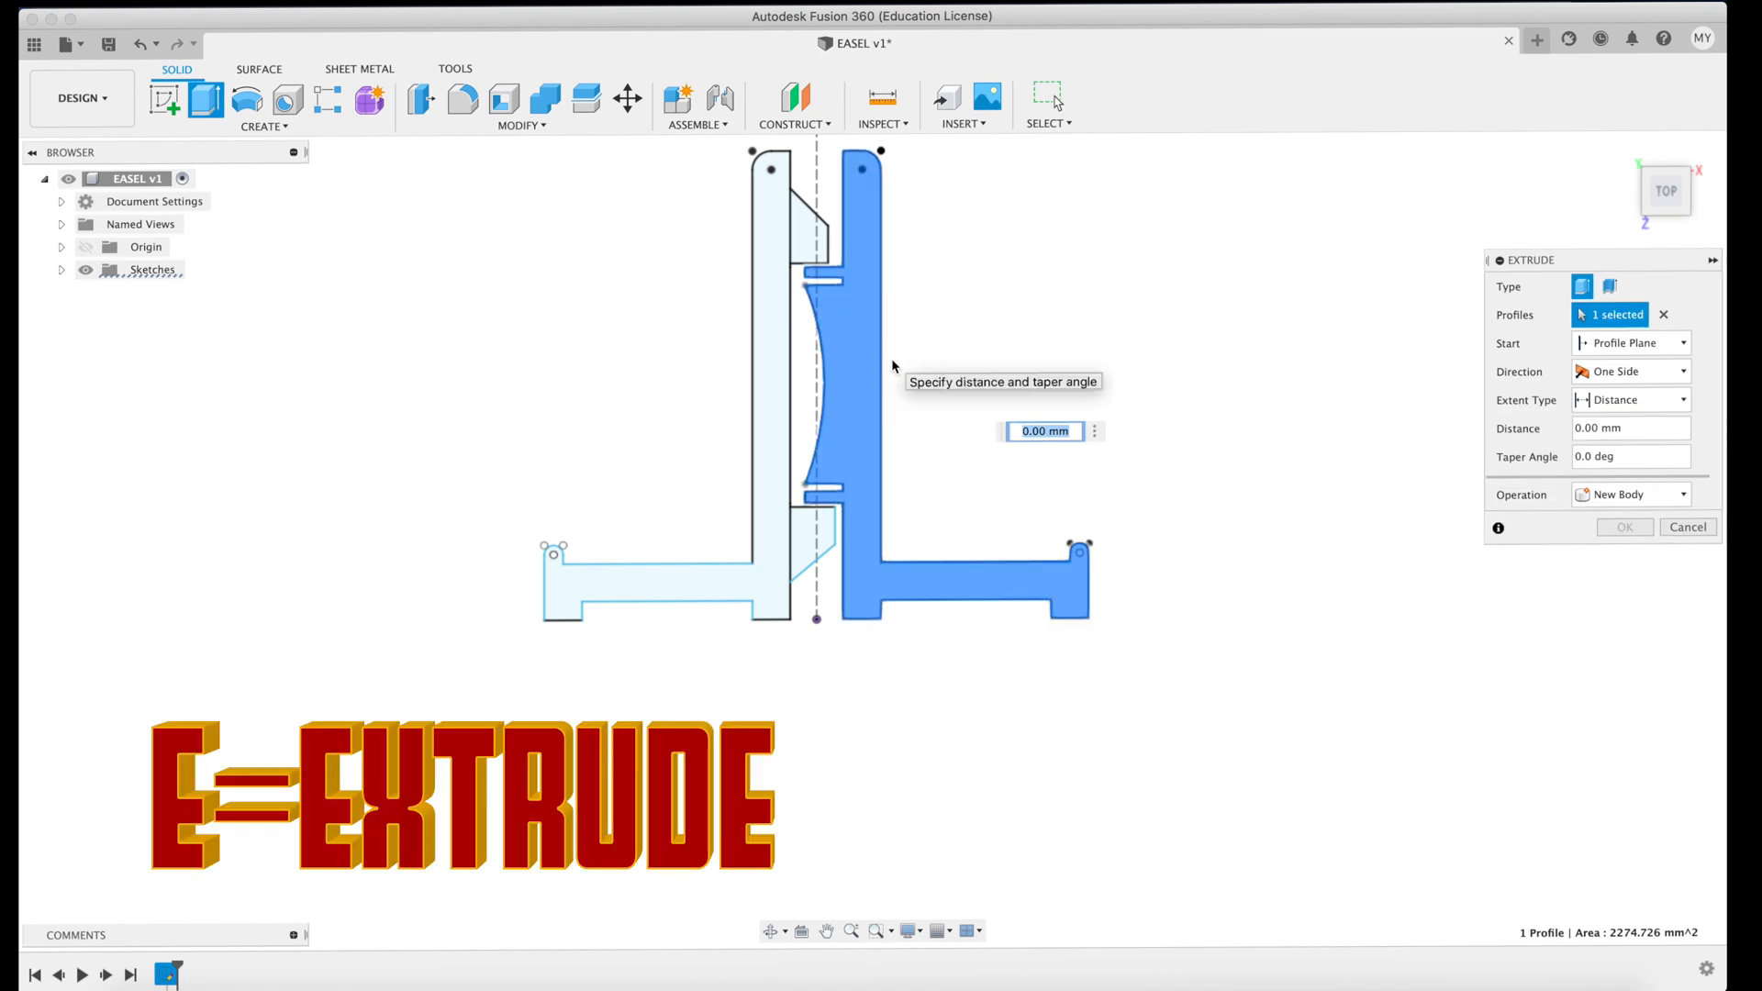
pyautogui.write('5')
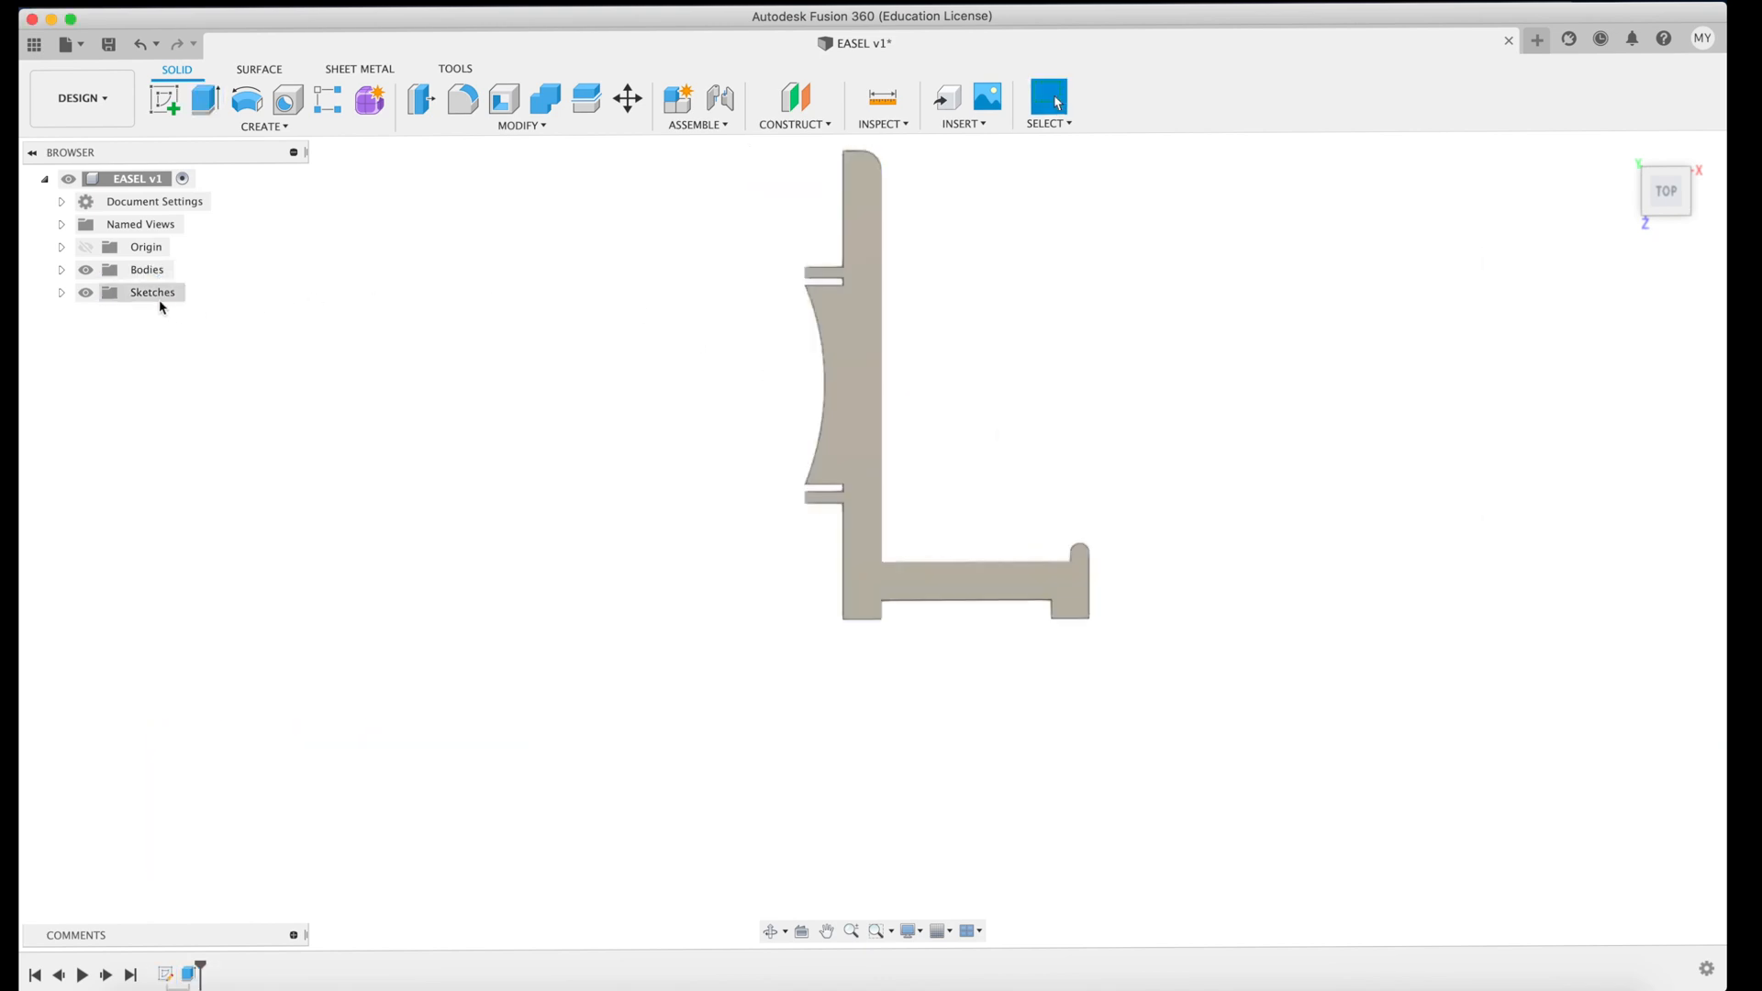
# Rename Body1 to 'R SIDE' and make Sketch1 visible again.
pyautogui.click(61, 270)
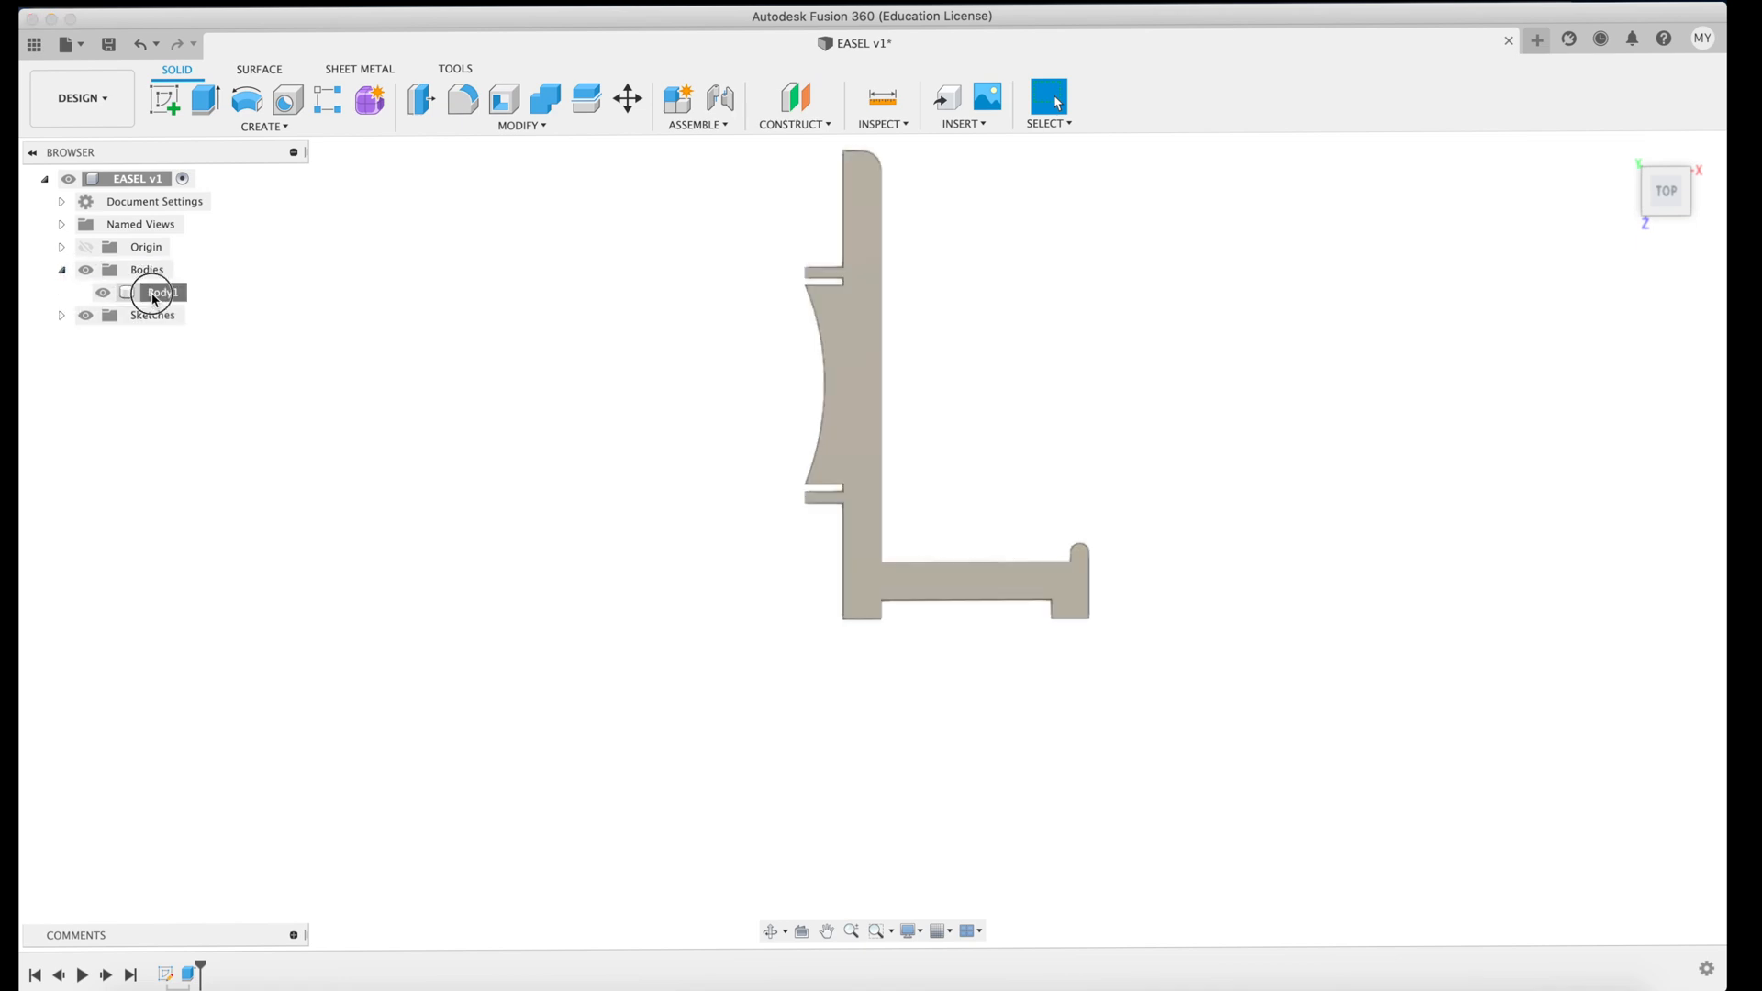
pyautogui.click(162, 292)
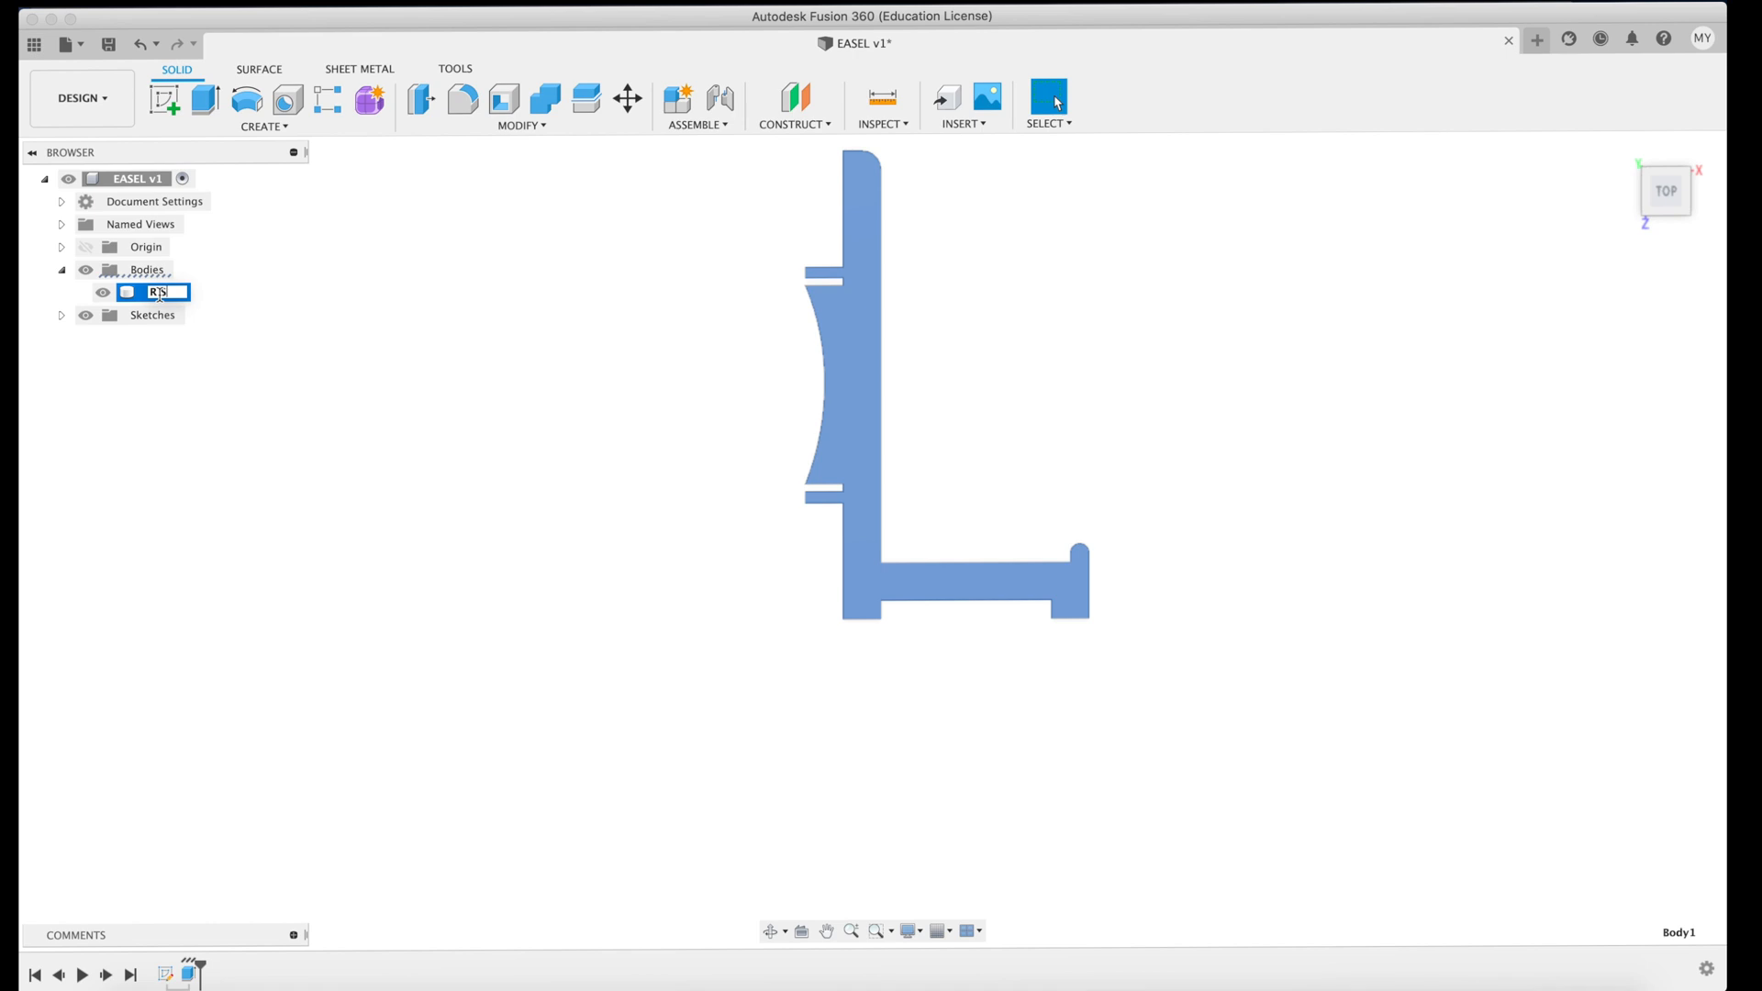
pyautogui.write('SIDE')
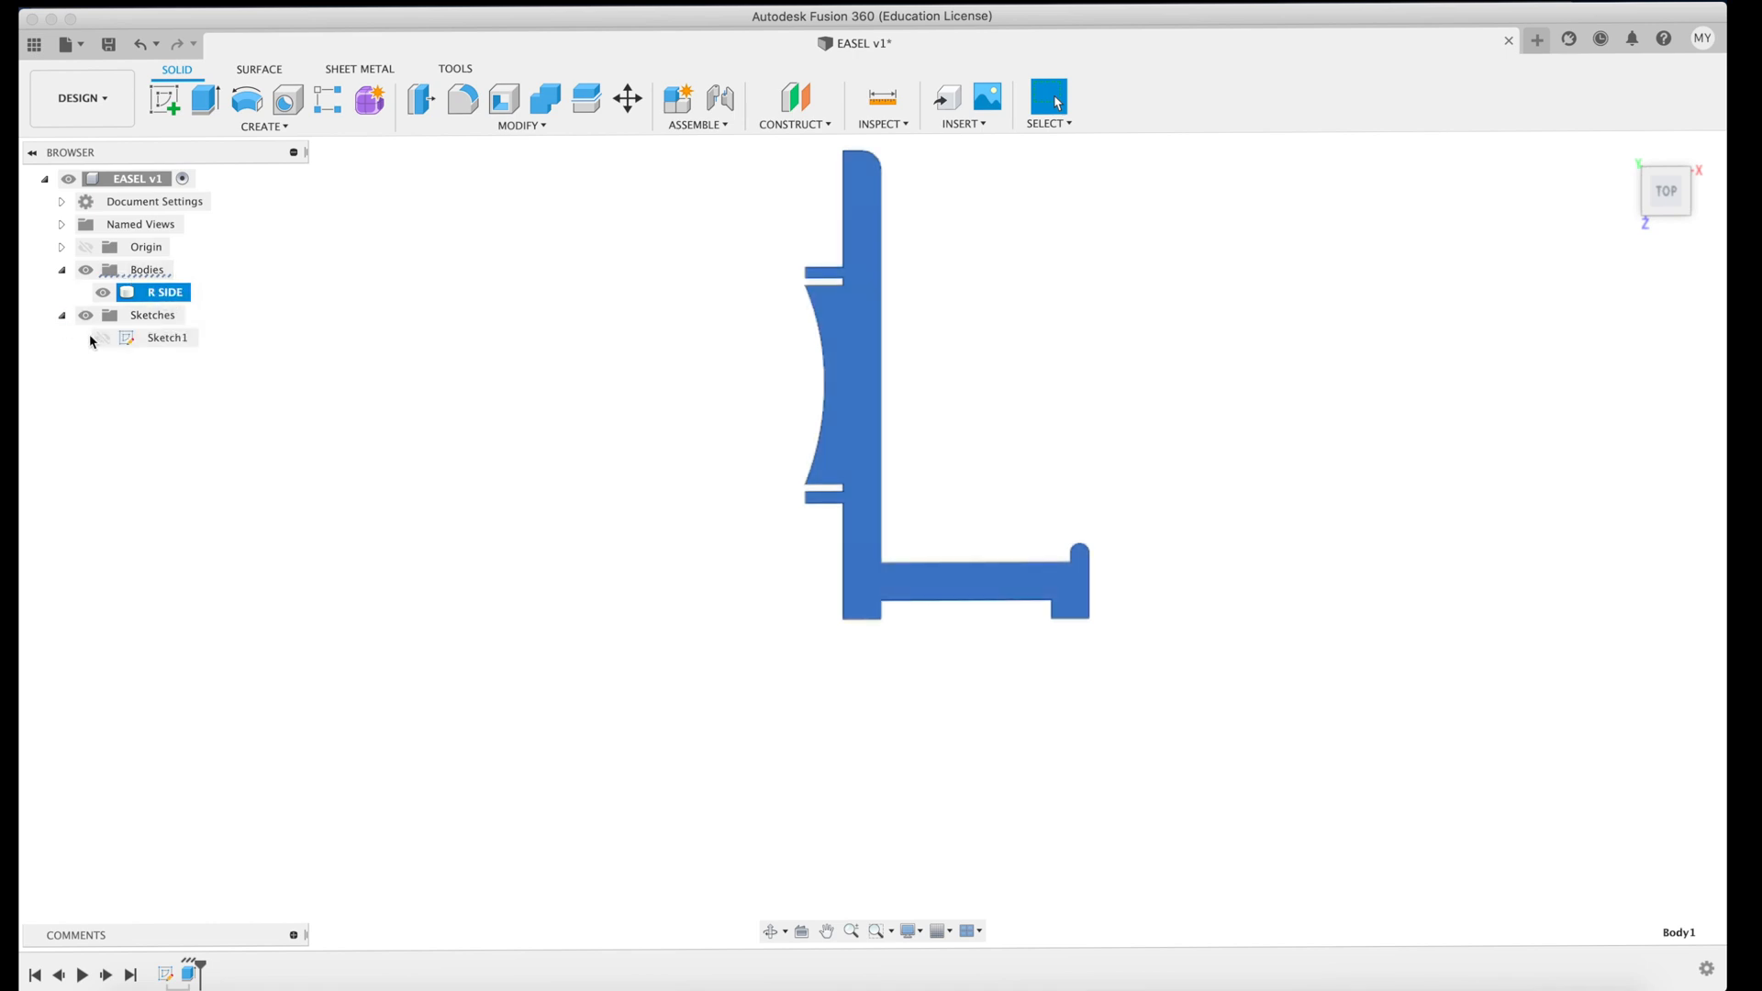
pyautogui.click(102, 336)
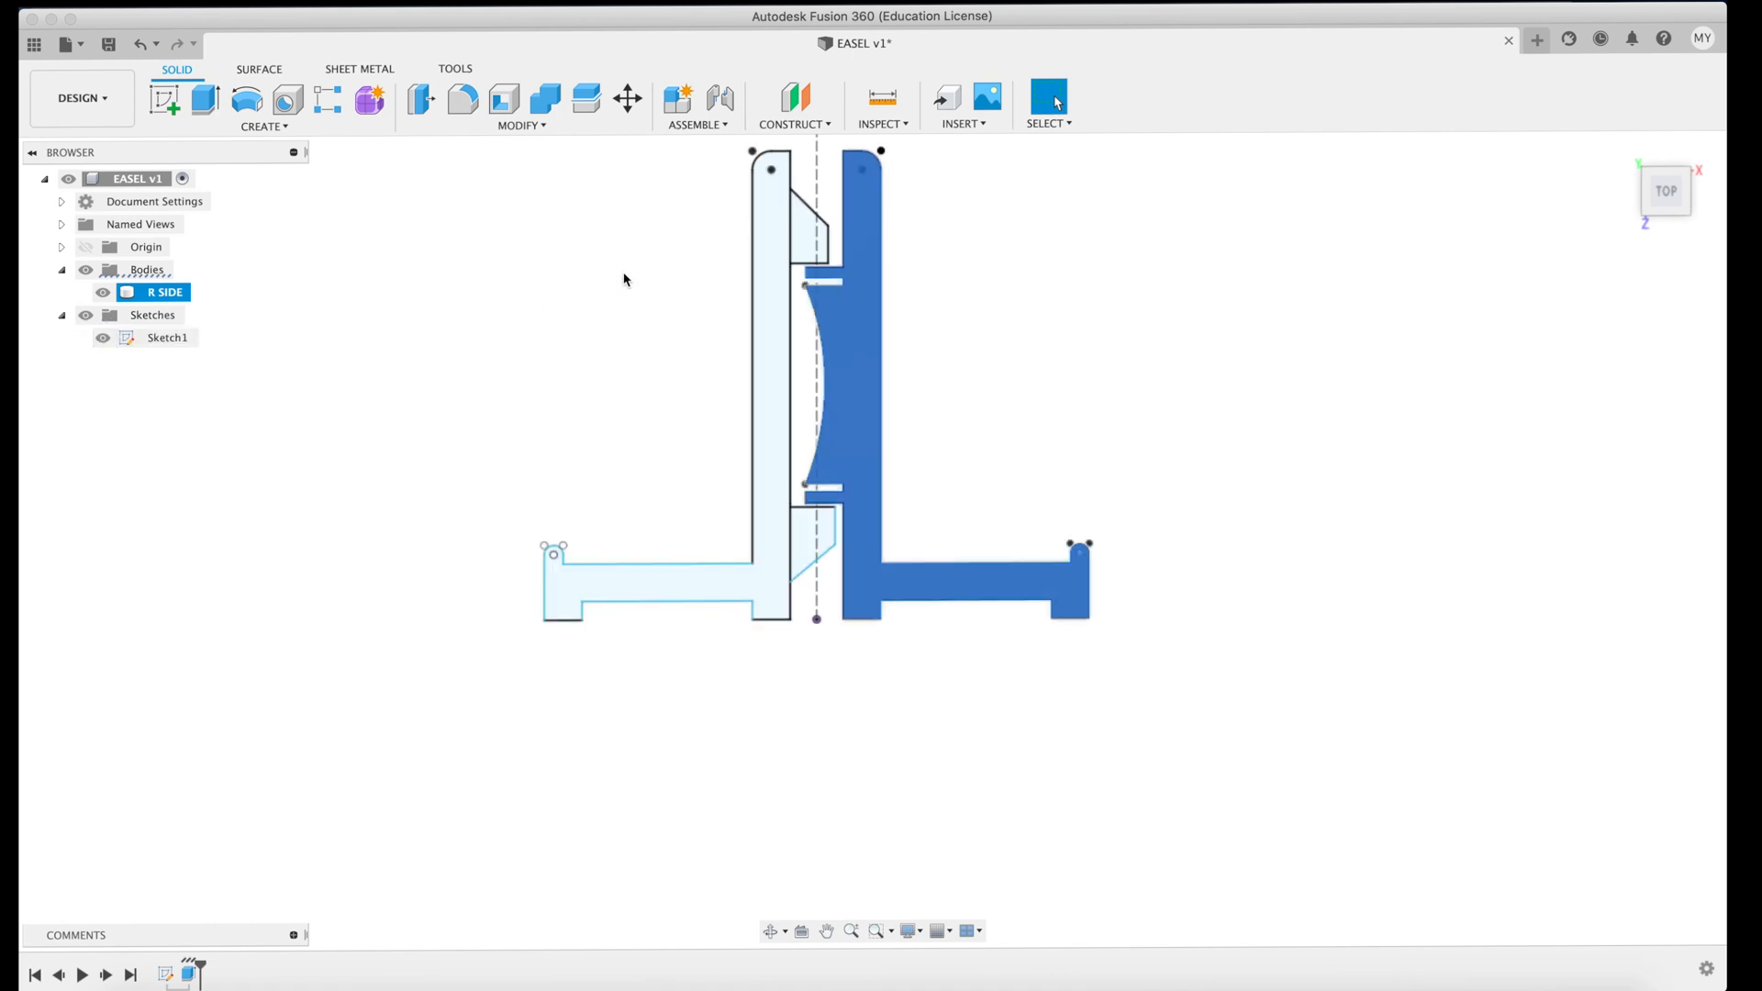
# Extrude the left profile into a body named 'L SIDE', then hide it and Sketch1.
pyautogui.click(167, 336)
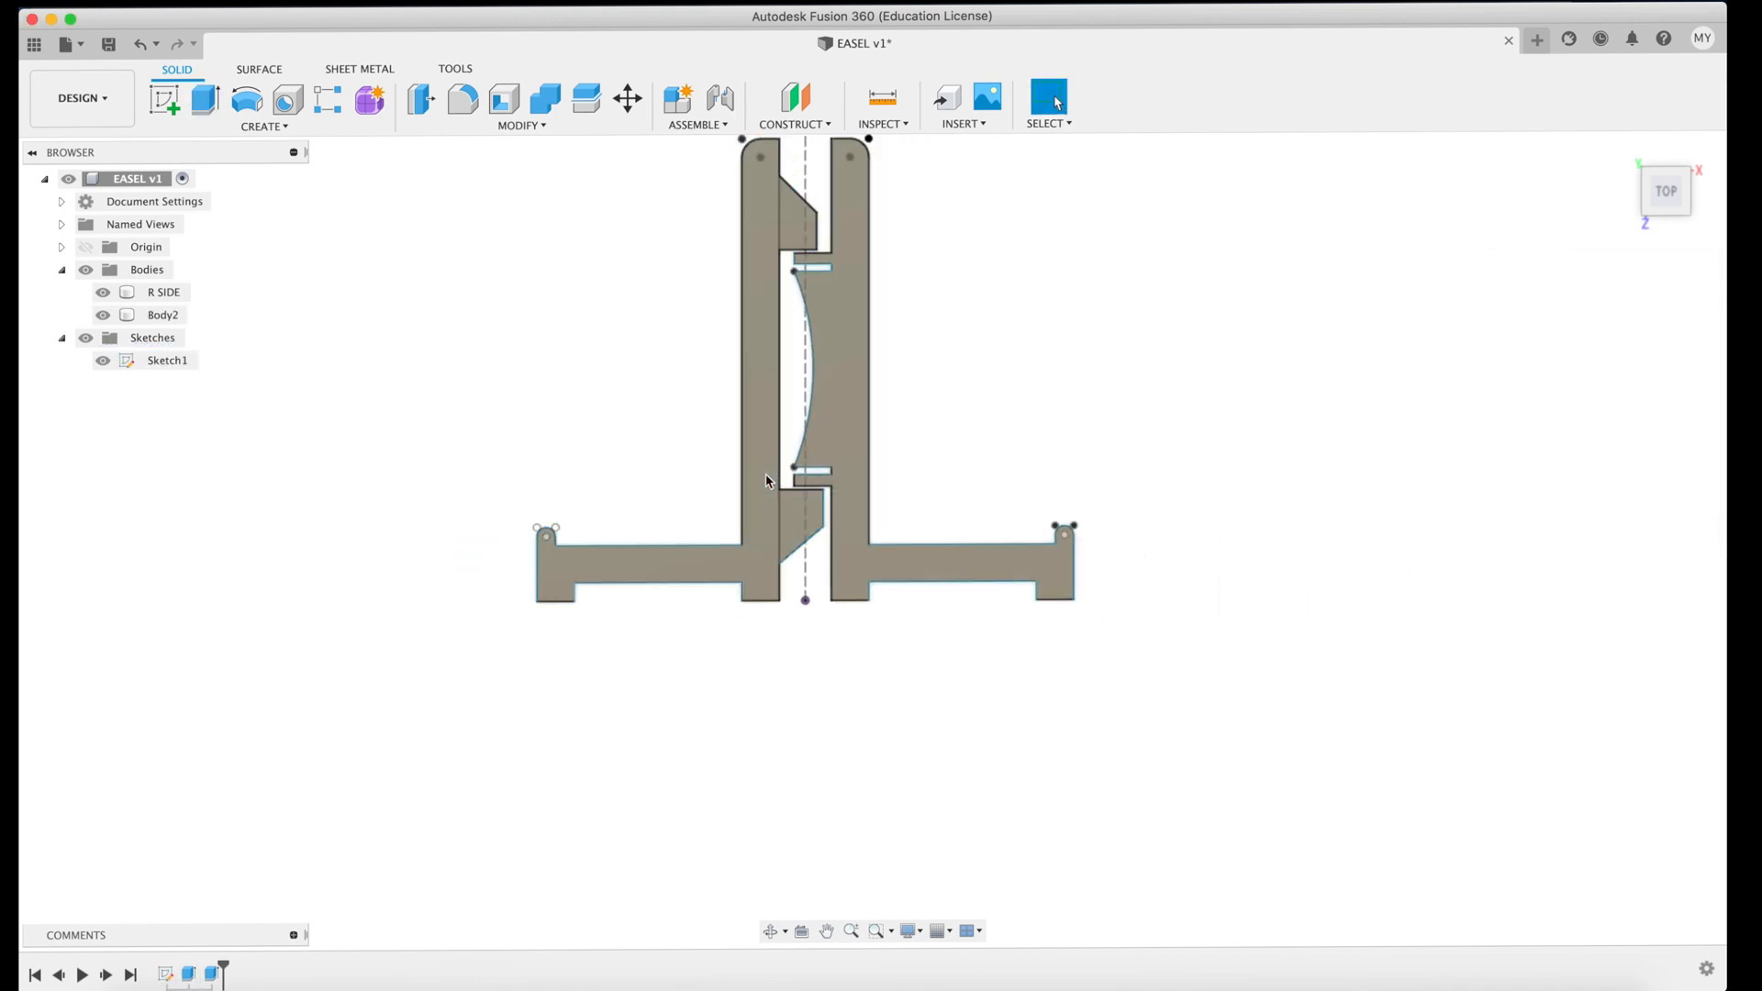
pyautogui.click(164, 314)
pyautogui.write('L SIDE')
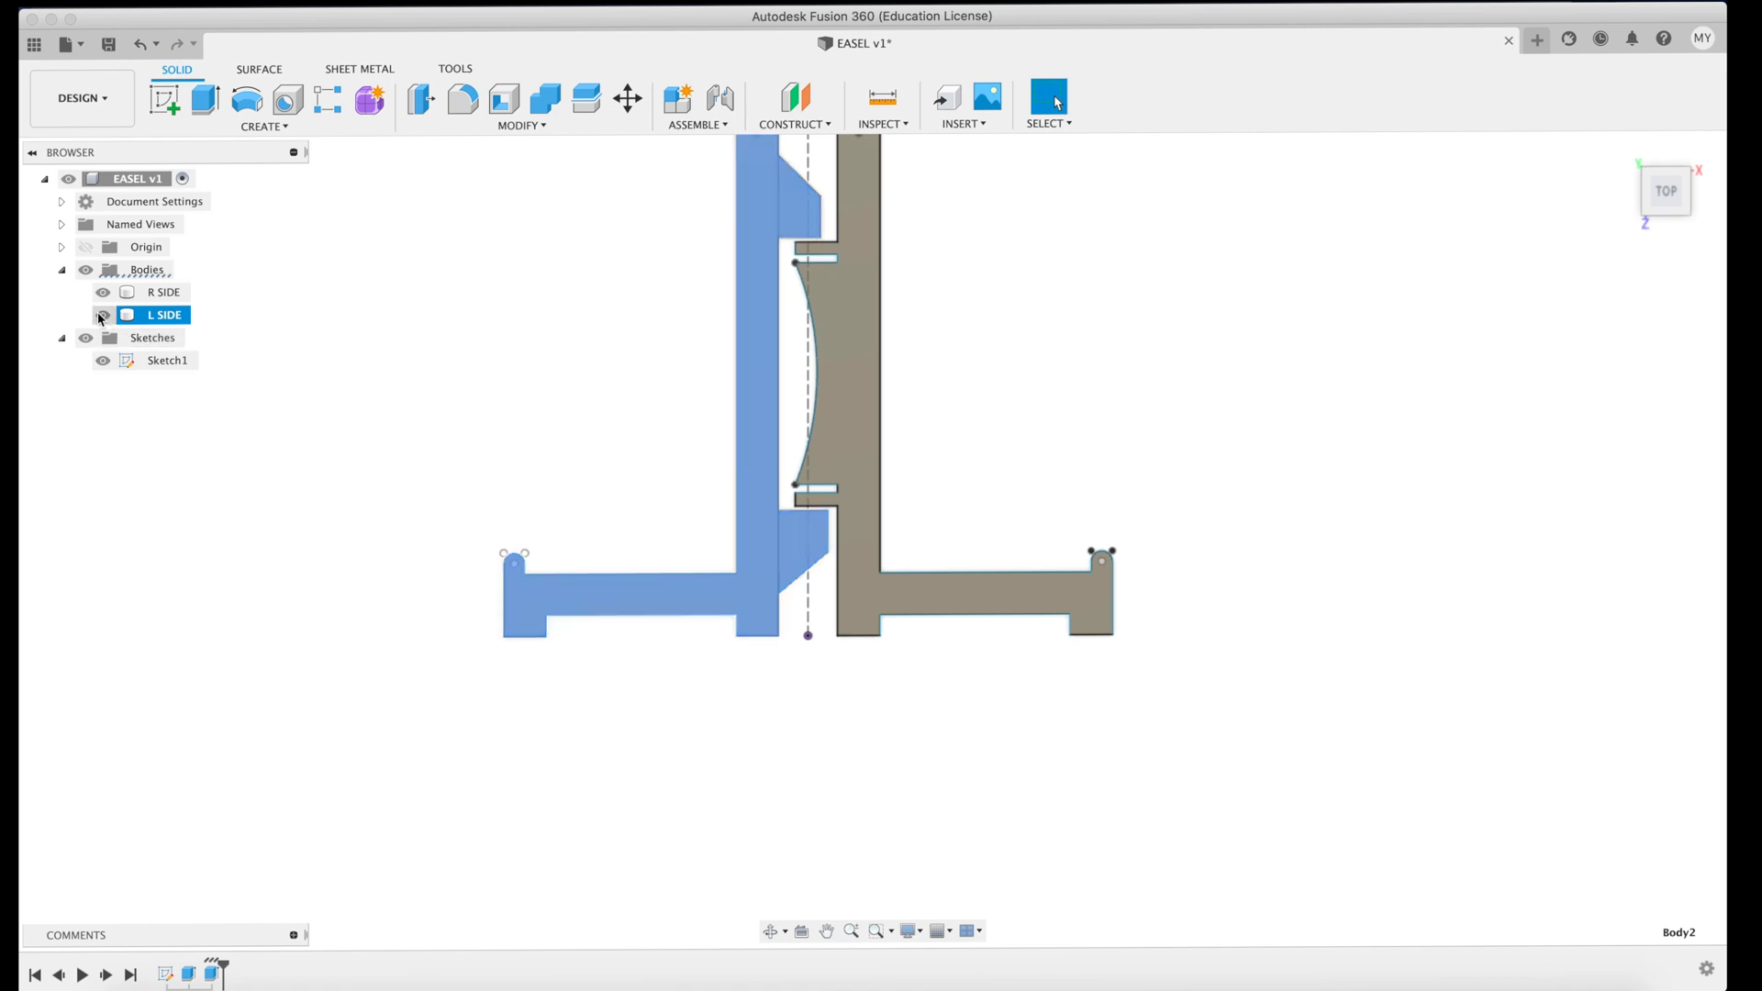
pyautogui.click(102, 315)
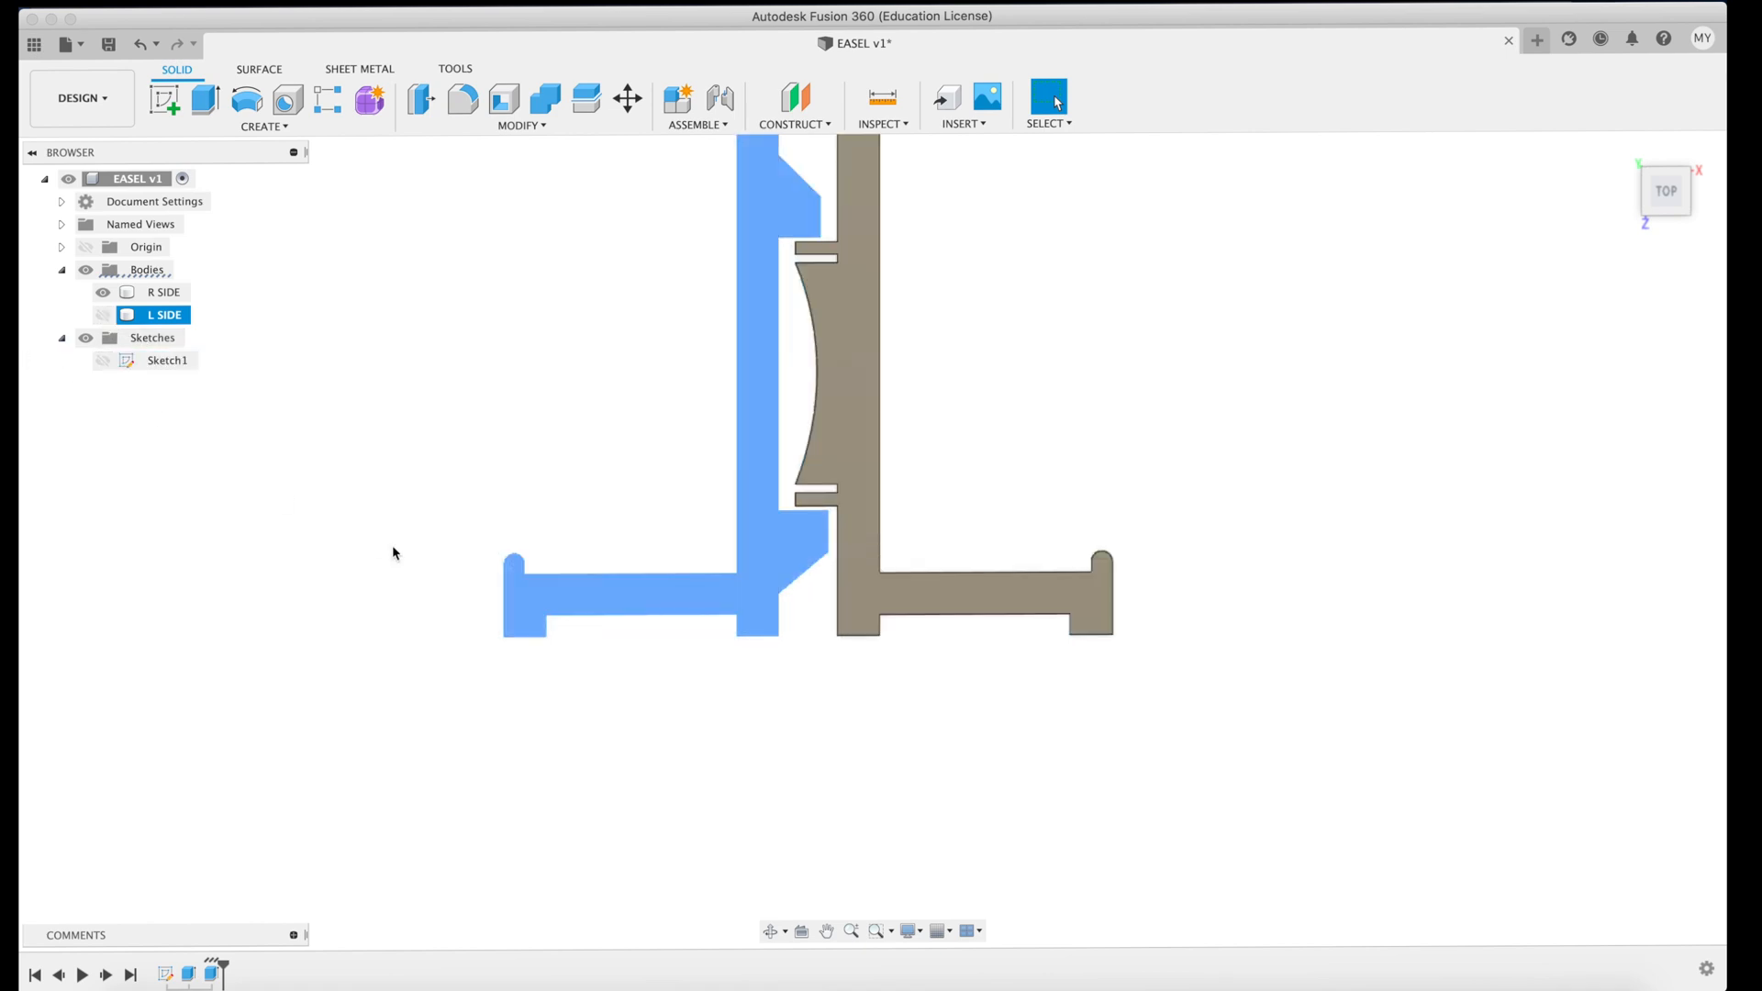
pyautogui.click(102, 315)
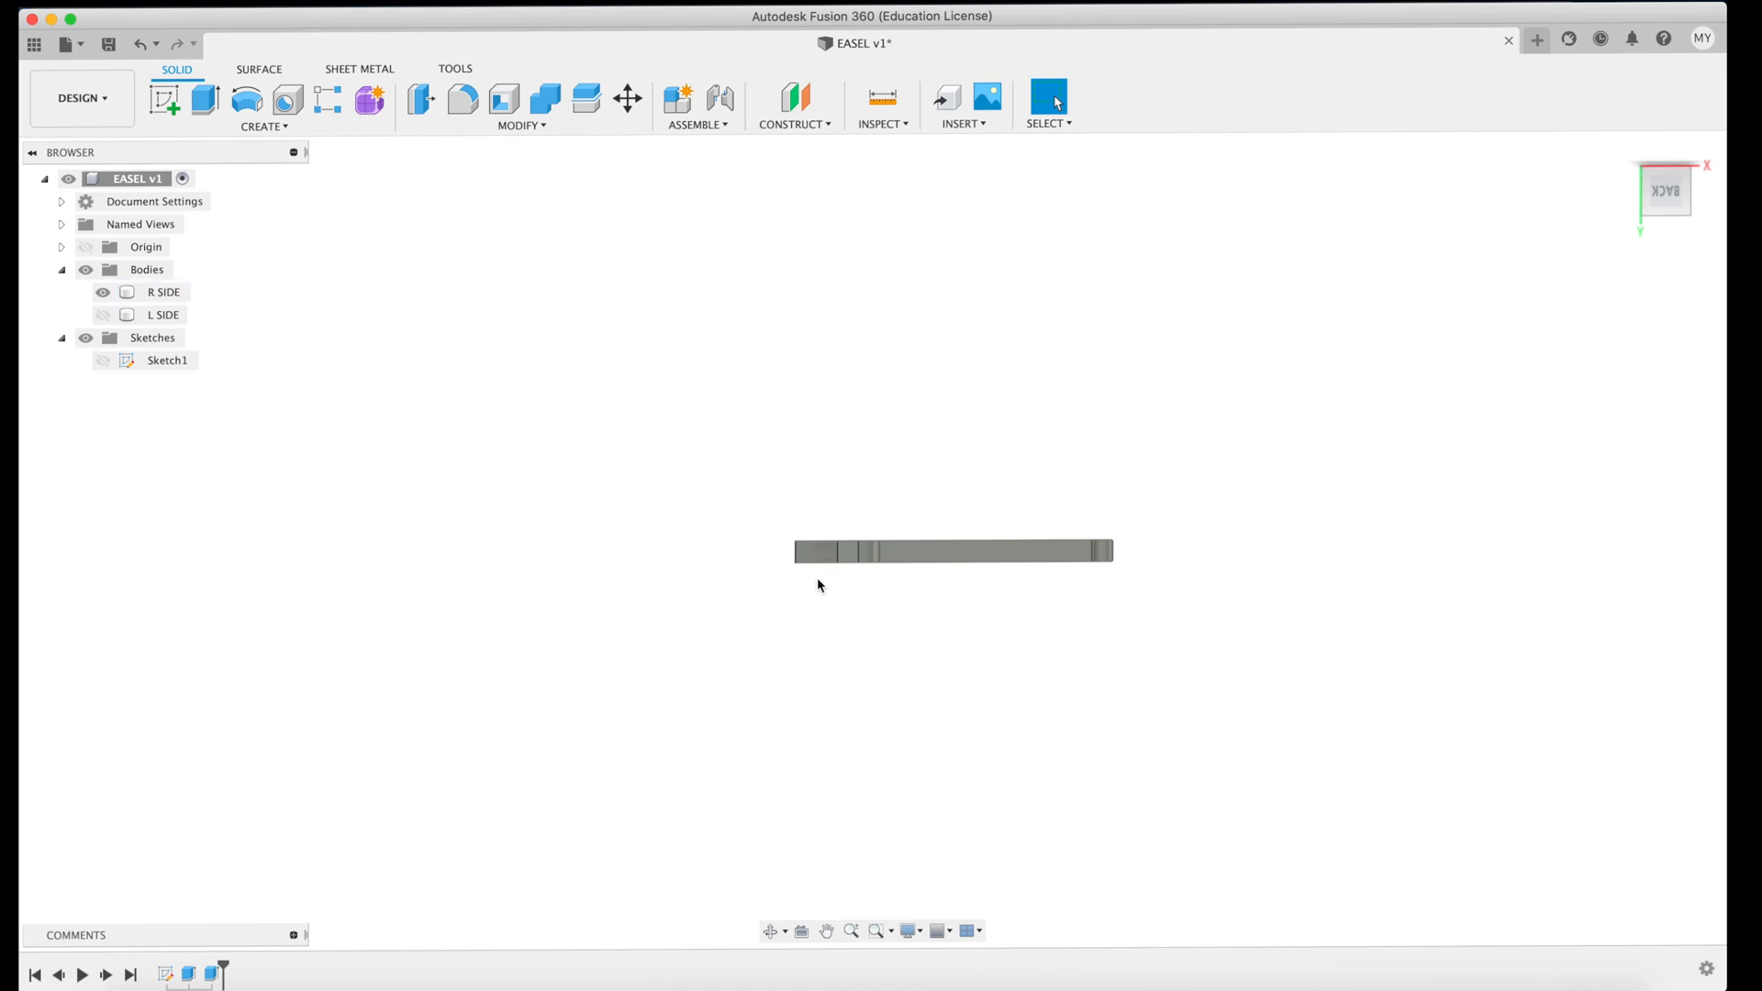
# Start a sketch on an R SIDE face and project its 5 mm edge.
pyautogui.click(164, 100)
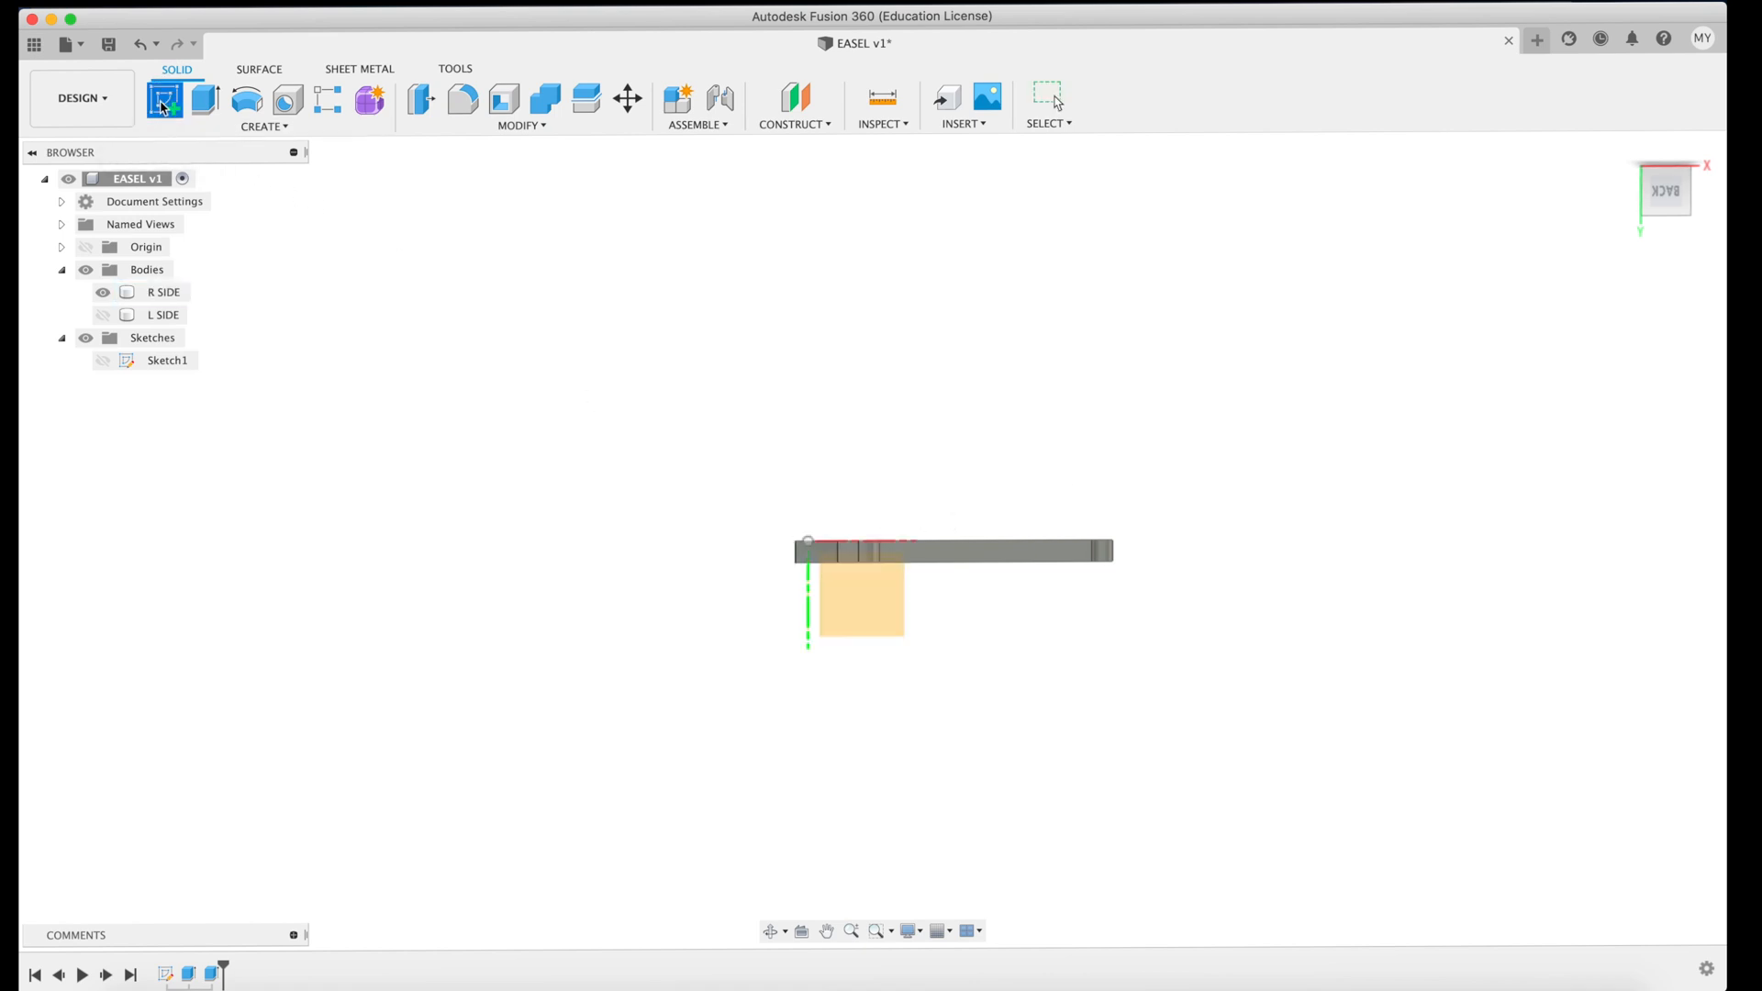
pyautogui.click(164, 99)
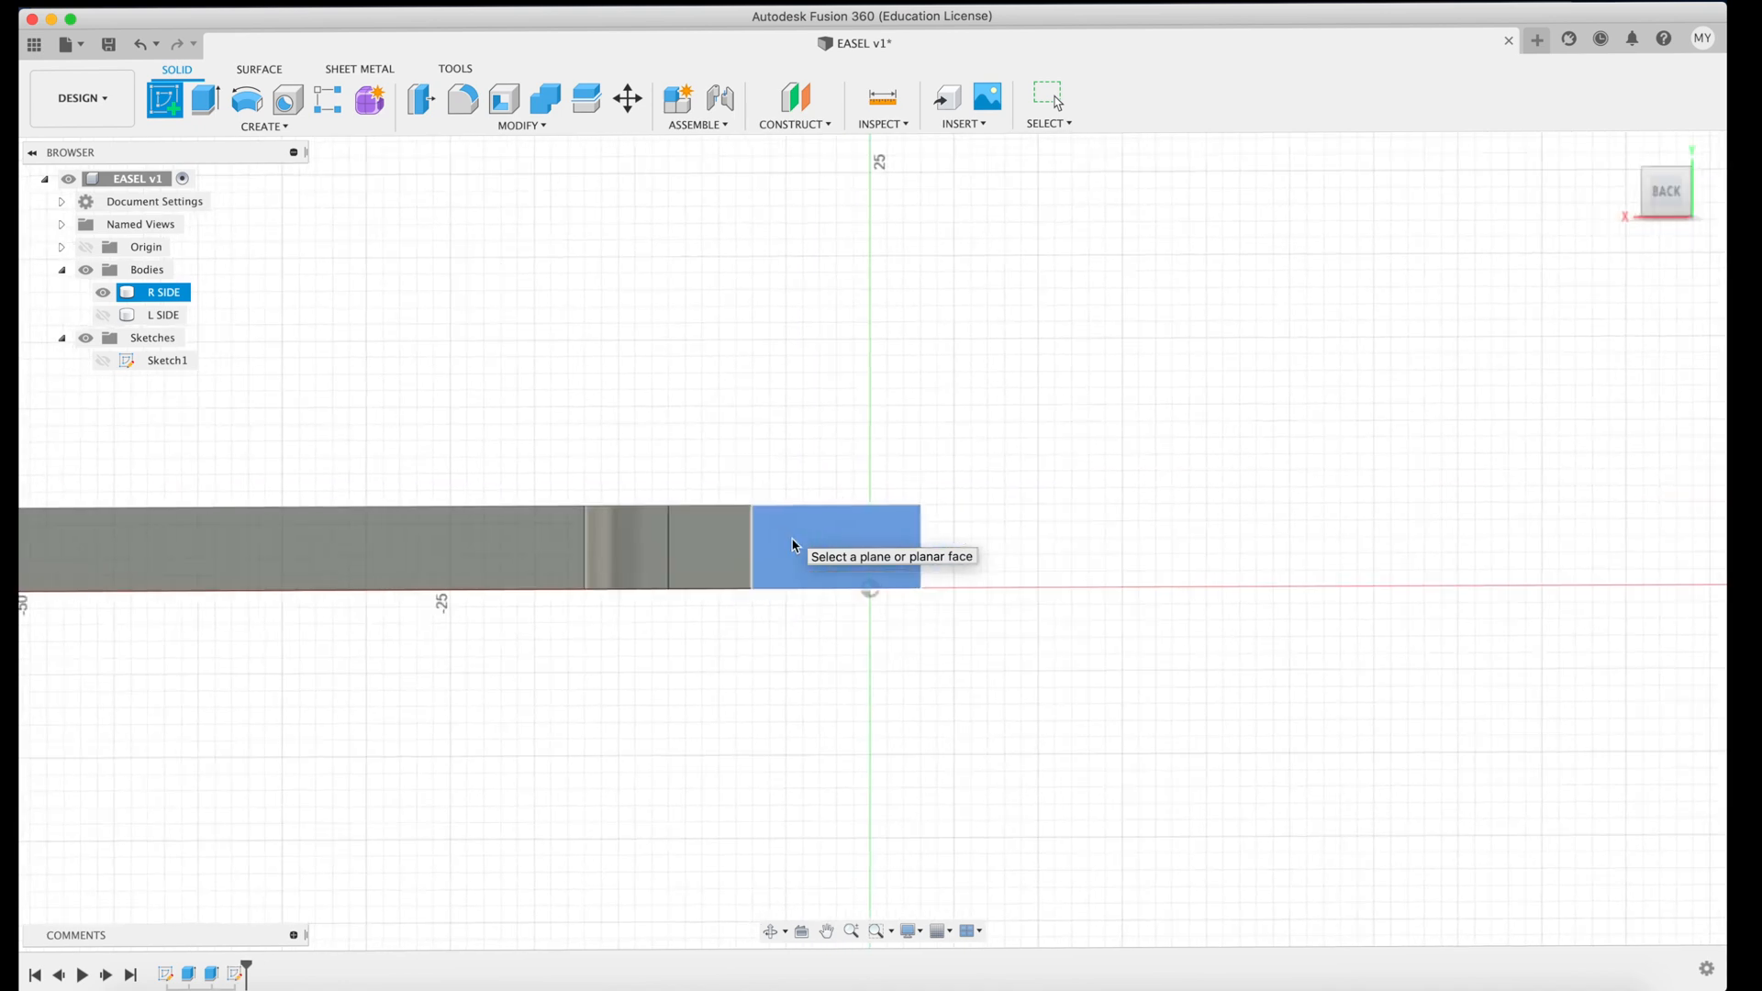
pyautogui.click(835, 546)
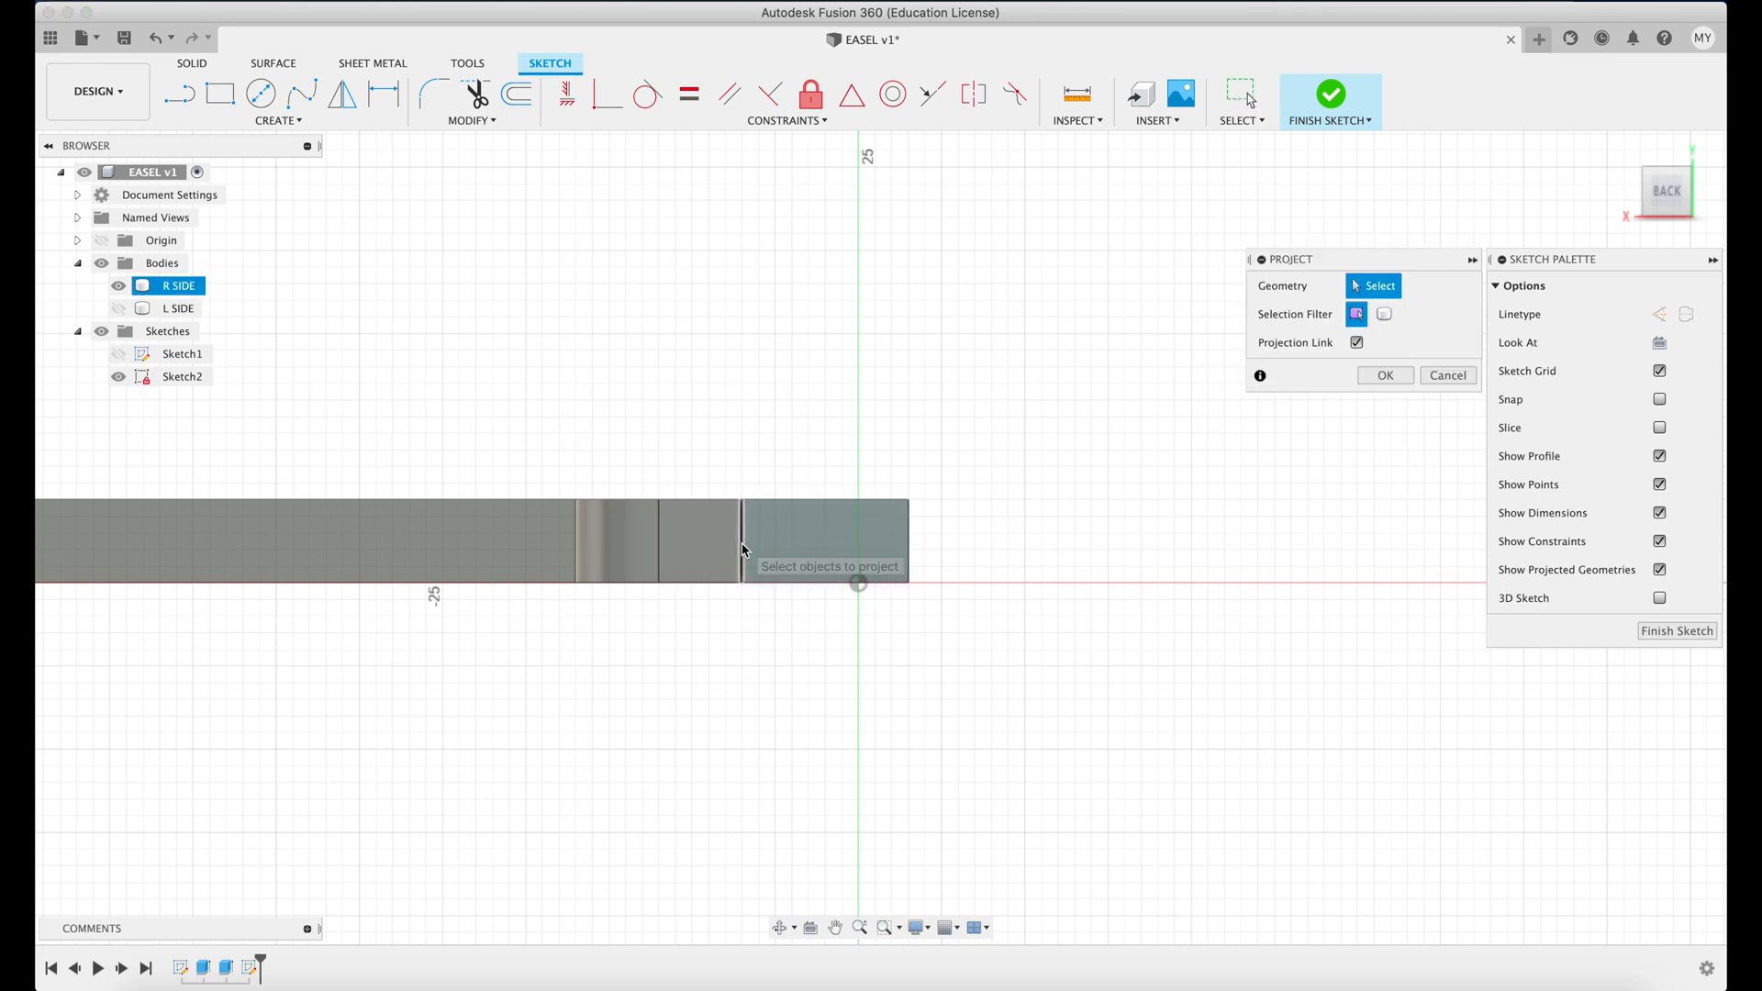
pyautogui.click(700, 539)
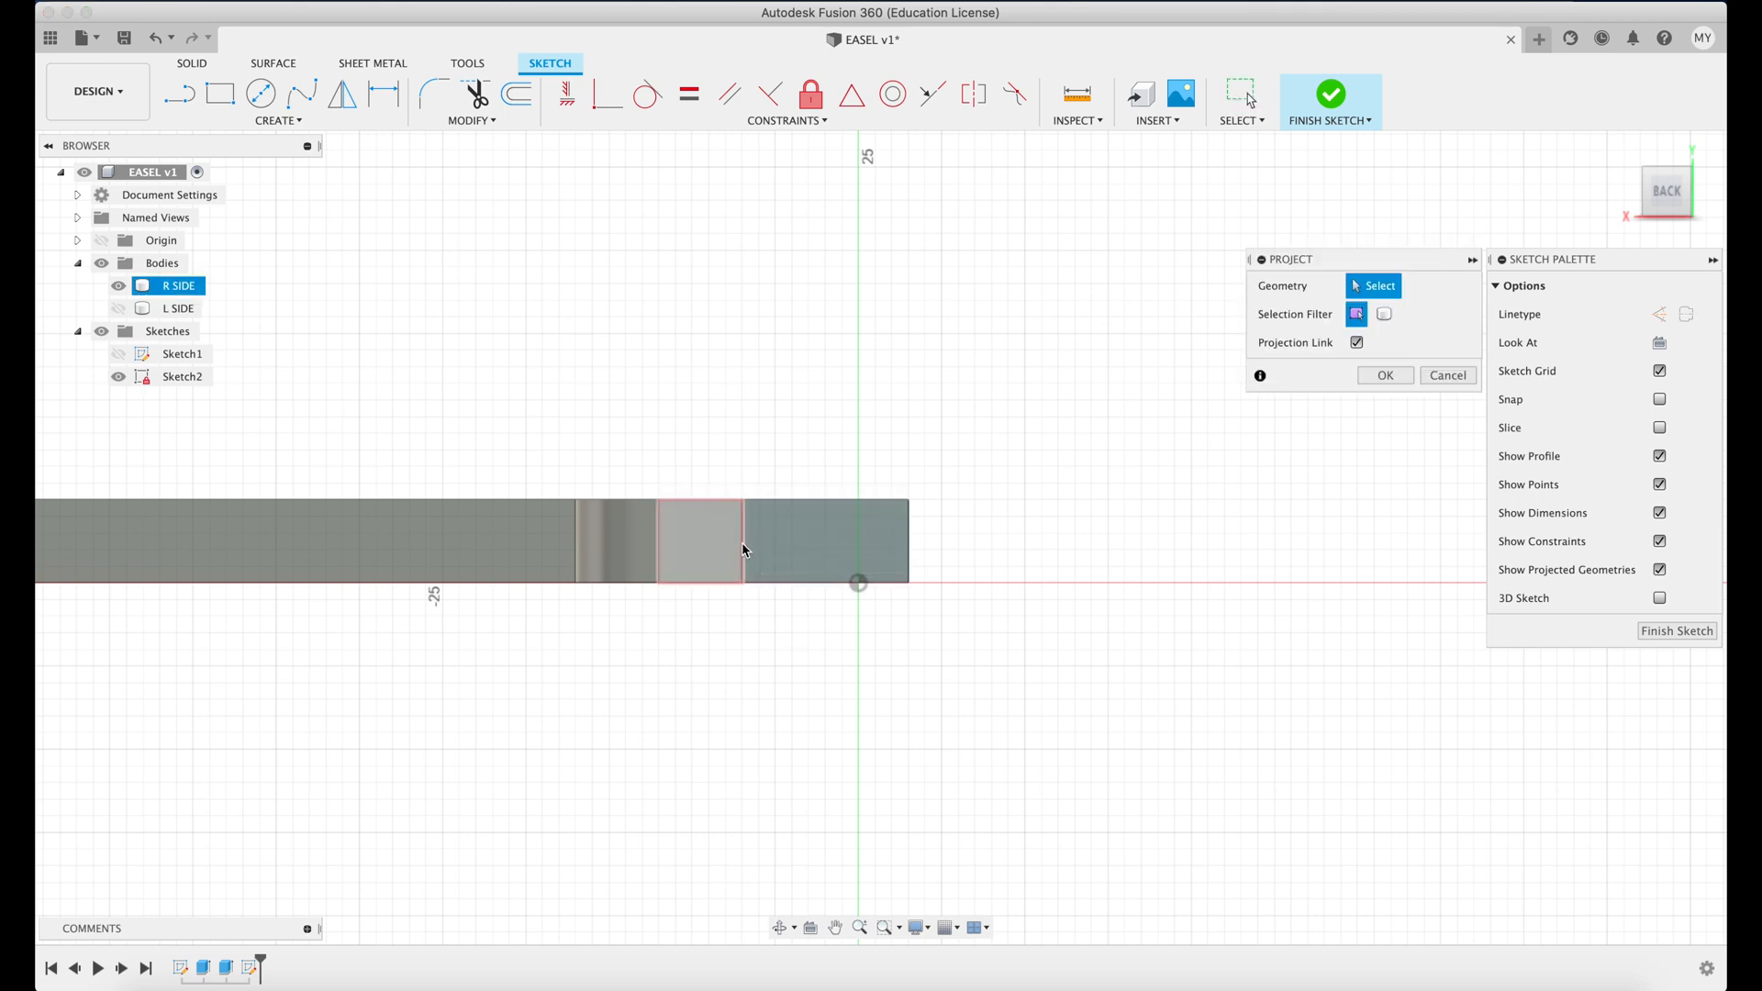
pyautogui.click(741, 539)
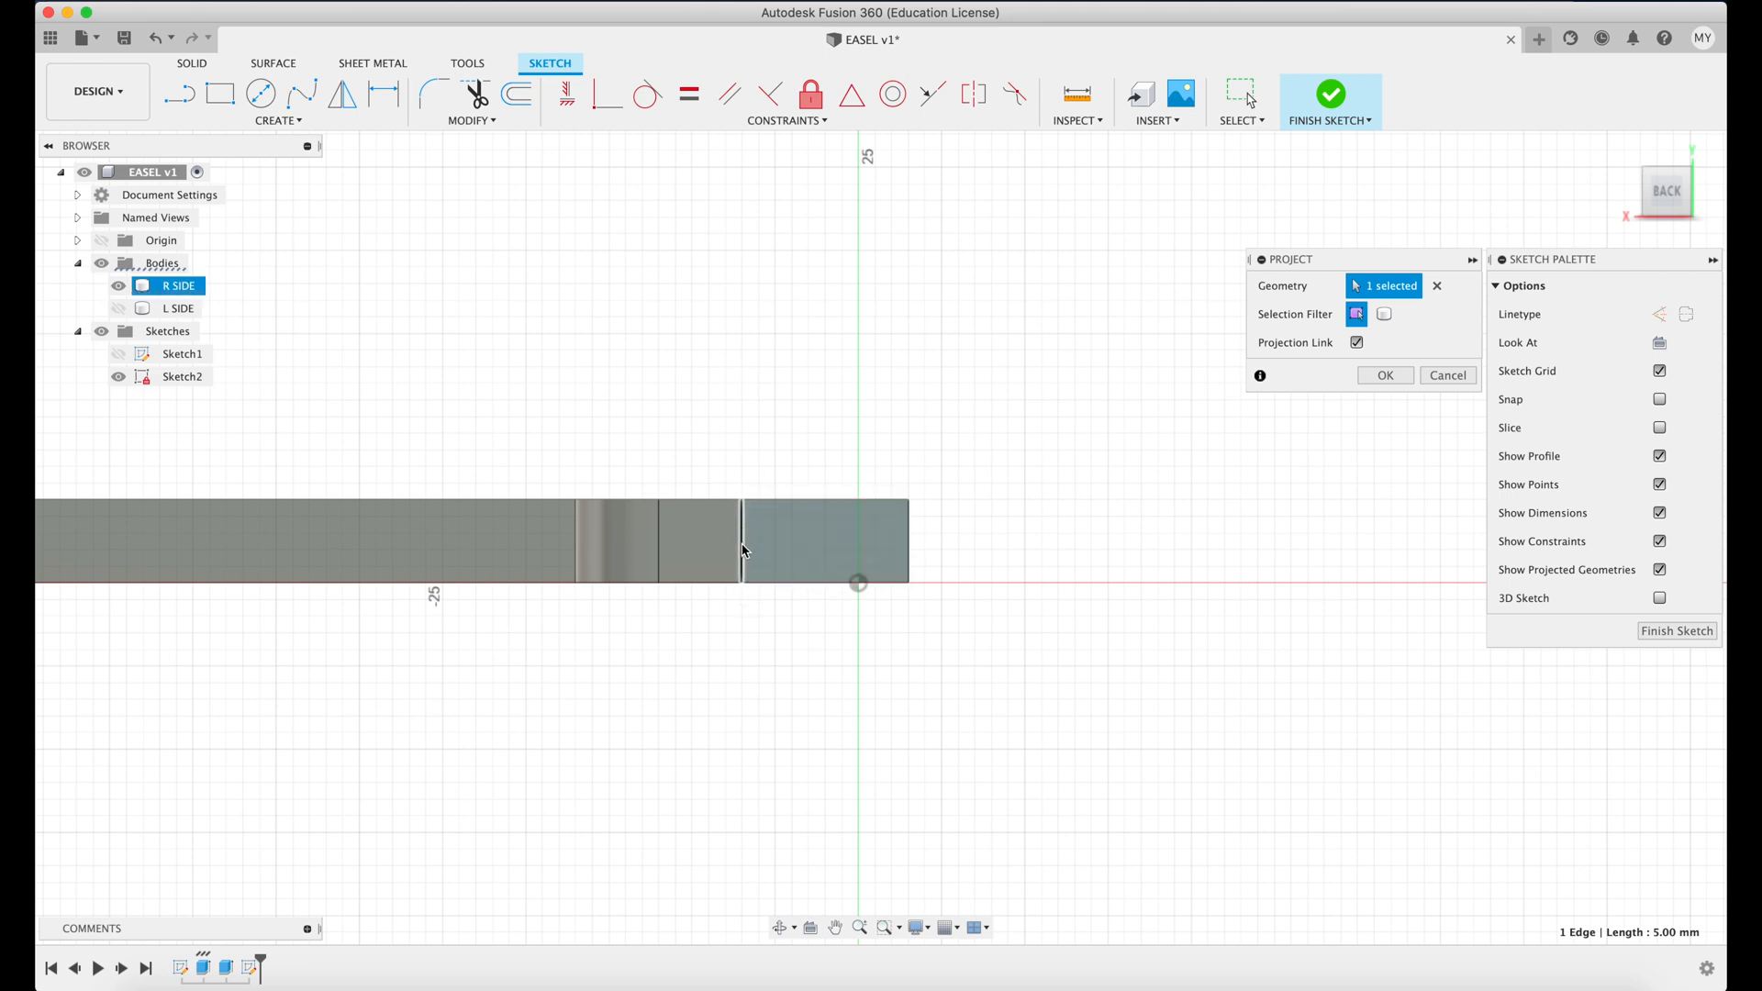
pyautogui.click(826, 543)
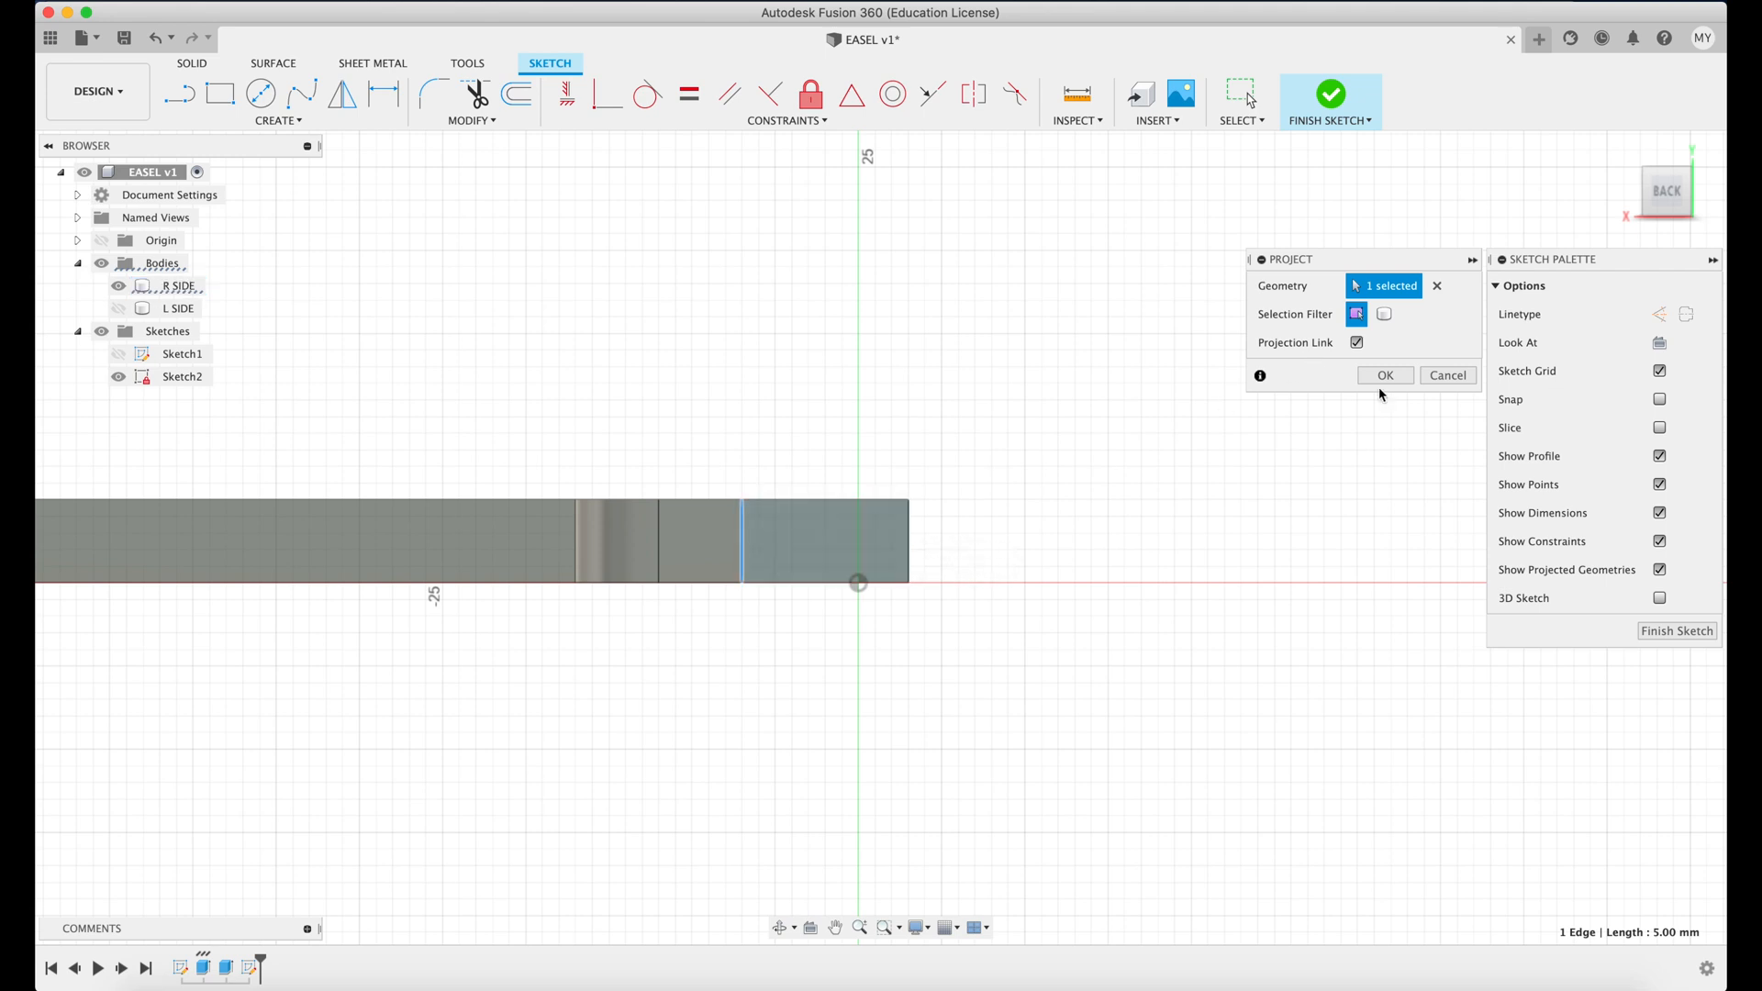
pyautogui.click(1383, 374)
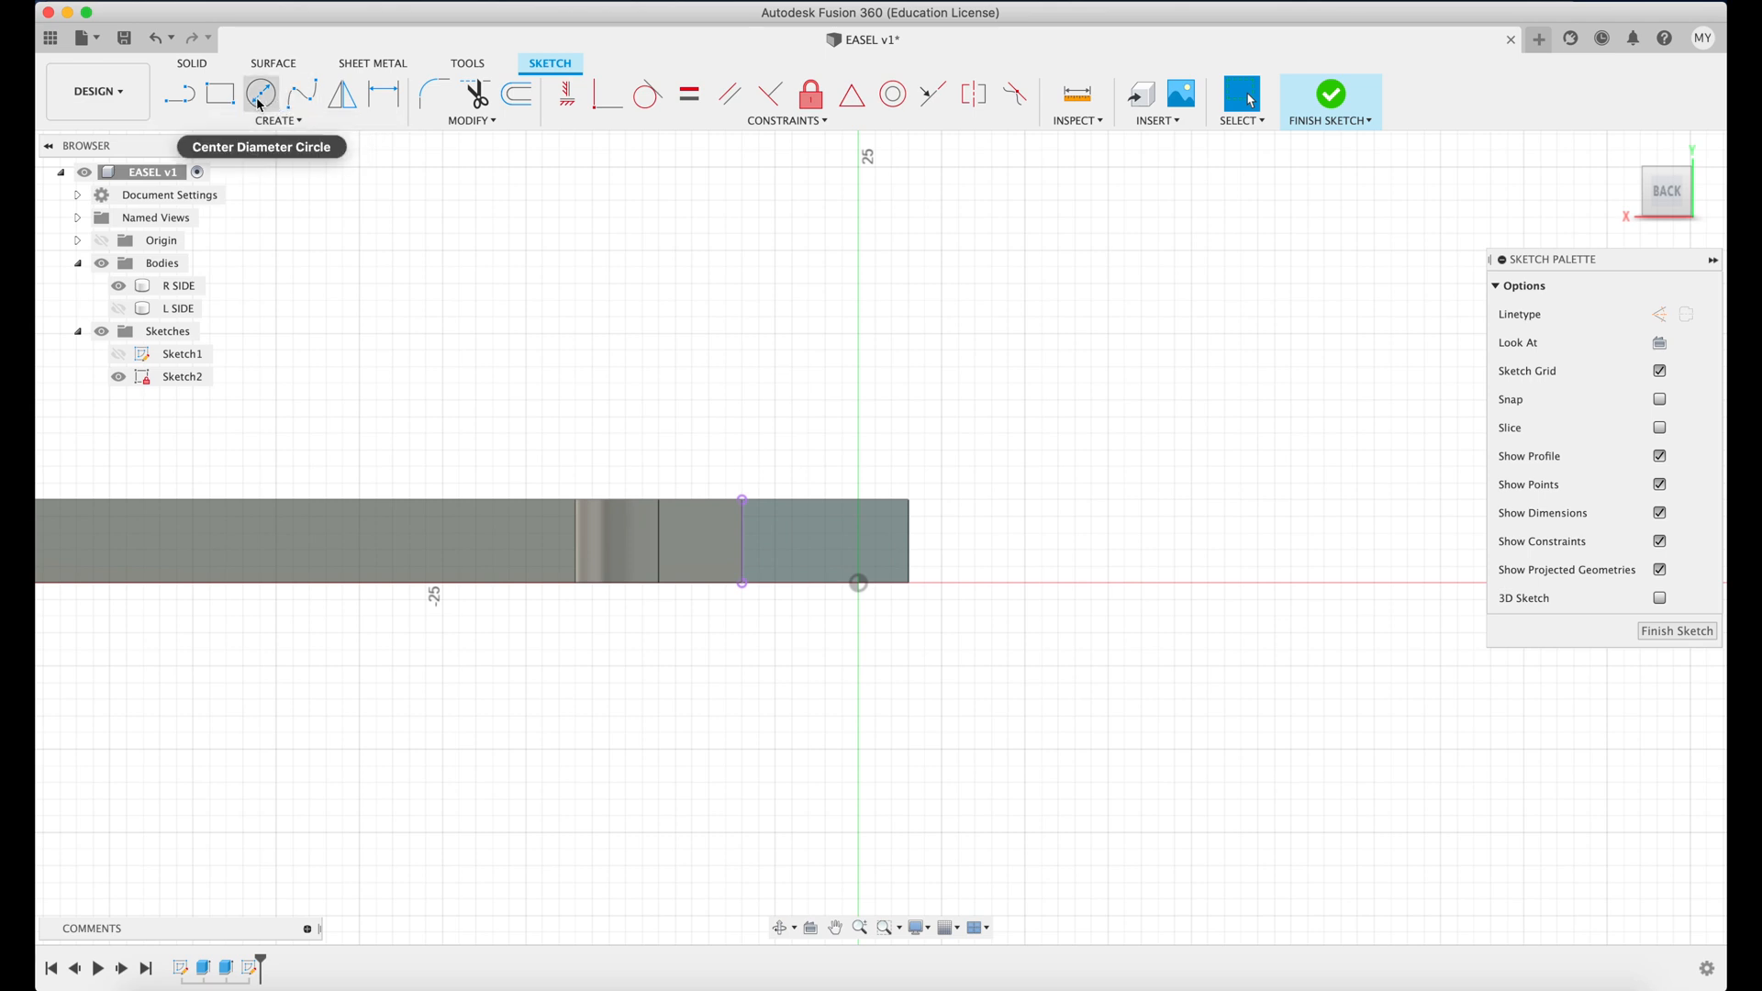
# Place a point 7 mm from the projected edge, draw a peg circle on it, finish sketch.
pyautogui.click(275, 120)
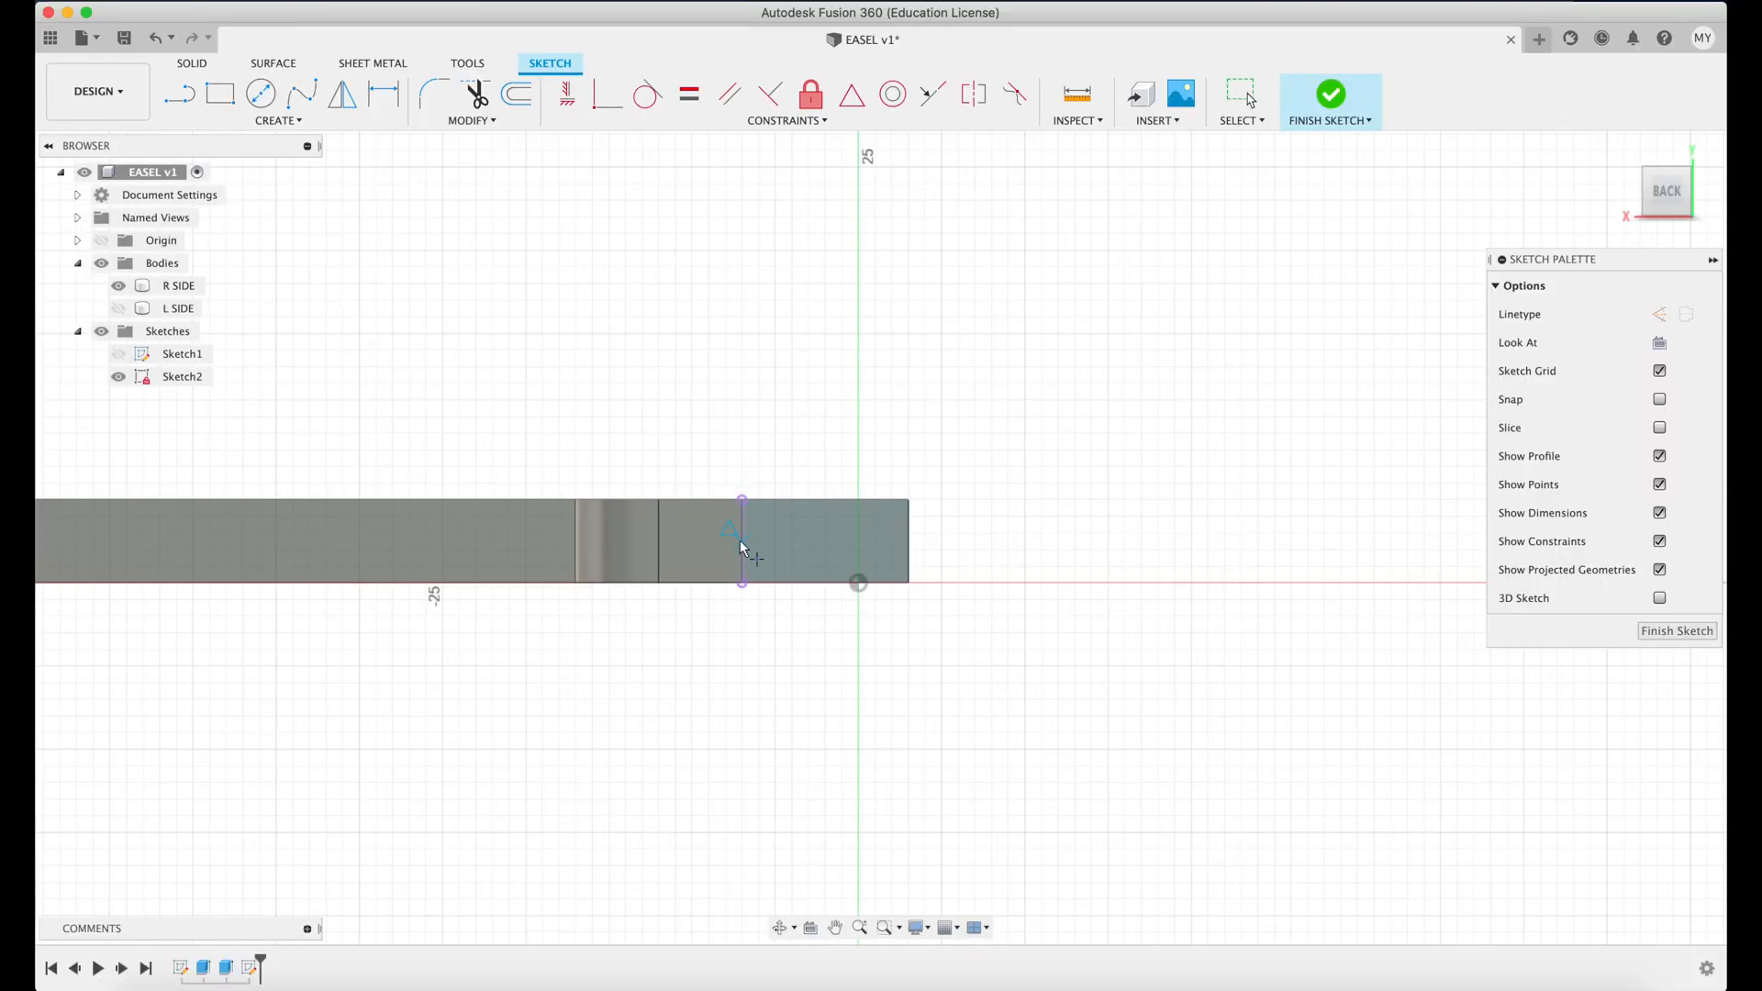
pyautogui.moveTo(742, 549)
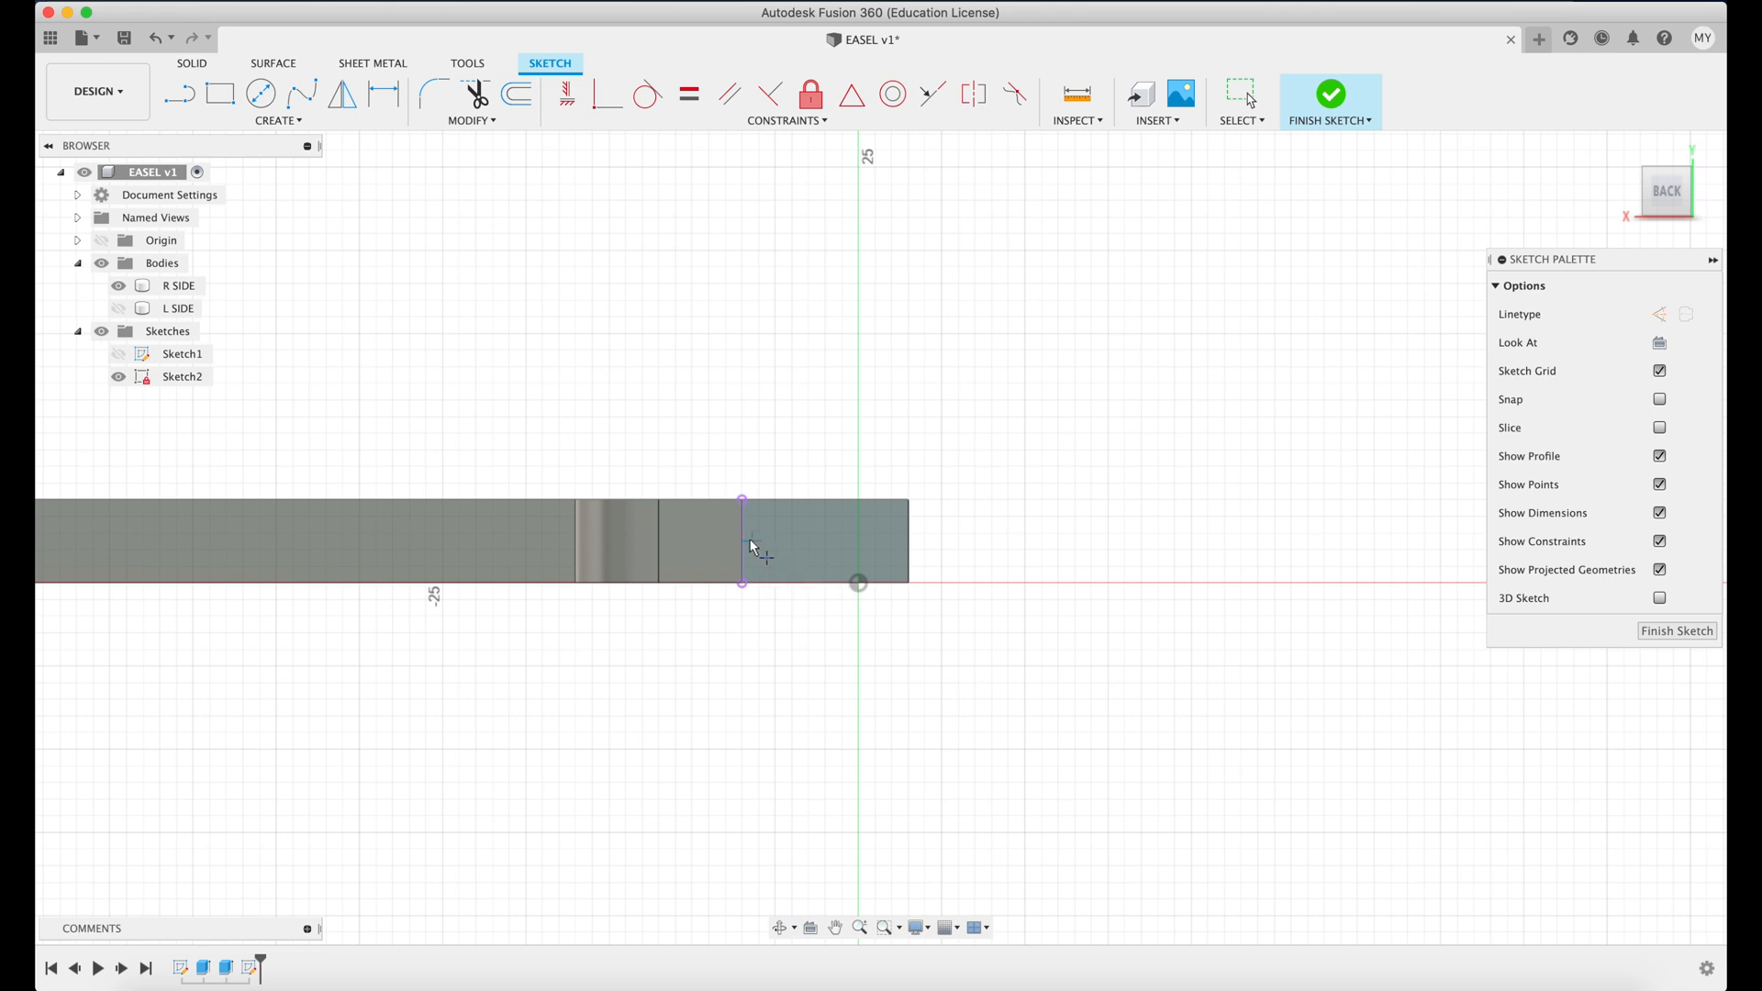
pyautogui.moveTo(750, 551)
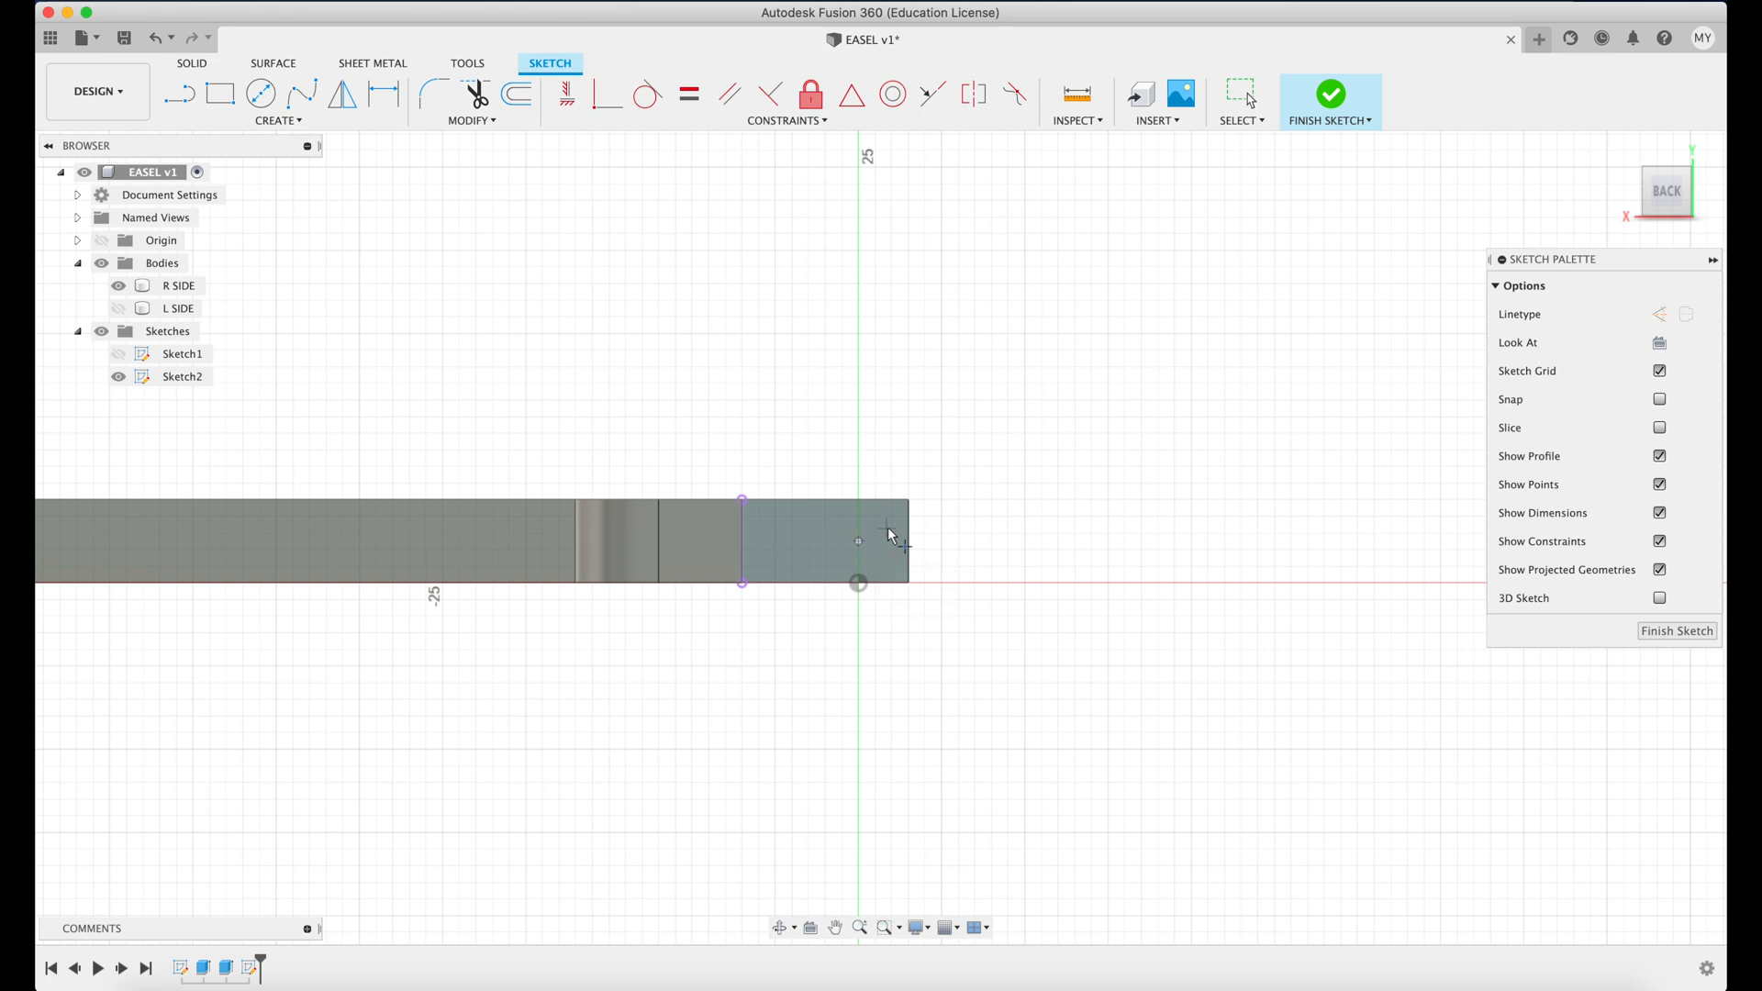
pyautogui.click(382, 95)
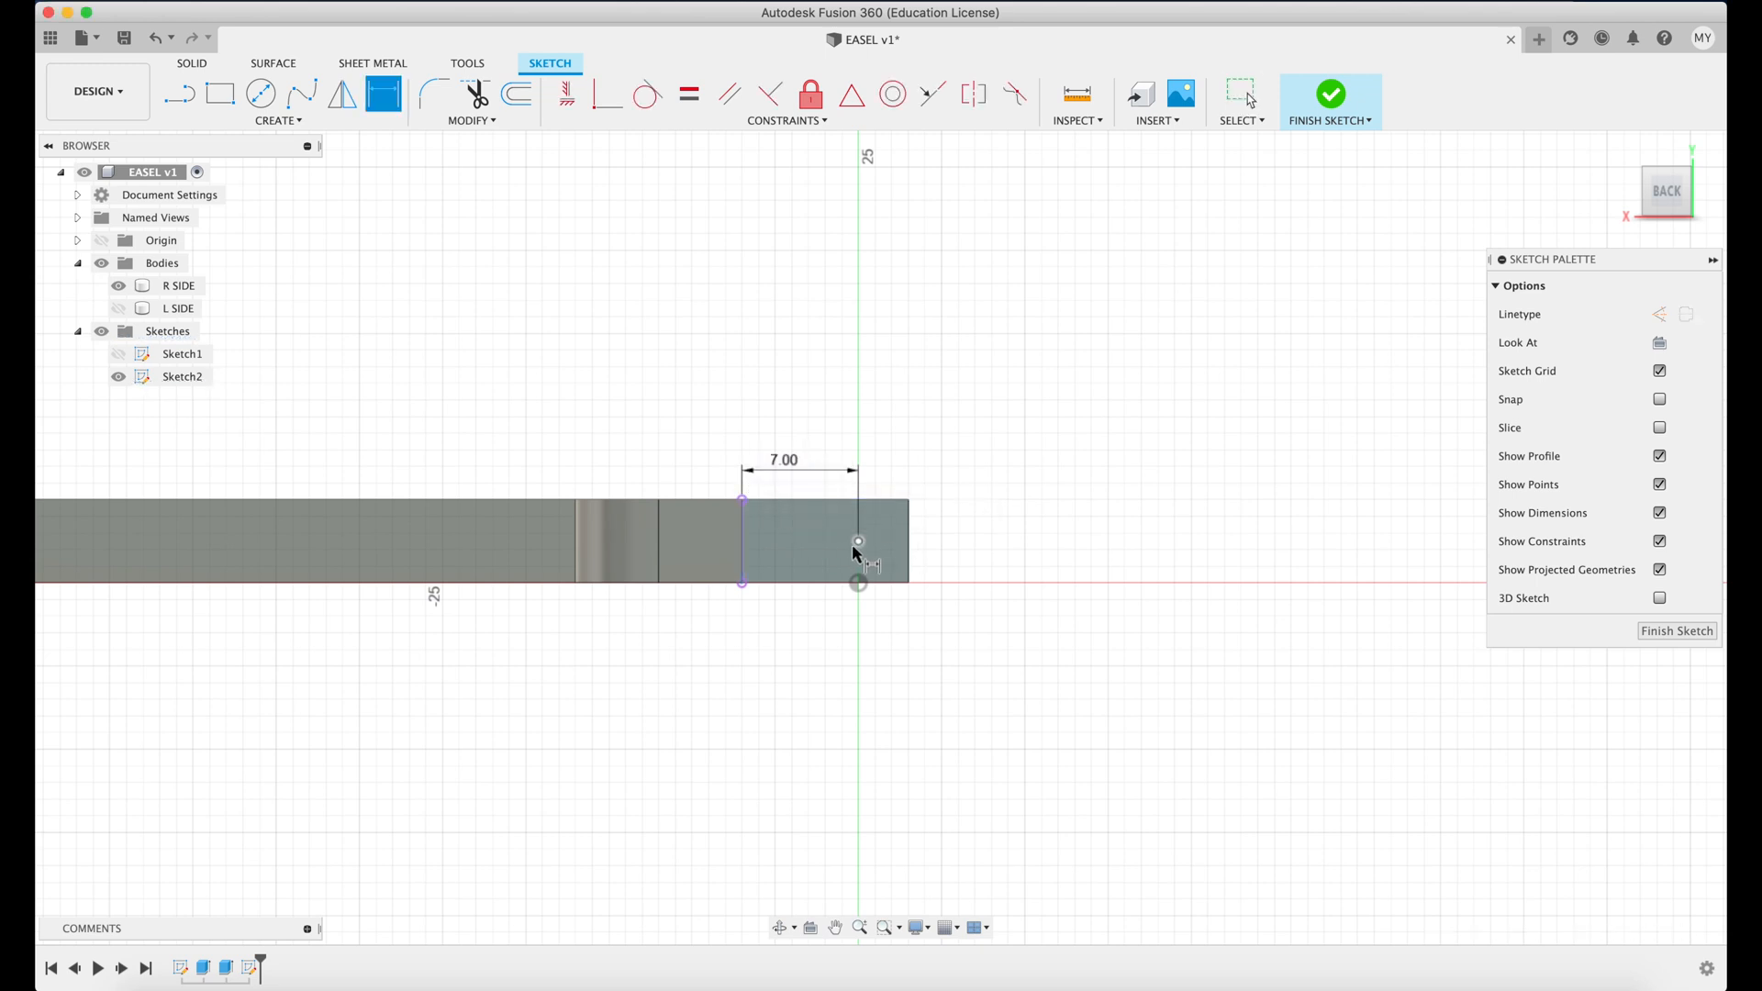
pyautogui.click(260, 93)
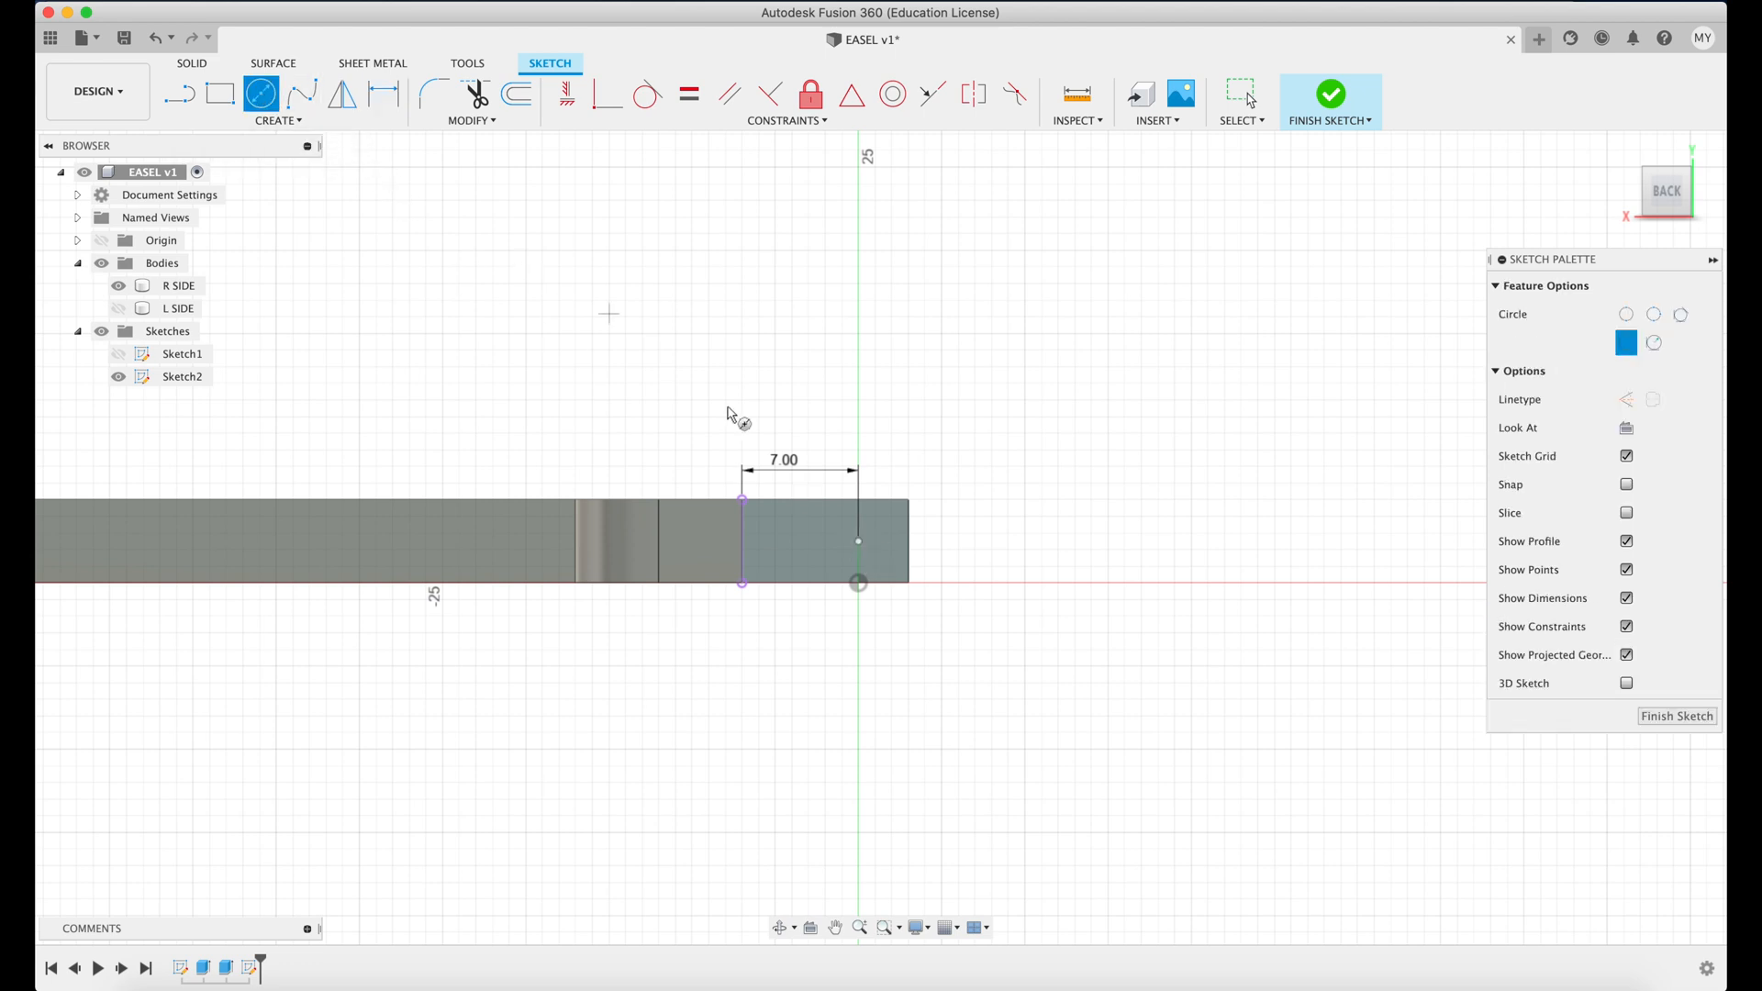
pyautogui.click(858, 541)
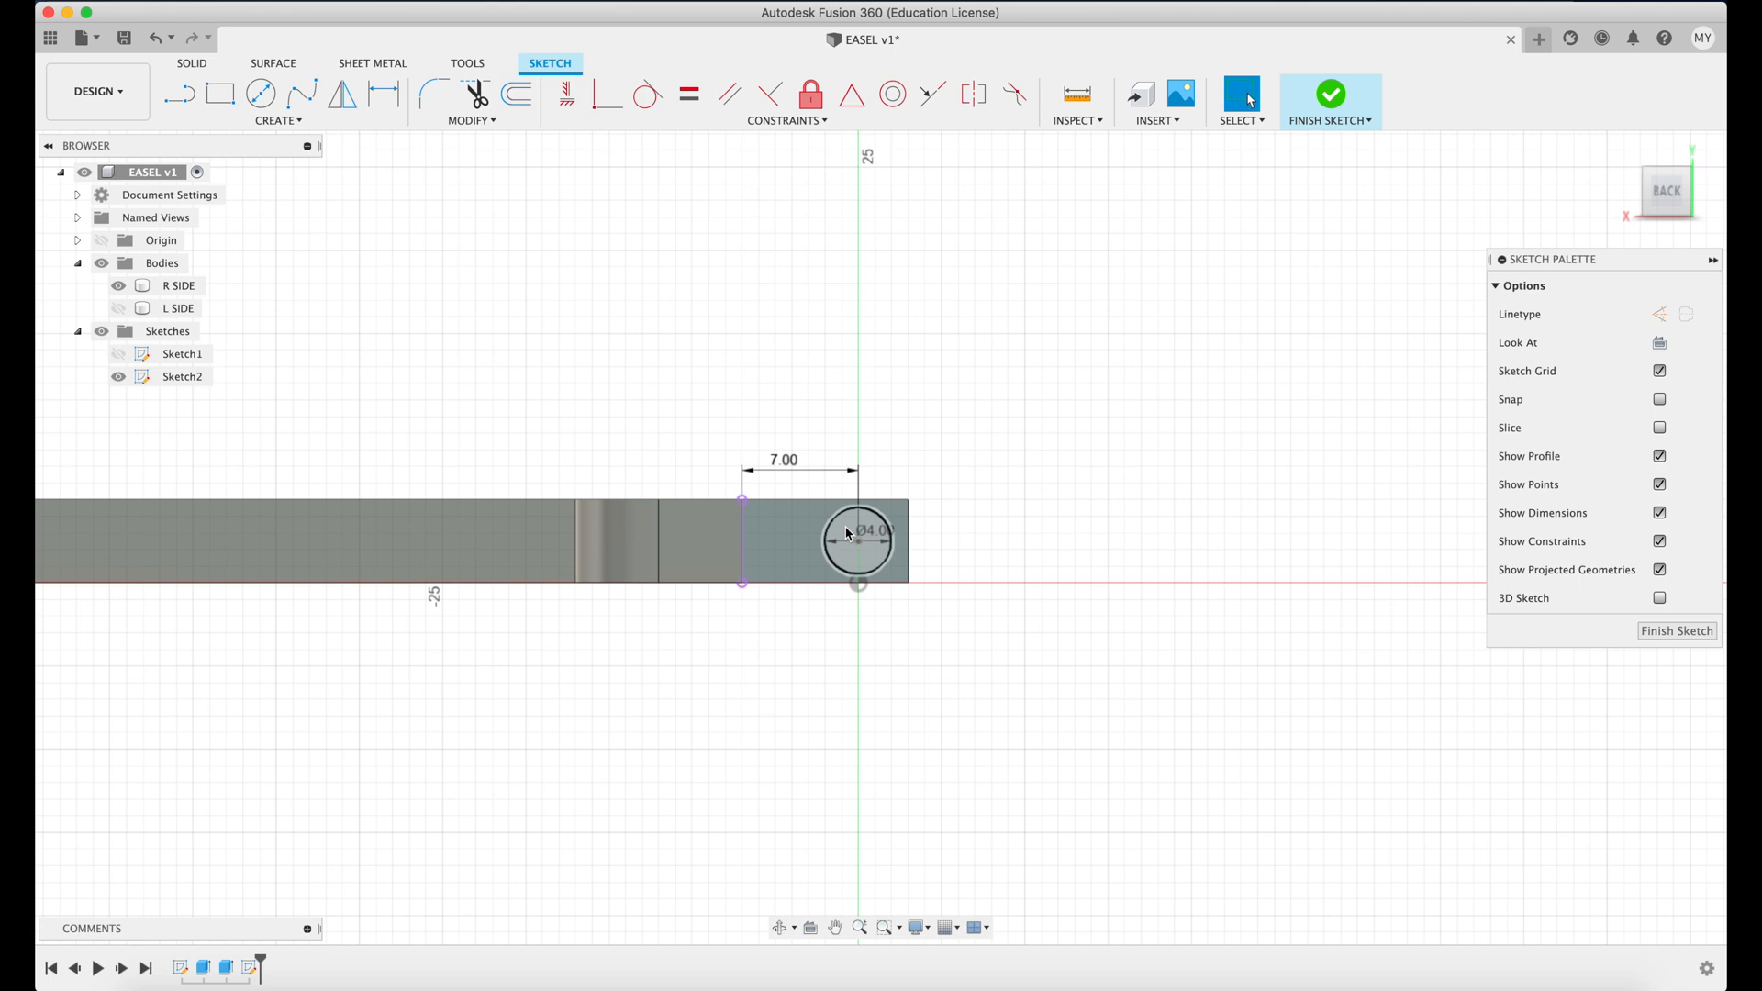
pyautogui.click(859, 539)
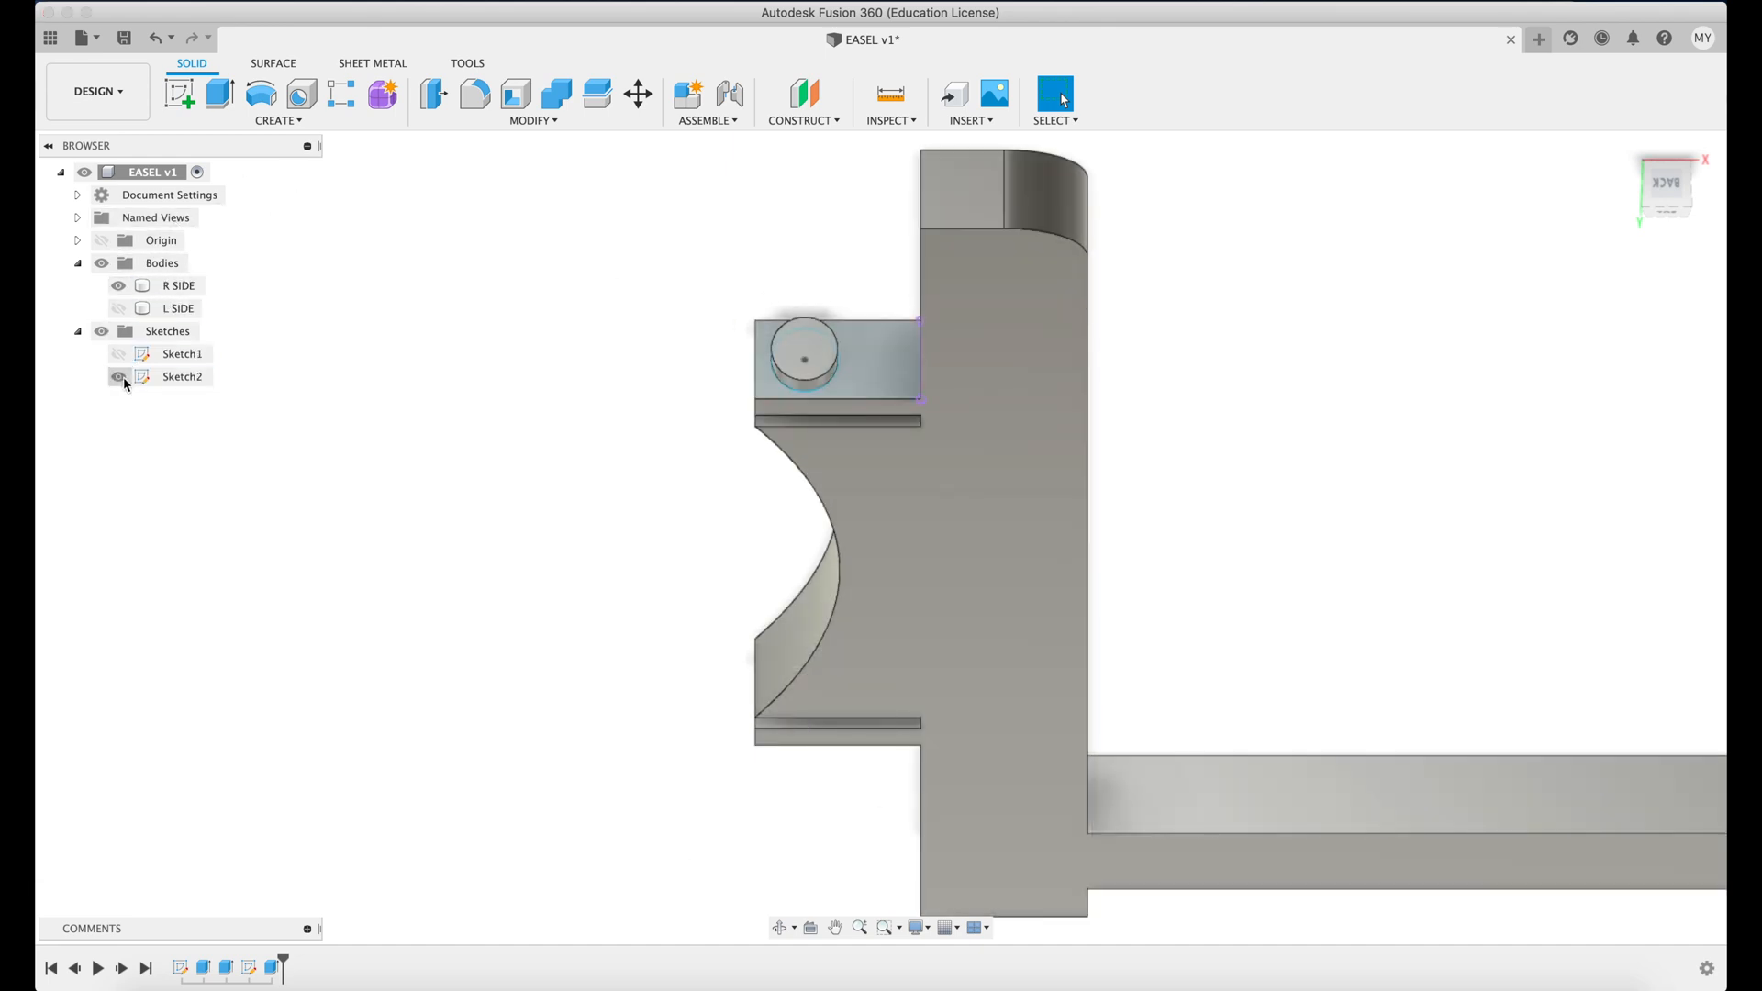
# Extrude the circle -2 mm from the R SIDE tab face with Join to form a peg.
pyautogui.click(118, 376)
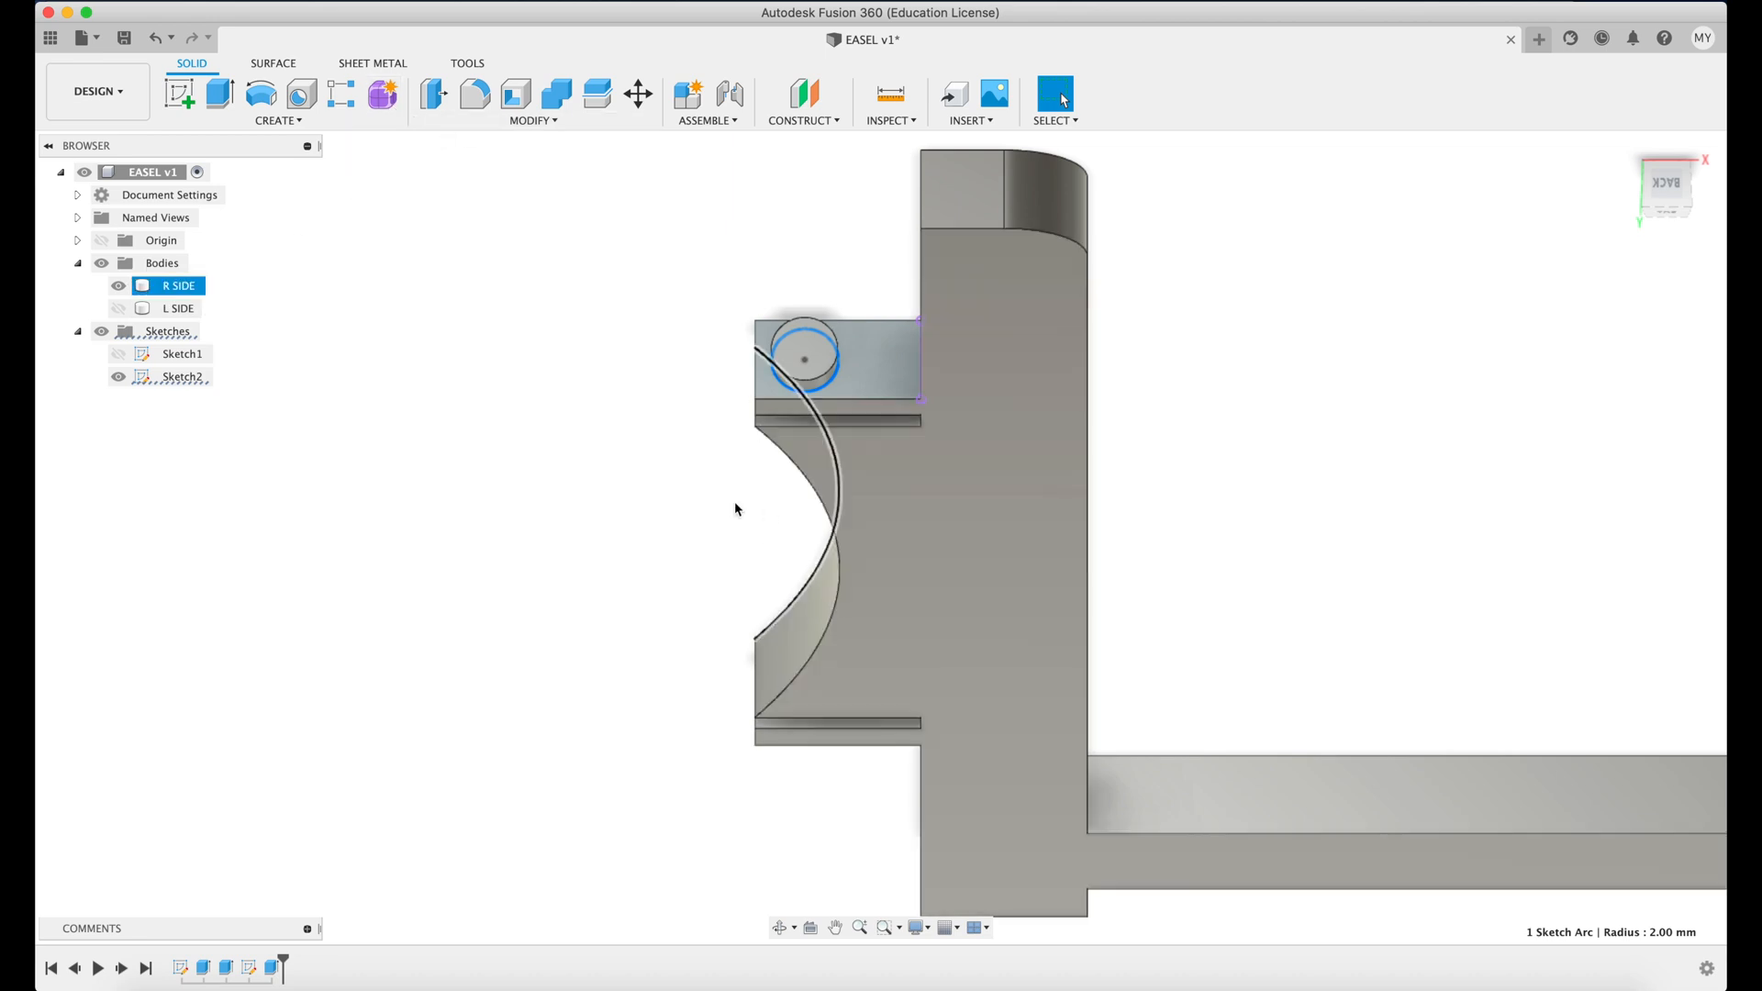
pyautogui.moveTo(220, 95)
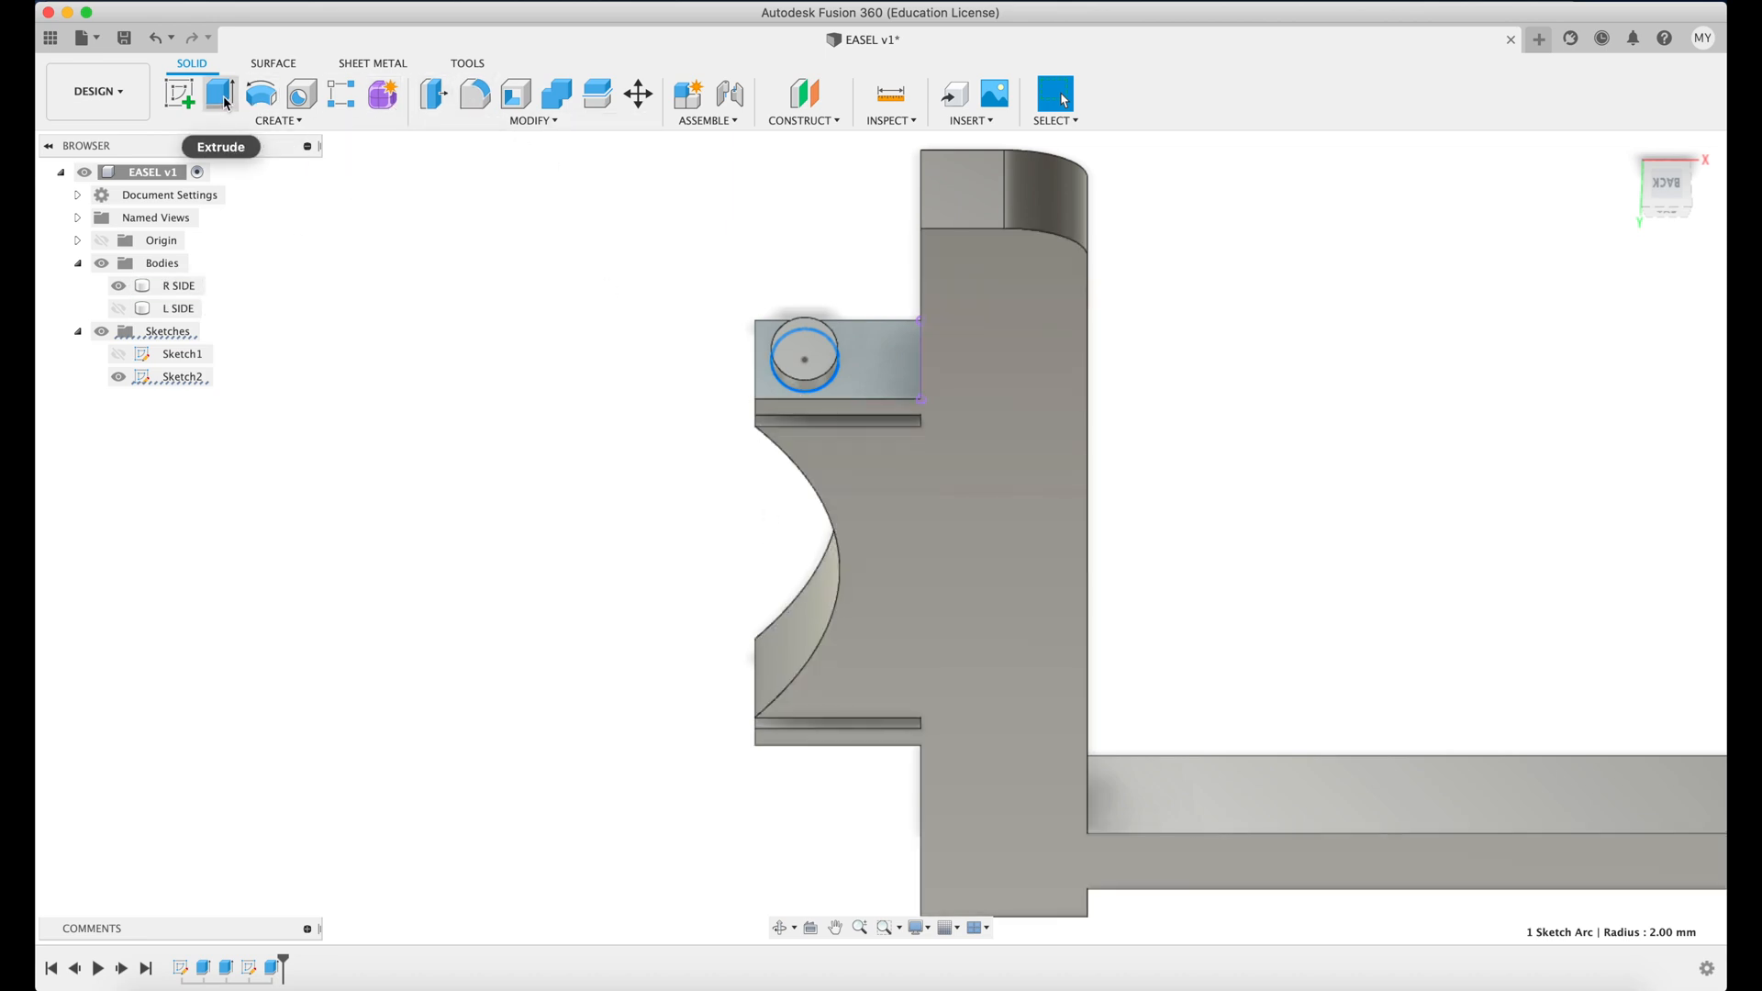
pyautogui.click(219, 95)
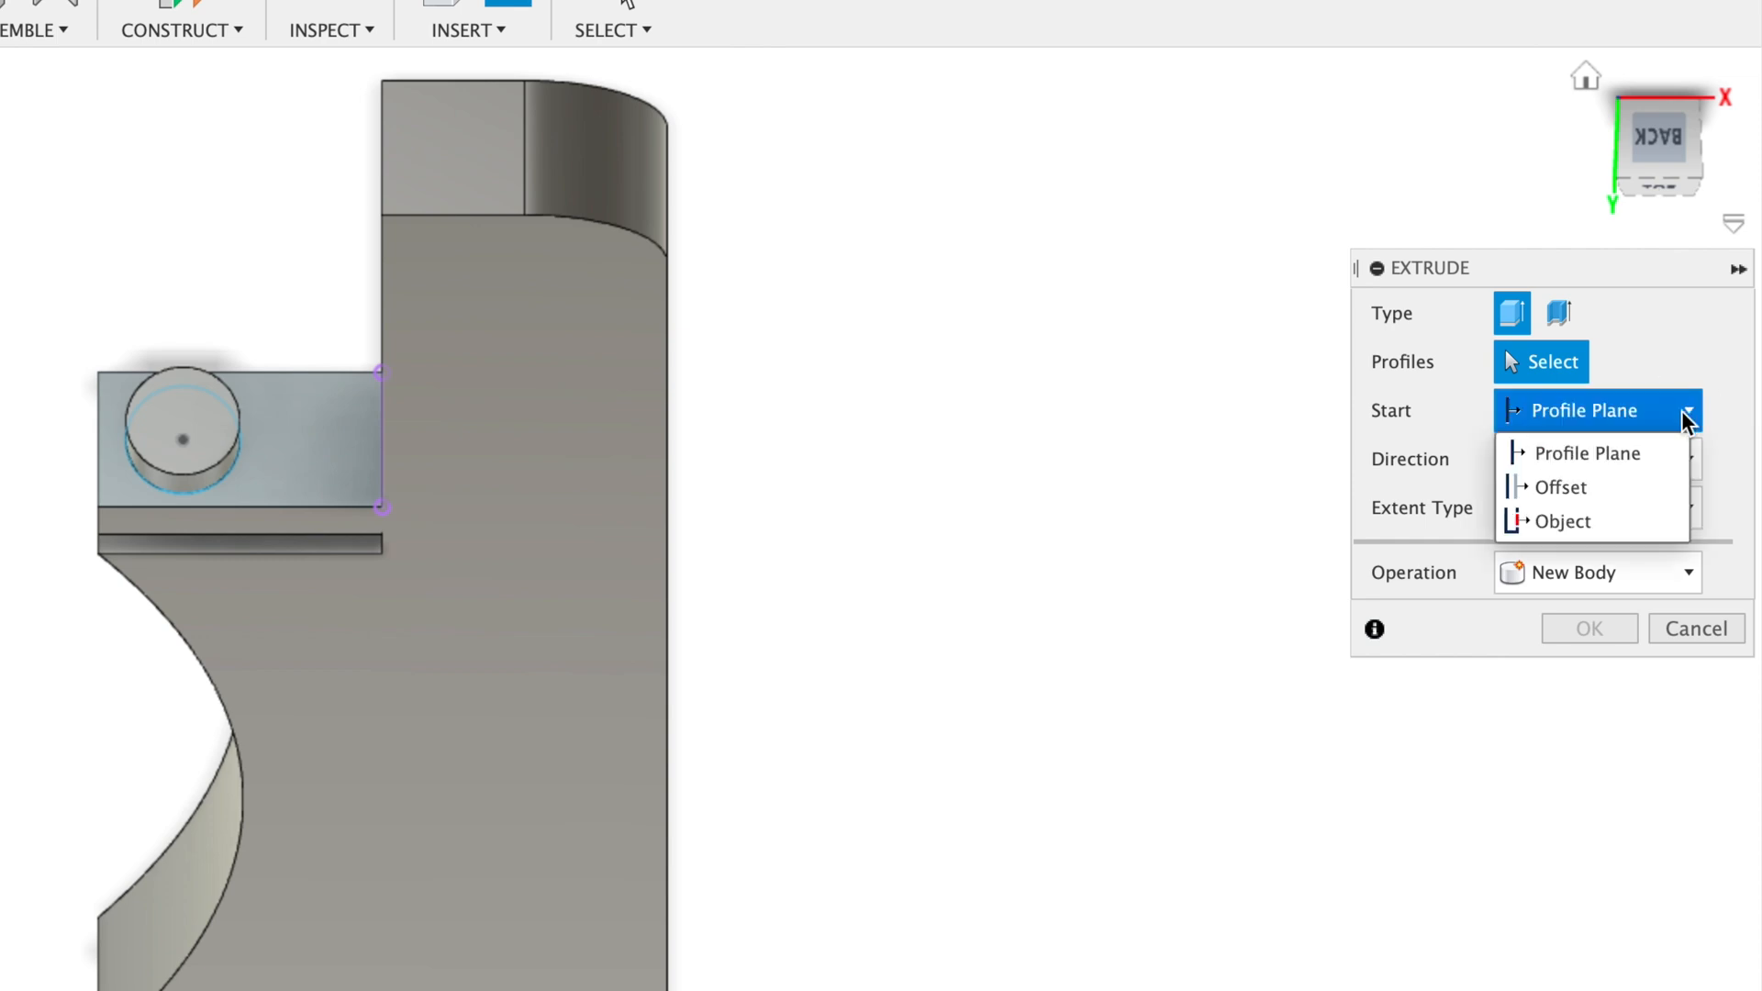
pyautogui.click(1562, 521)
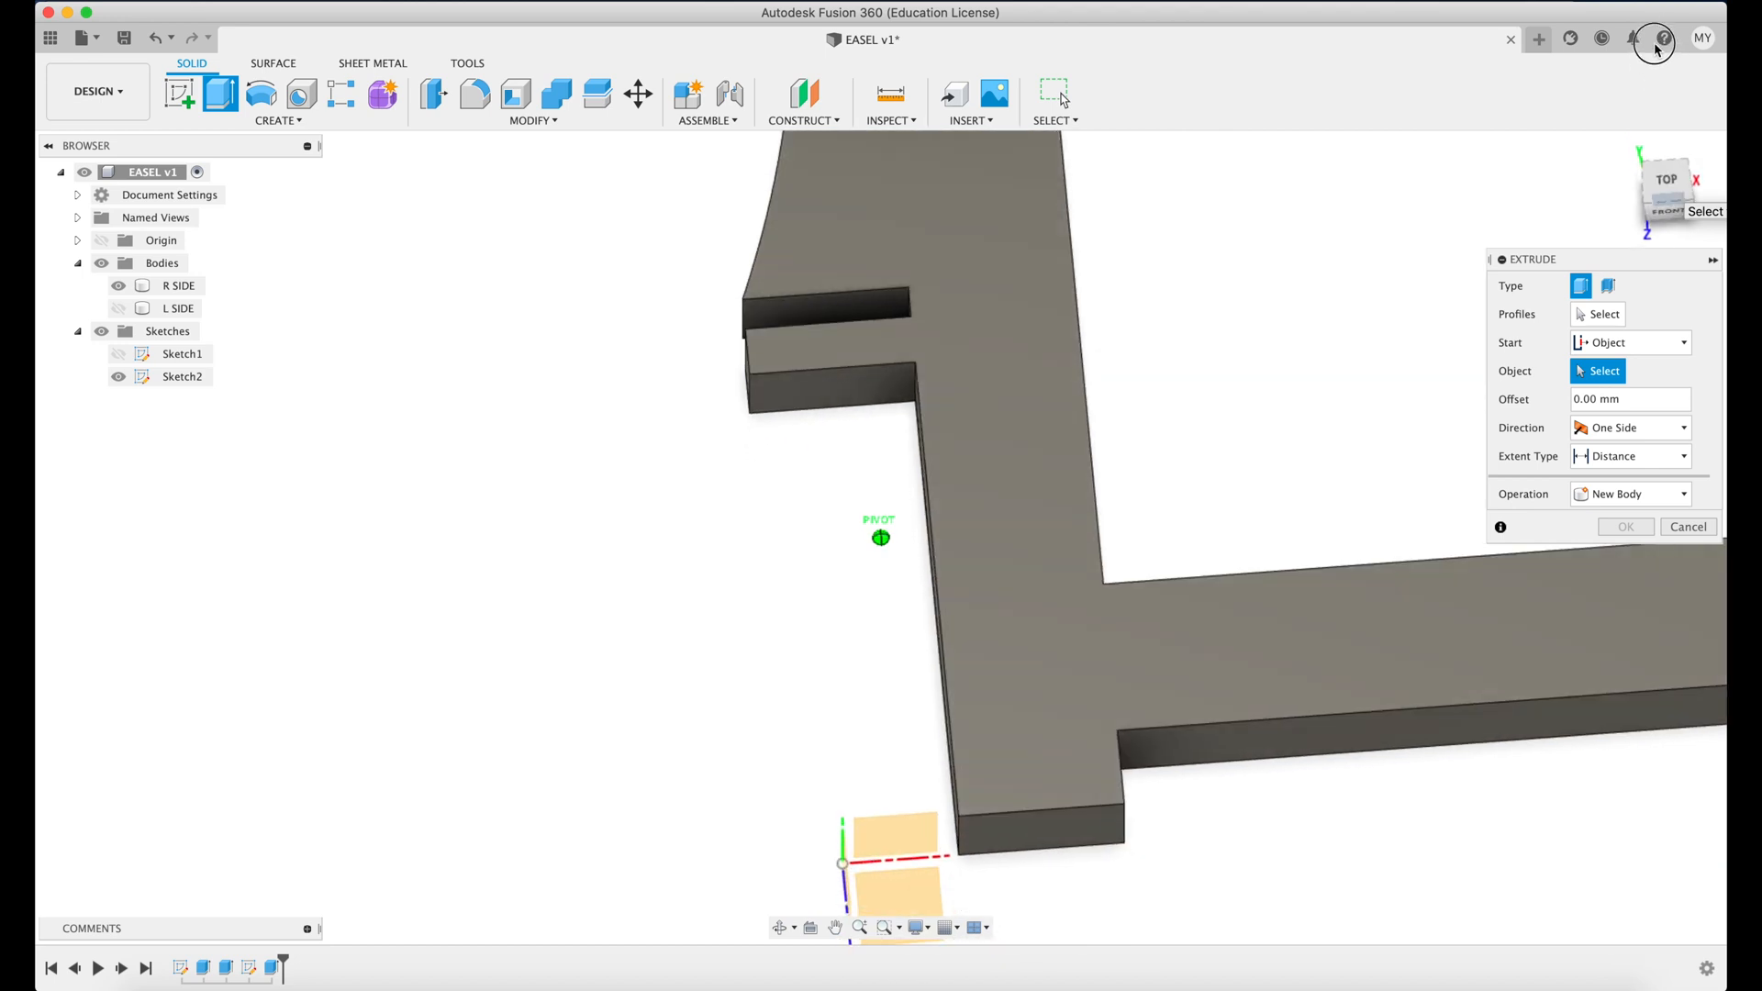
pyautogui.click(830, 385)
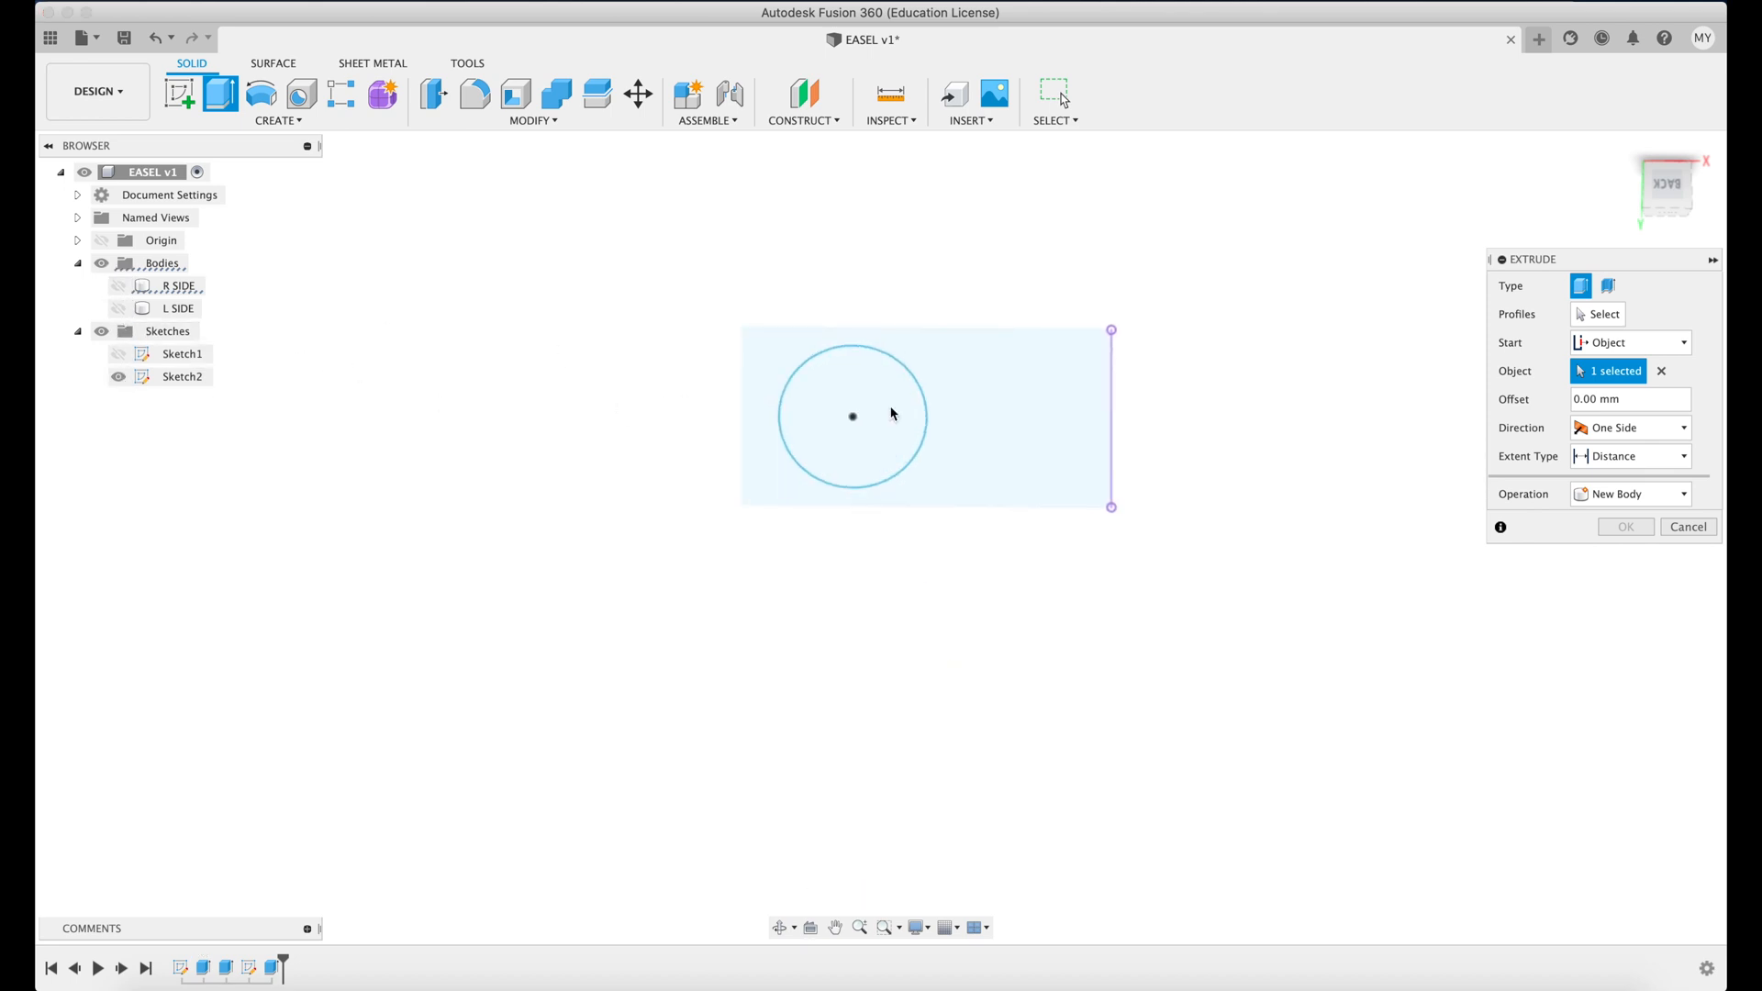
pyautogui.click(851, 416)
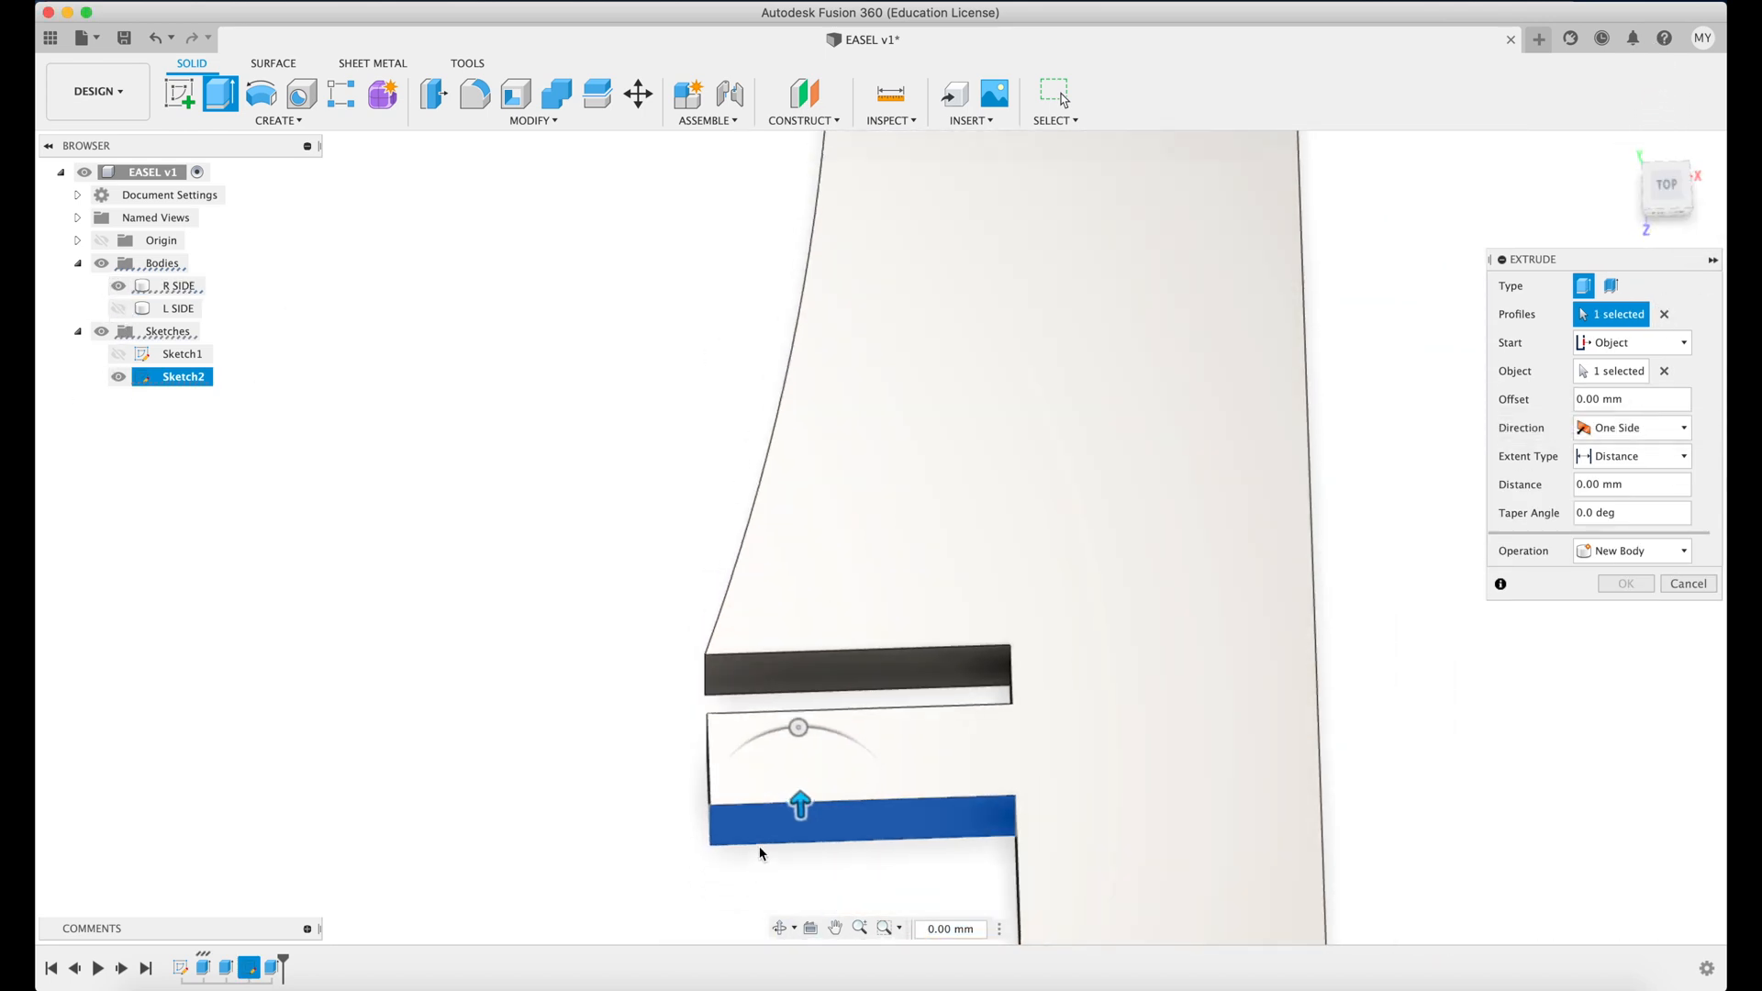
pyautogui.moveTo(799, 805); pyautogui.dragTo(816, 587)
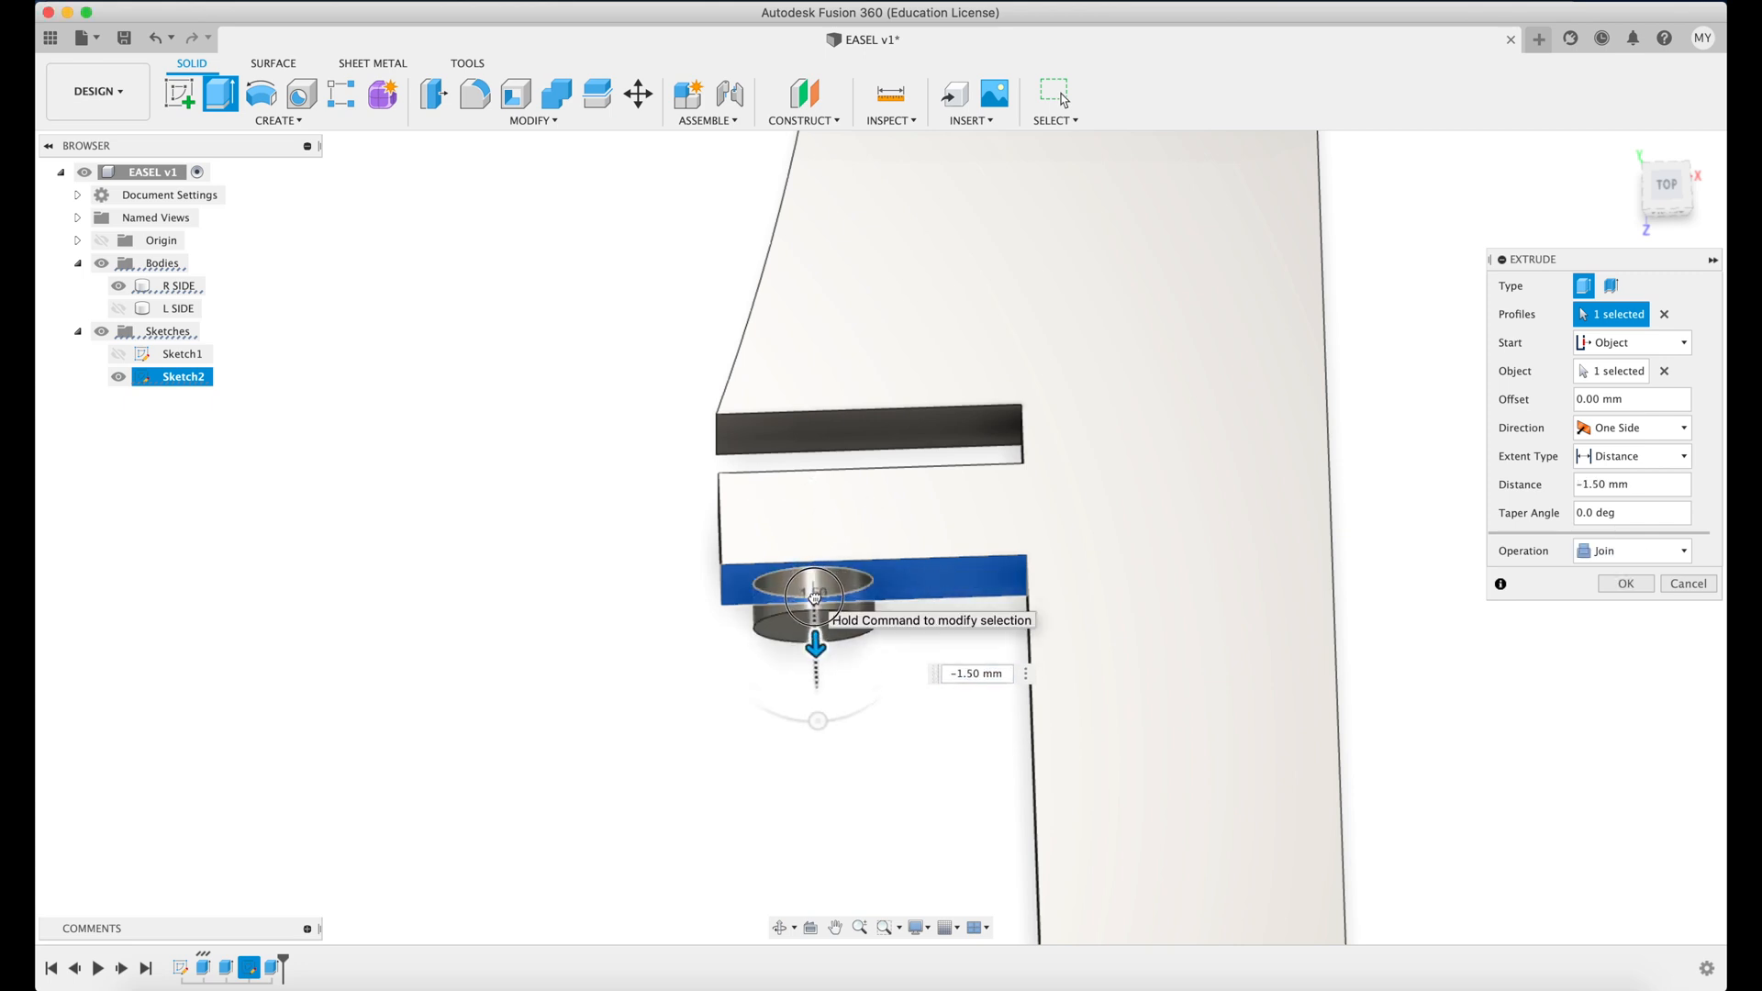
pyautogui.write('-2')
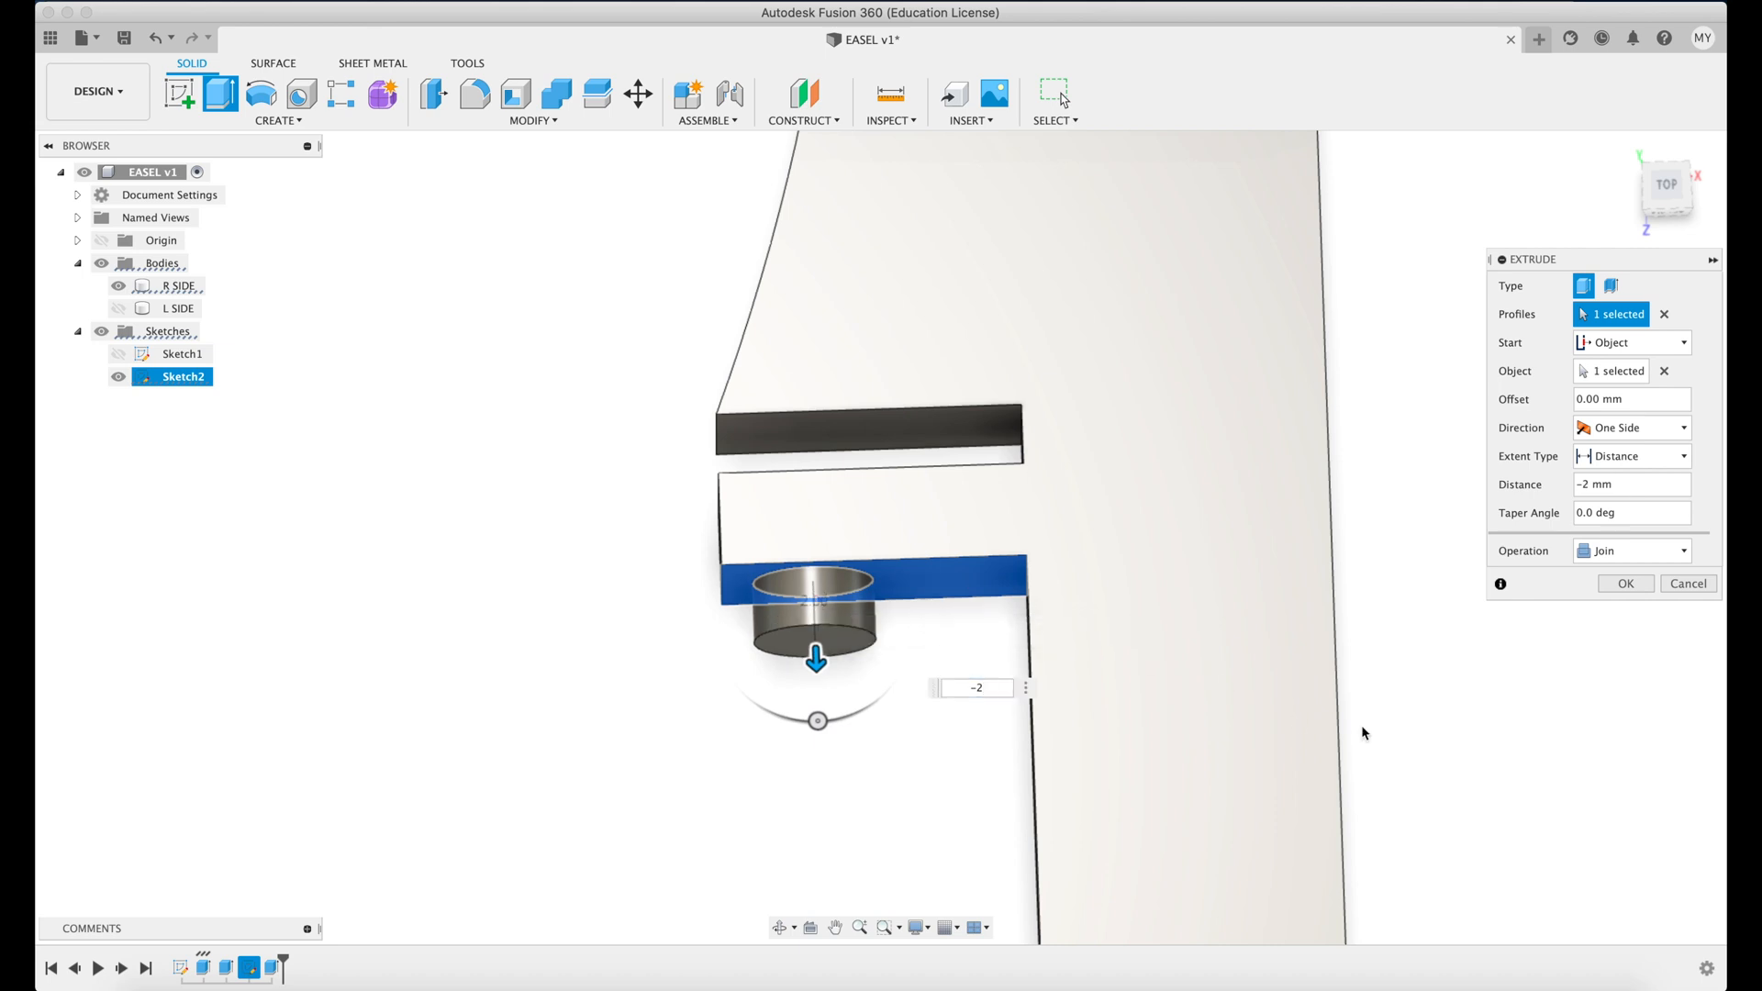
pyautogui.click(1624, 583)
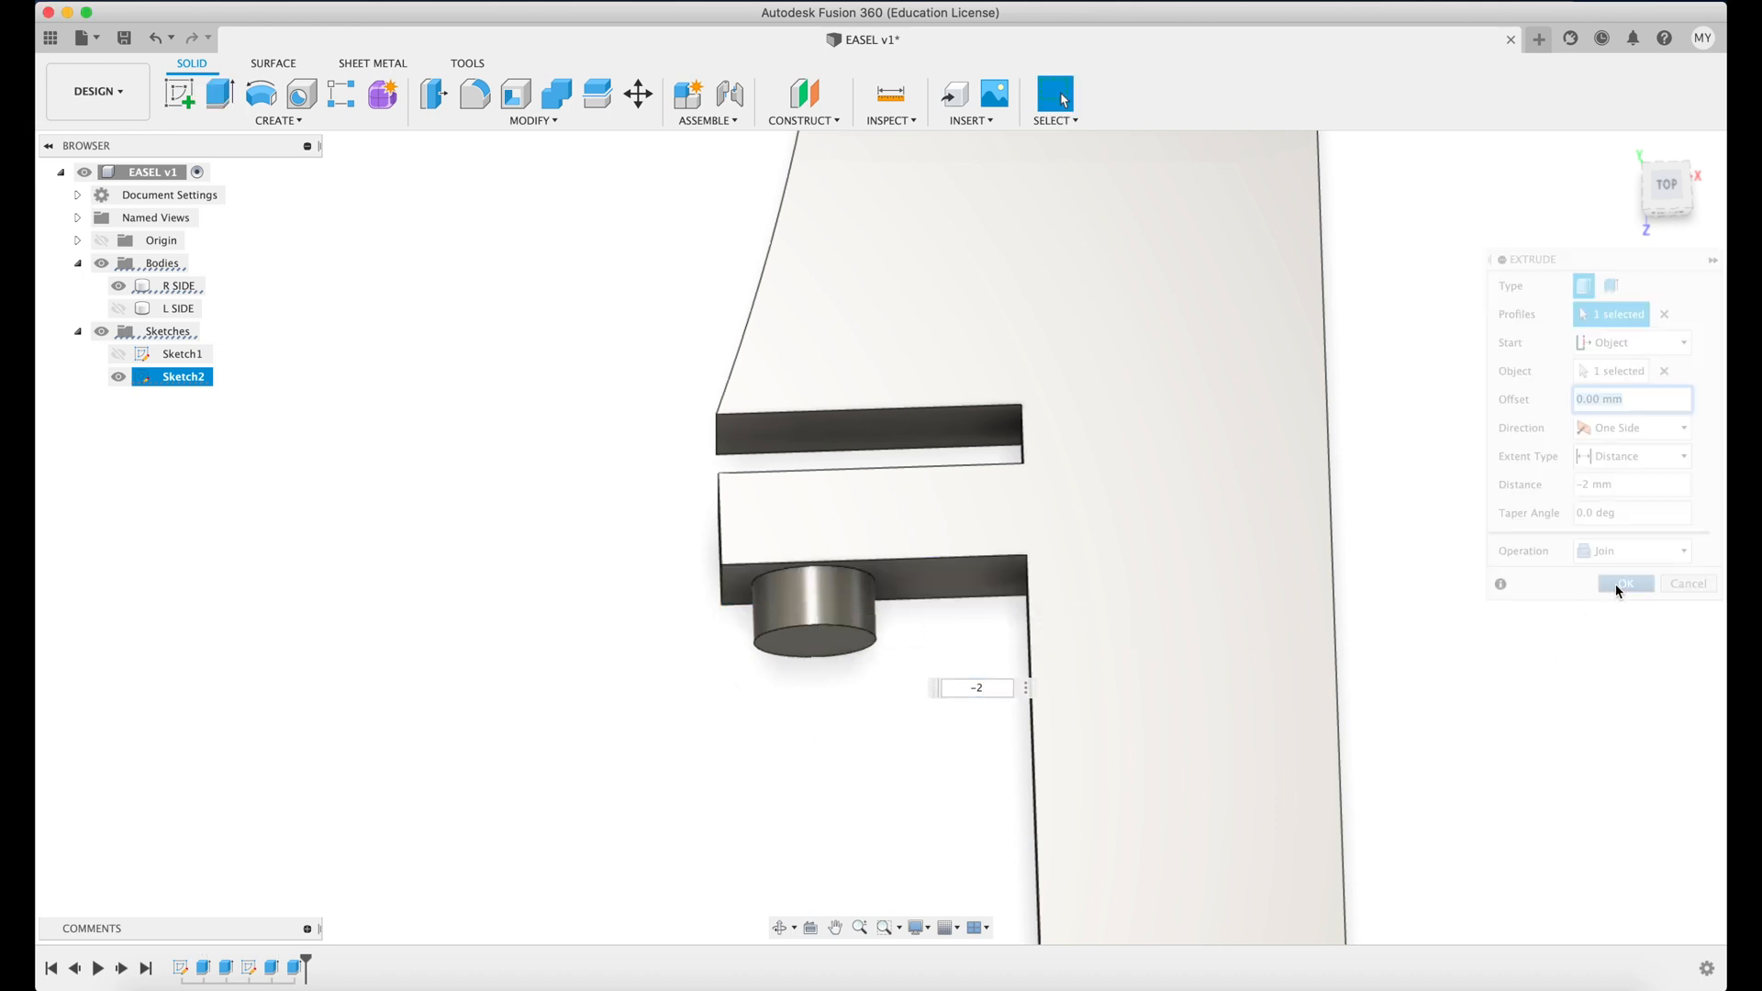
pyautogui.click(1623, 583)
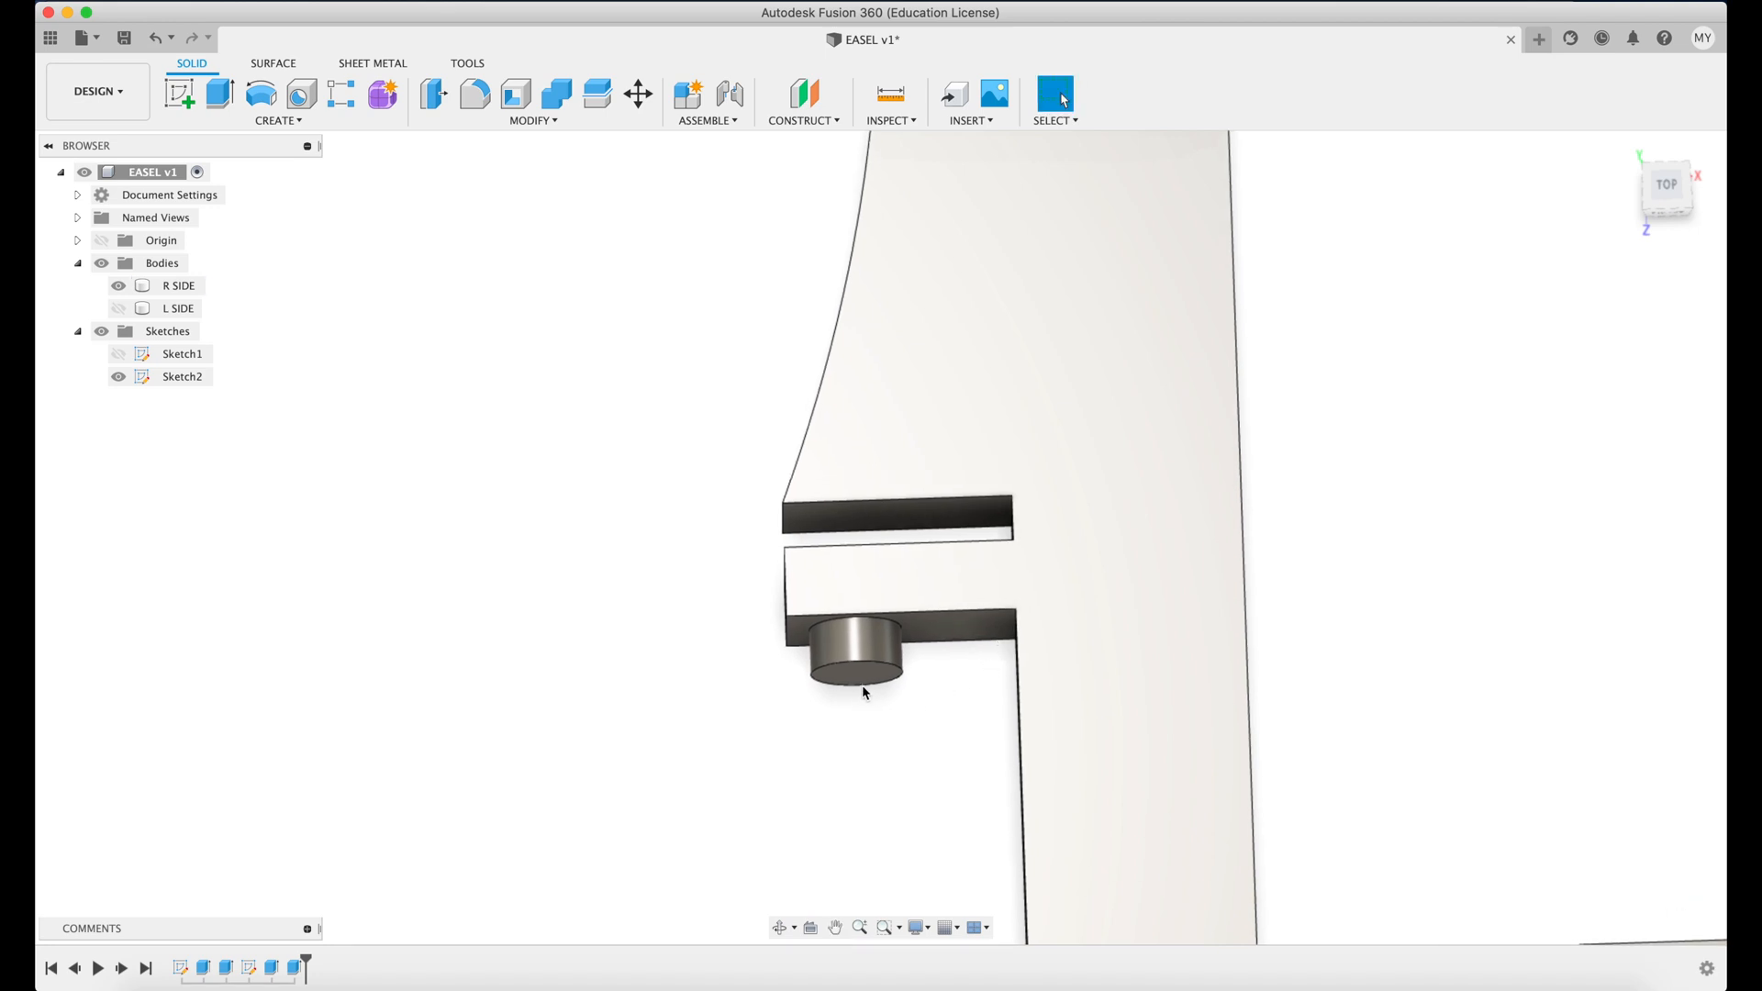
# Fillet the peg's two circular edges, entering a radius of 2.
pyautogui.click(854, 663)
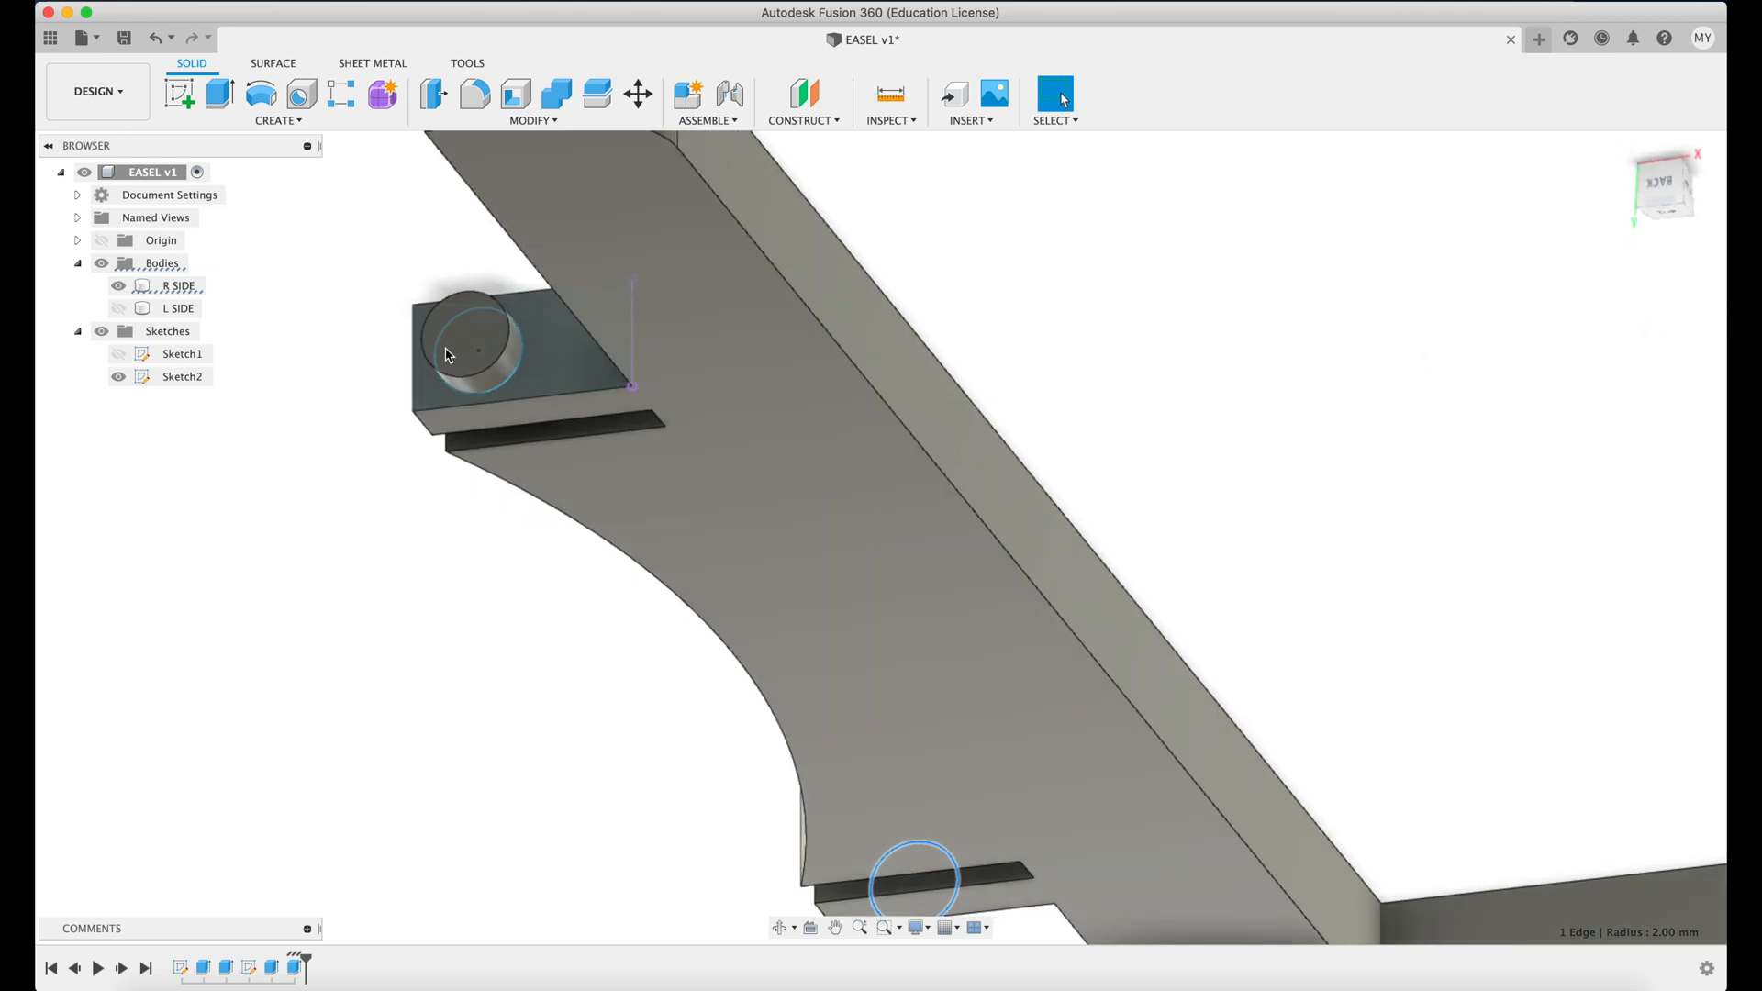
pyautogui.click(467, 342)
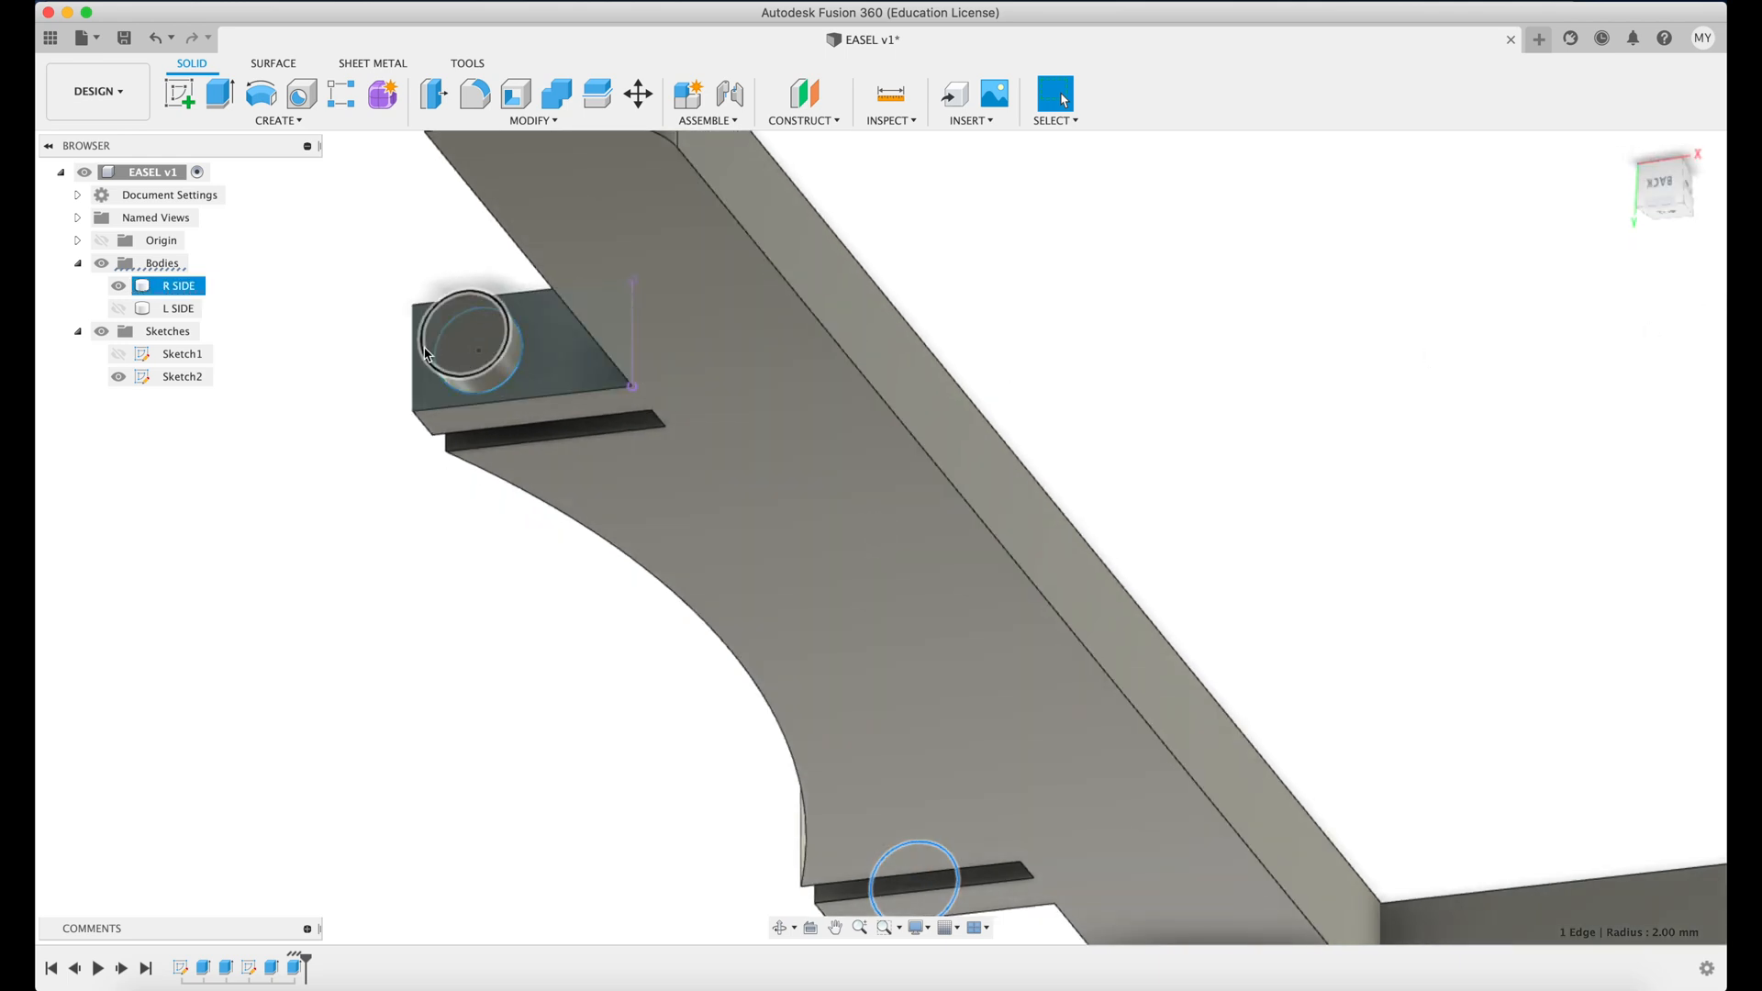
pyautogui.click(474, 93)
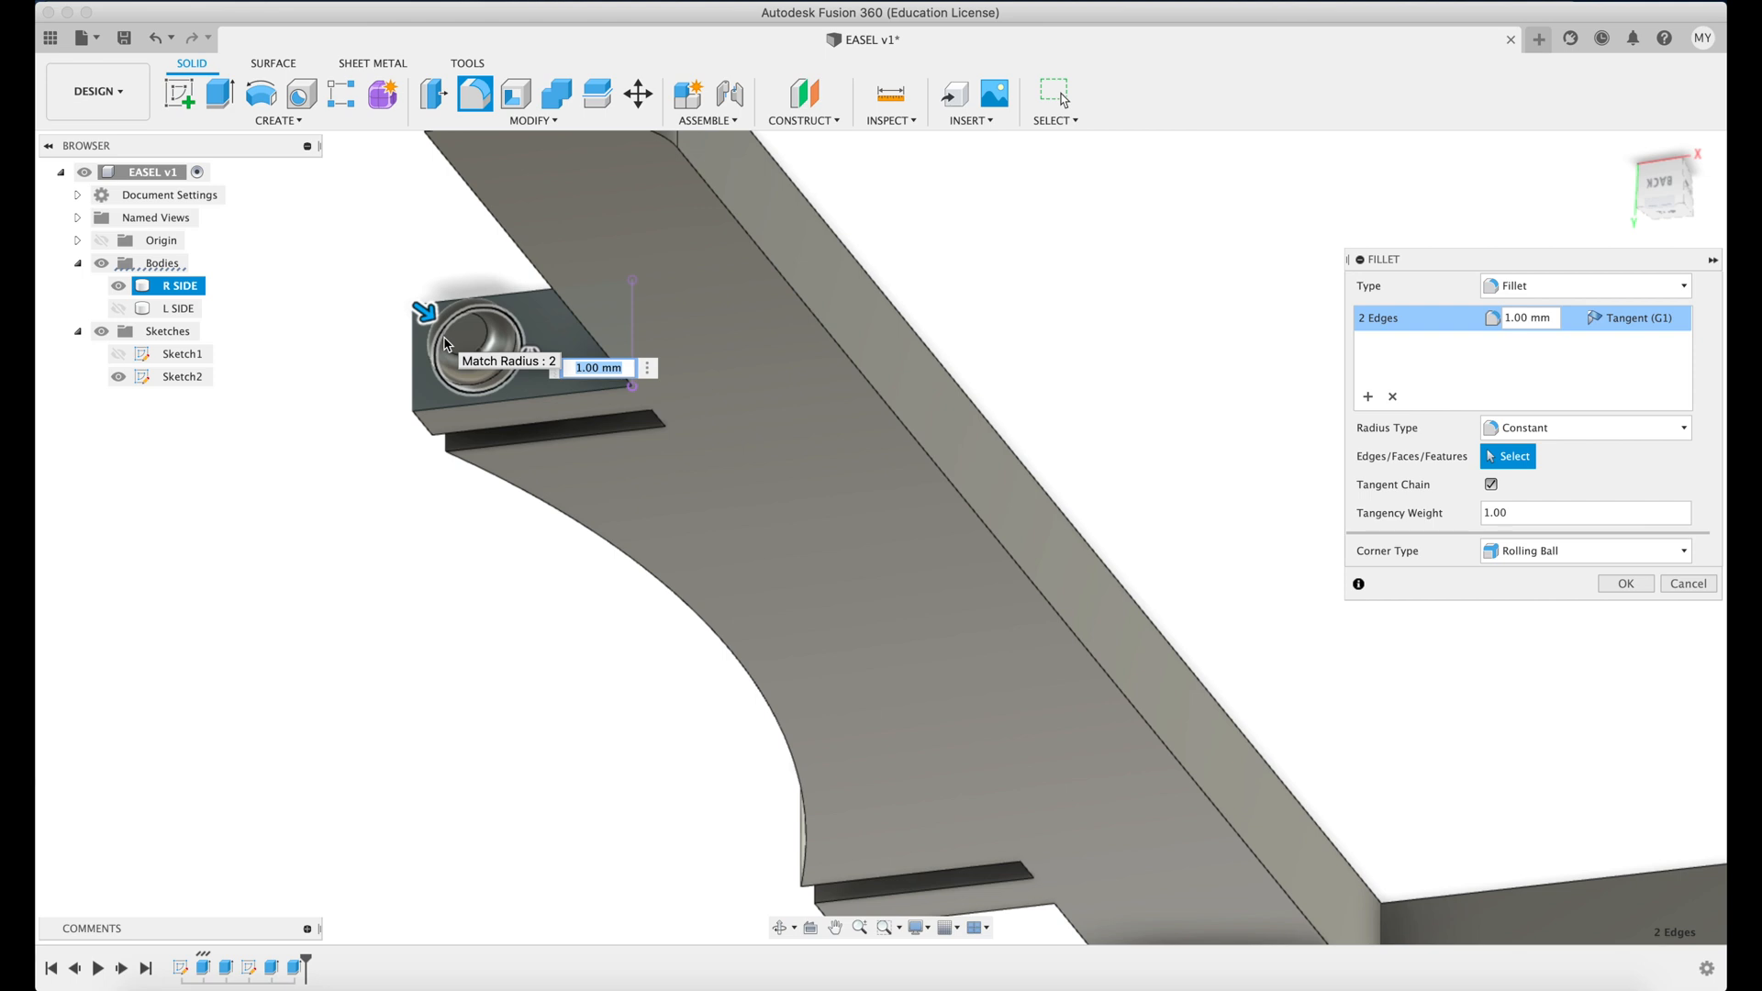
pyautogui.write('2')
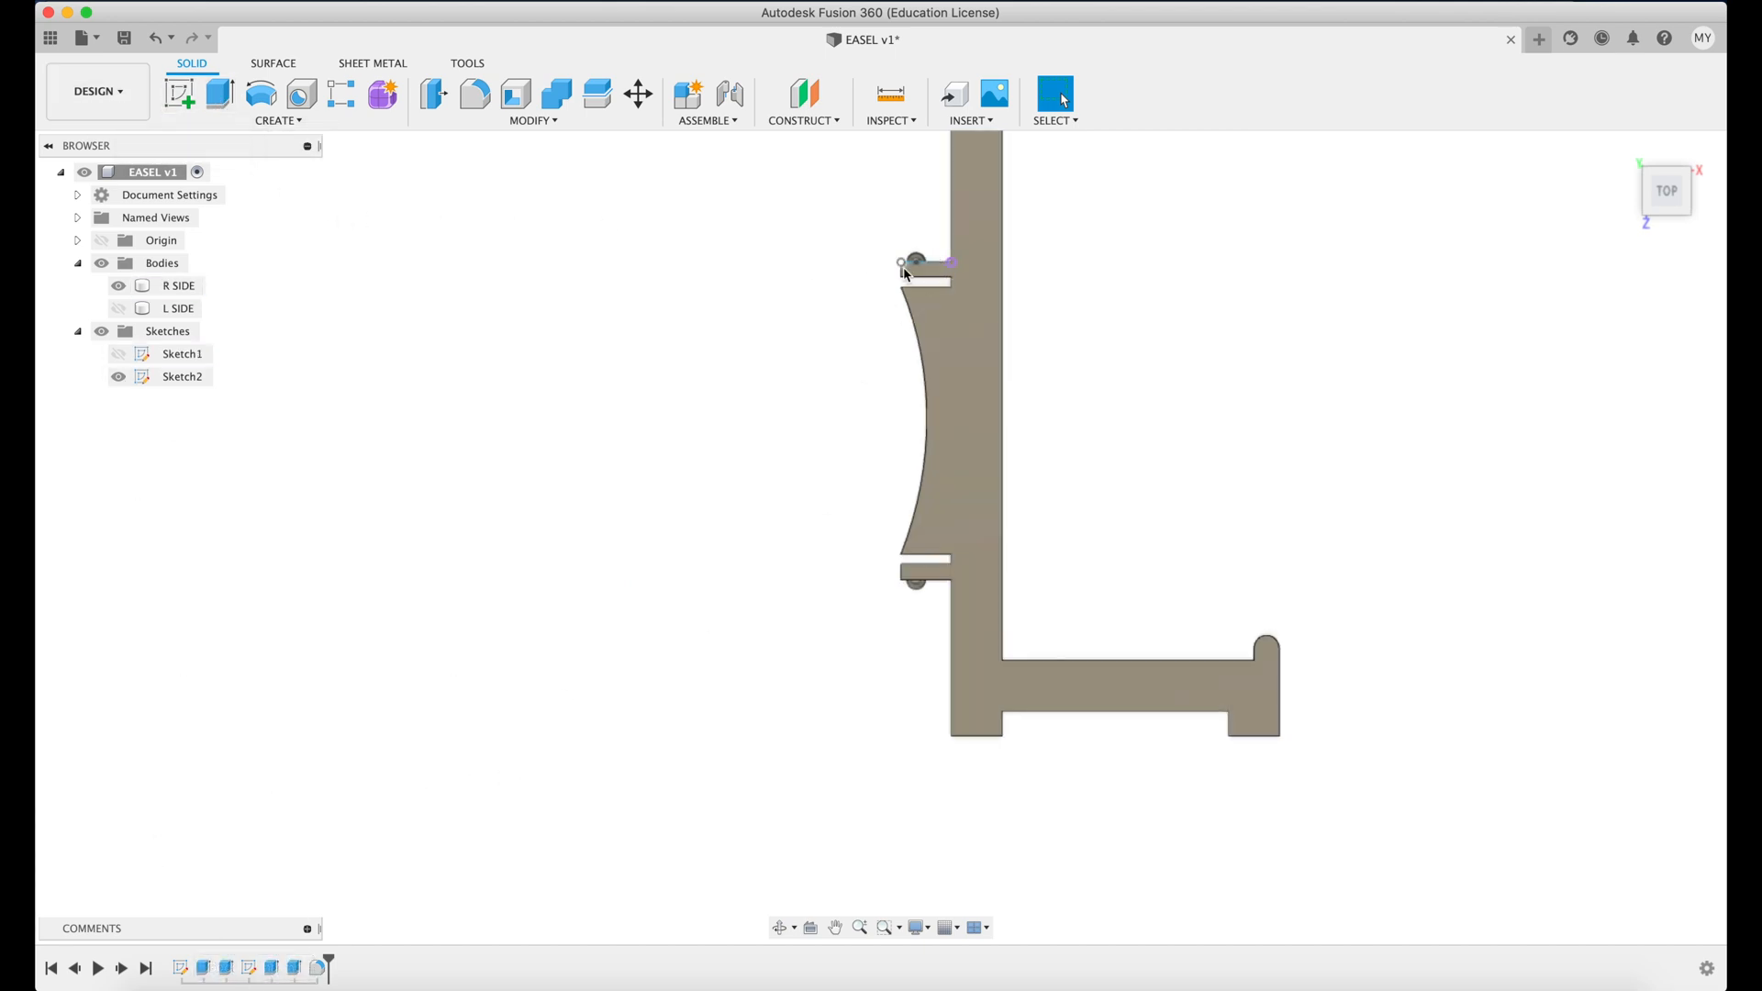
# Show the L SIDE body and hide R SIDE in the browser.
pyautogui.click(118, 308)
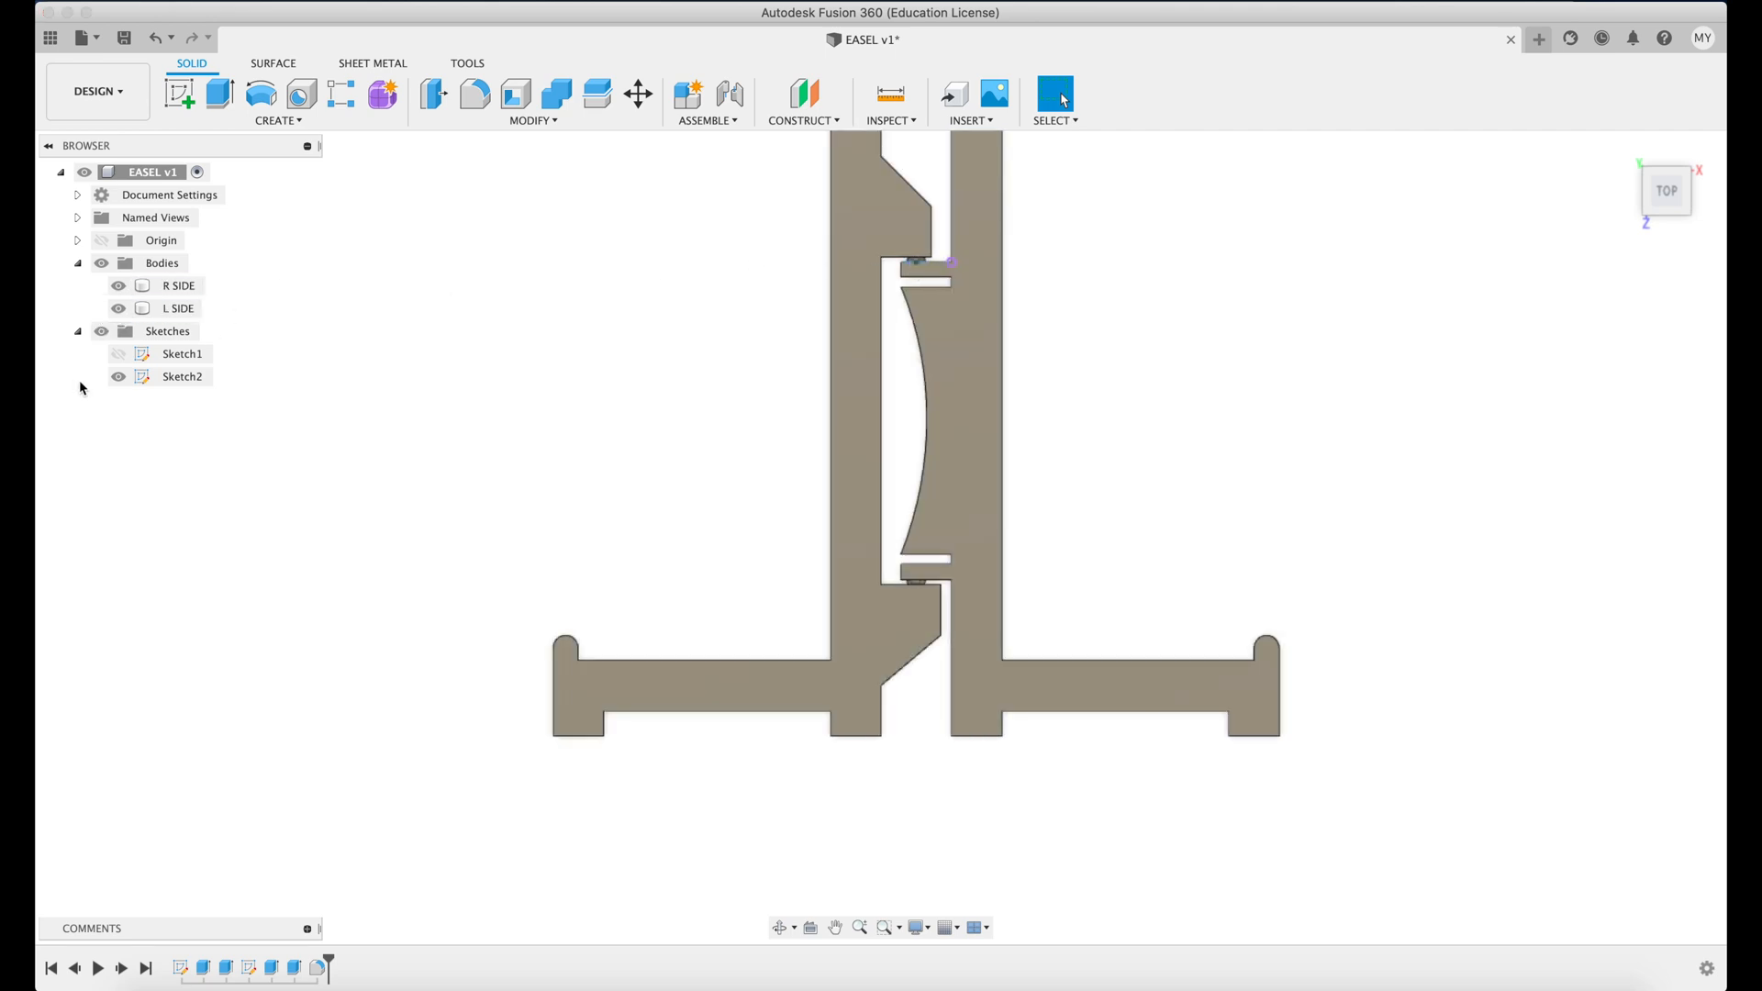
pyautogui.click(177, 309)
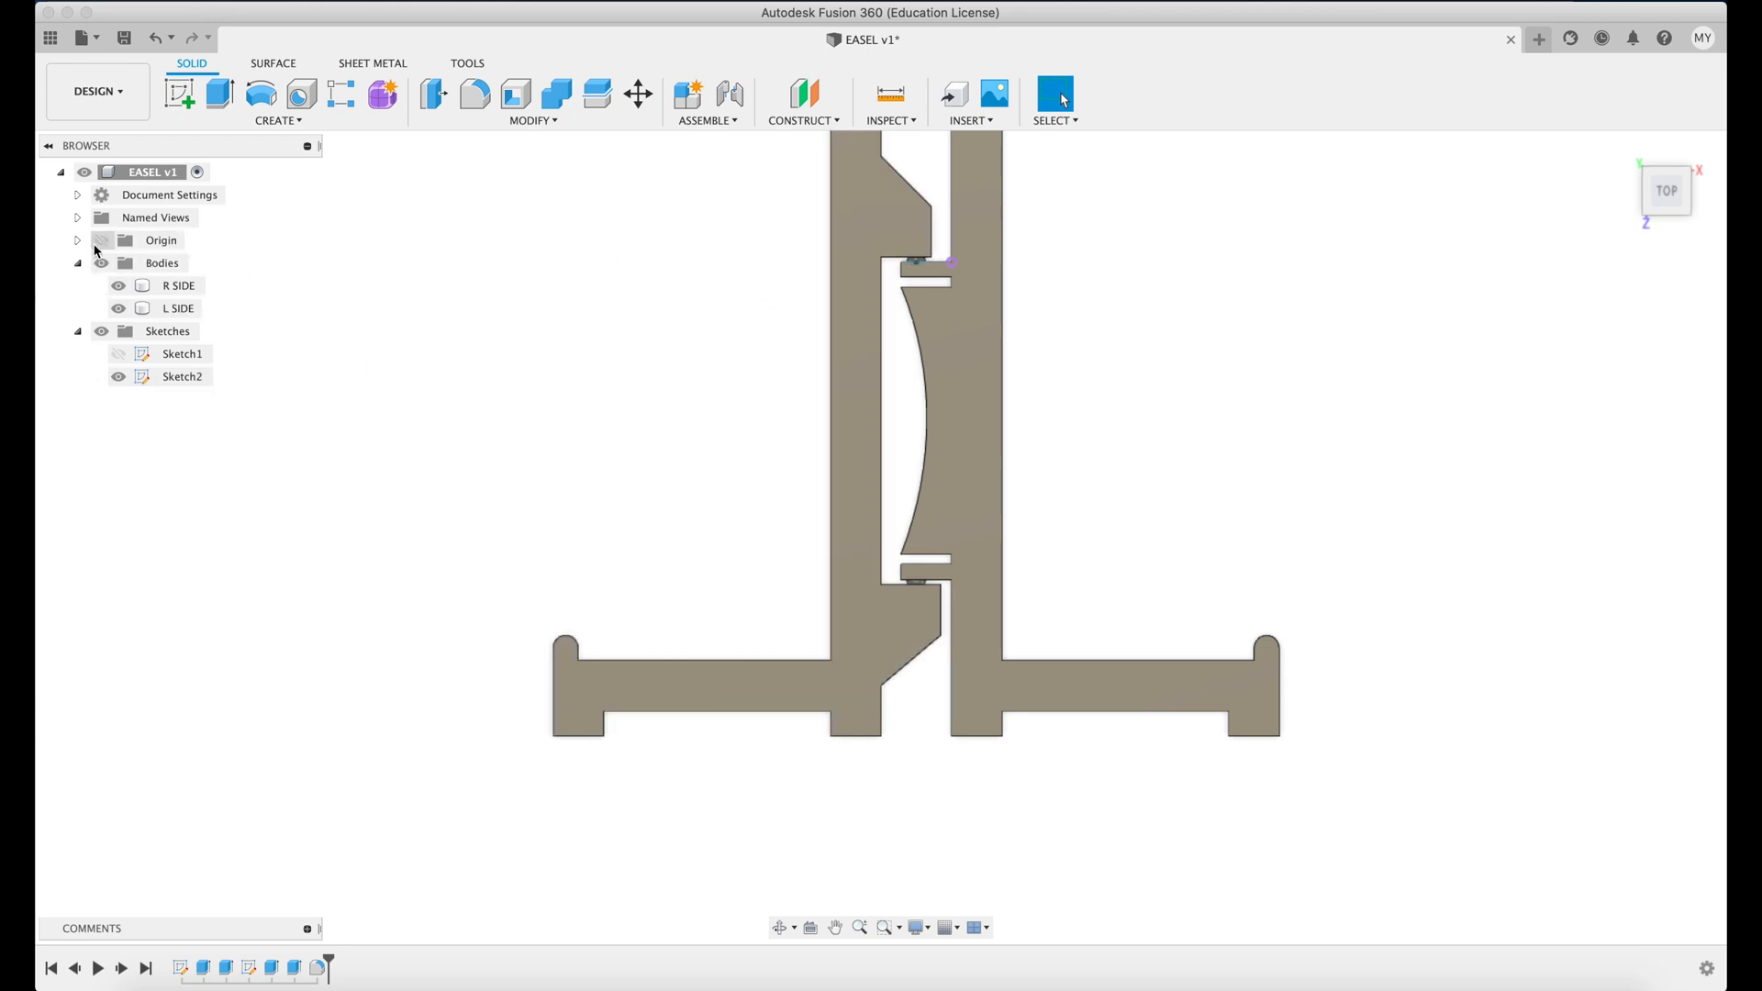
pyautogui.click(177, 284)
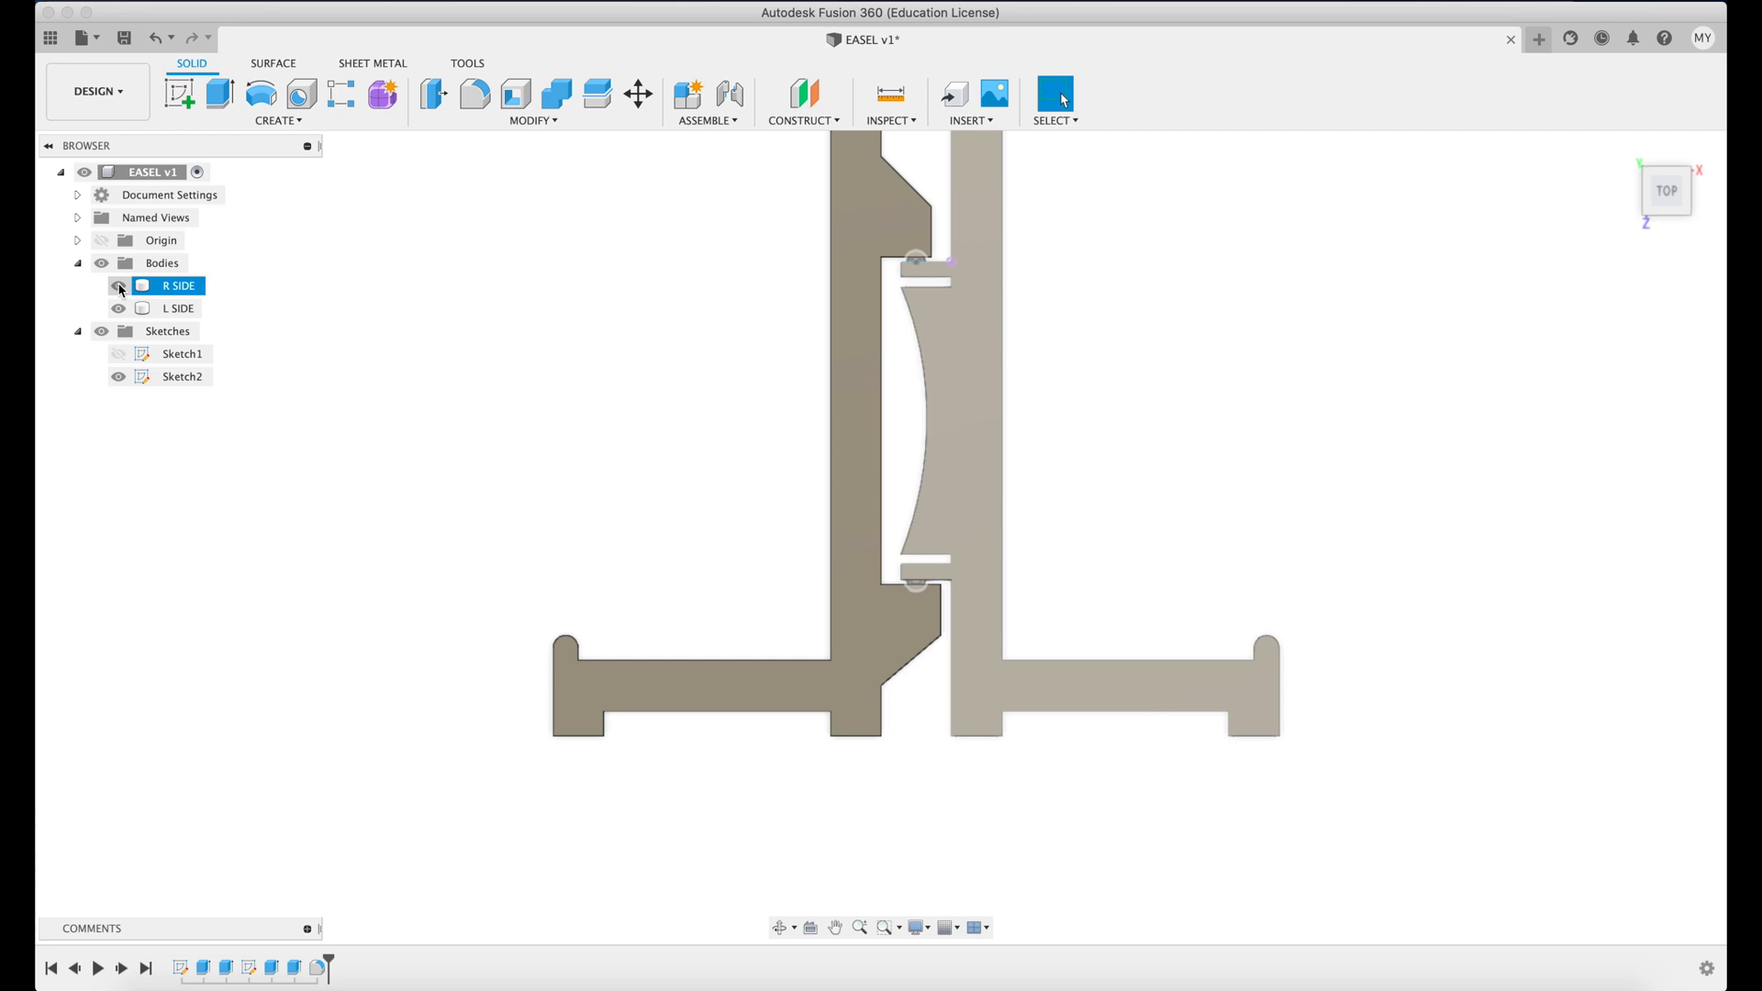
pyautogui.click(116, 285)
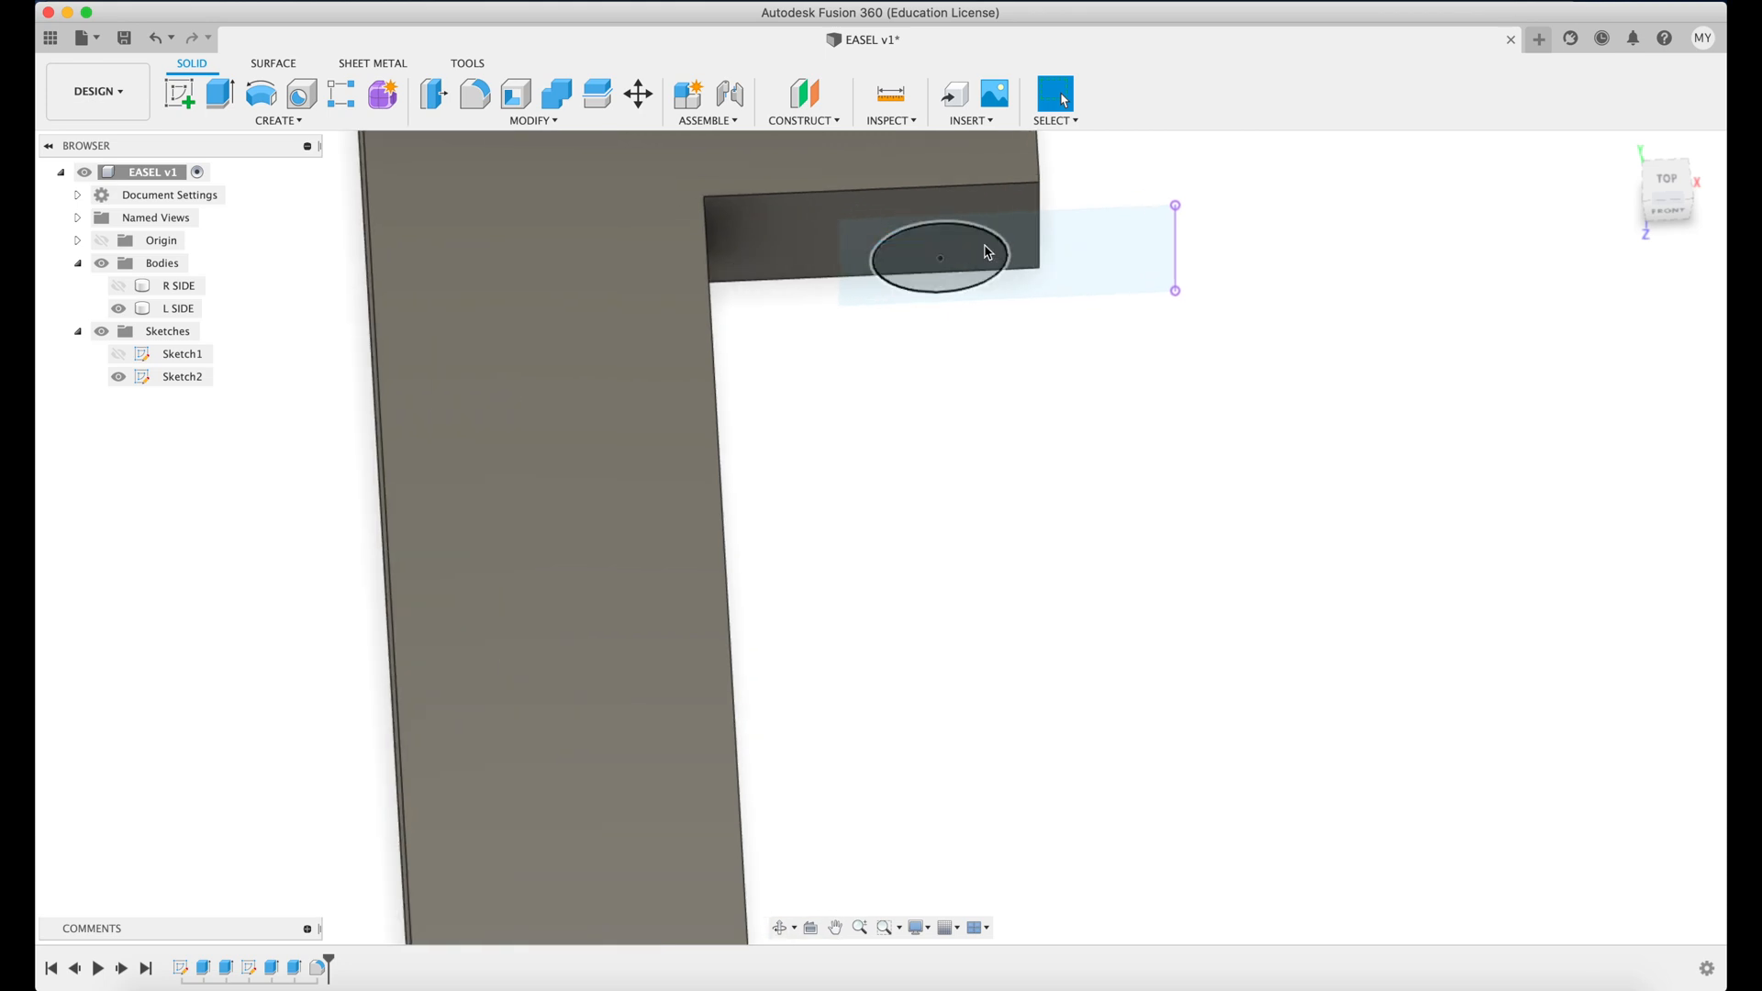
# Extrude the small Sketch2 circle 2 mm, starting from a body face.
pyautogui.click(939, 259)
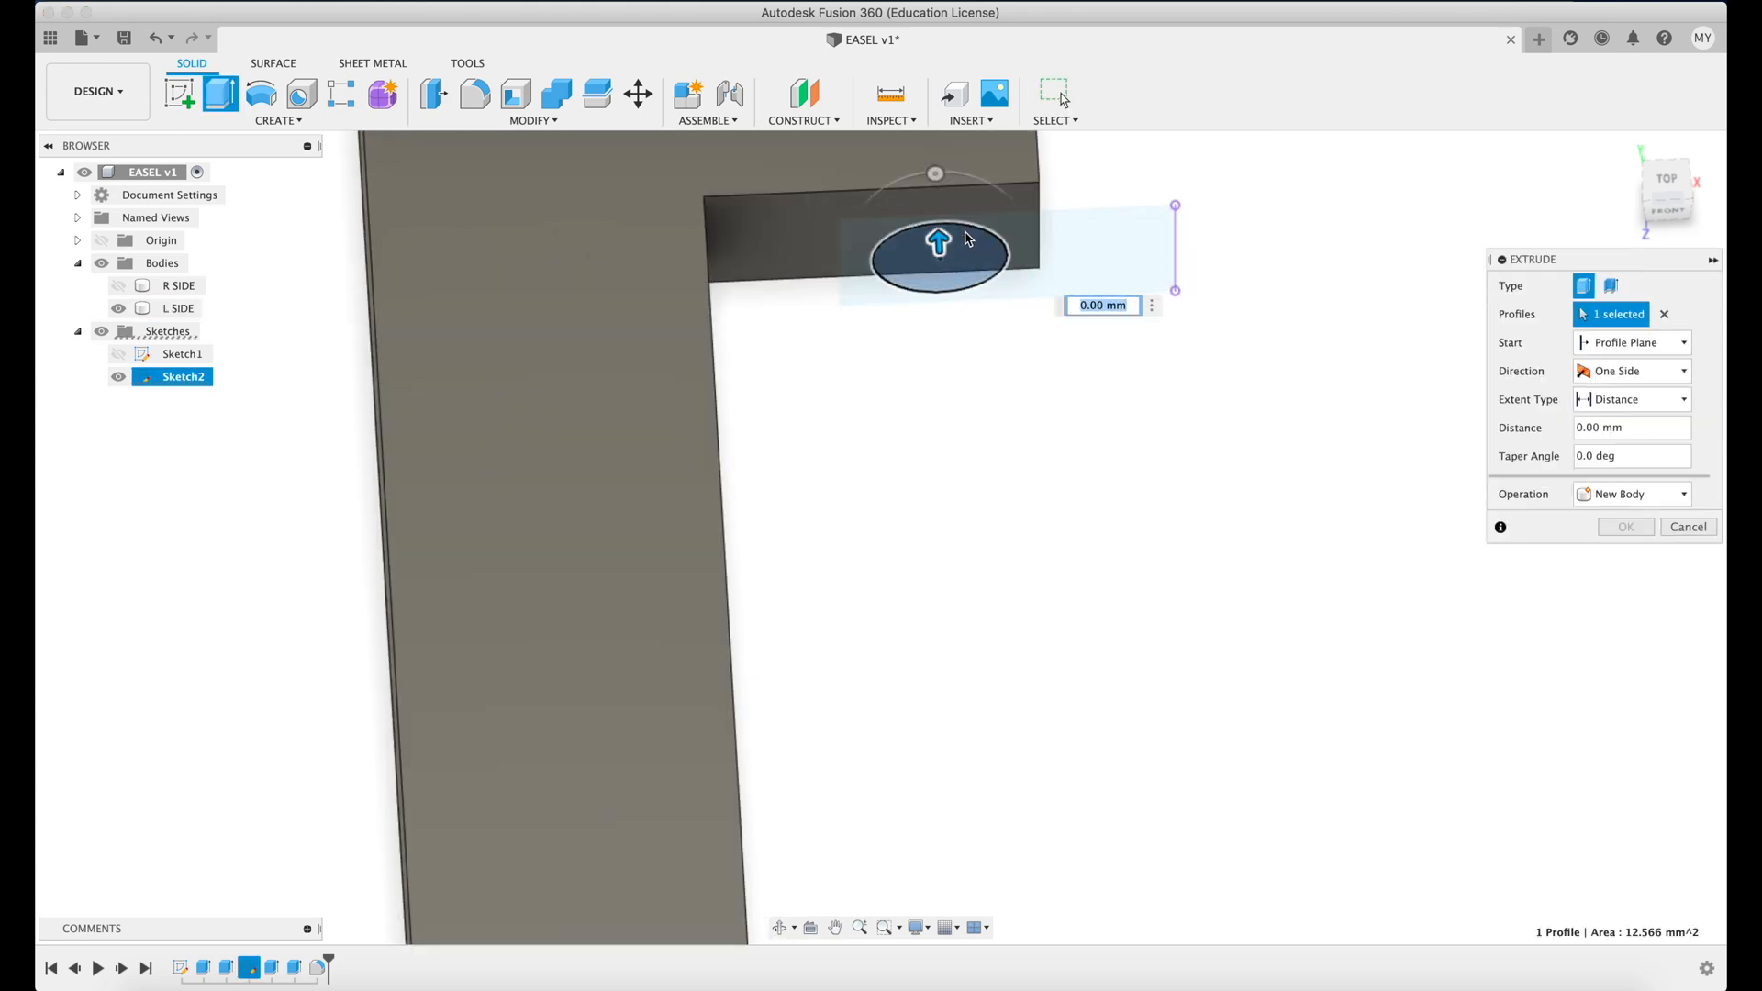
pyautogui.click(1682, 343)
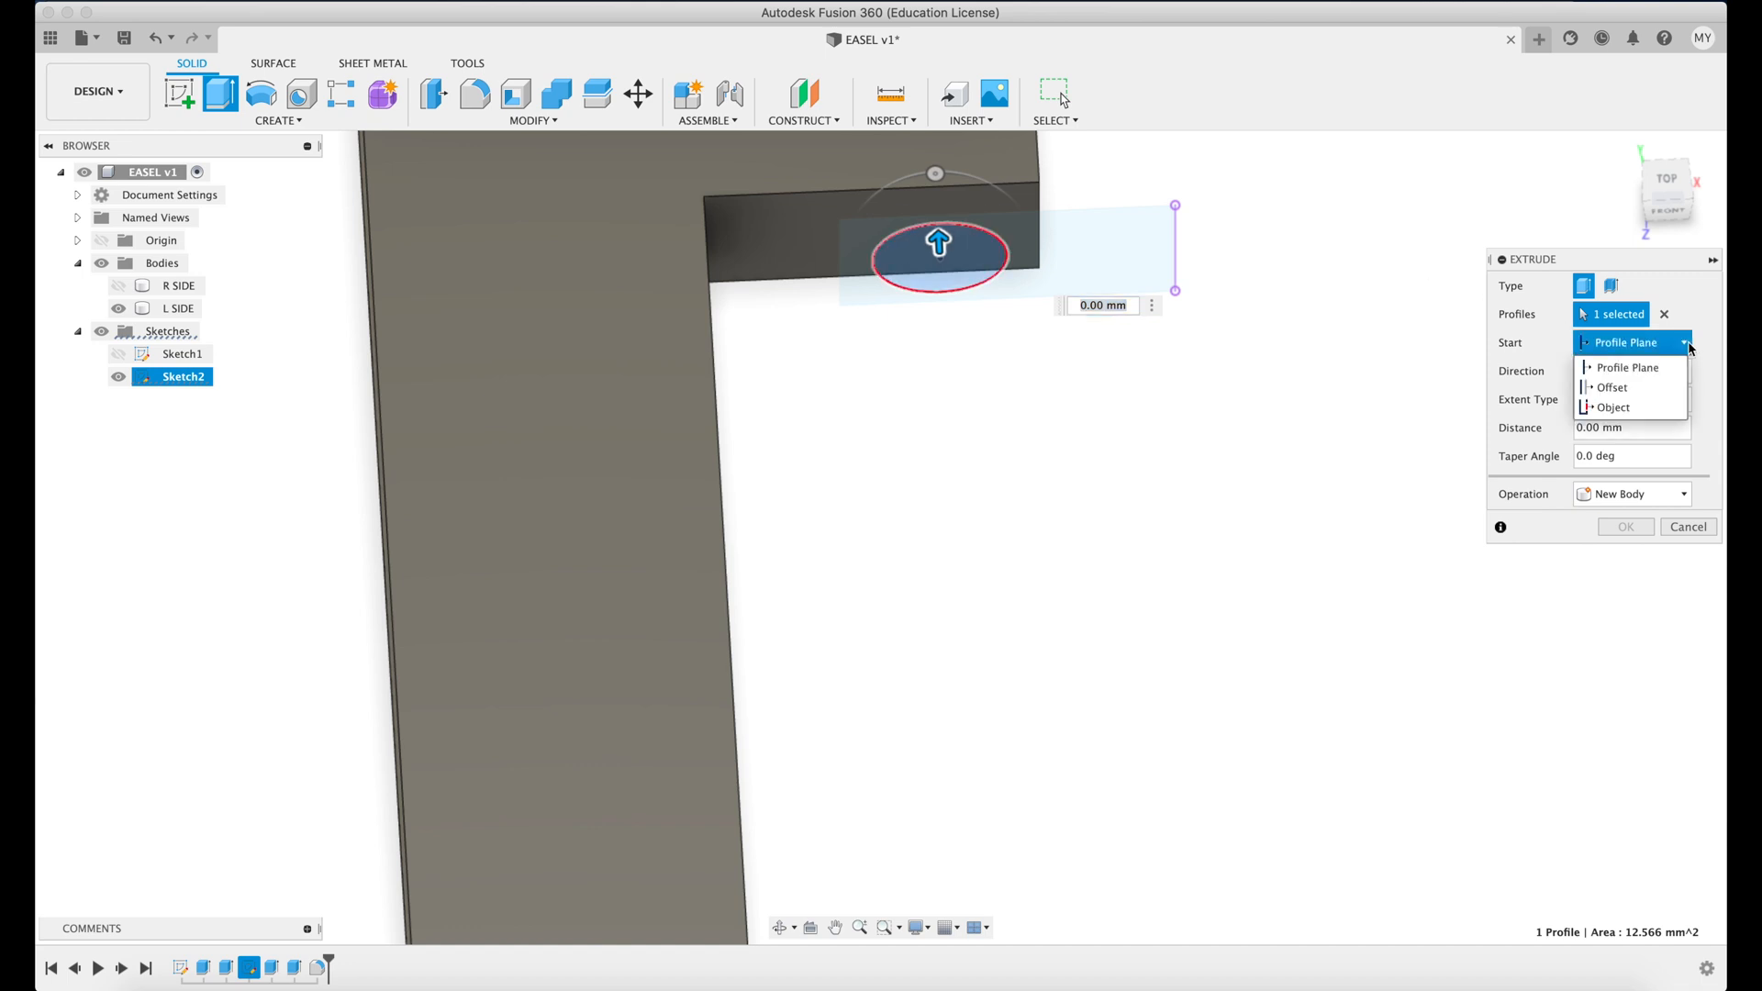
pyautogui.click(1613, 406)
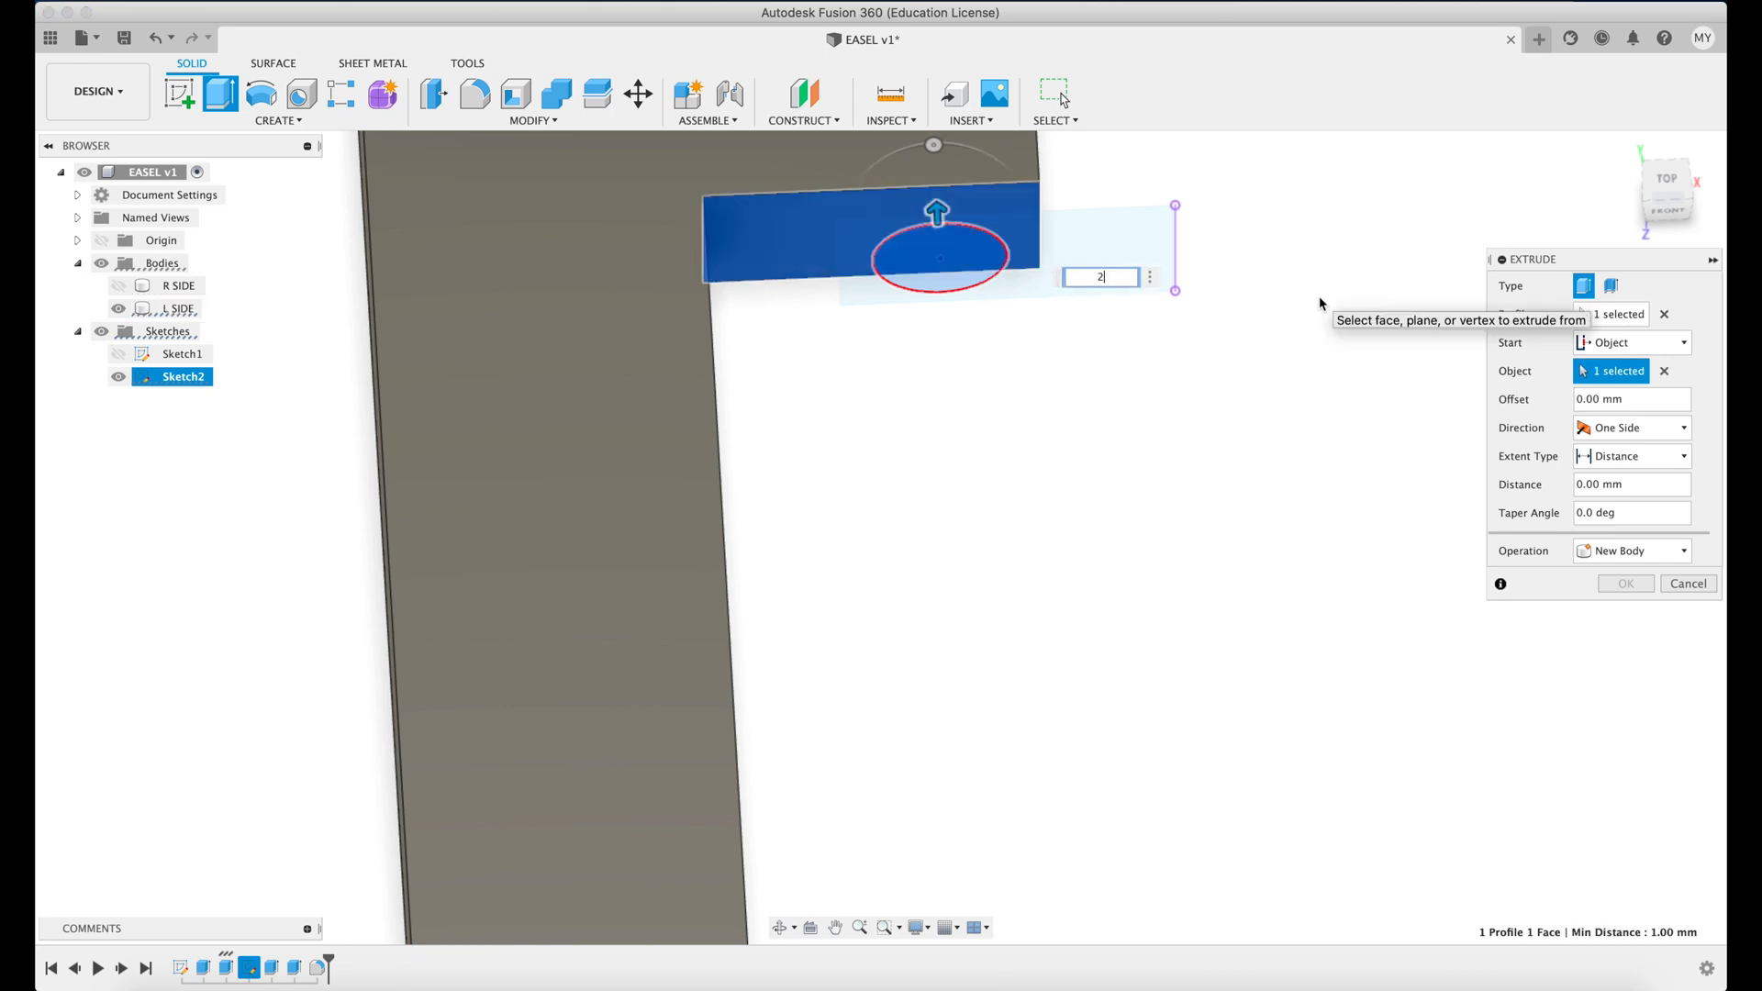
pyautogui.write('2')
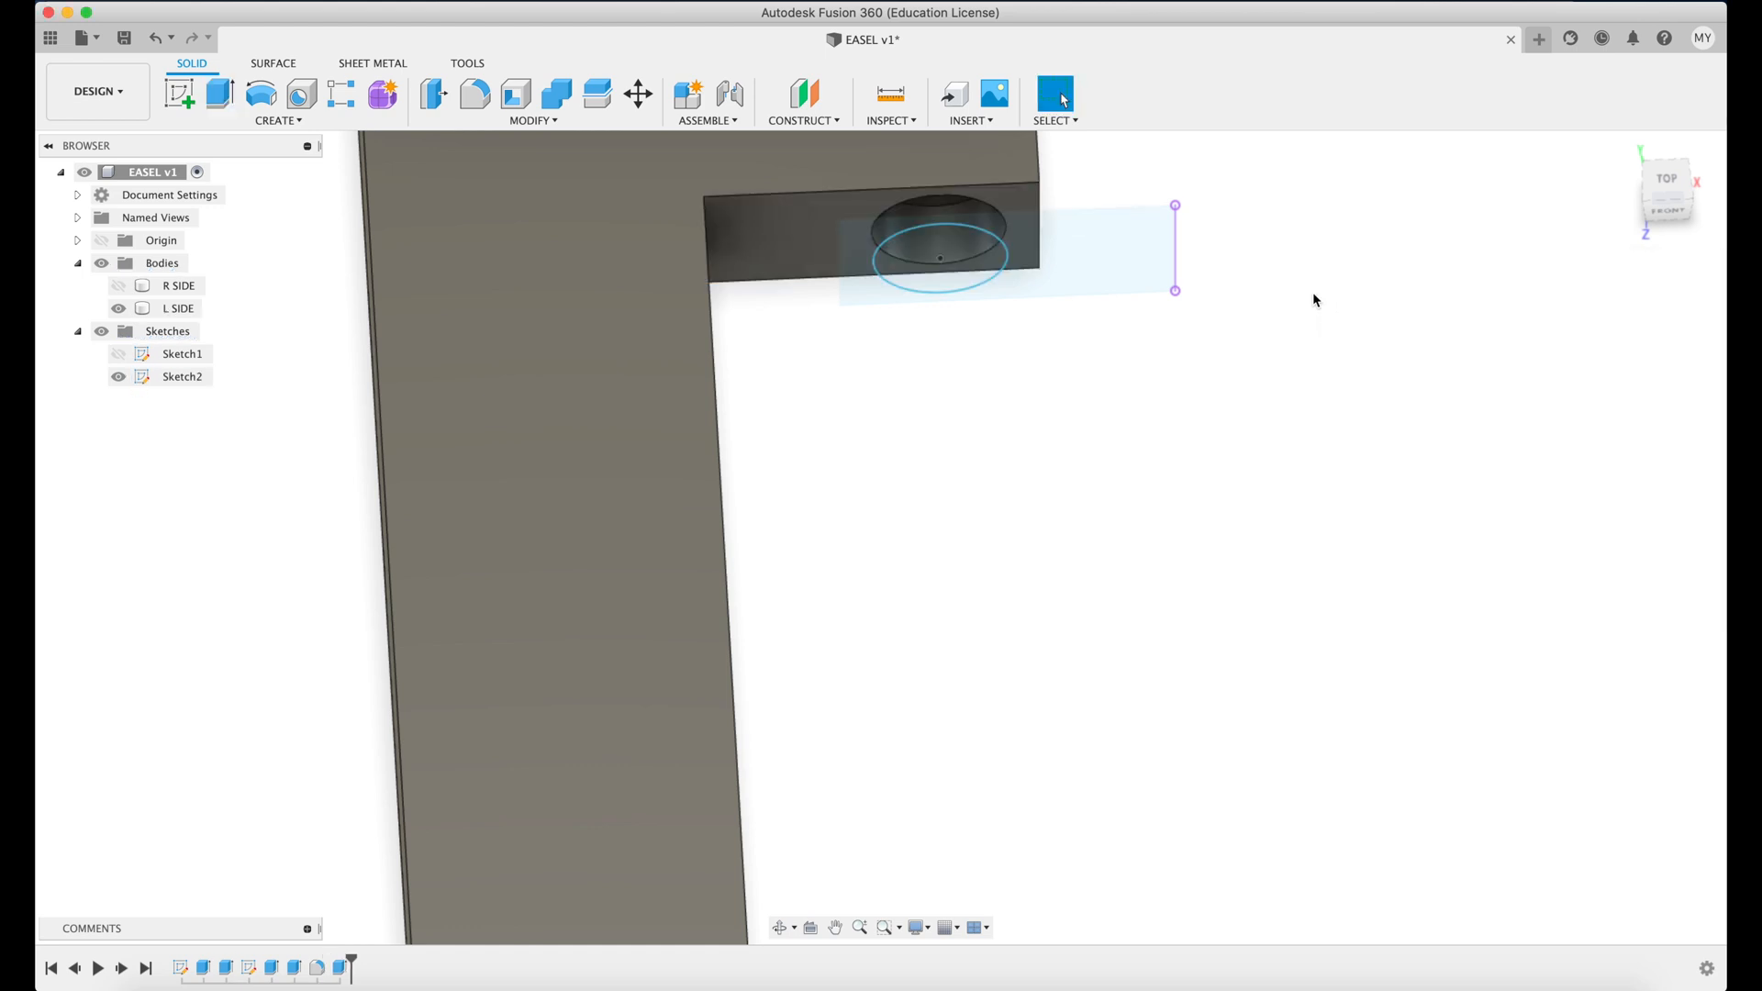
# Extrude the circle again -2 mm from the L SIDE face to cut the recess.
pyautogui.click(938, 271)
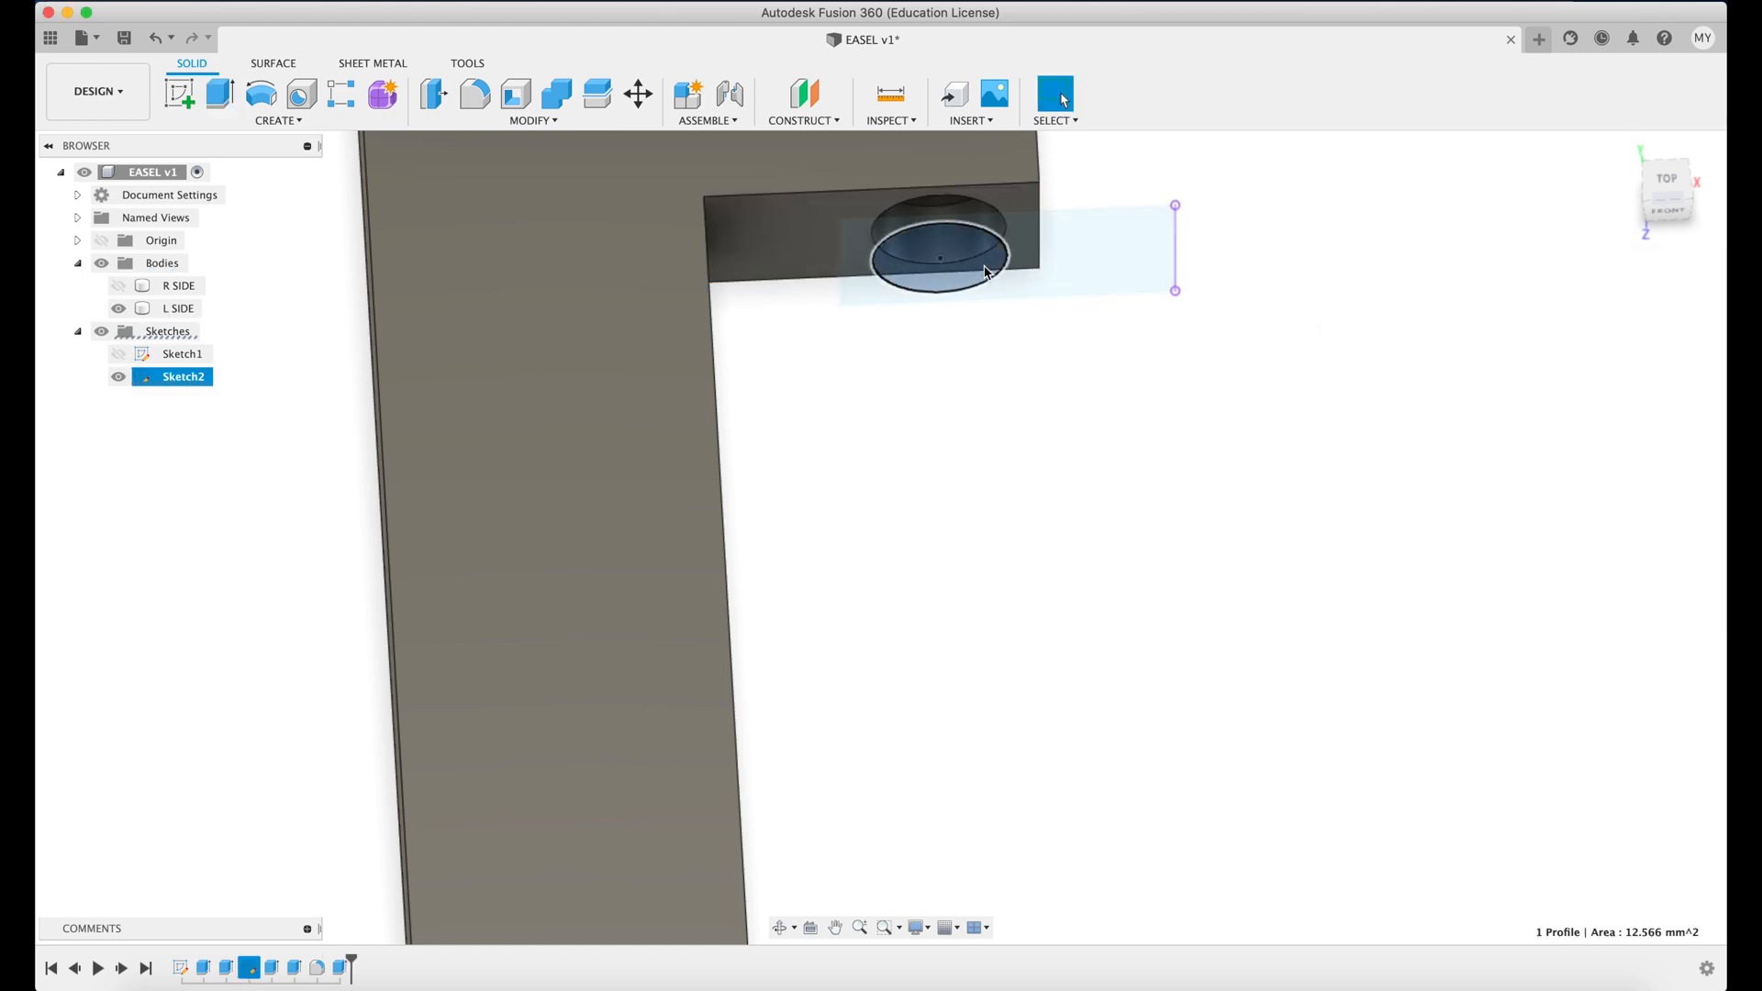
pyautogui.click(219, 93)
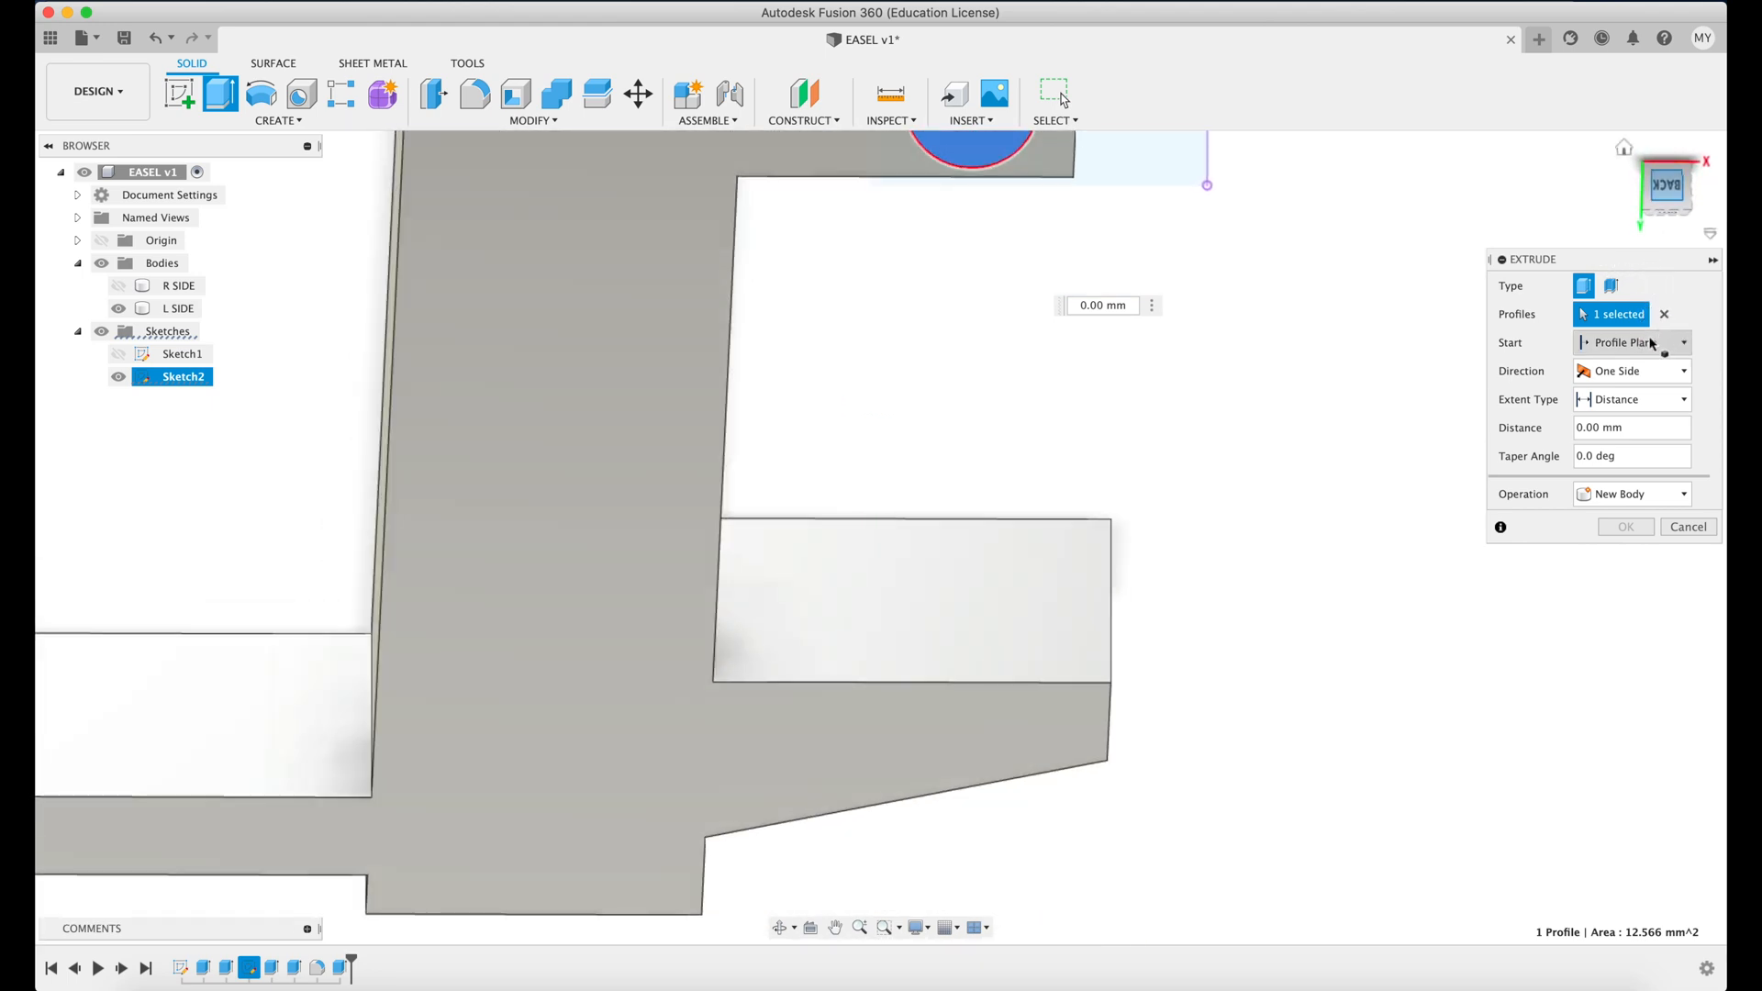
pyautogui.click(1632, 341)
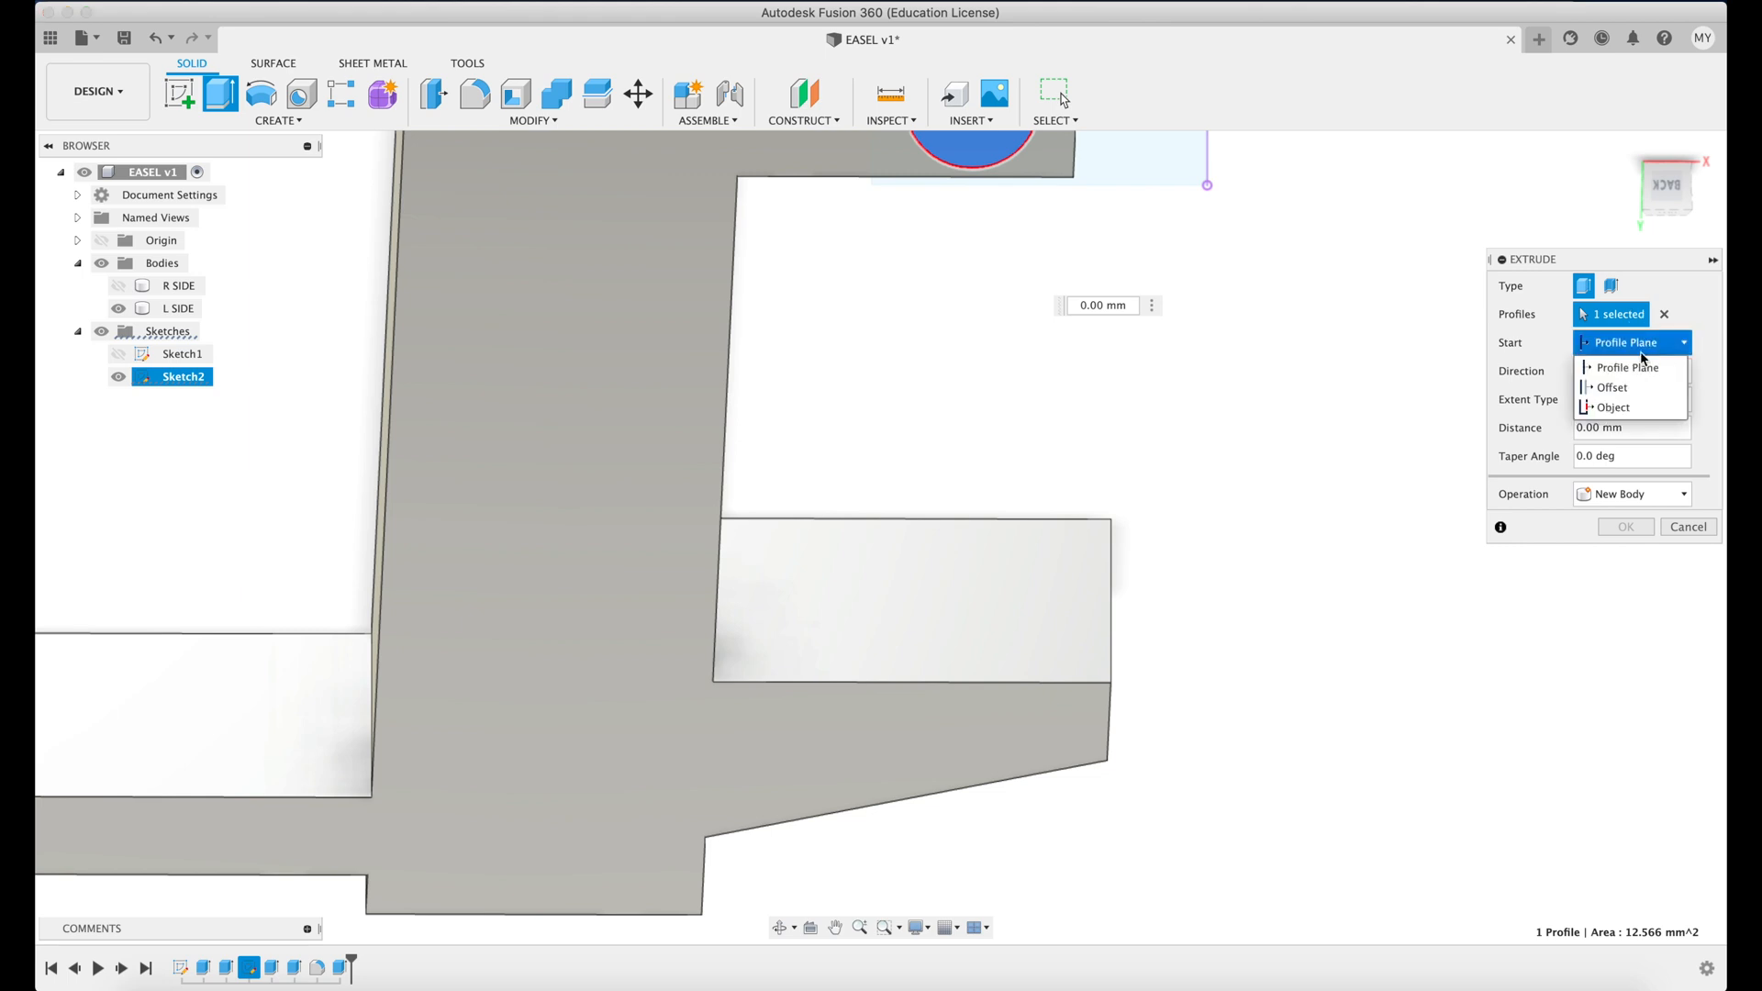
pyautogui.click(1613, 406)
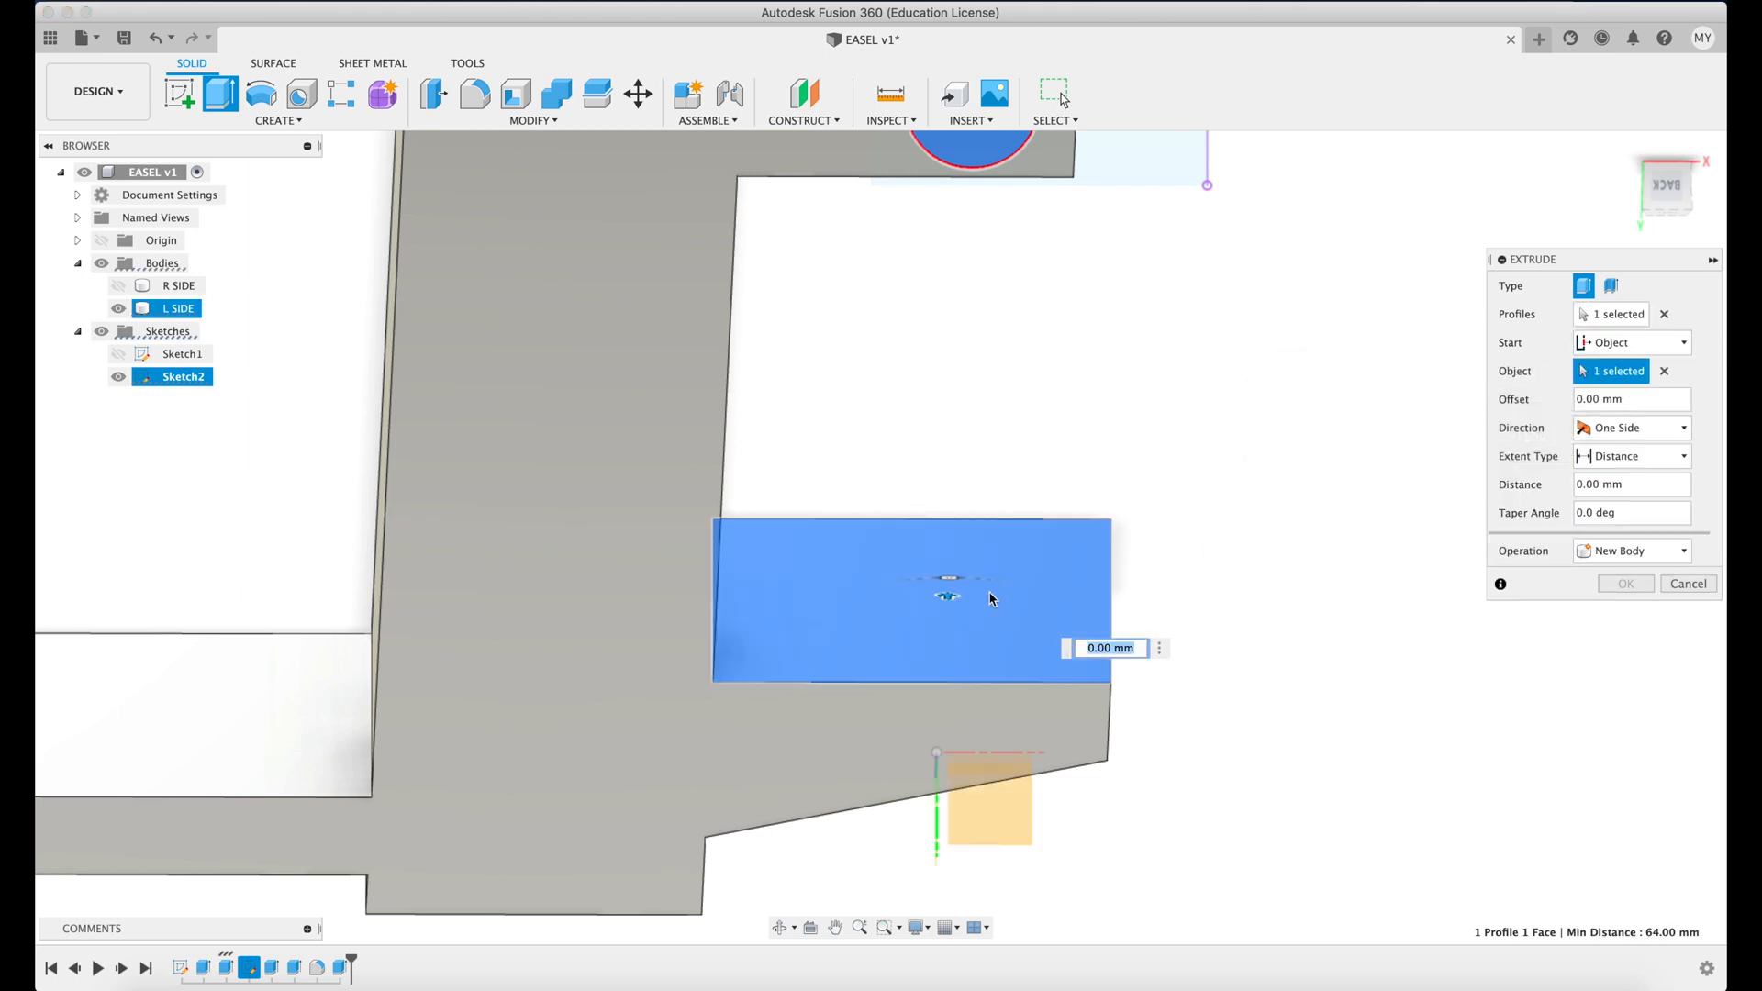
pyautogui.write('-2')
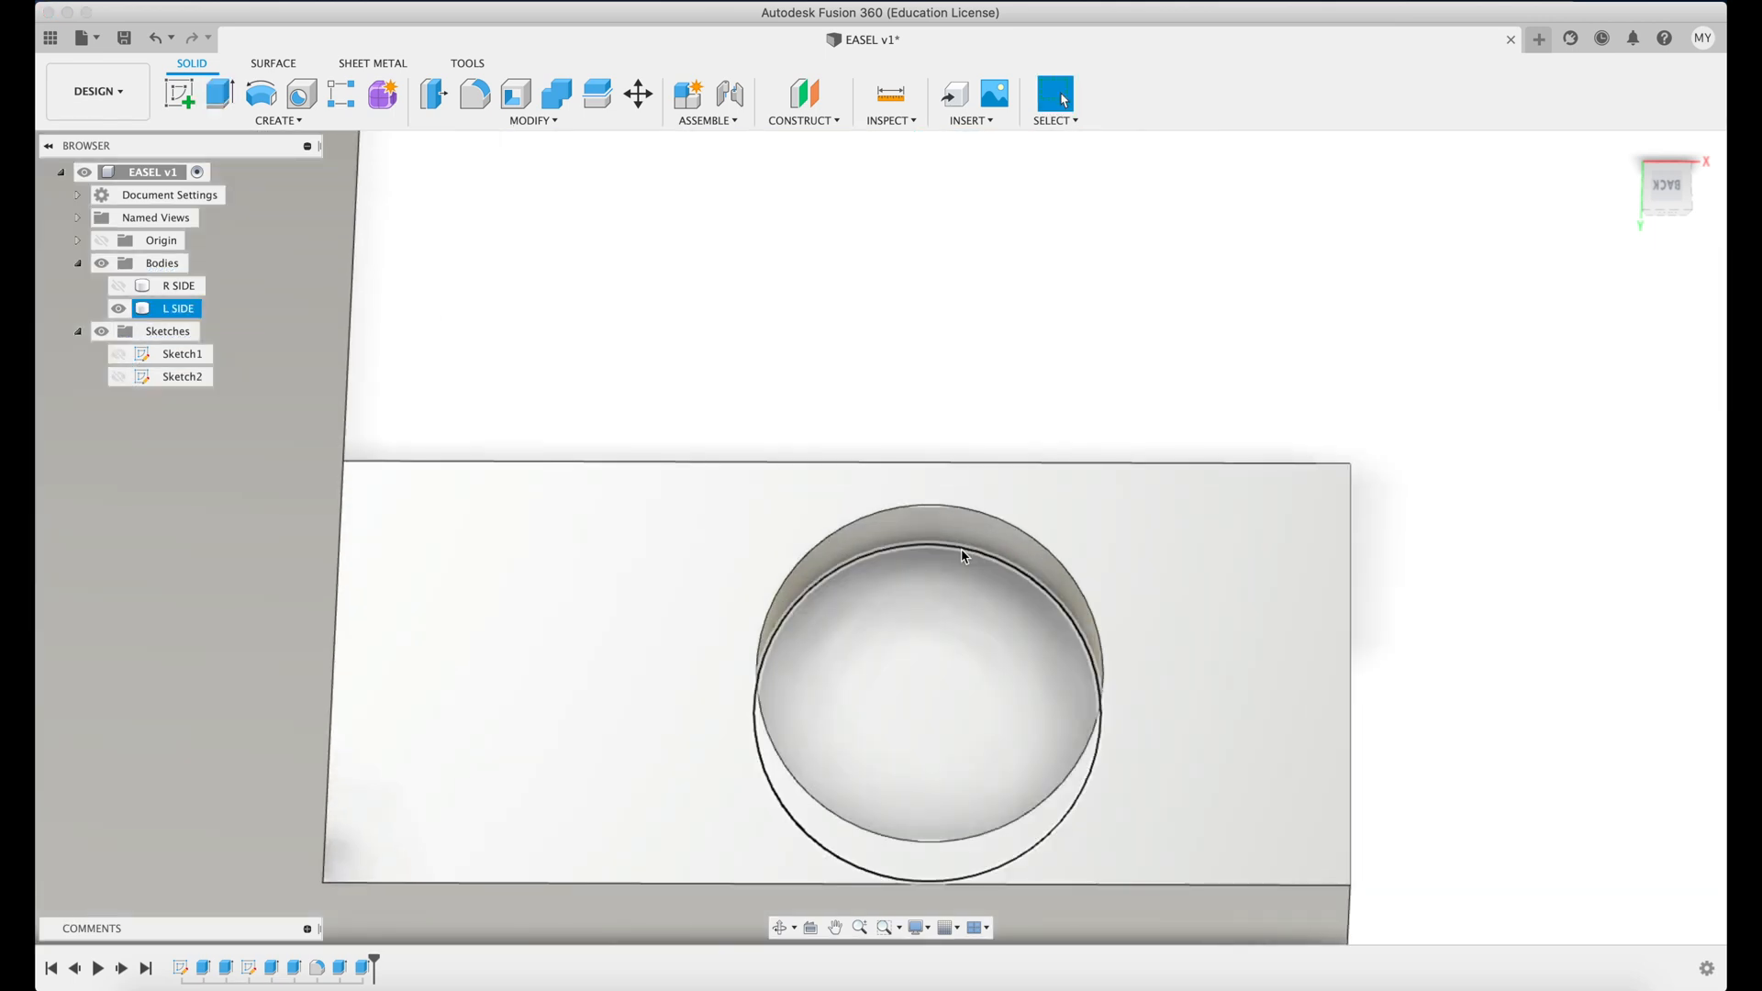
pyautogui.click(927, 545)
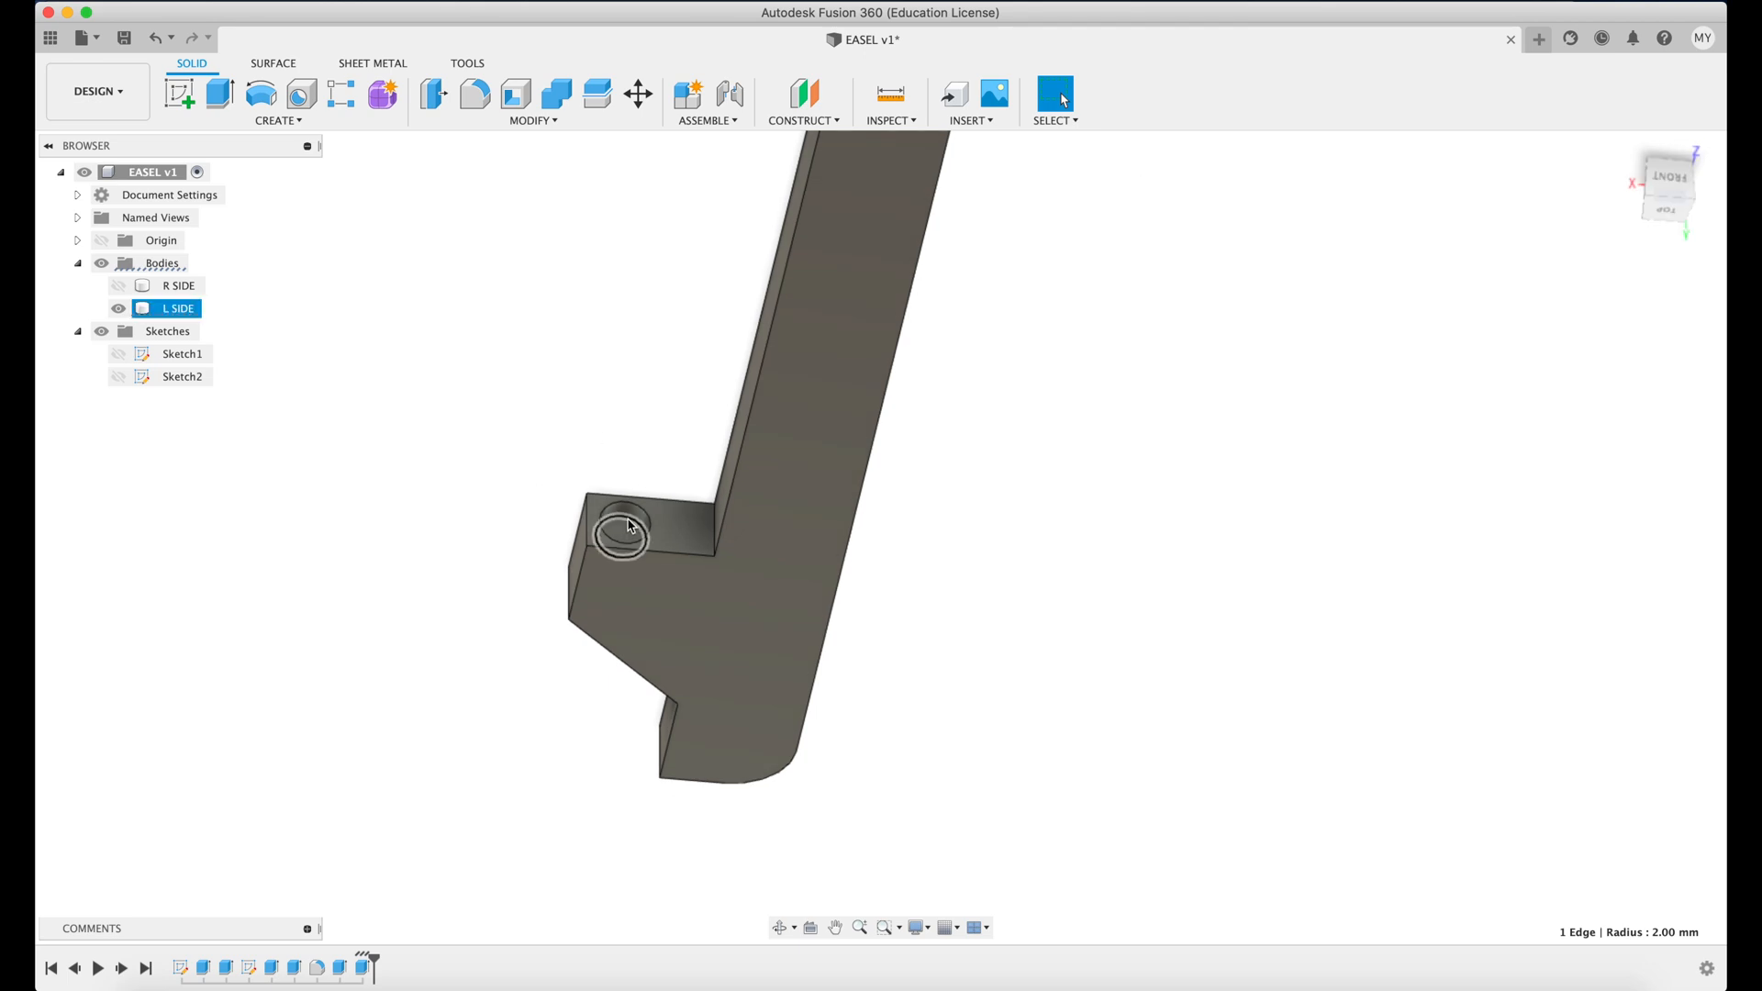
# Fillet the peg's two circular edges with a 2 mm radius.
pyautogui.click(624, 529)
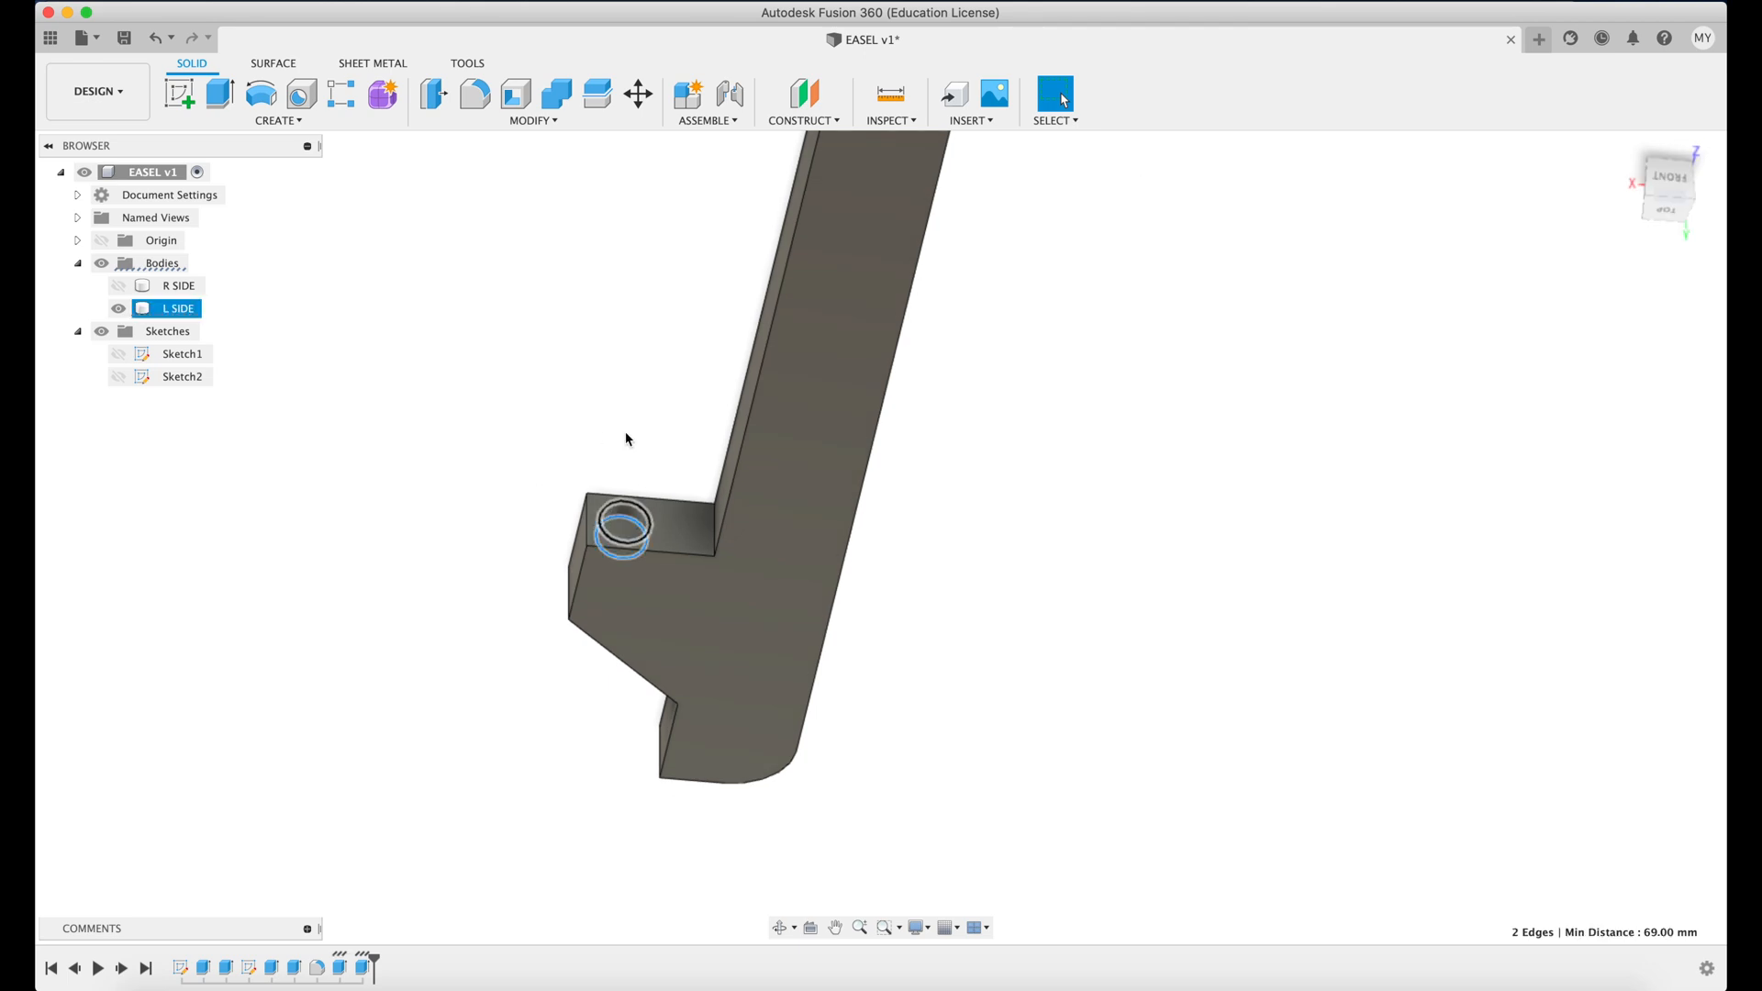
pyautogui.click(475, 94)
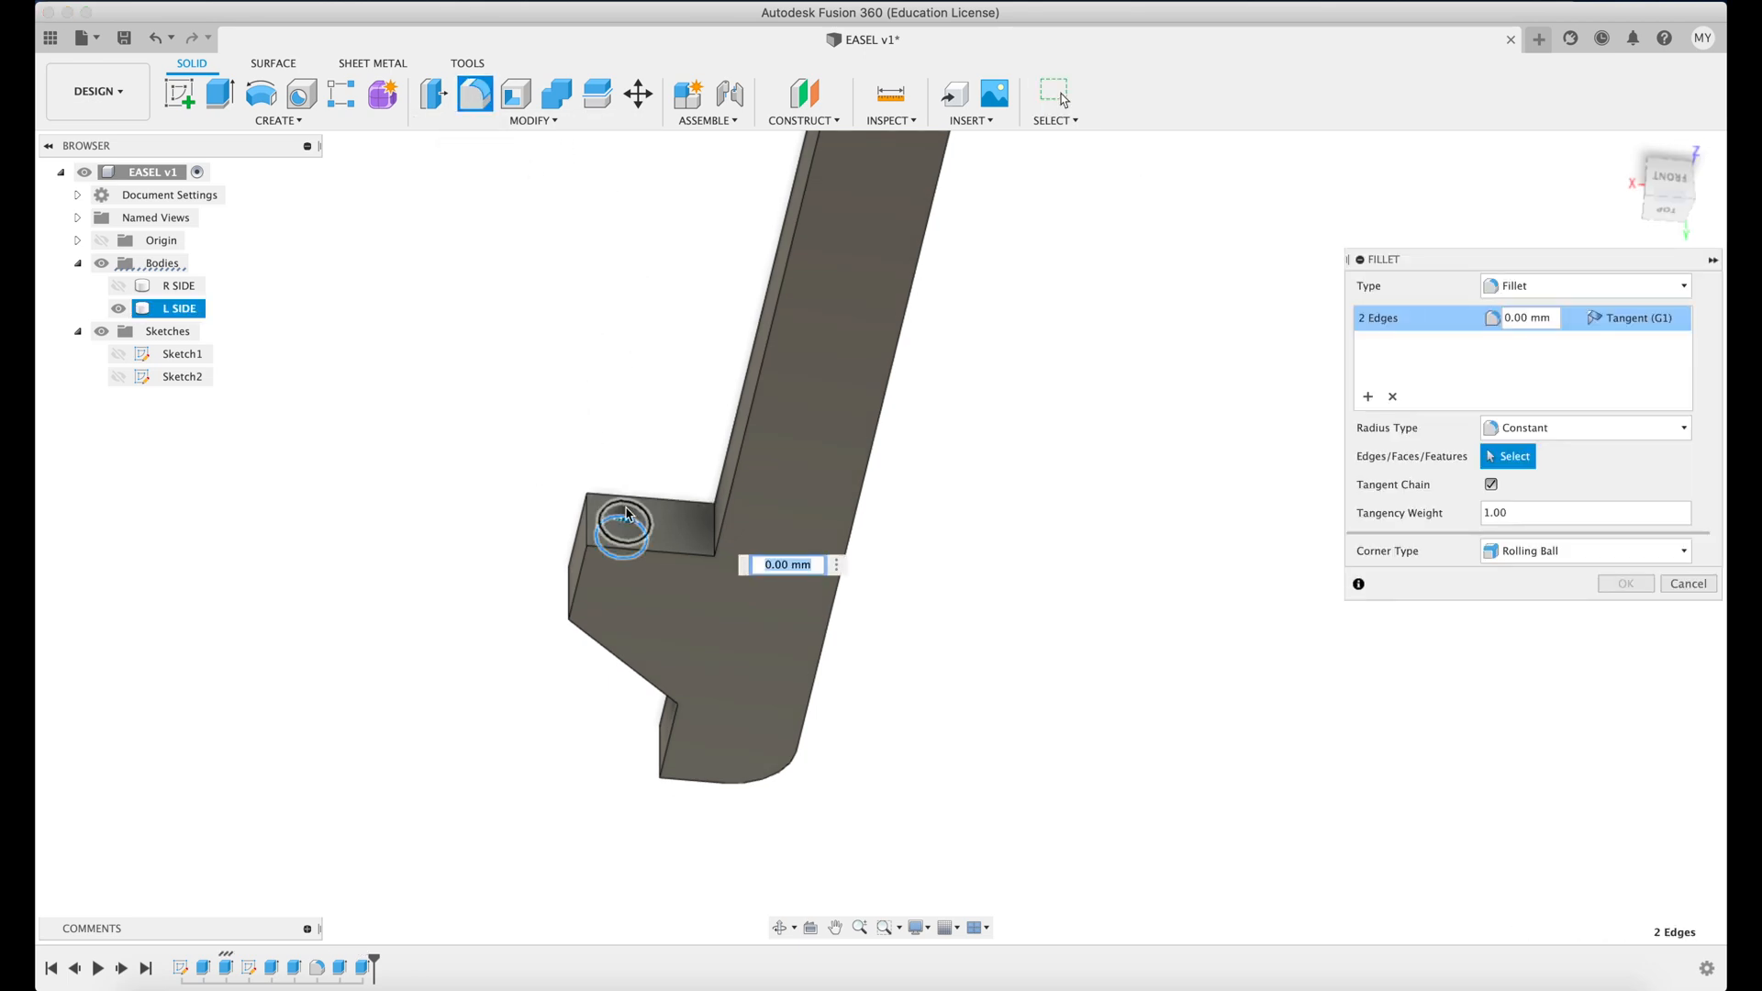
pyautogui.write('2')
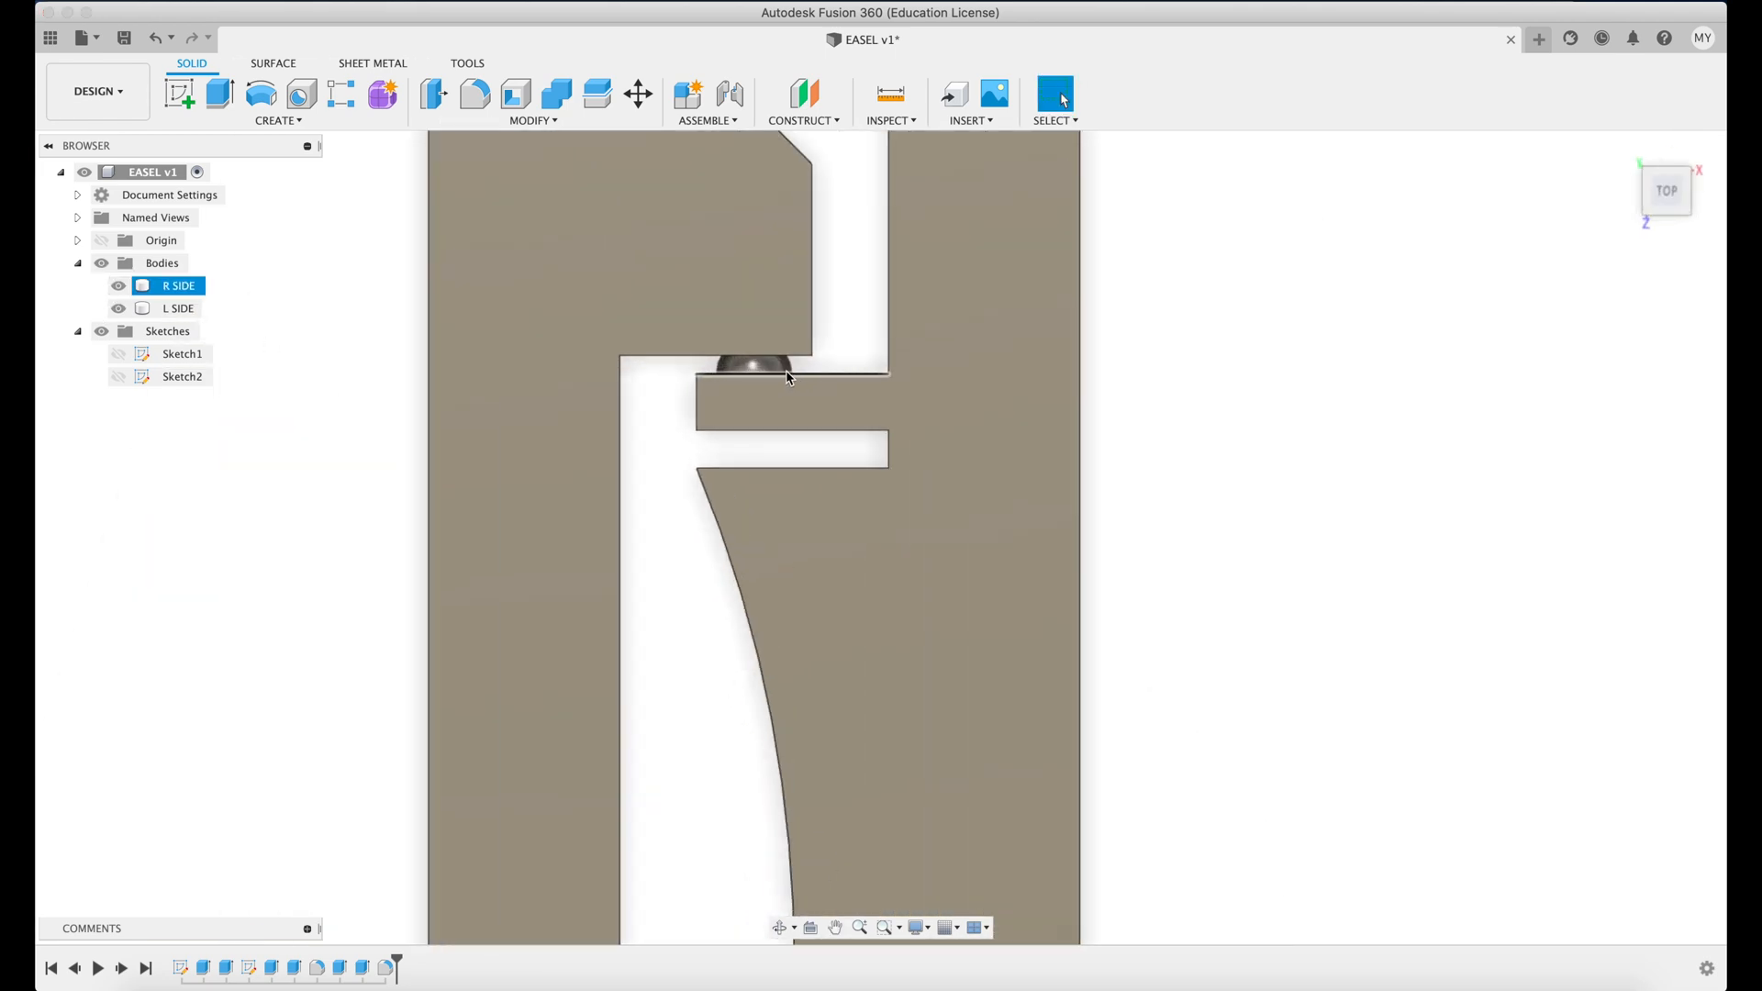
# Create a Section Analysis on the XZ plane at 2.5 mm and zoom to the peg joint.
pyautogui.click(176, 308)
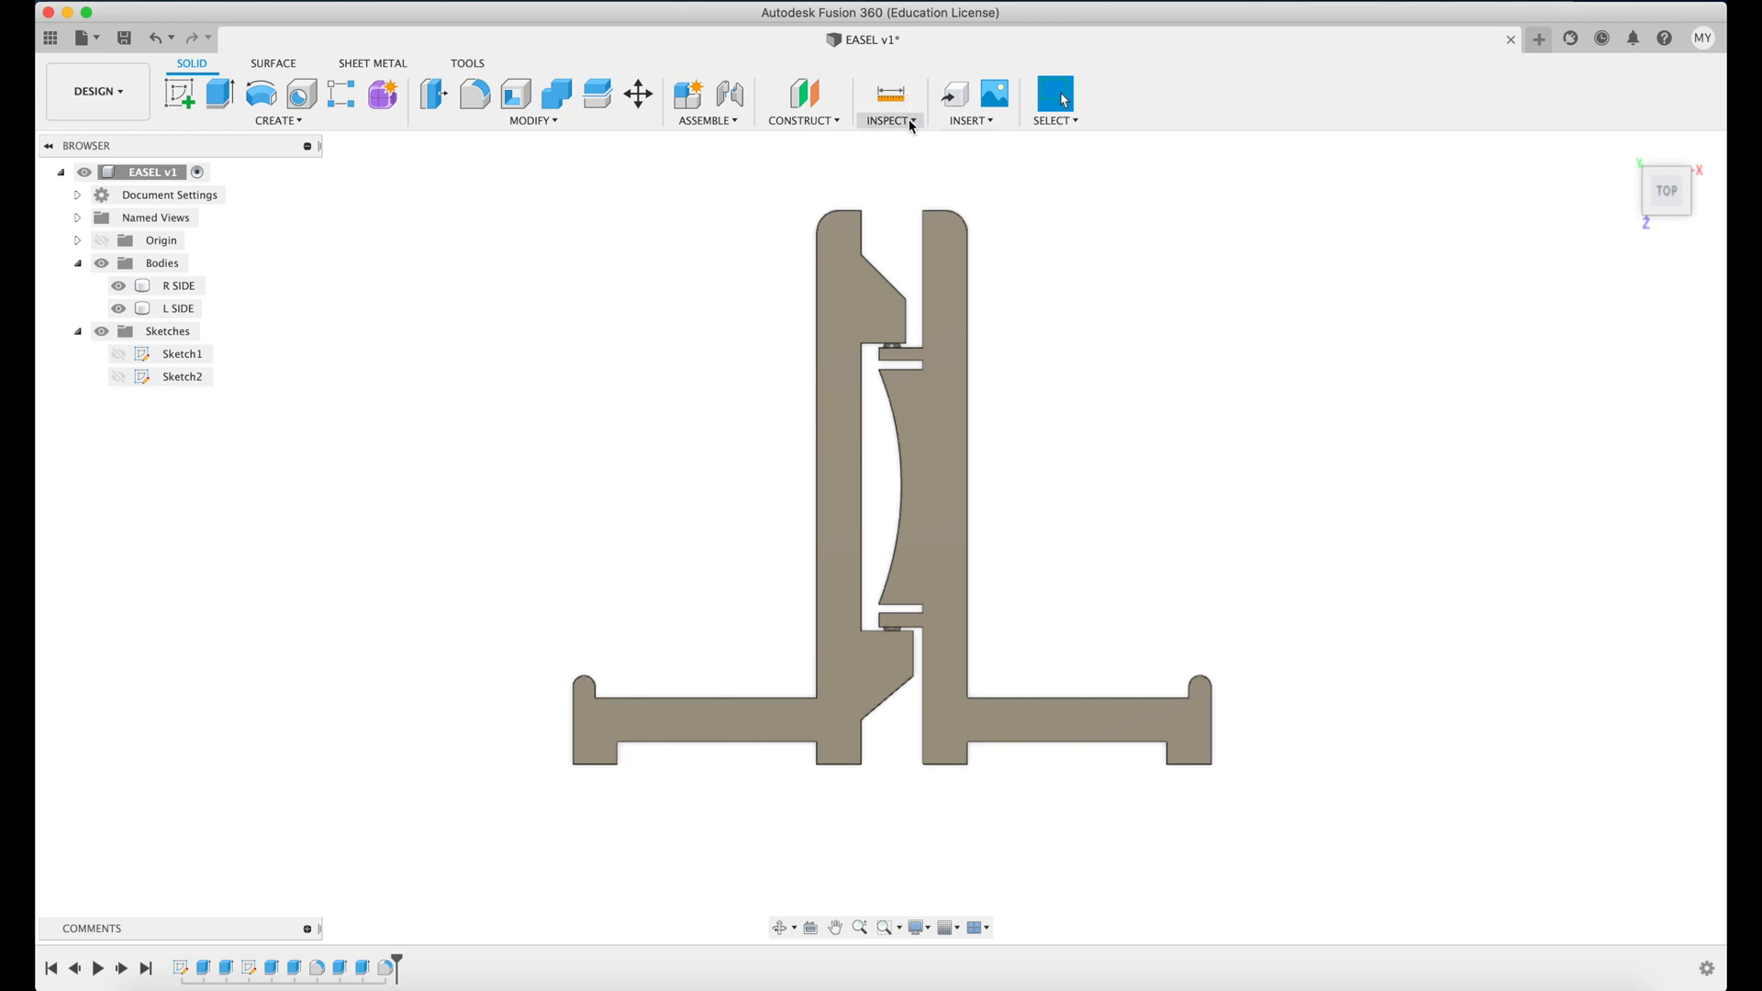
pyautogui.click(887, 101)
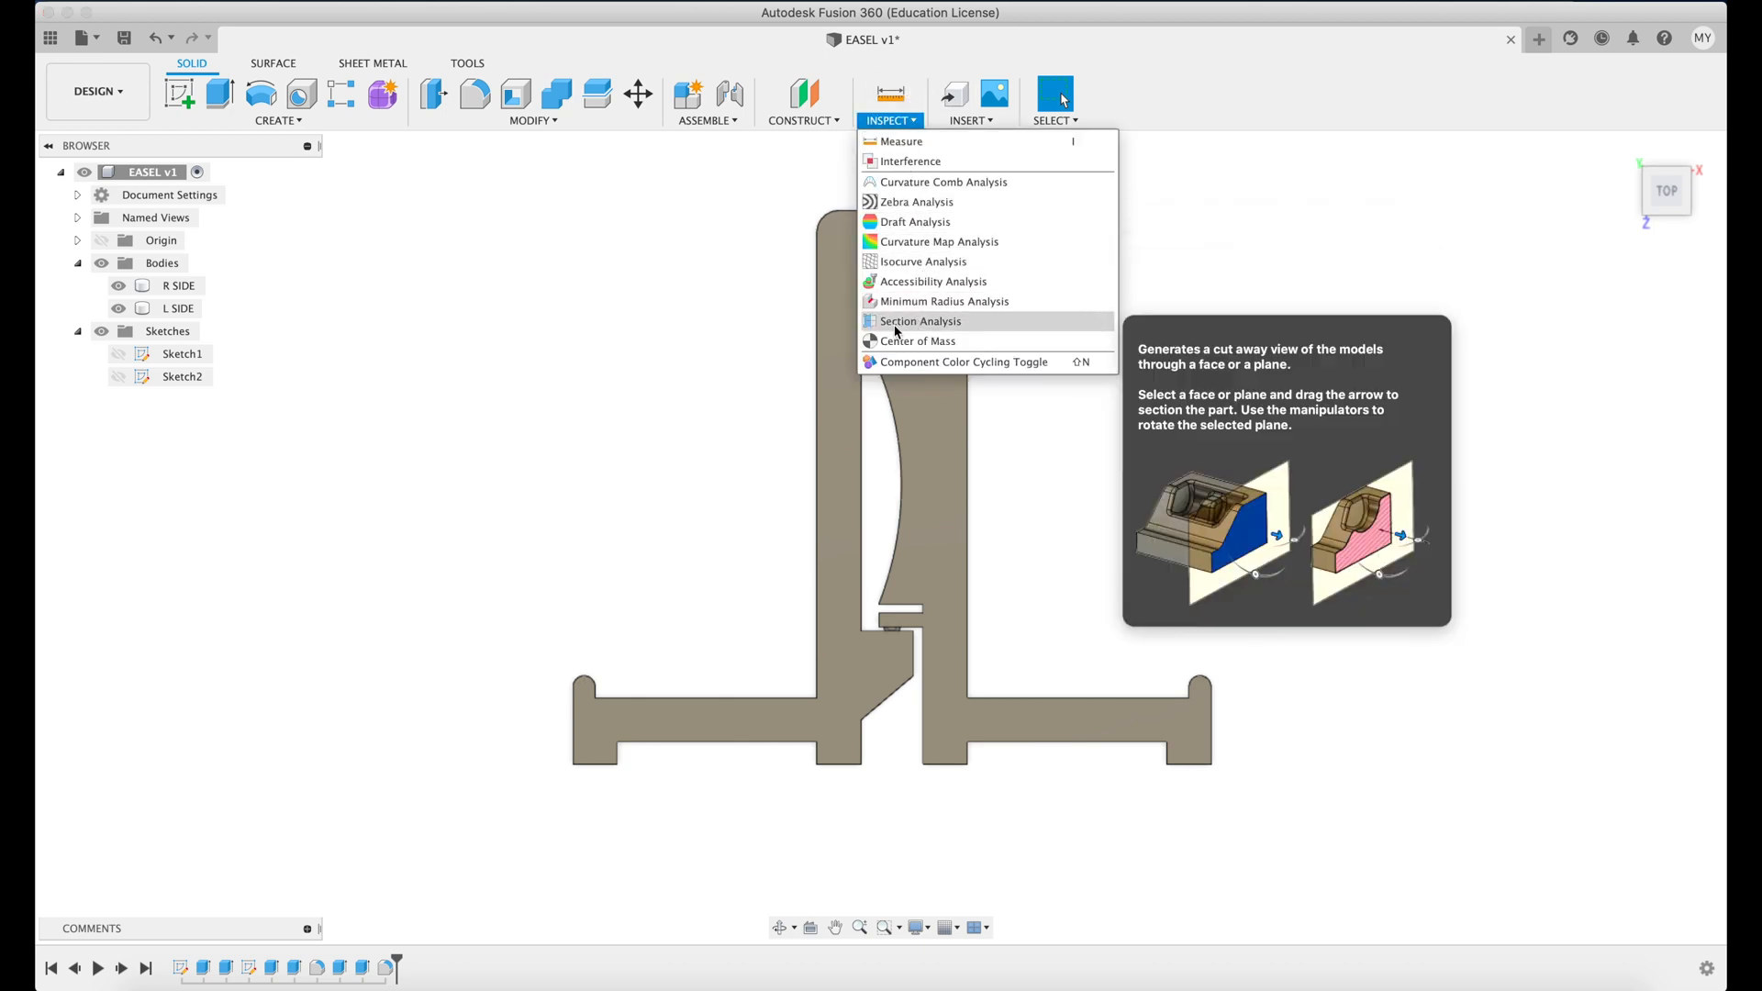
pyautogui.click(920, 321)
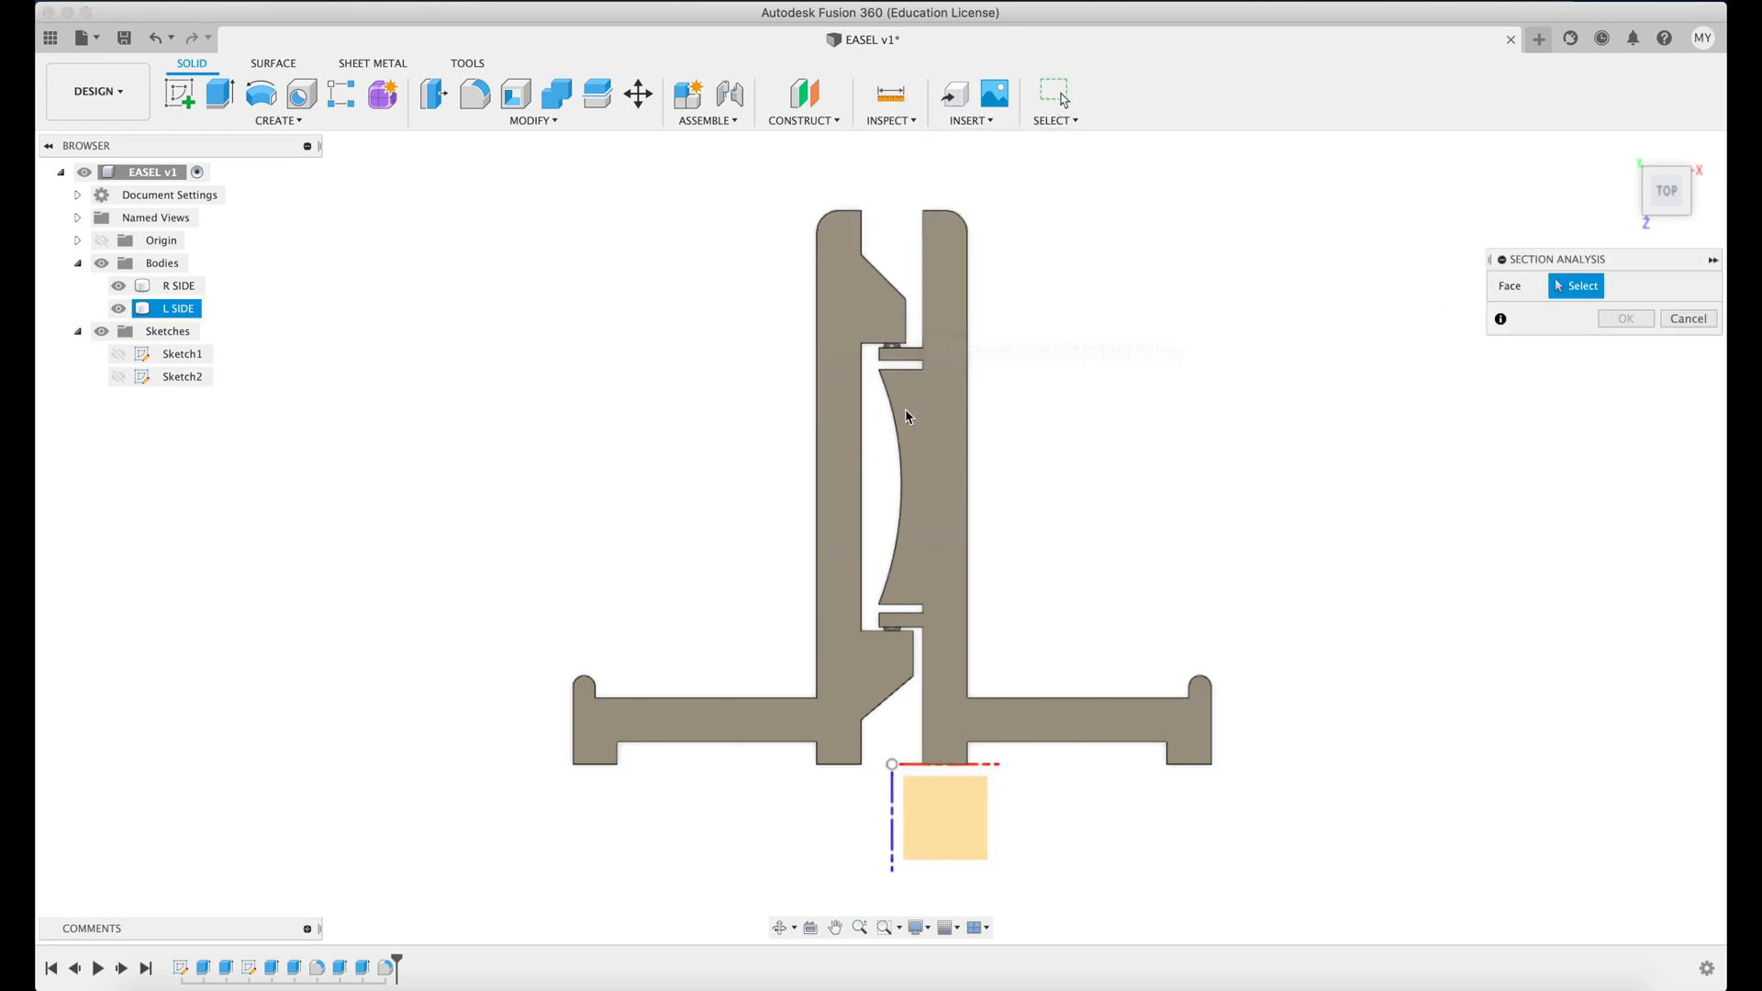
pyautogui.click(908, 416)
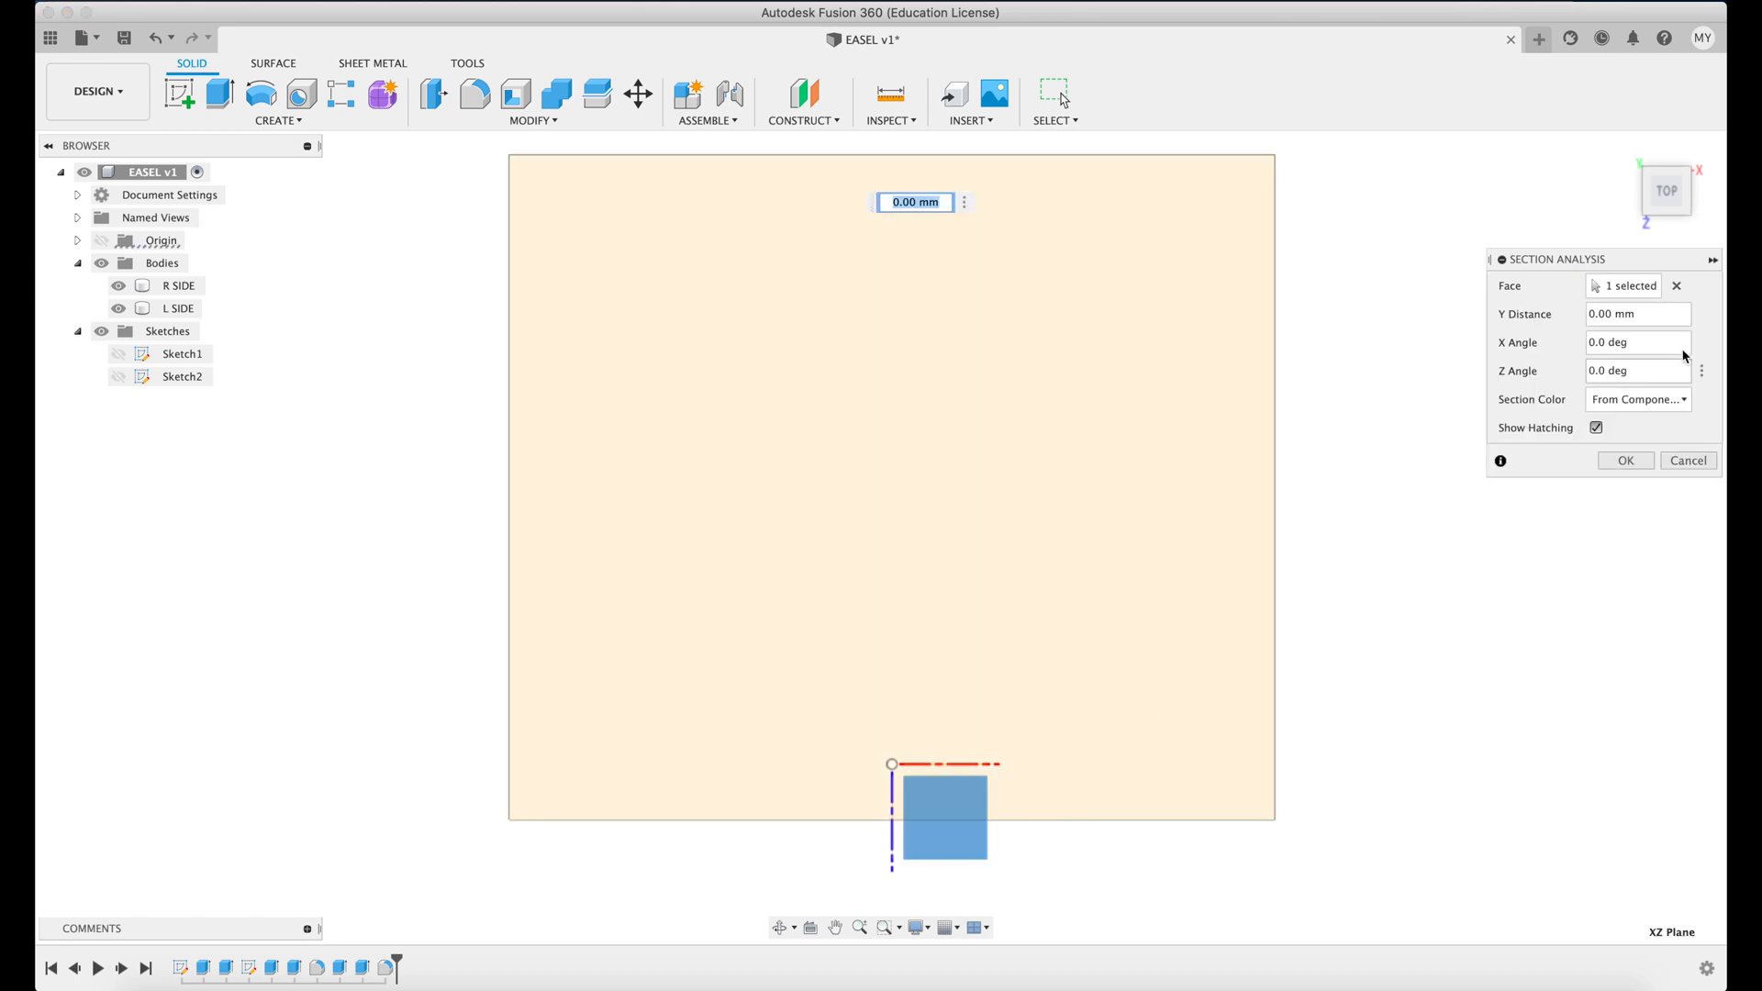
pyautogui.click(914, 201)
pyautogui.write('2.5')
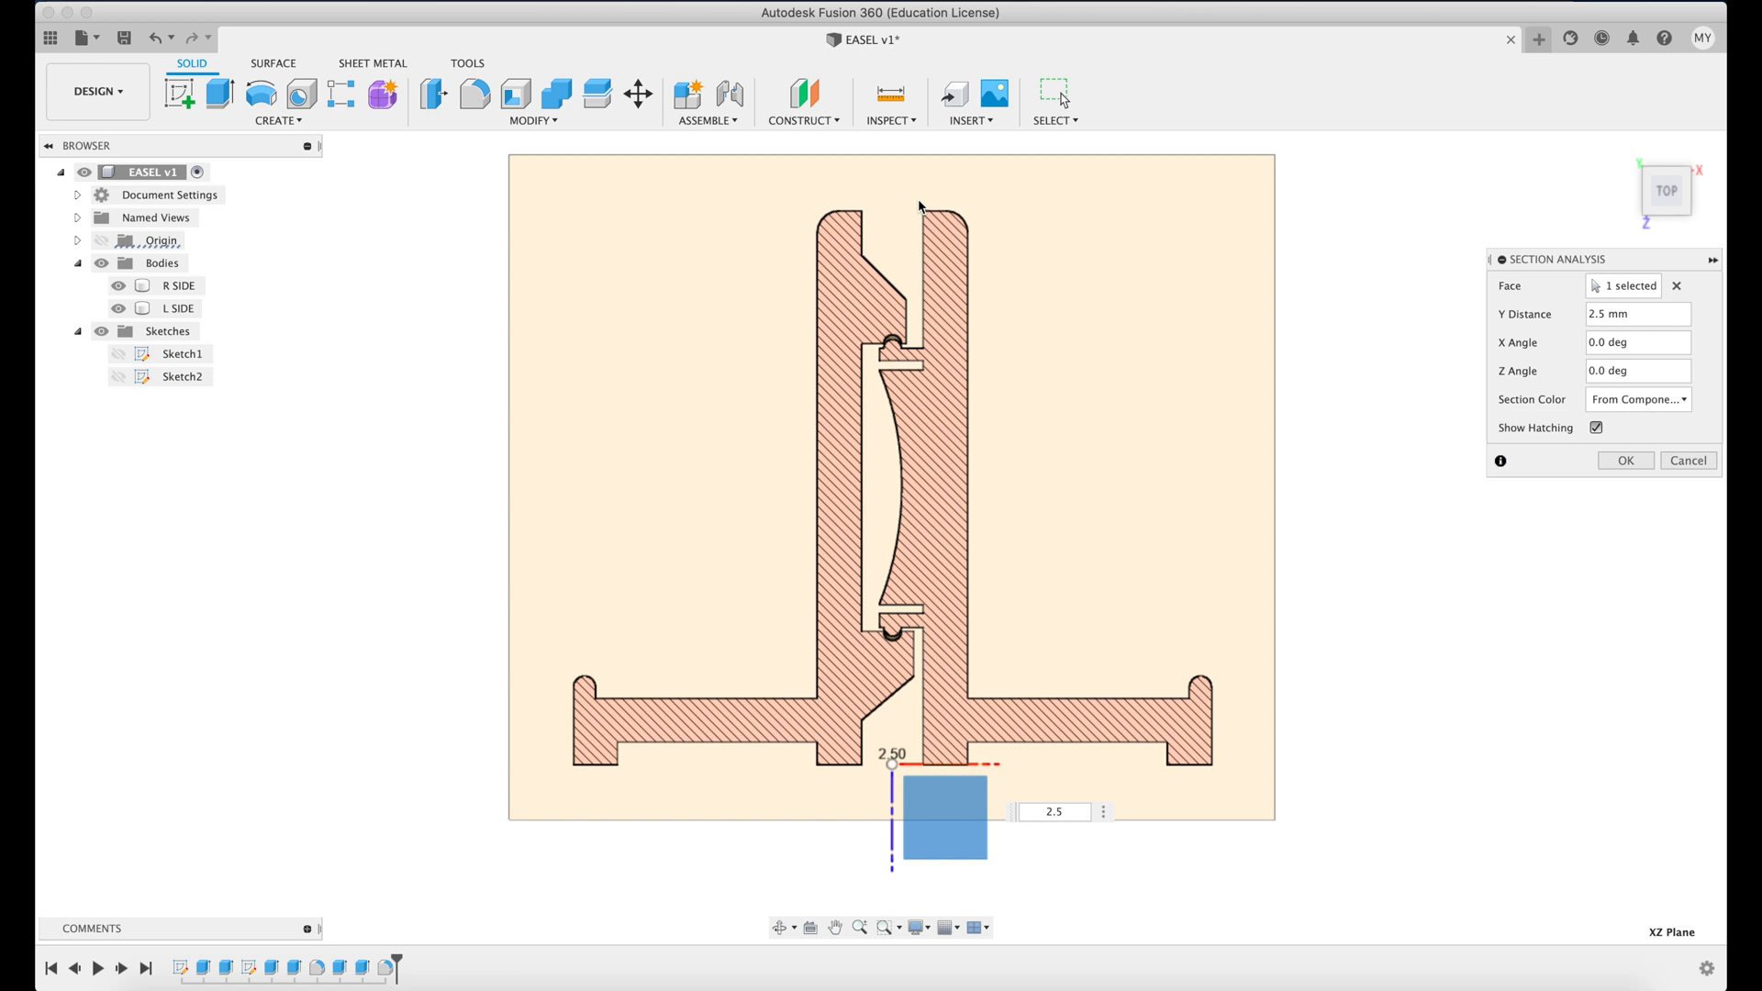
pyautogui.moveTo(1328, 101)
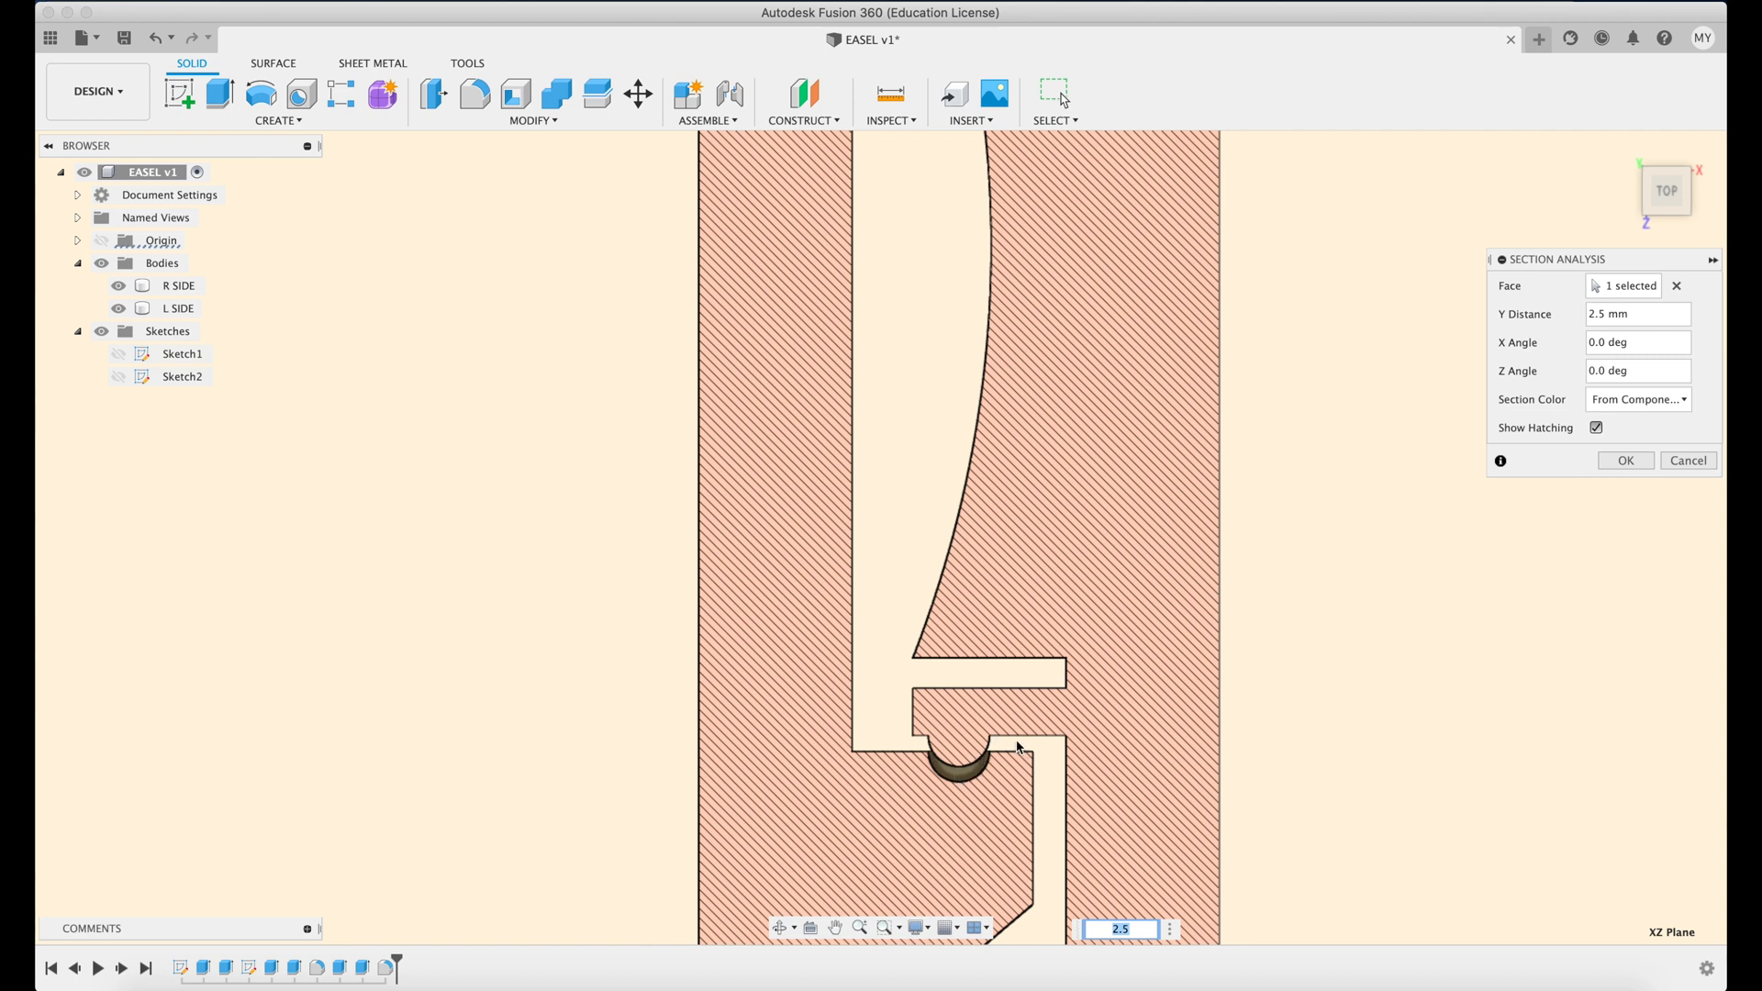
pyautogui.moveTo(962, 769)
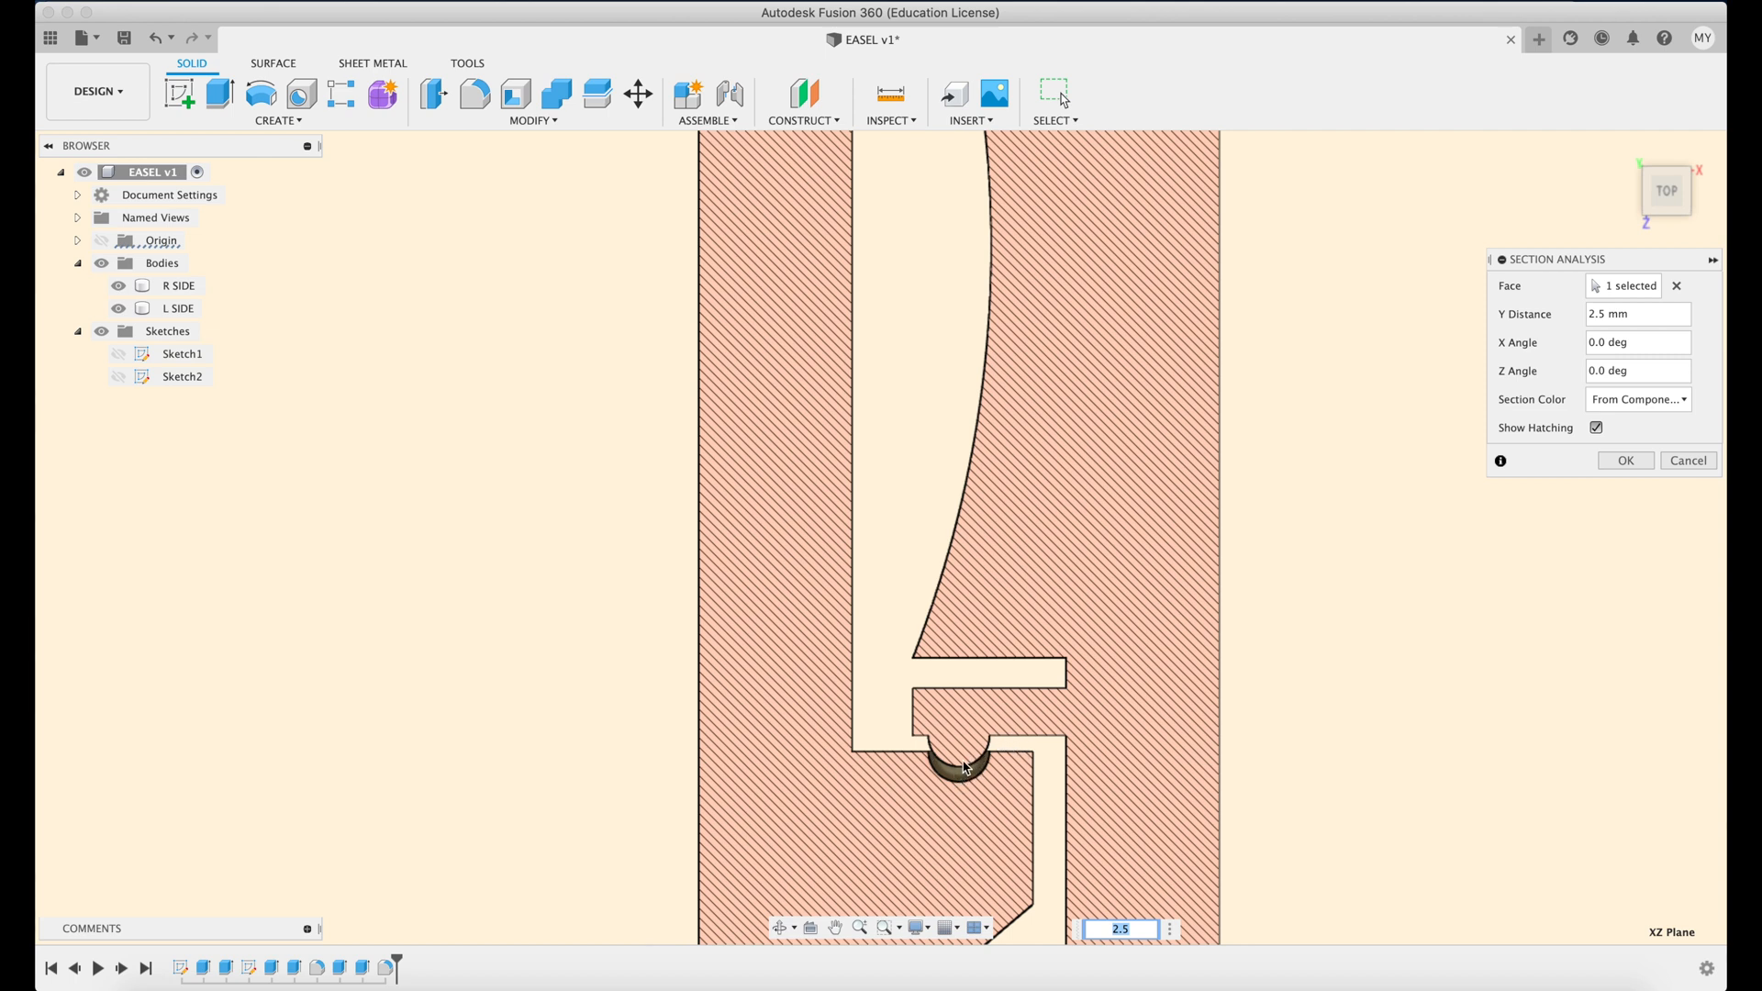
pyautogui.scroll(-3)
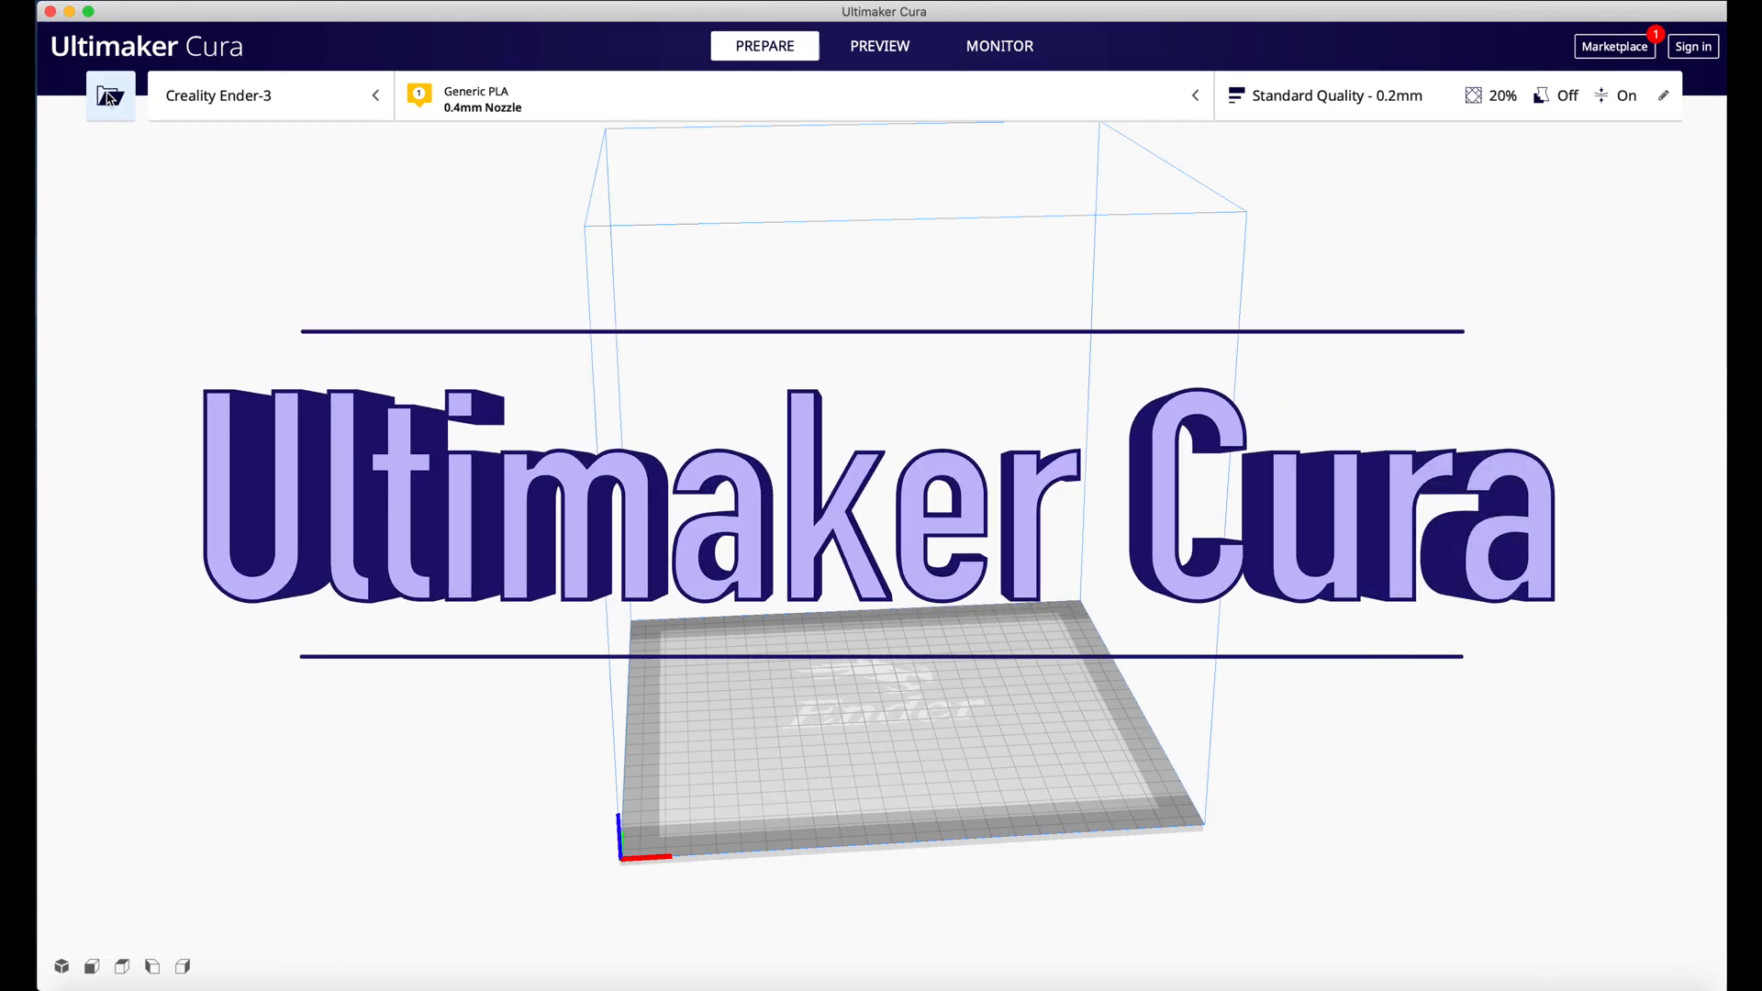
# Load the L side easel model and lay its flat face on the build plate.
pyautogui.click(109, 94)
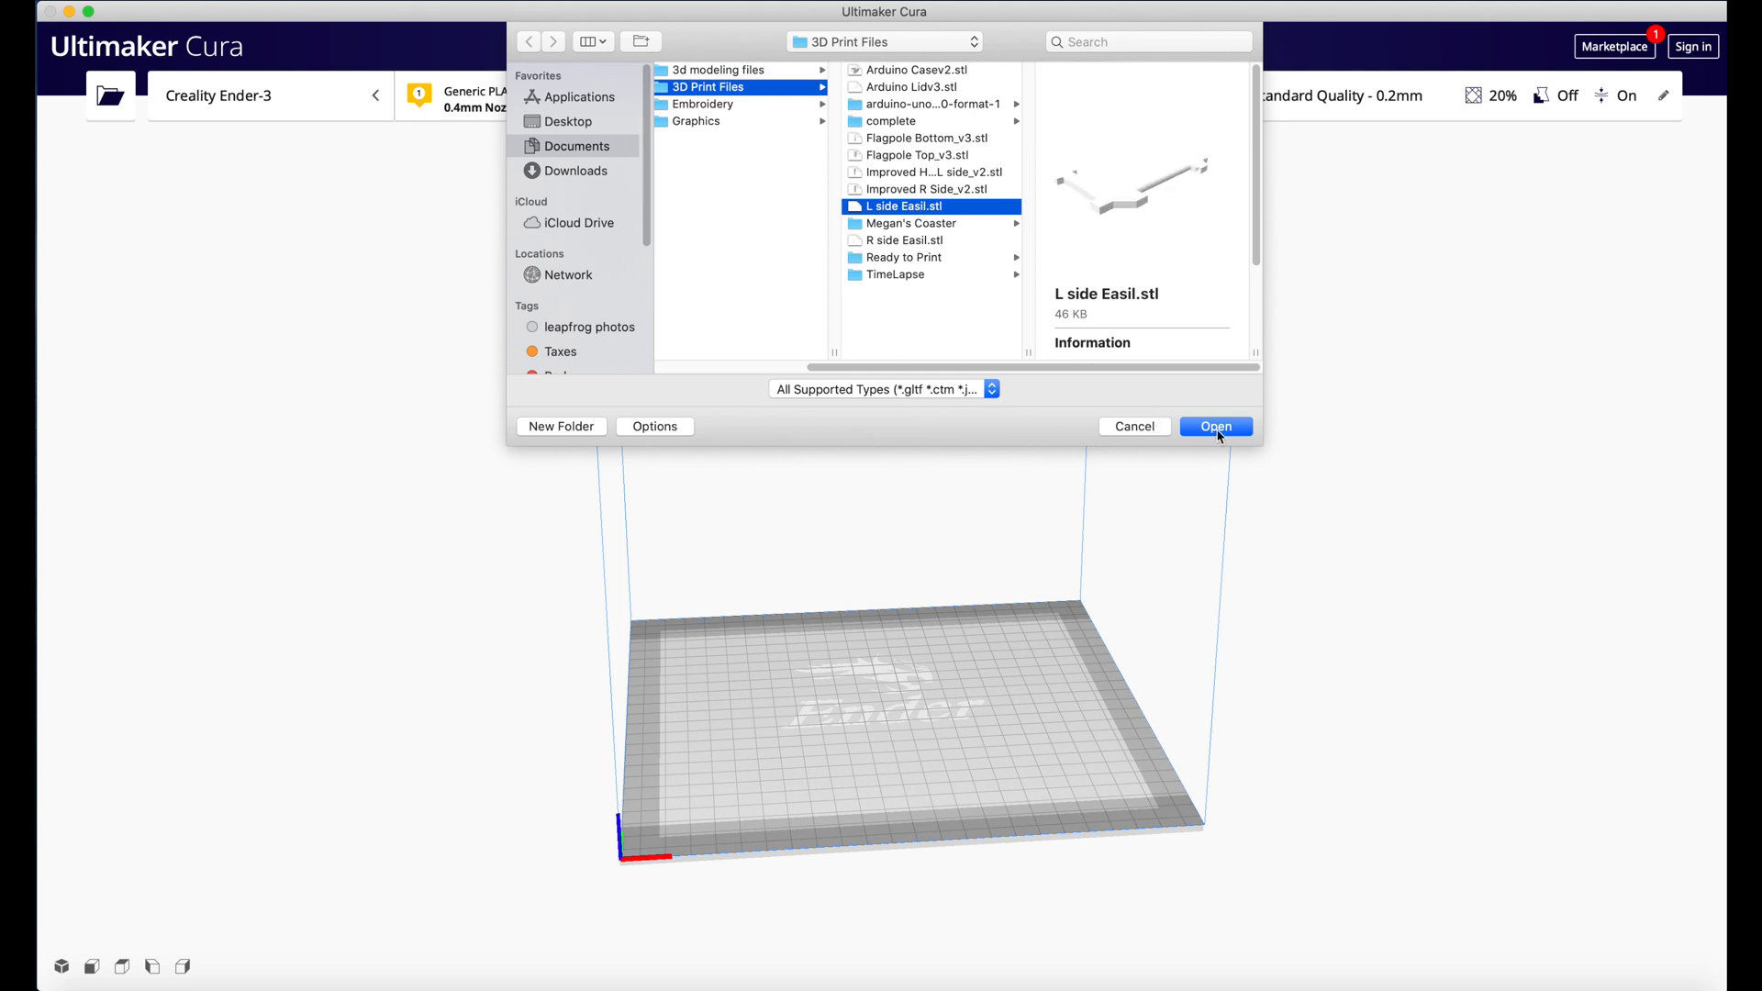
pyautogui.click(1215, 426)
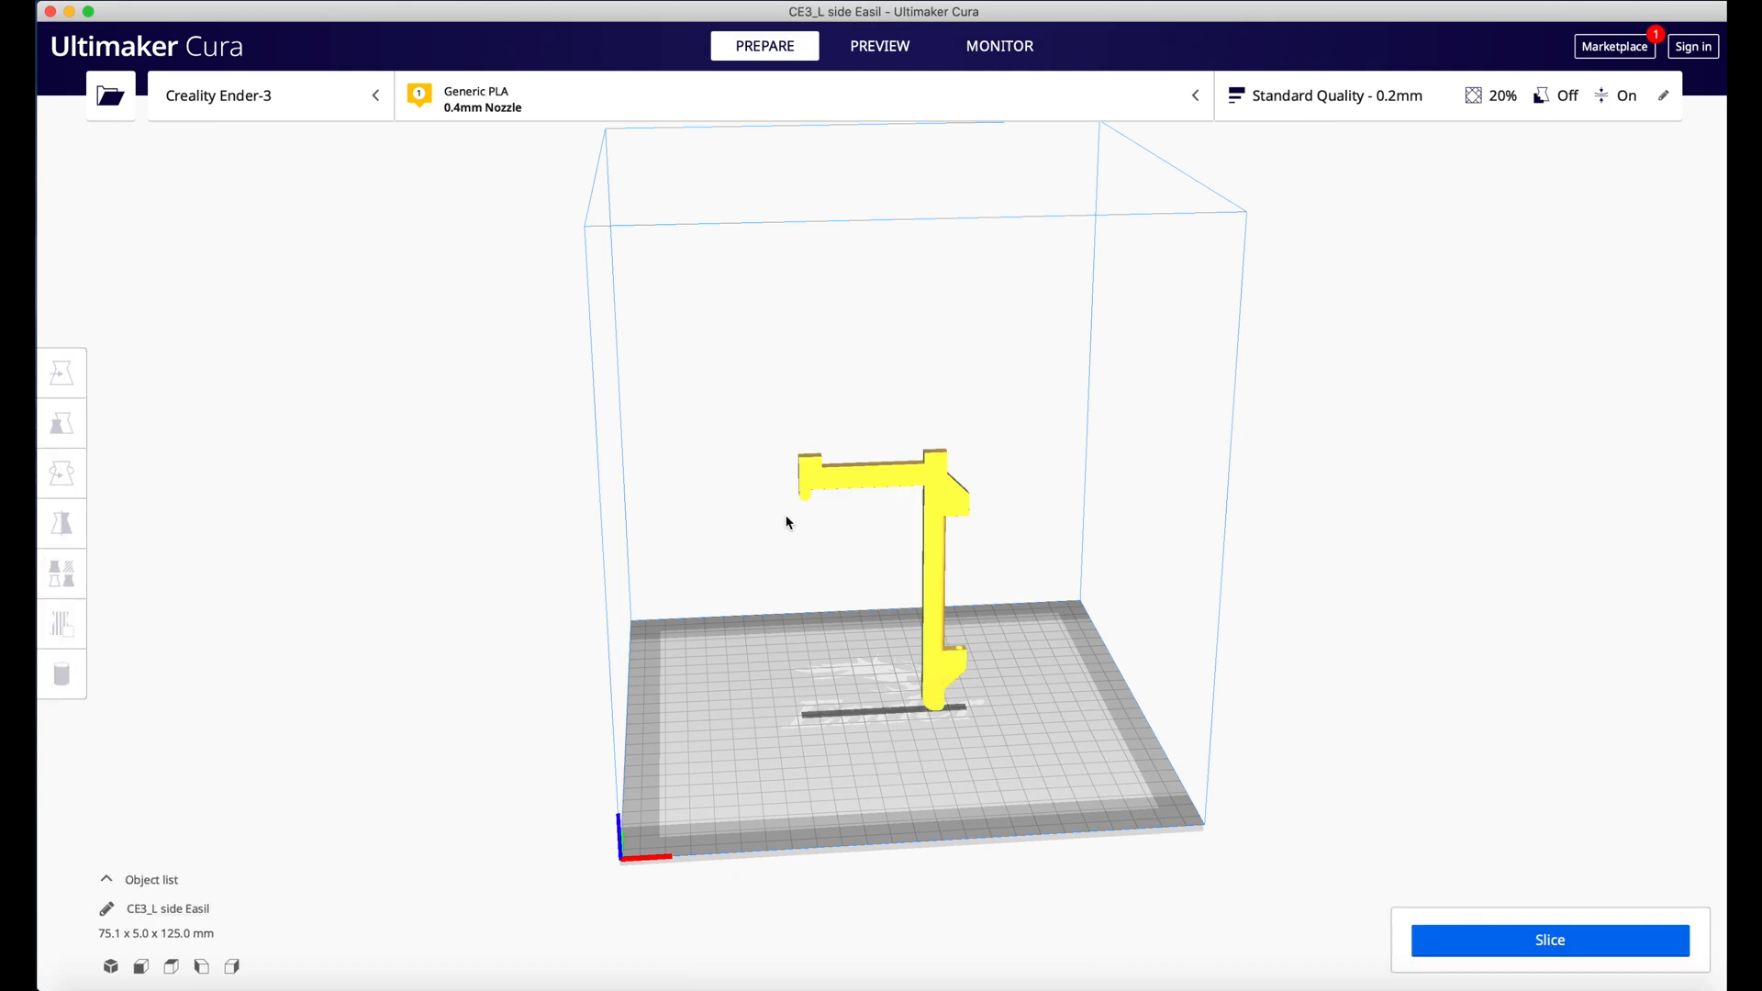
pyautogui.moveTo(886, 487)
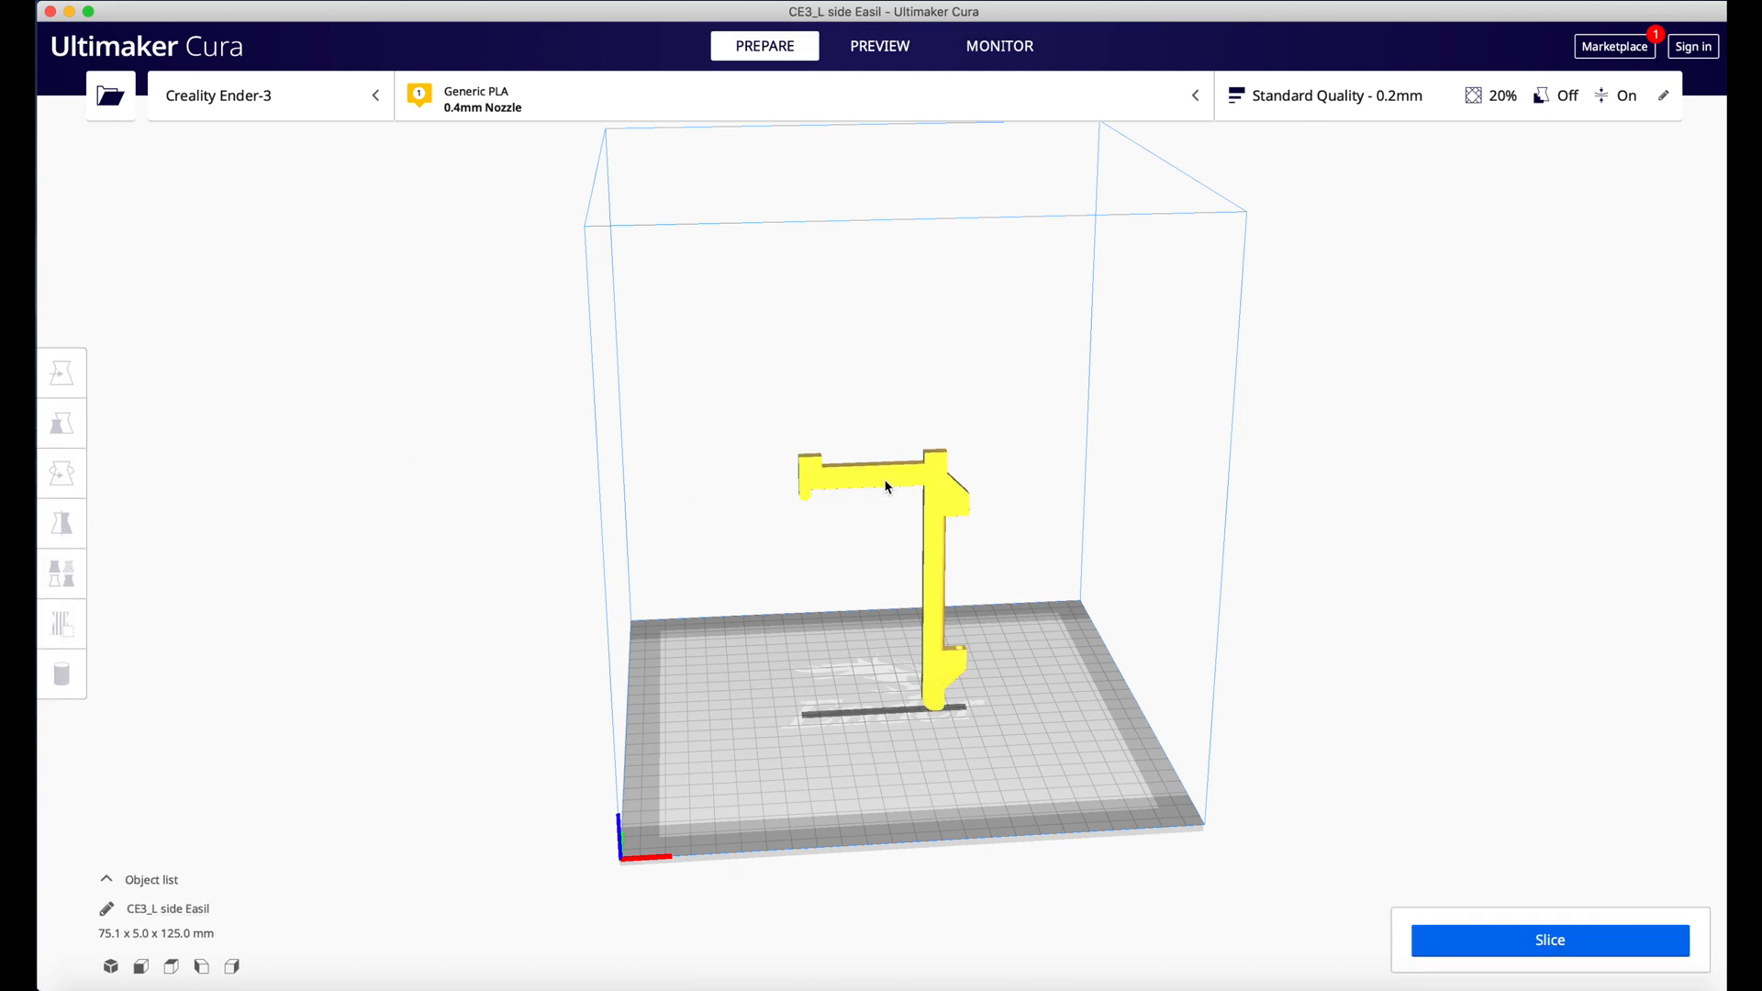
pyautogui.click(61, 473)
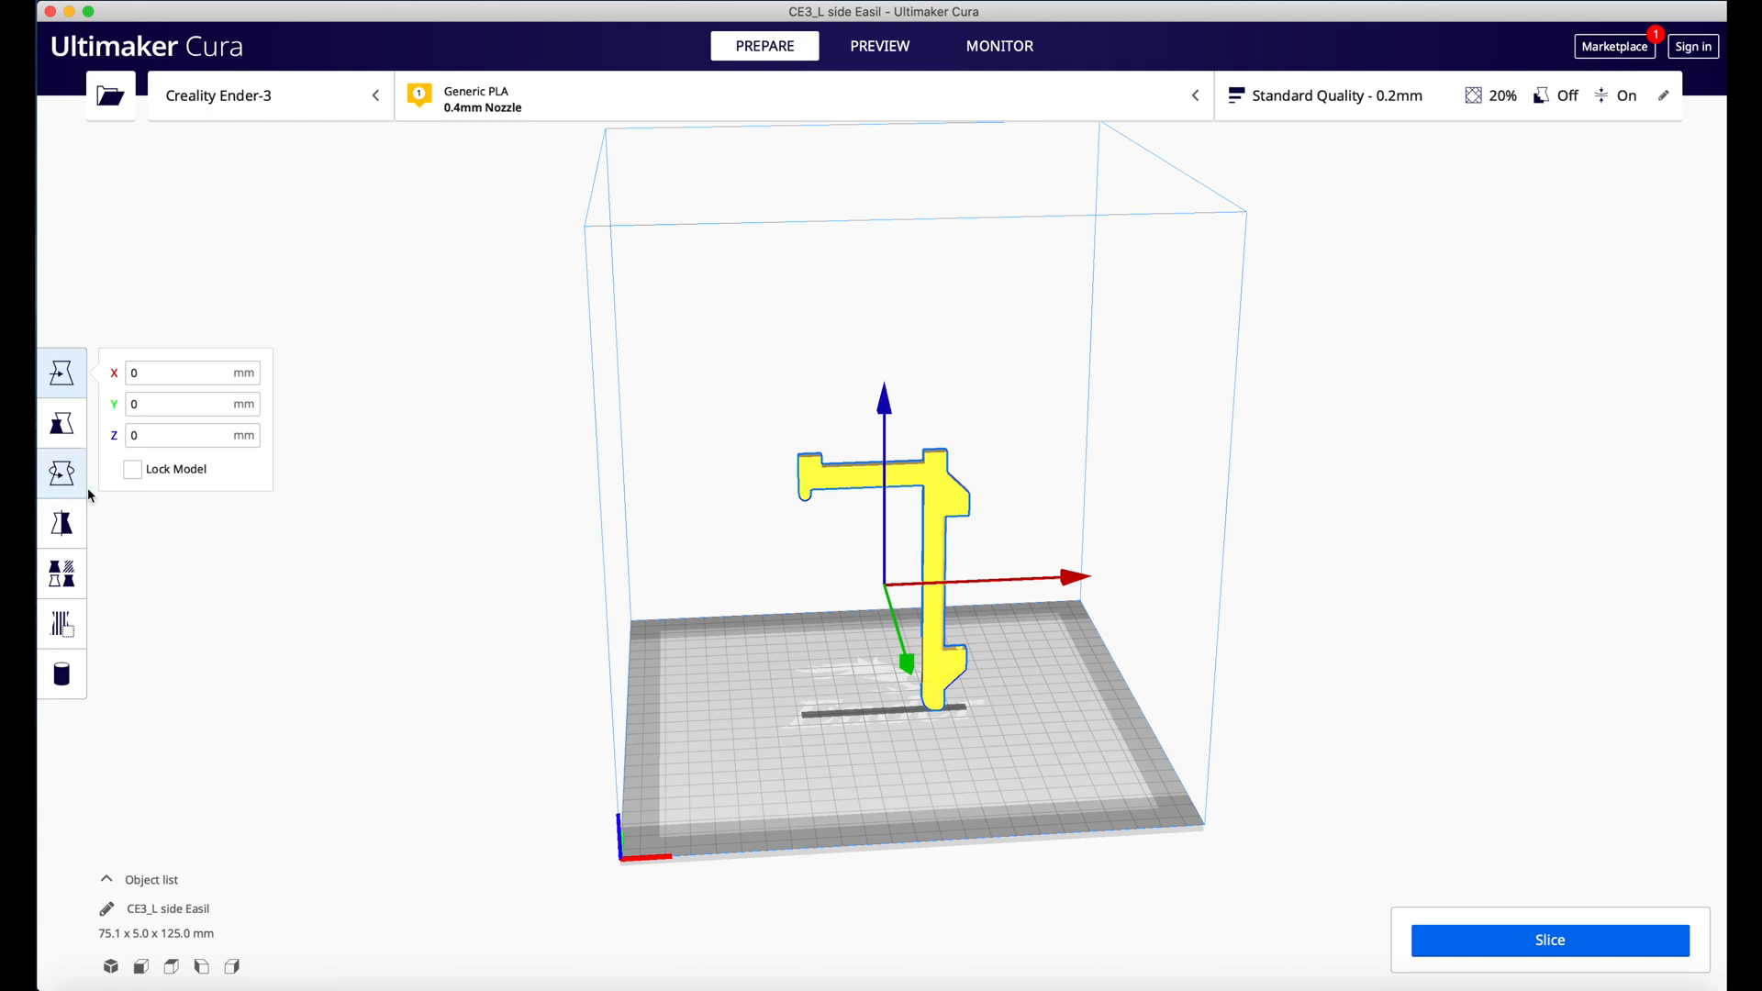
pyautogui.click(61, 473)
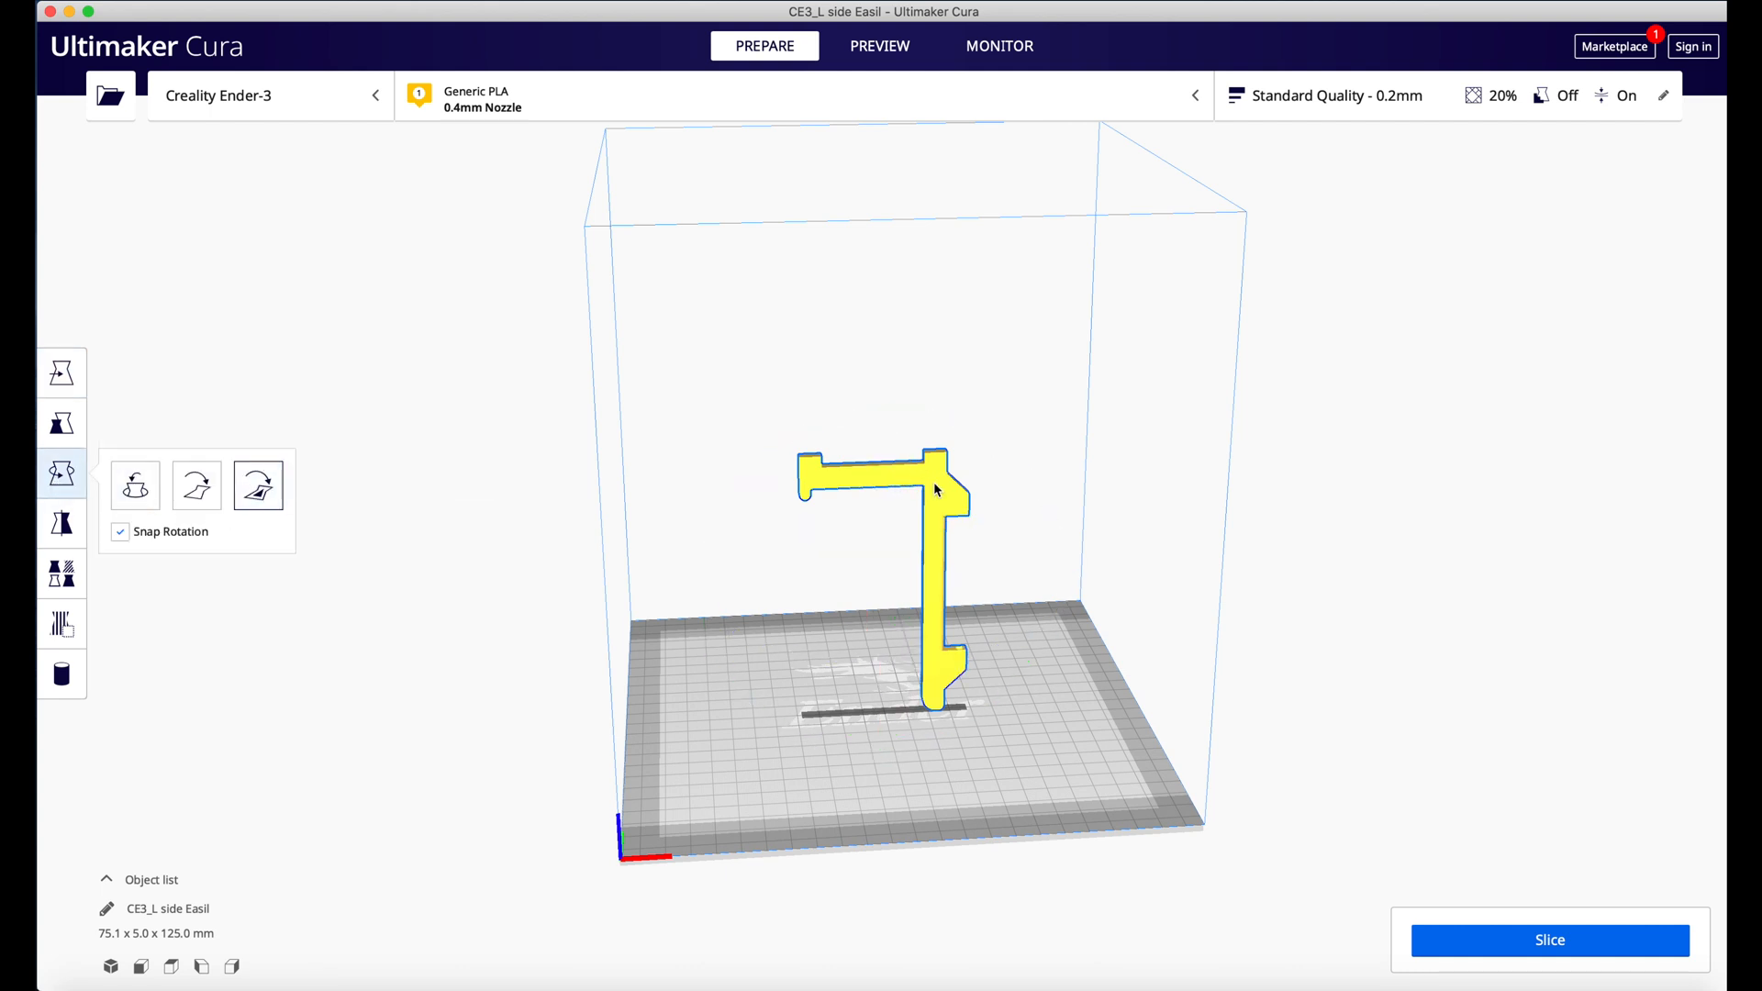
pyautogui.click(259, 485)
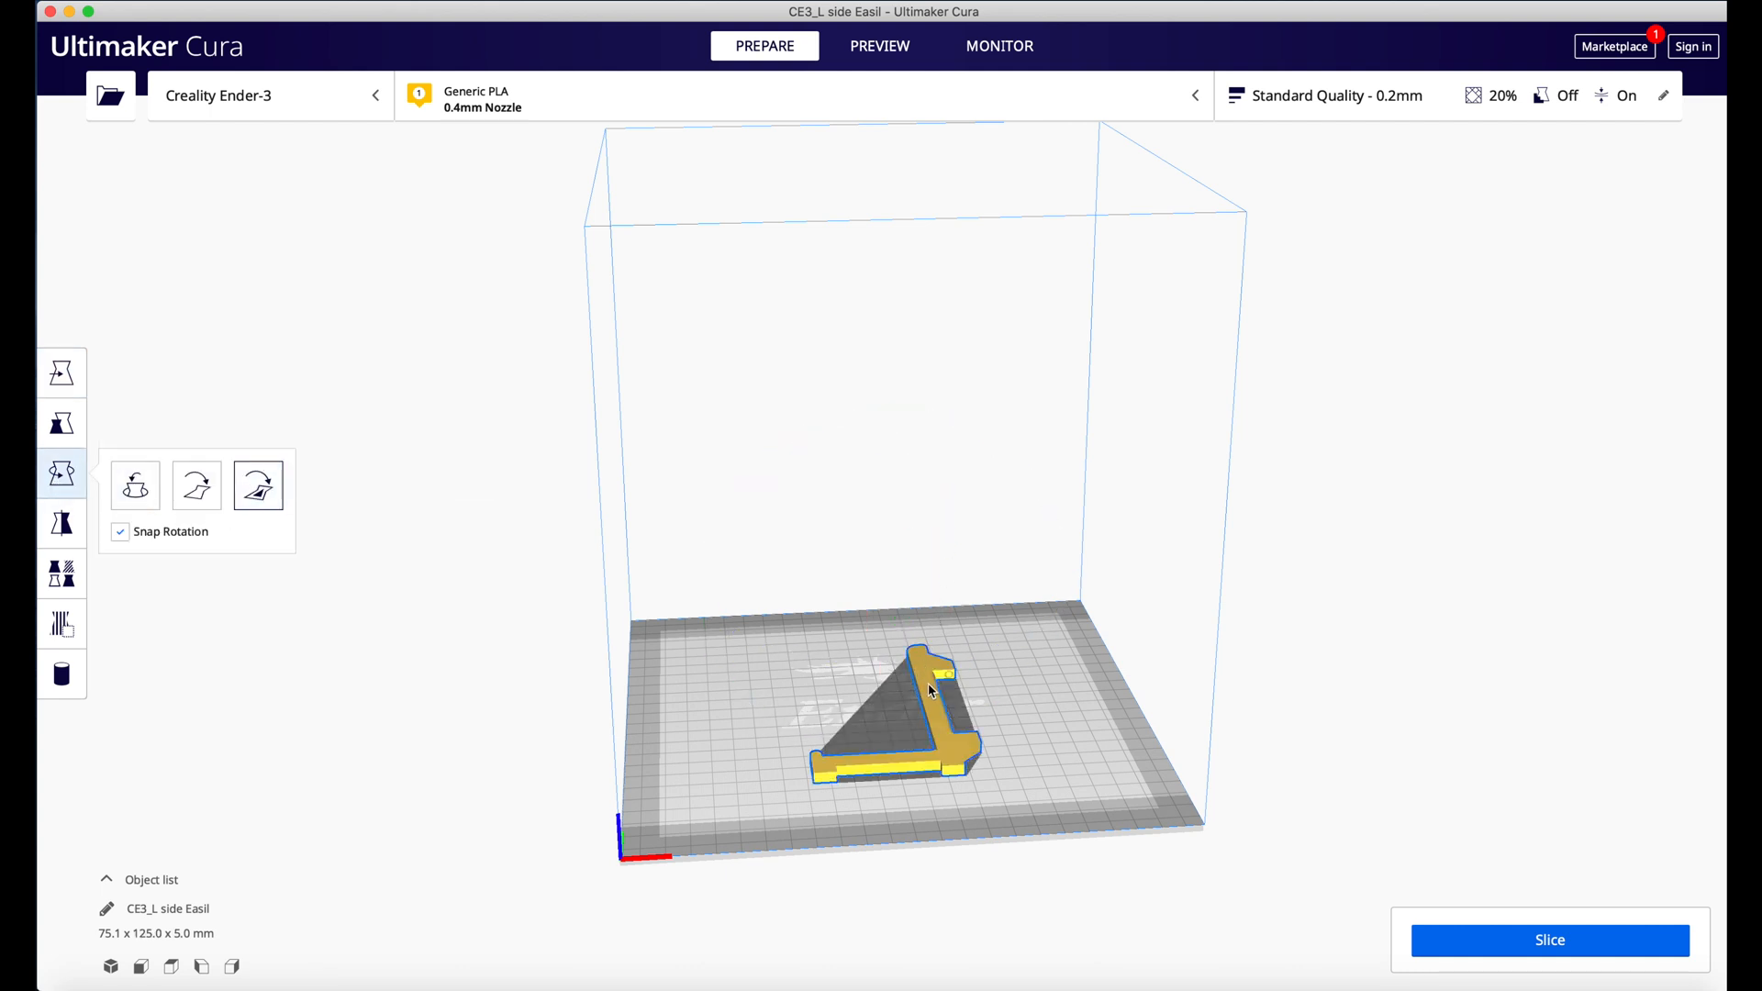
pyautogui.click(61, 372)
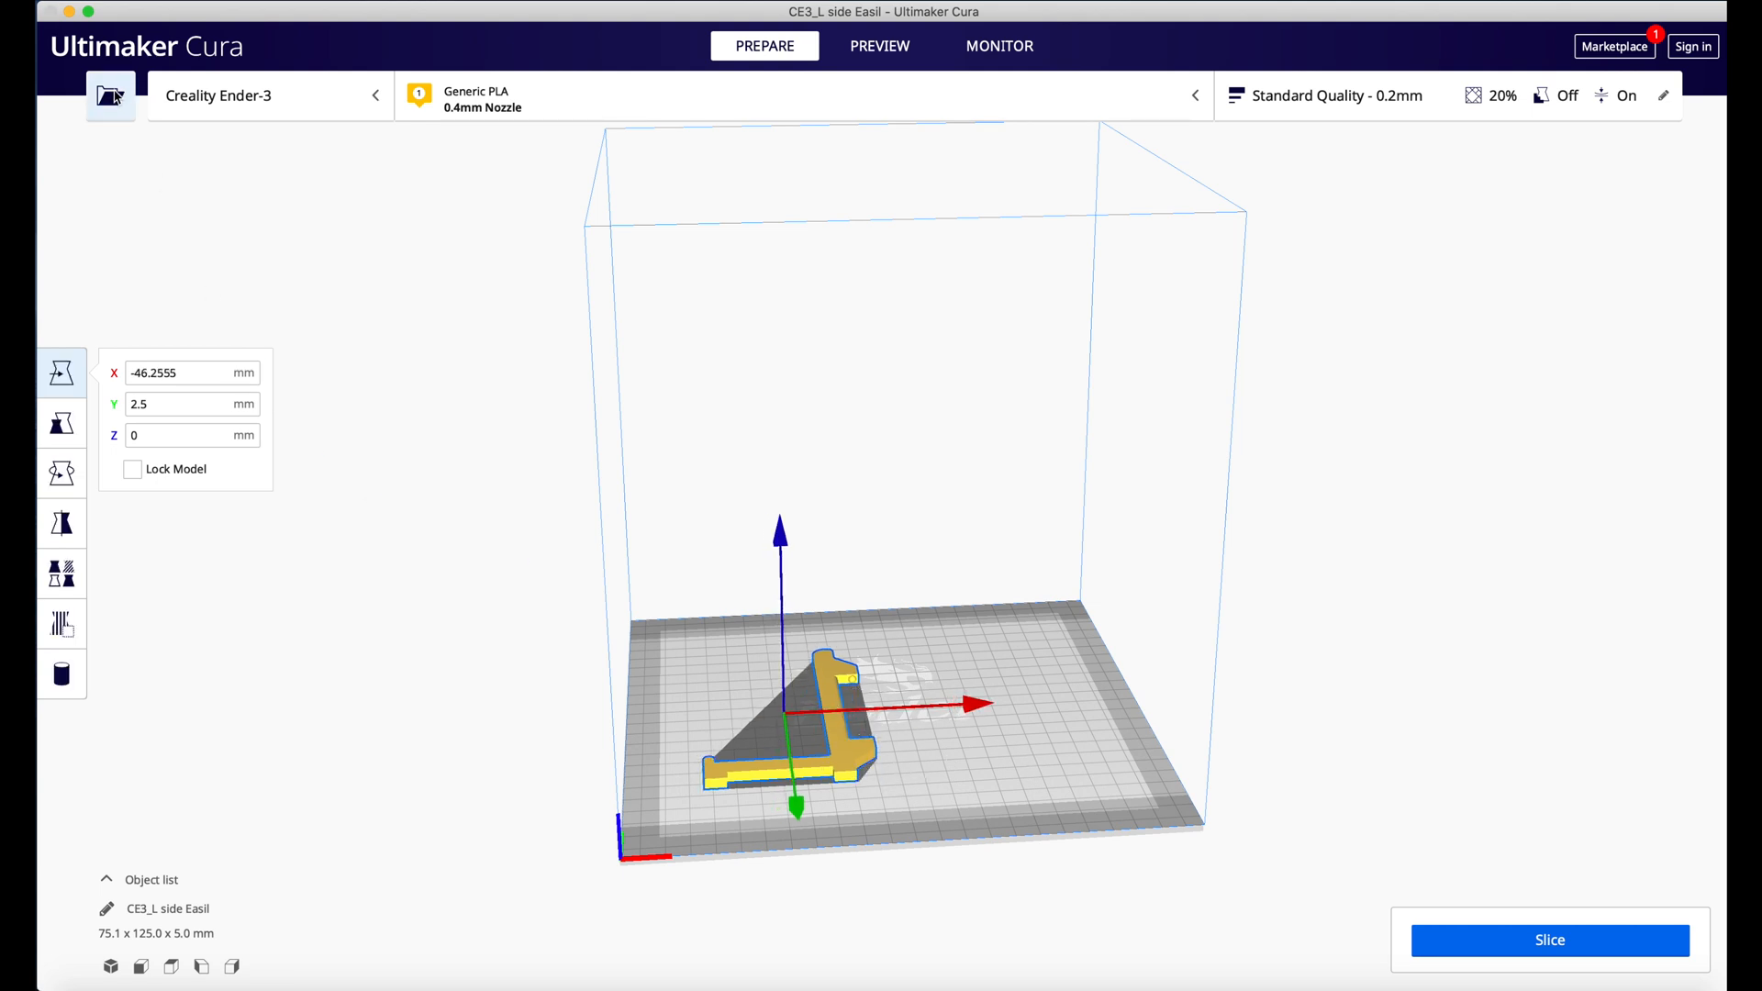
# Load R side Easil.stl and lay it flat on the build plate.
pyautogui.click(110, 94)
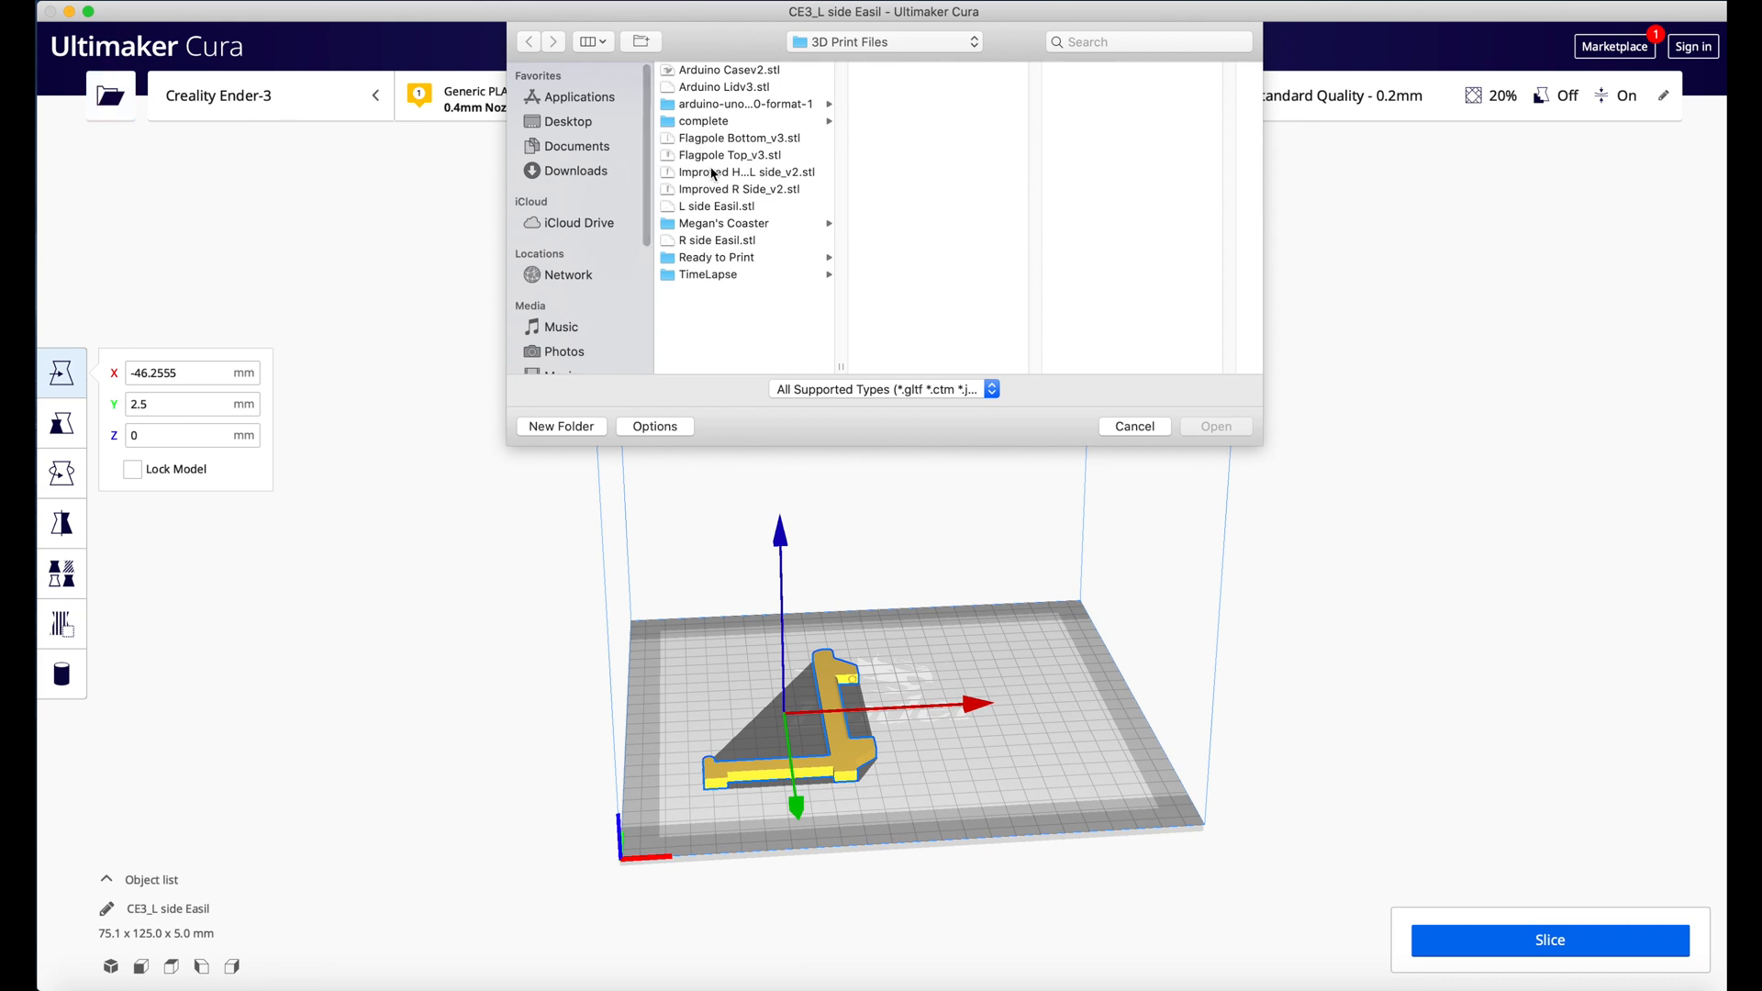
pyautogui.moveTo(714, 261)
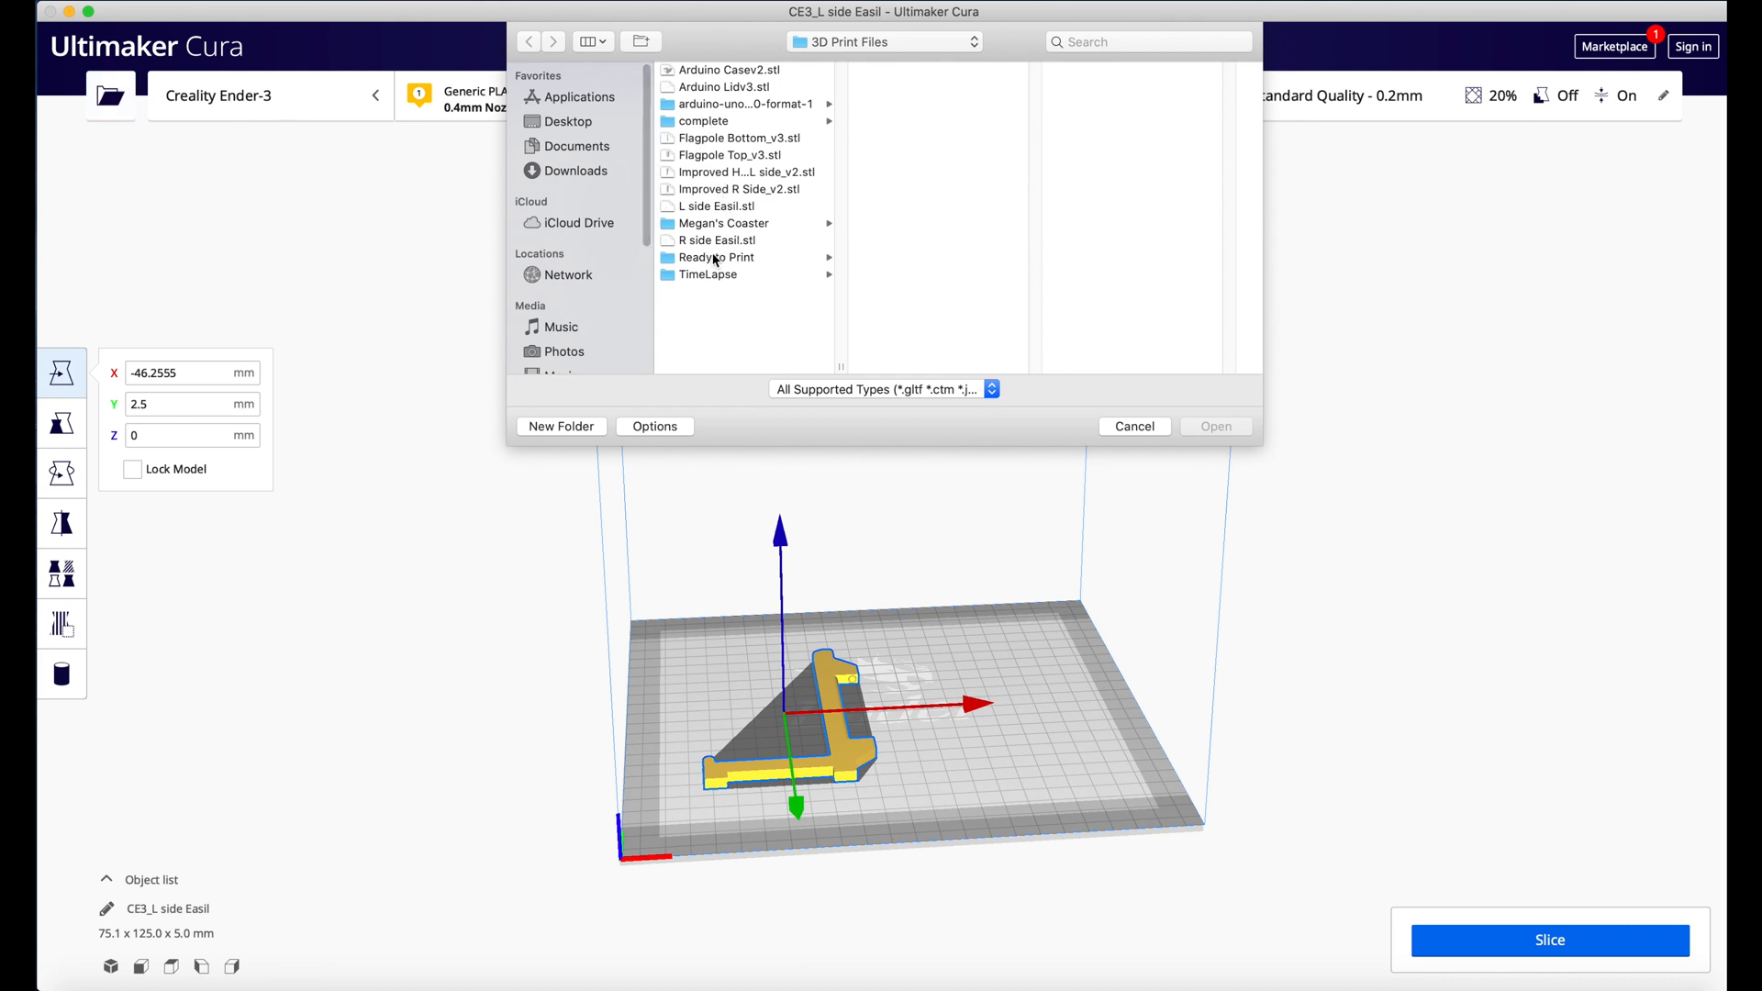
pyautogui.moveTo(741, 239)
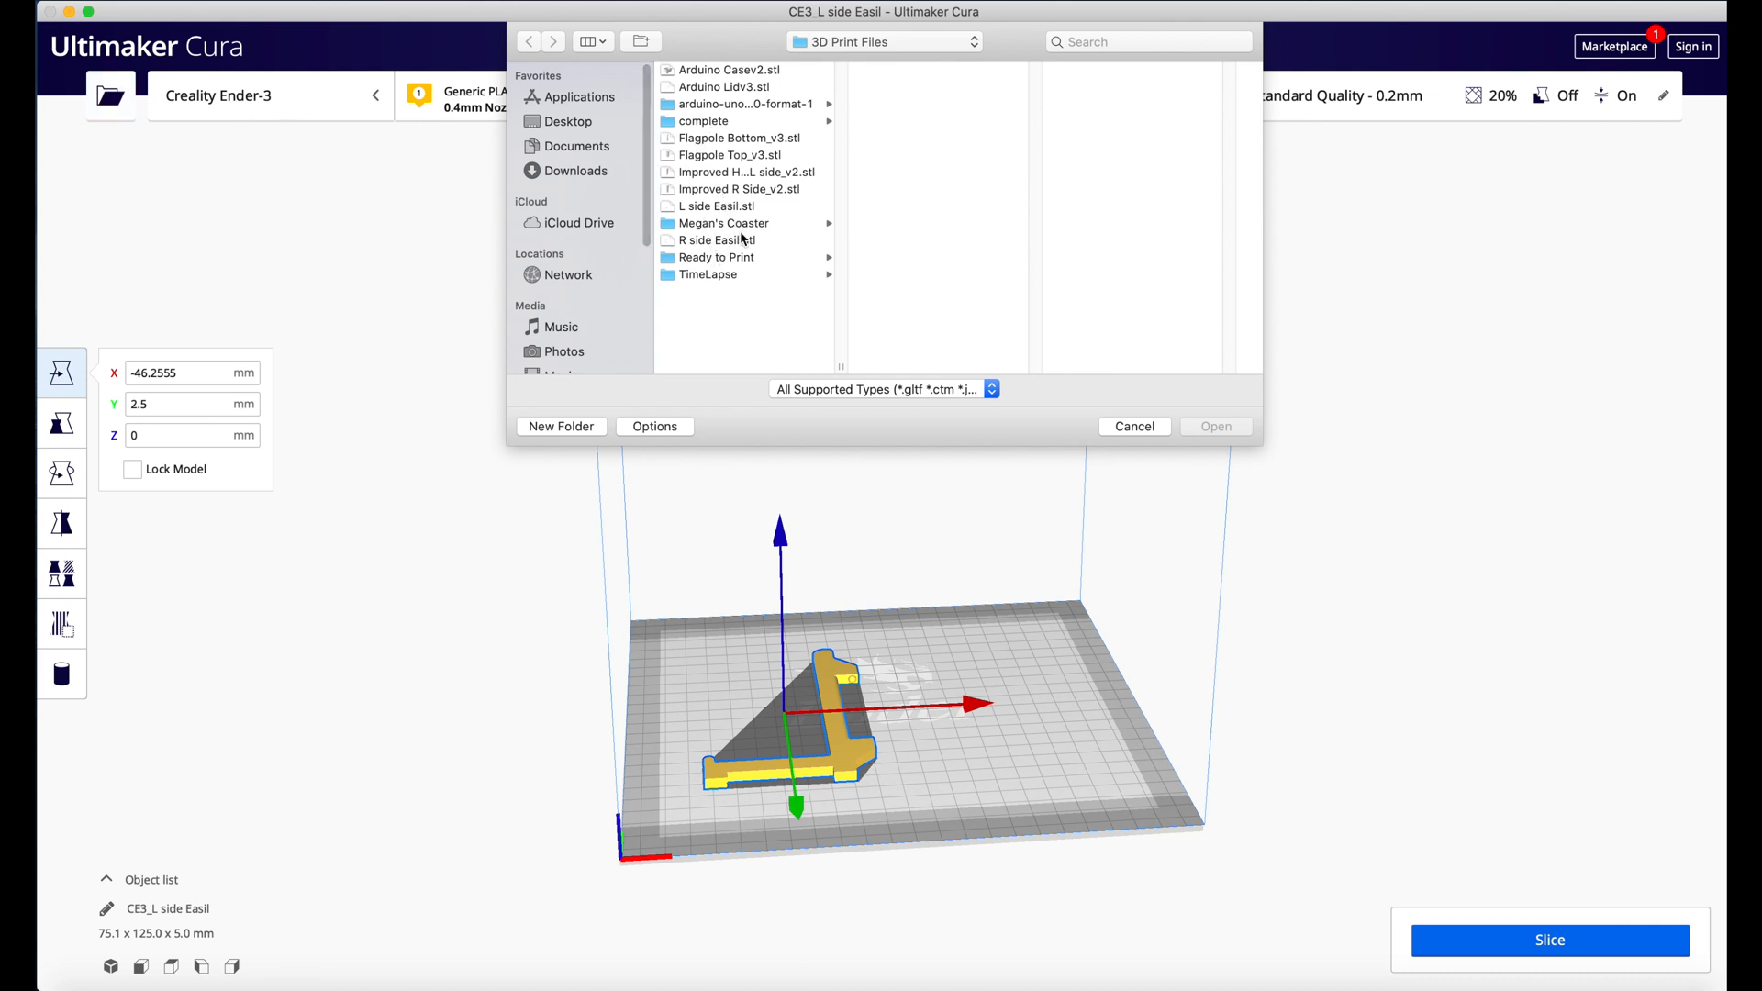
pyautogui.moveTo(722, 249)
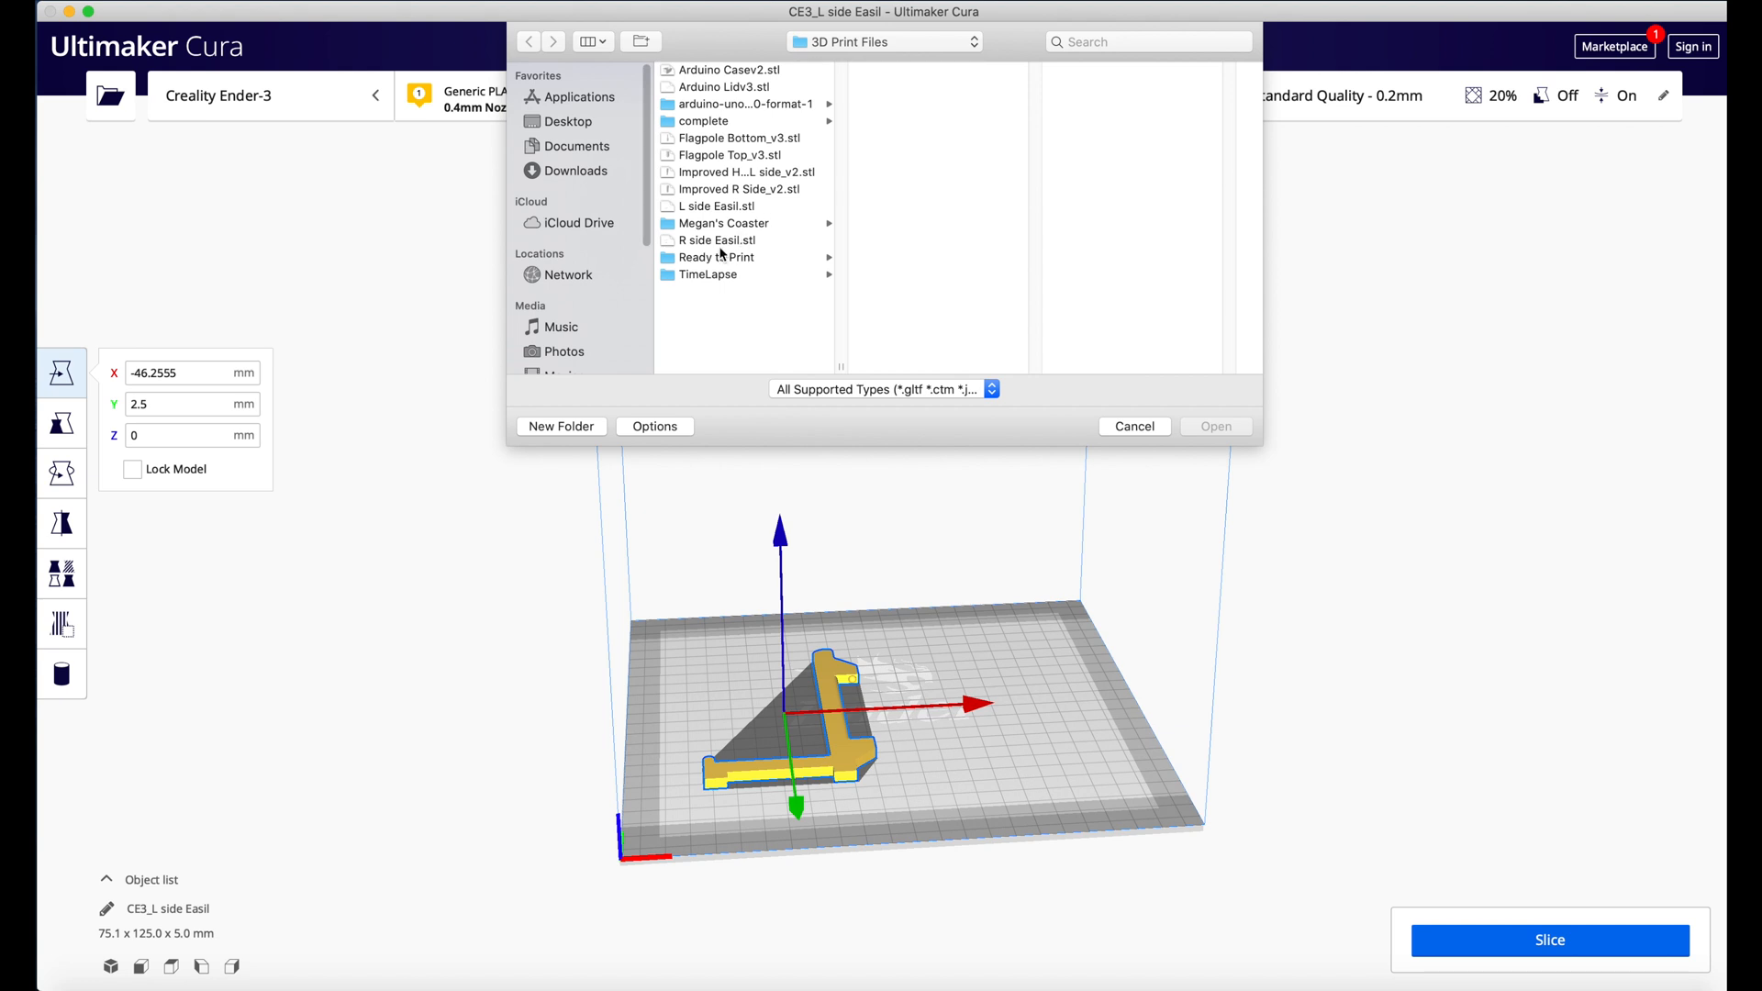
pyautogui.click(716, 239)
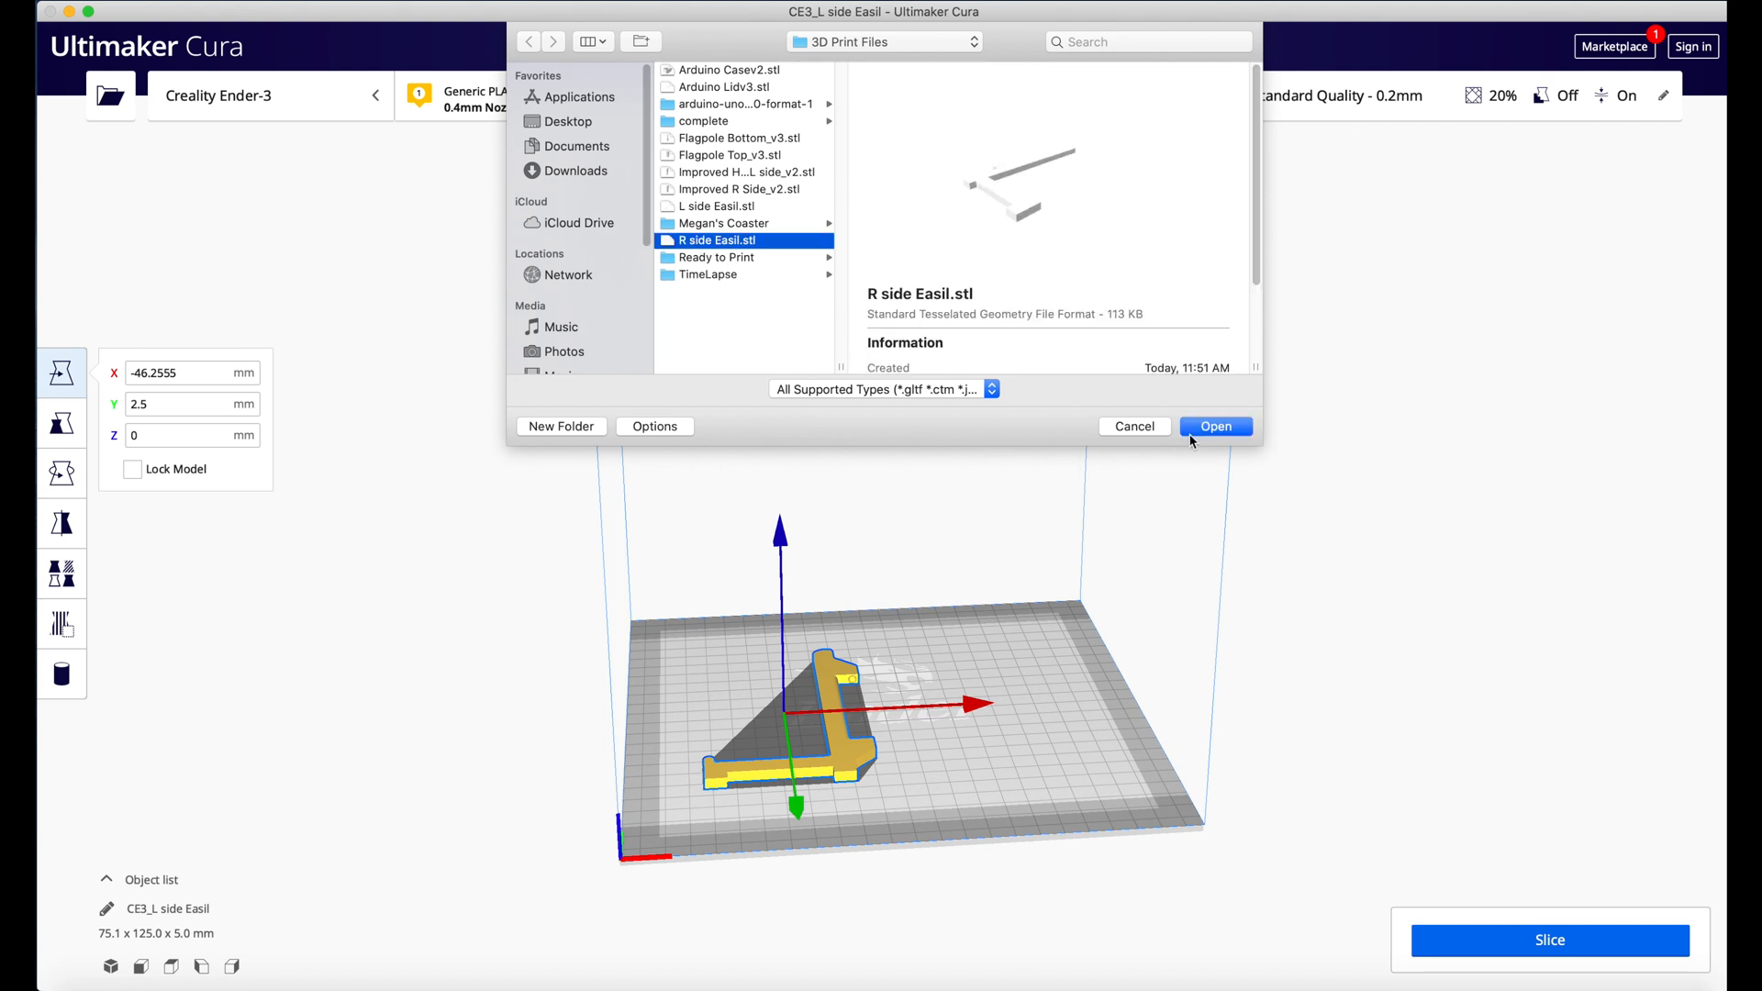
pyautogui.click(1216, 426)
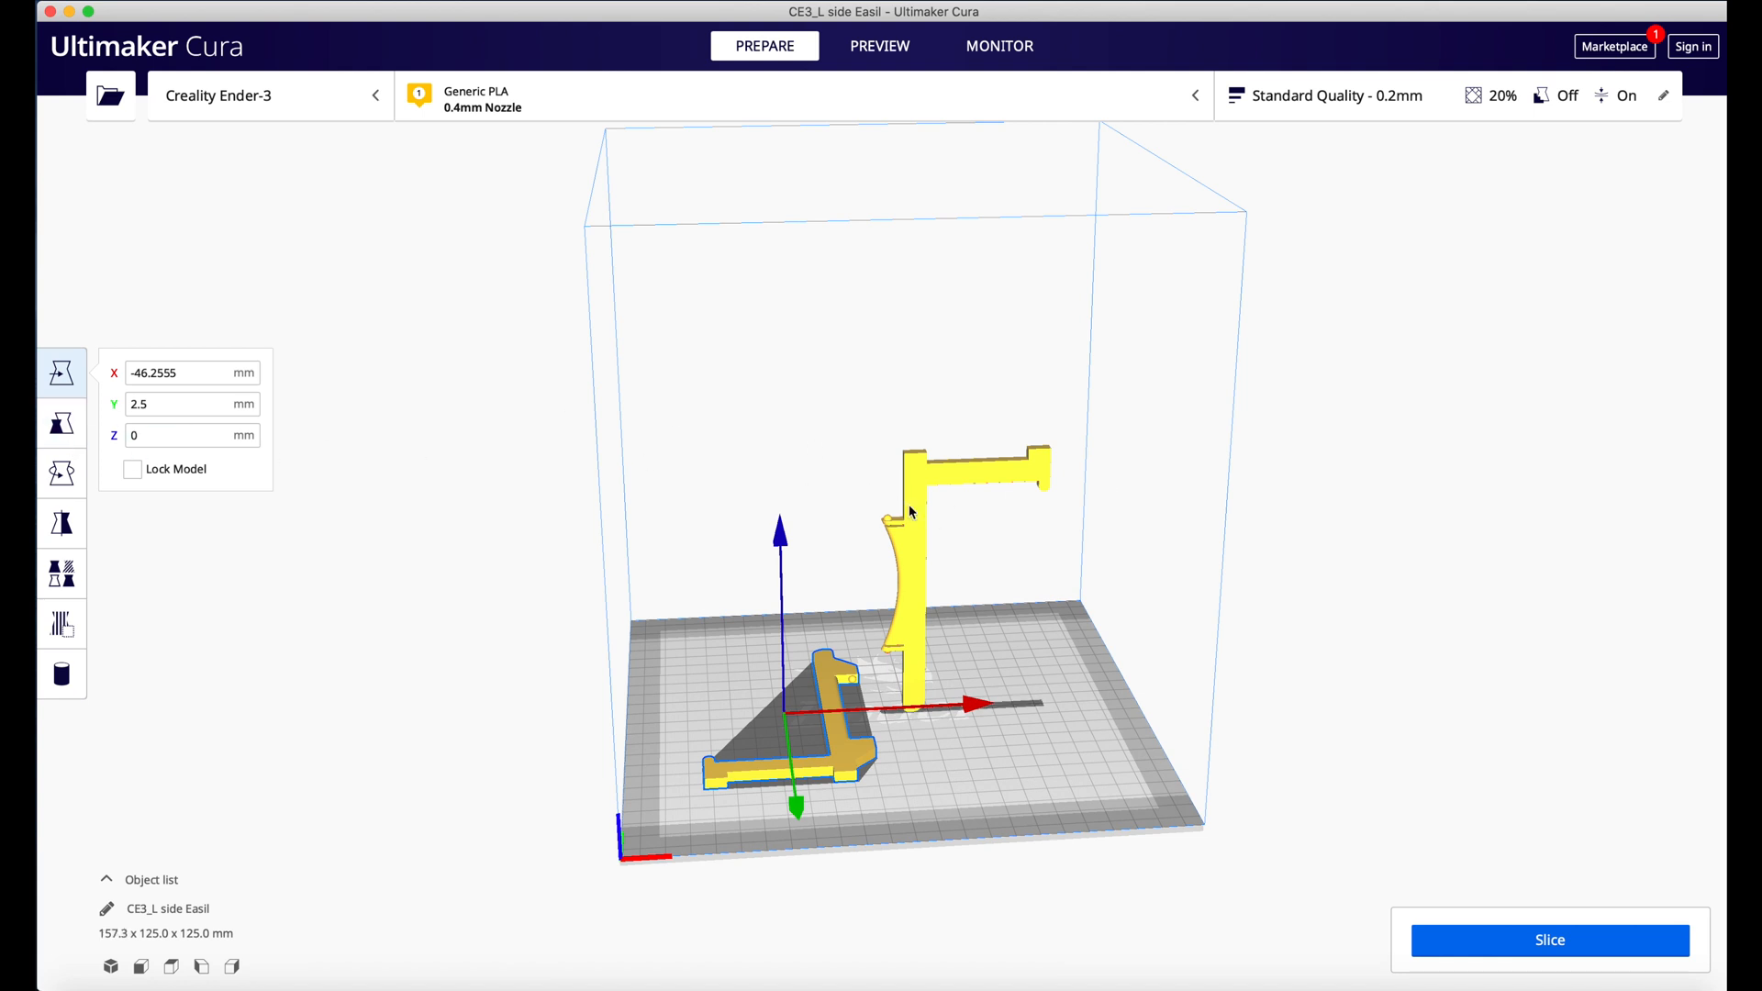
pyautogui.click(60, 473)
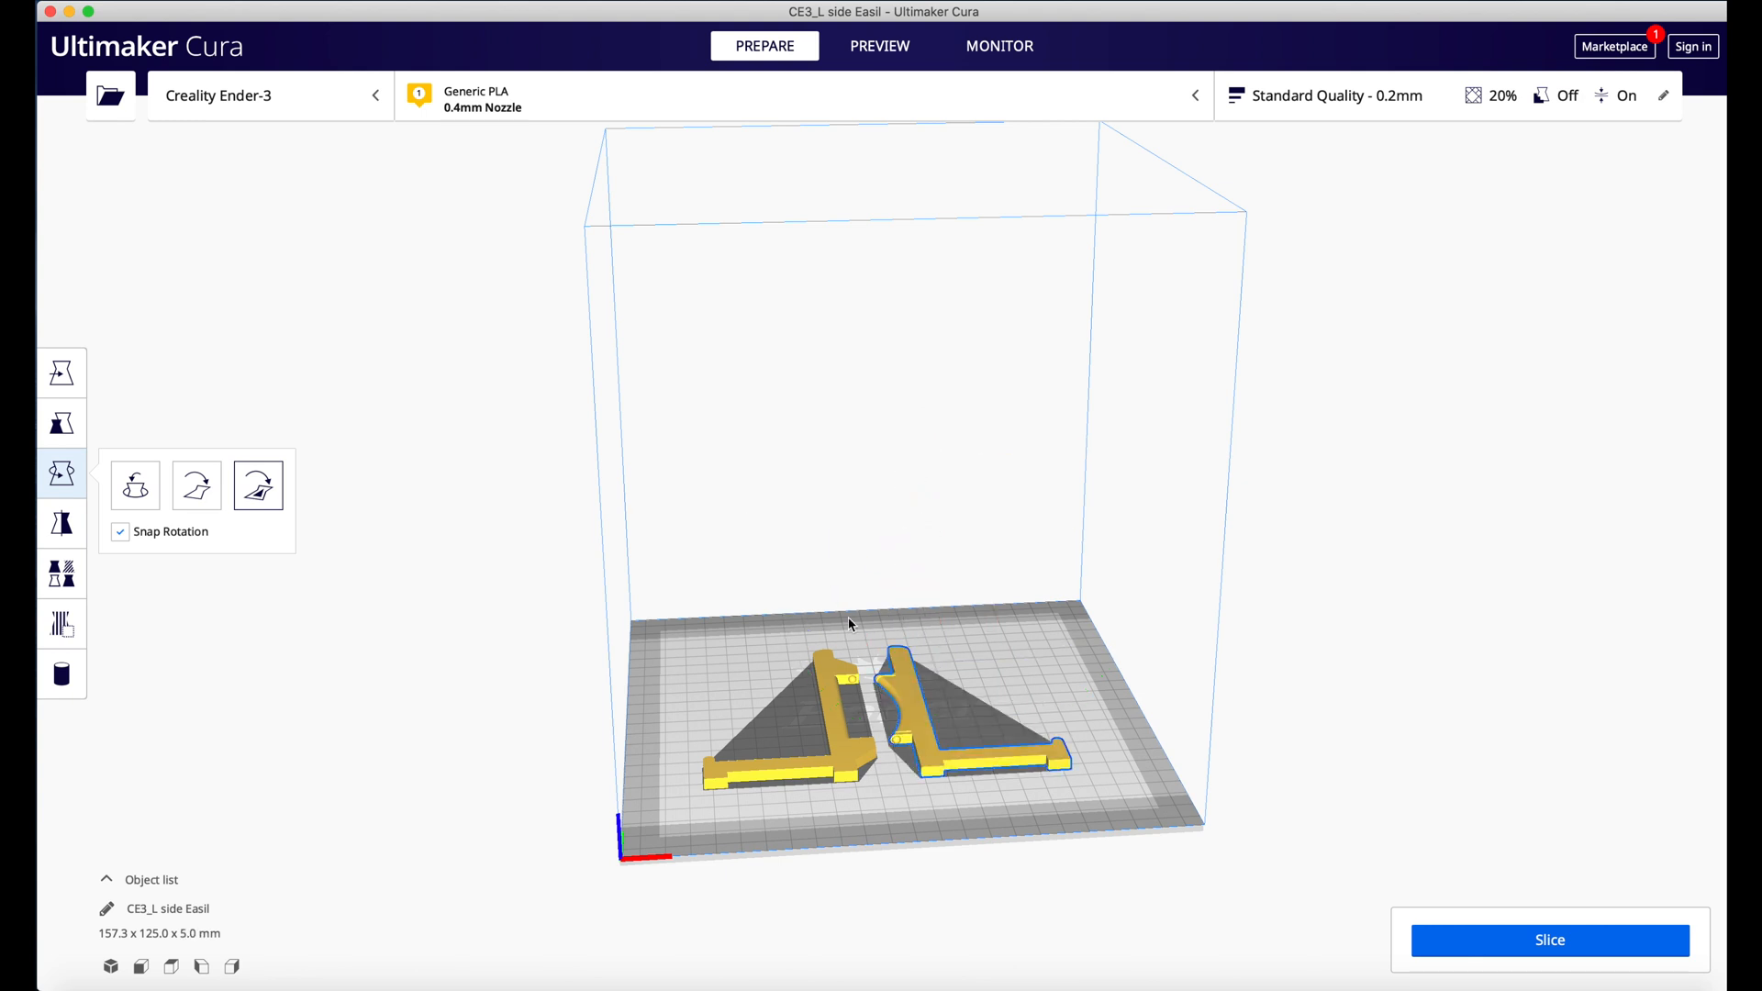
pyautogui.moveTo(941, 710)
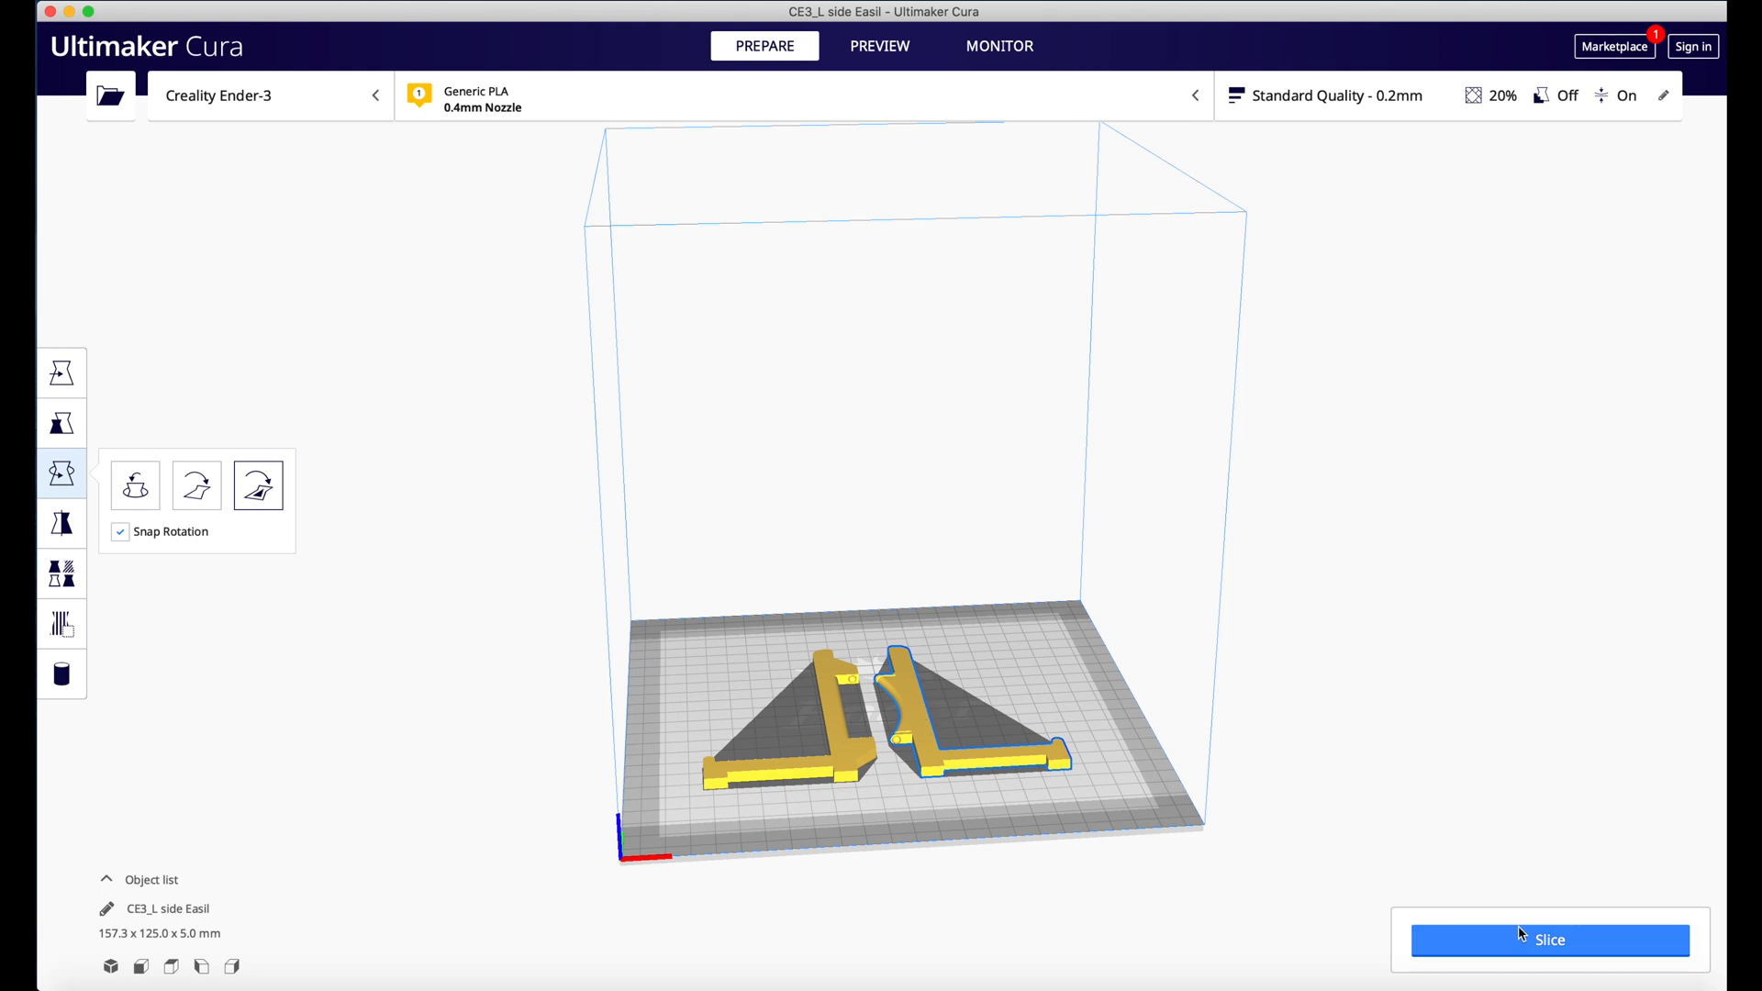
pyautogui.moveTo(1660, 95)
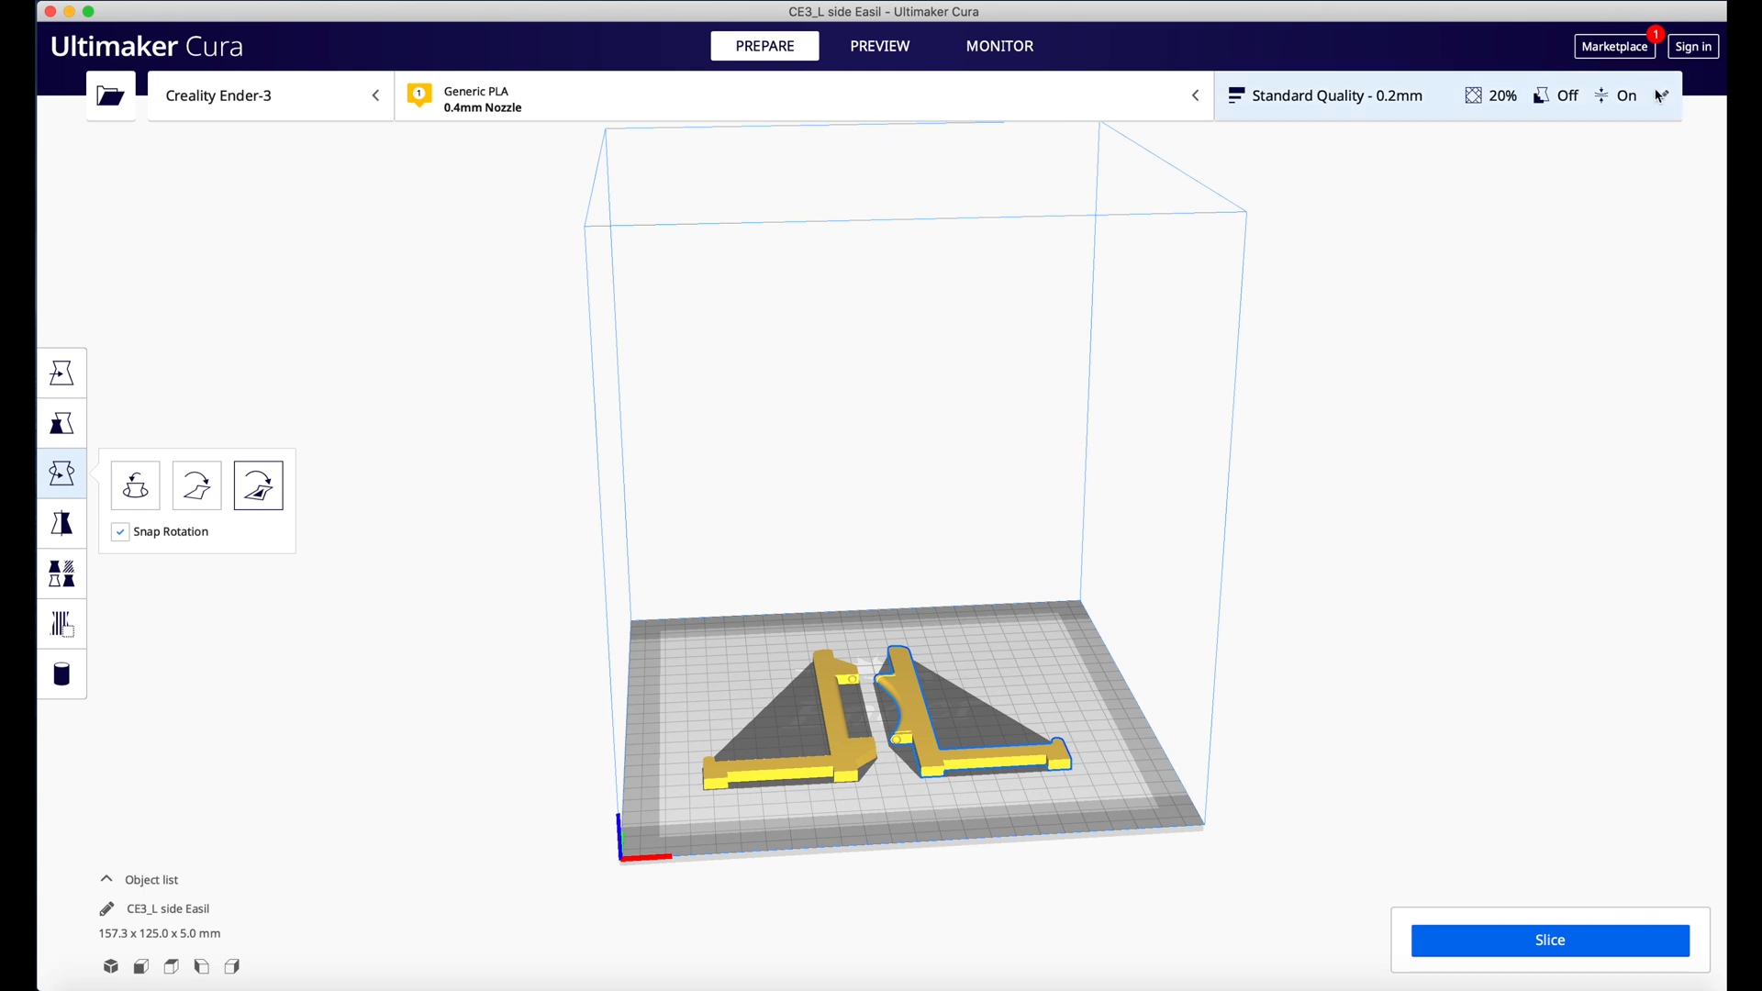
# Open Custom print settings, zoom in on both parts, and slice them (3 h 22 min, 32 g).
pyautogui.click(1661, 95)
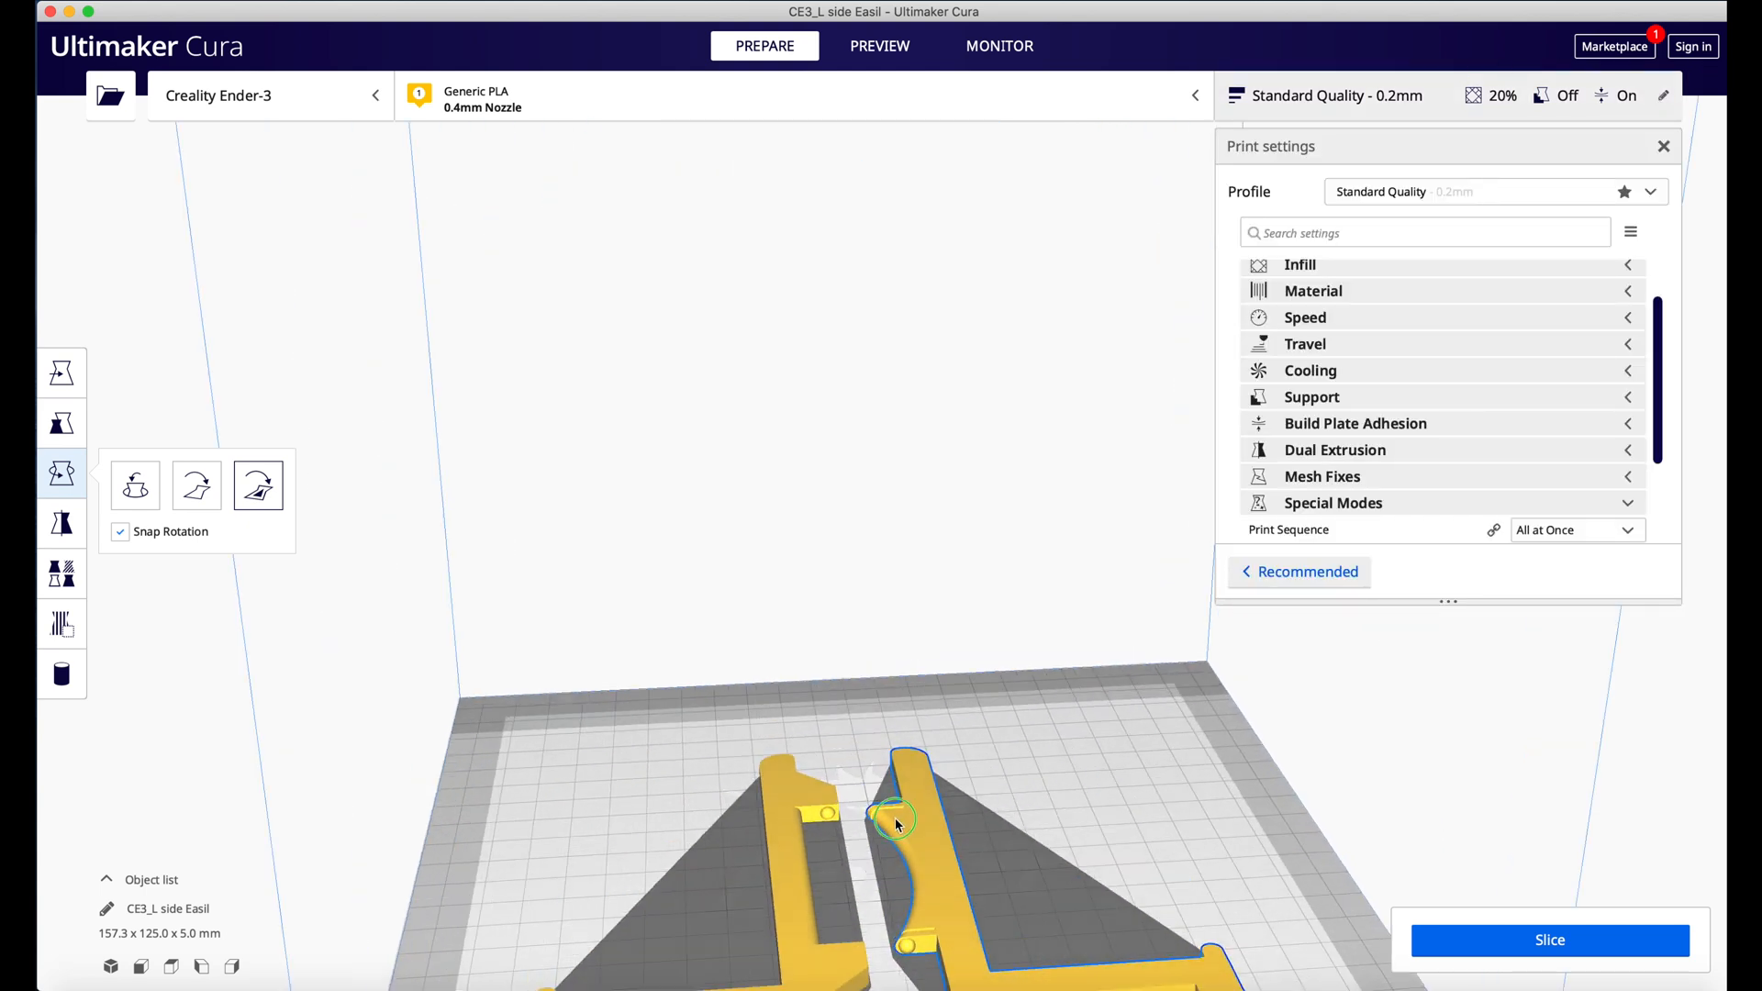
pyautogui.moveTo(896, 820); pyautogui.dragTo(911, 710)
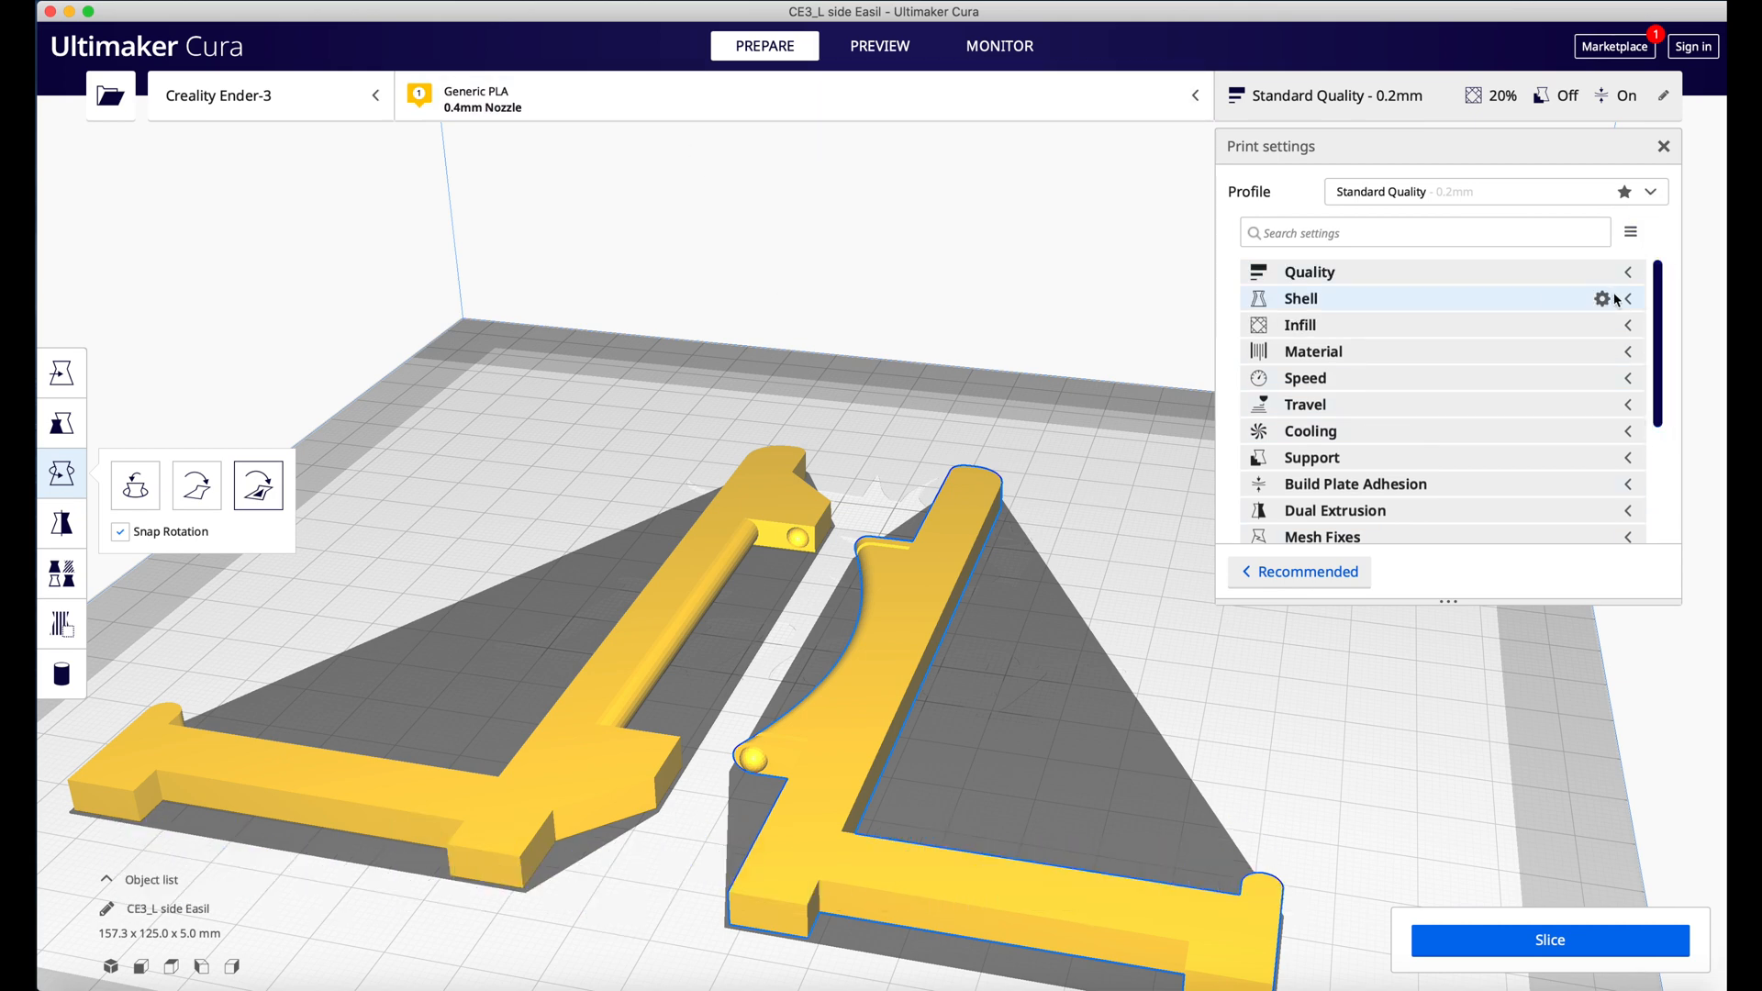
pyautogui.click(1312, 351)
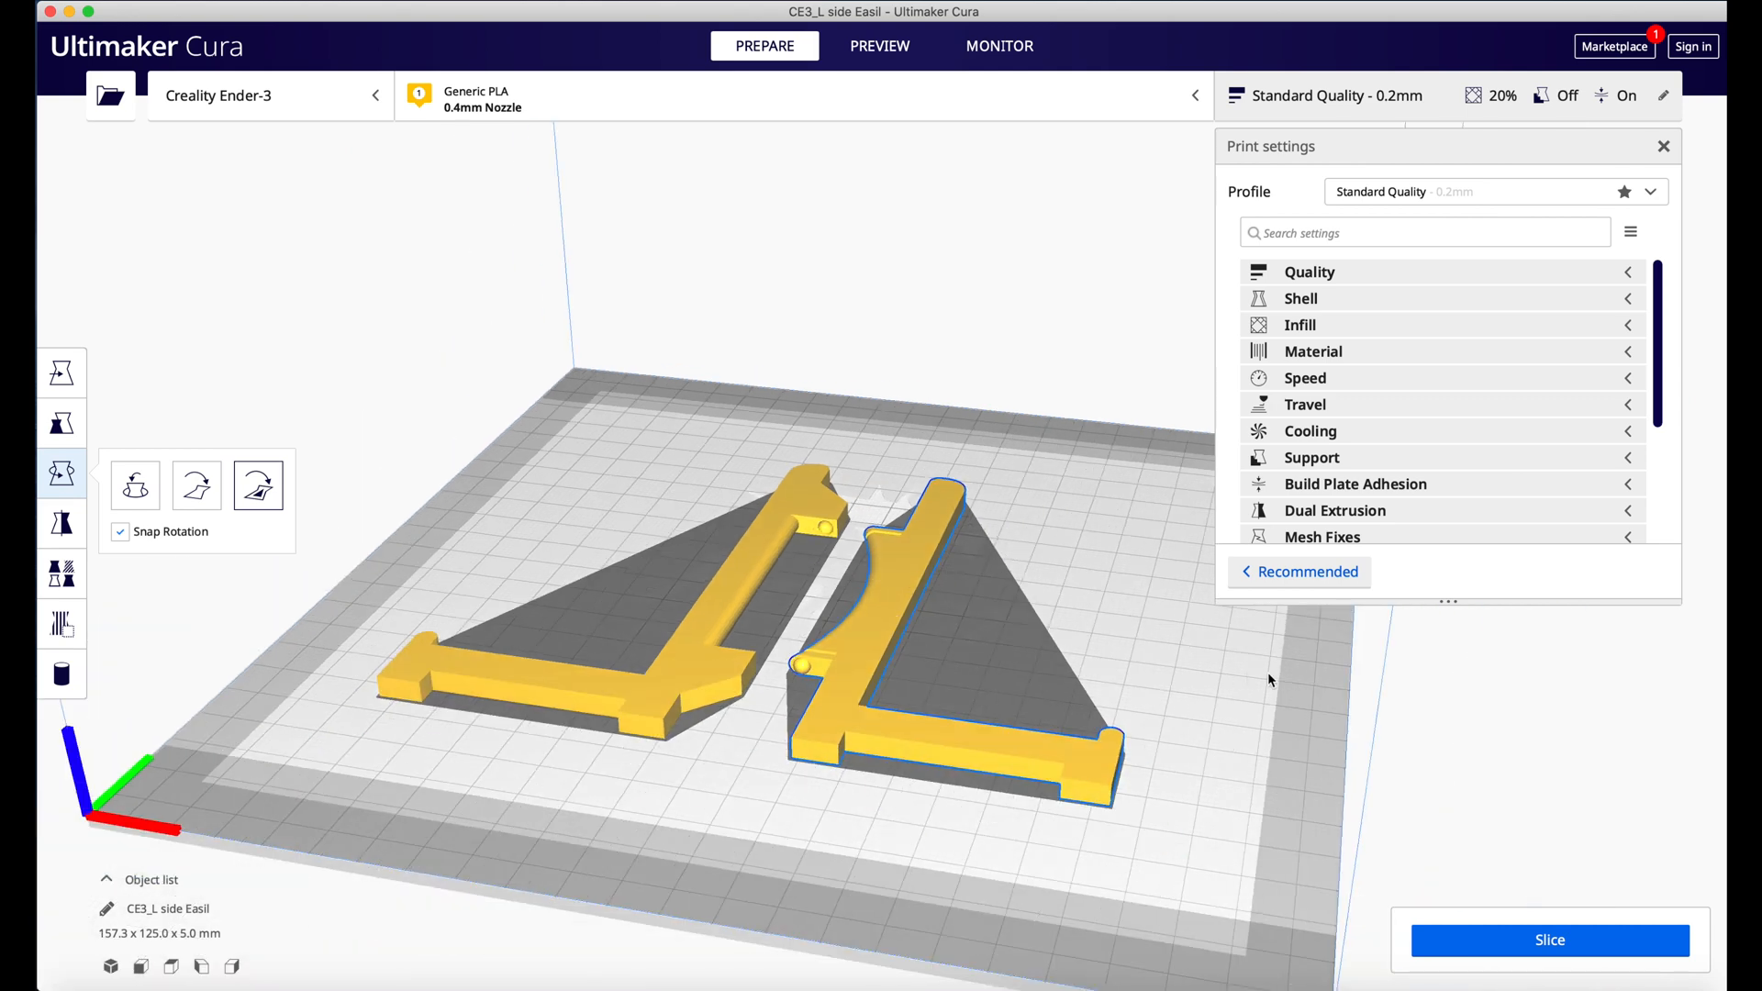
pyautogui.click(1548, 941)
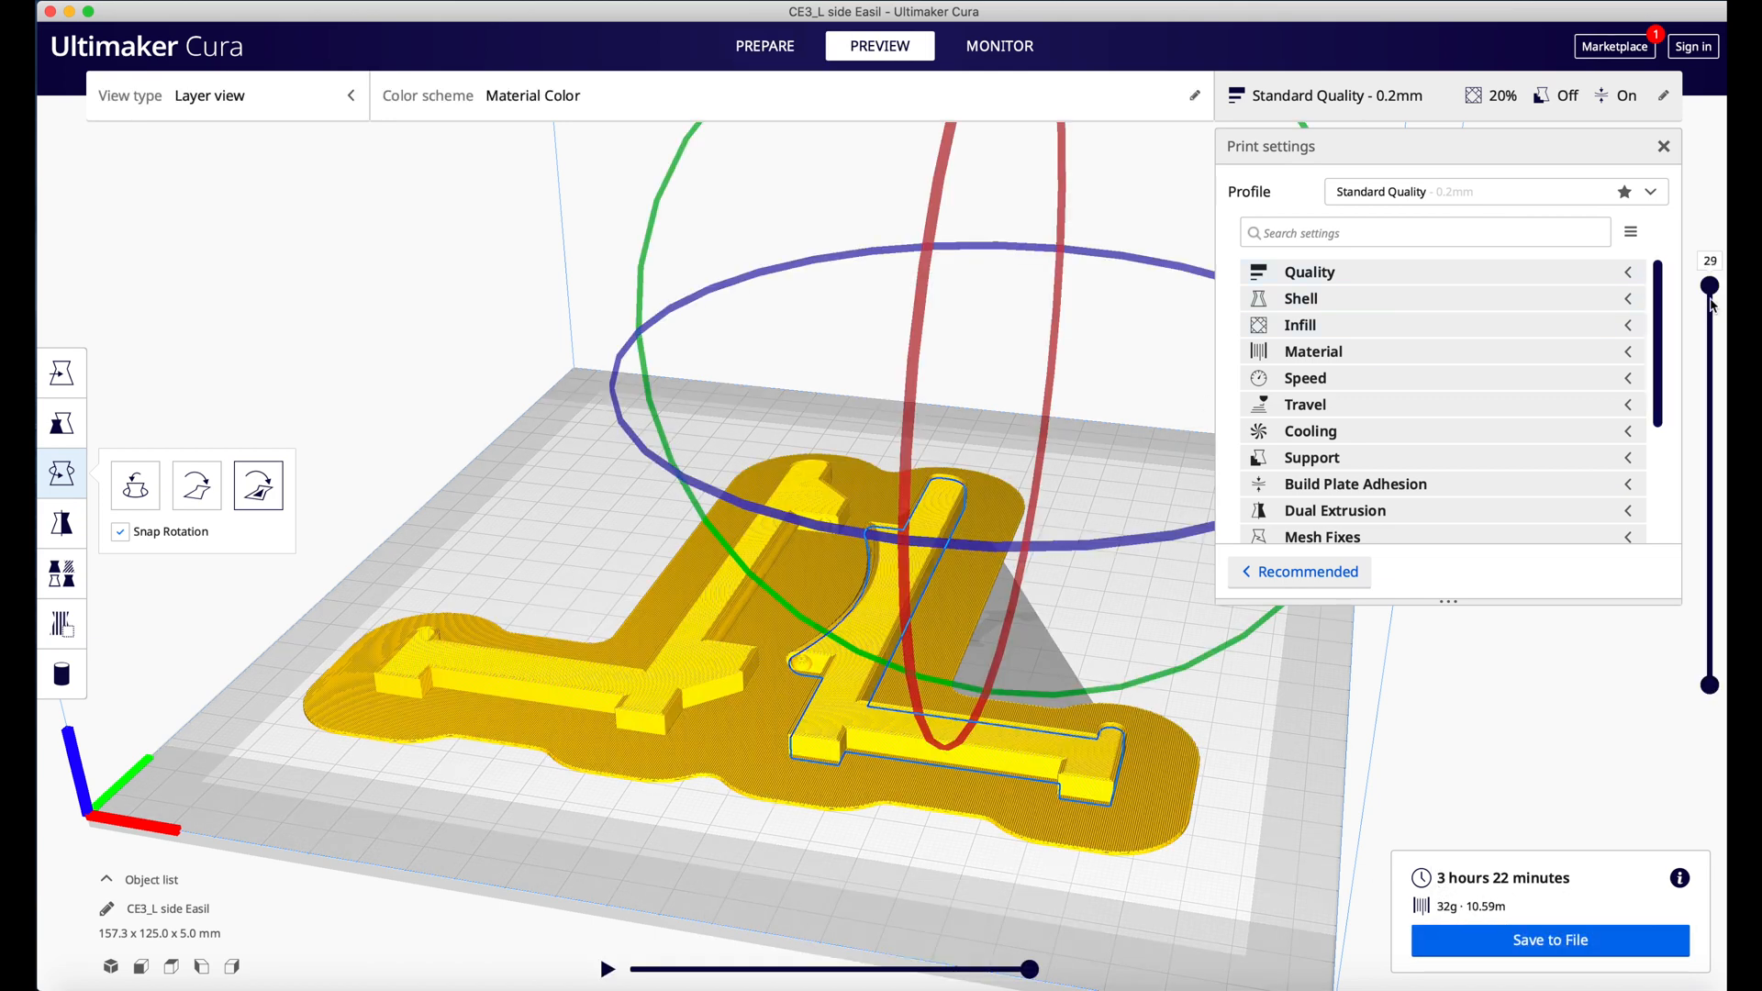
pyautogui.moveTo(1451, 384)
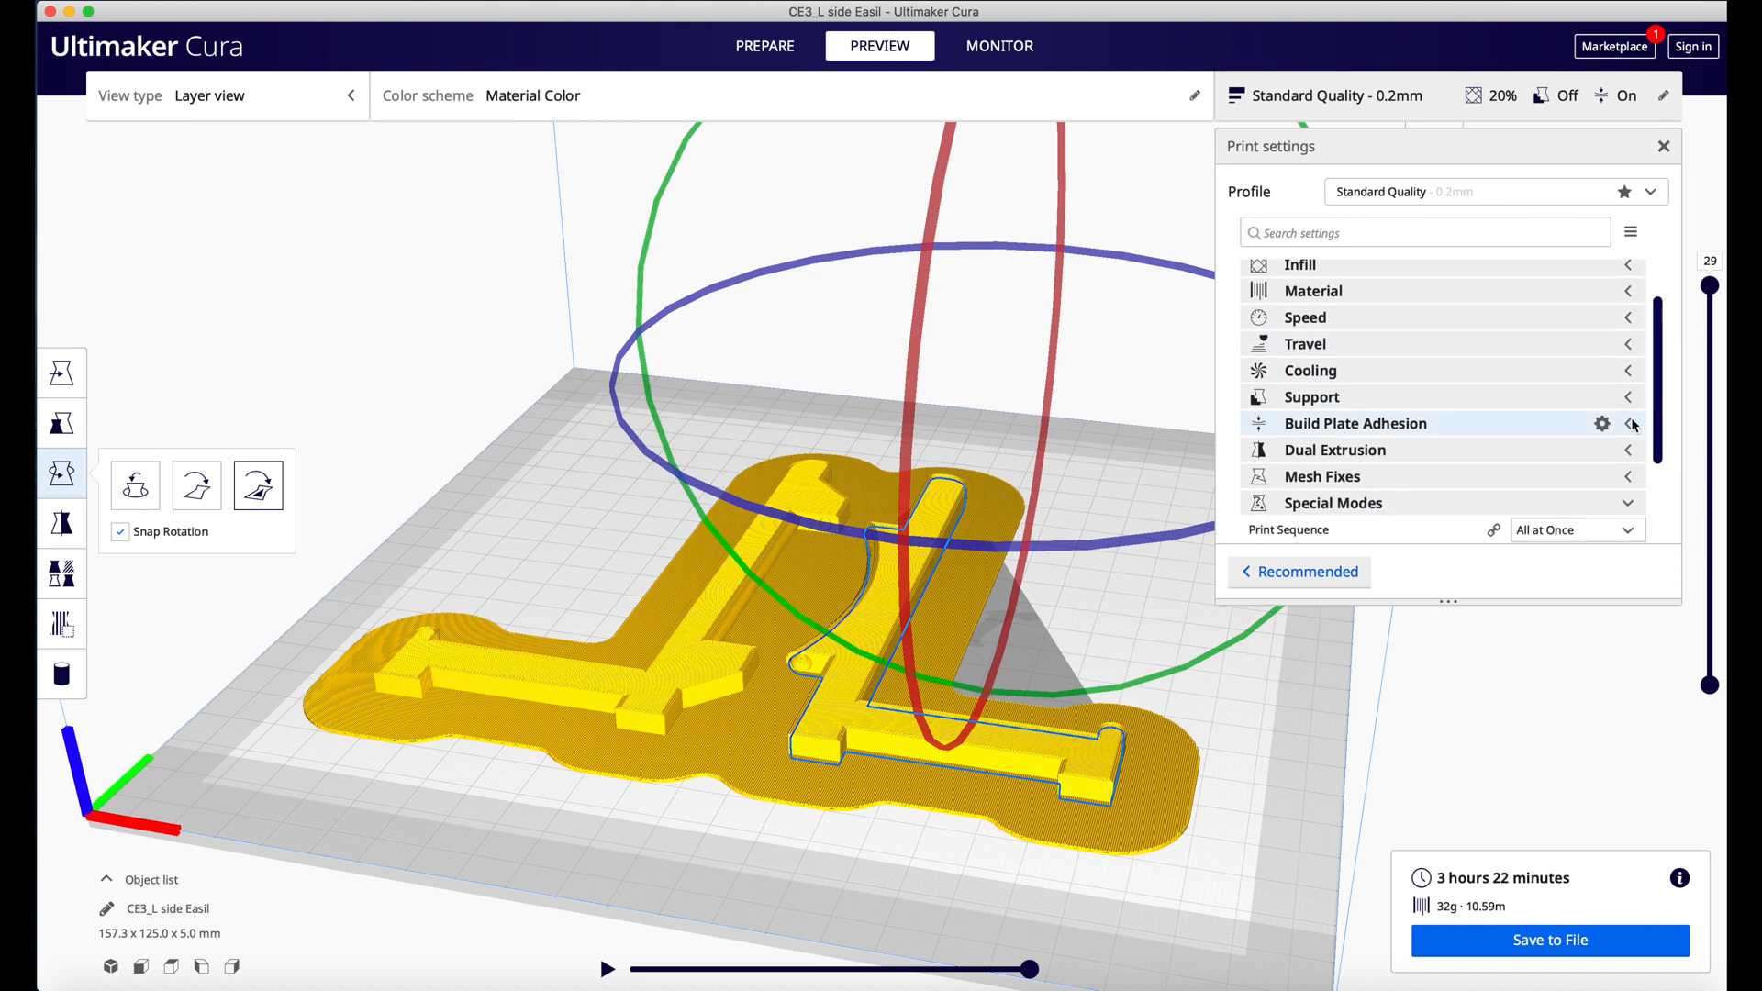
# Set Build Plate Adhesion to None, inspect layers with the slider, and save the G-code.
pyautogui.click(1356, 422)
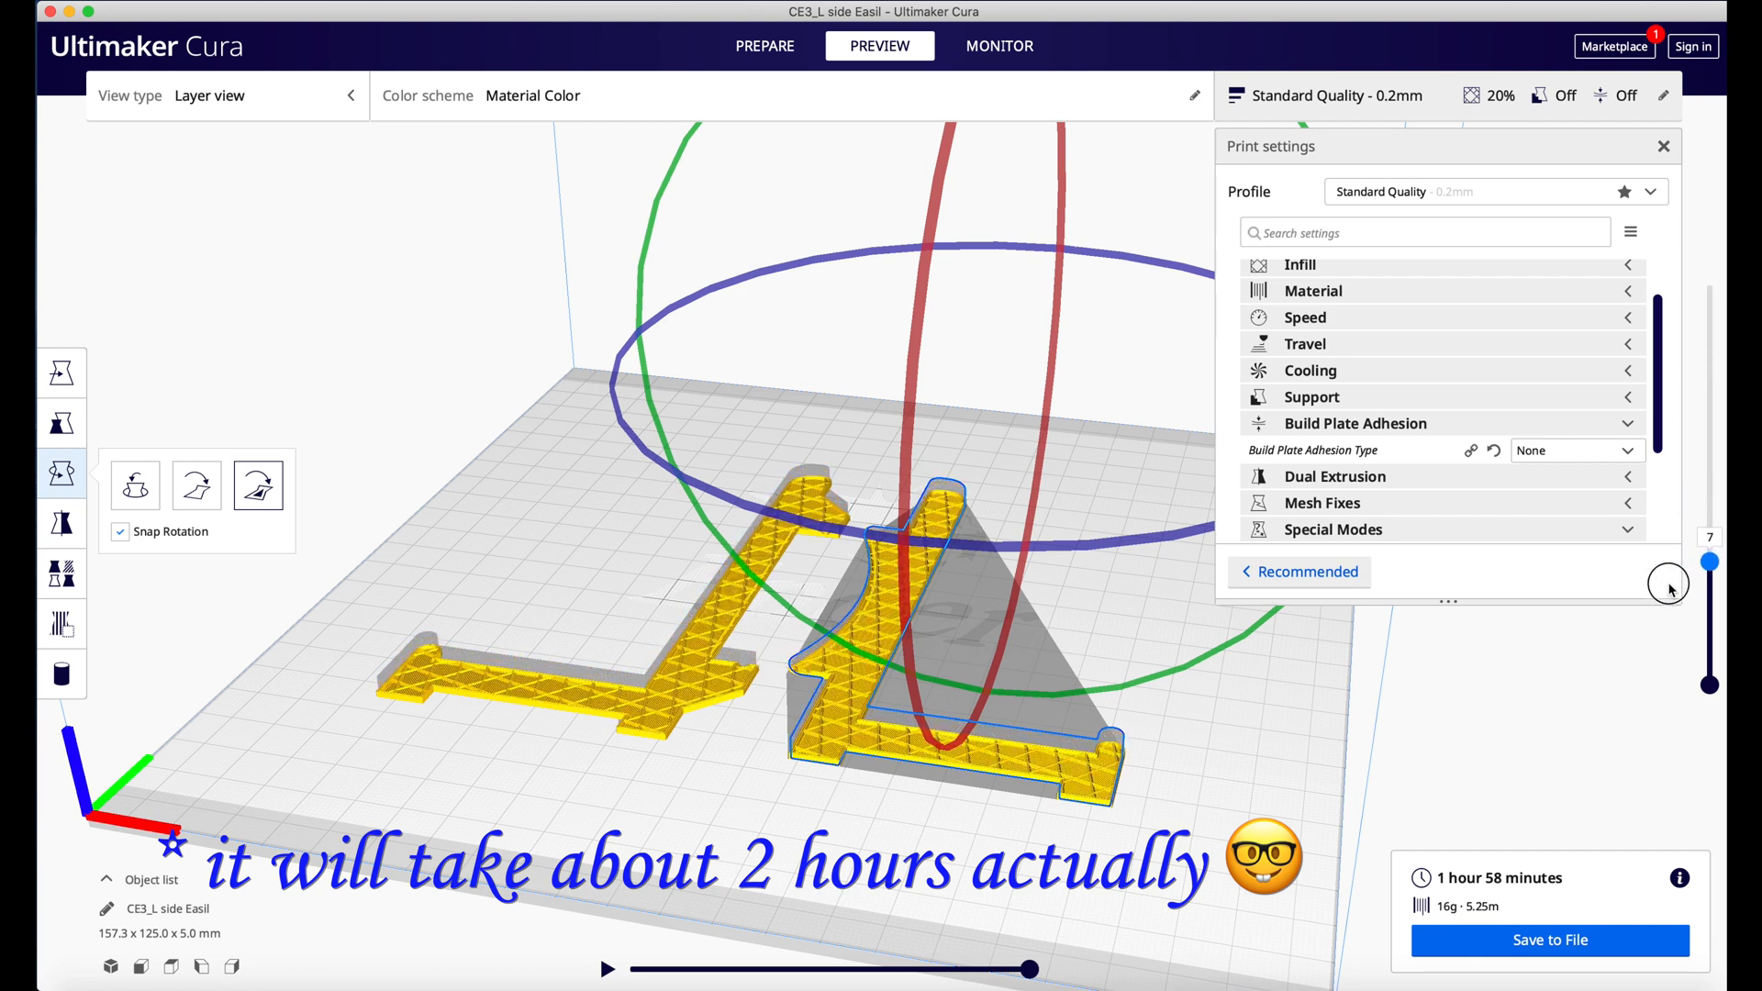
pyautogui.moveTo(1709, 562); pyautogui.dragTo(1709, 380)
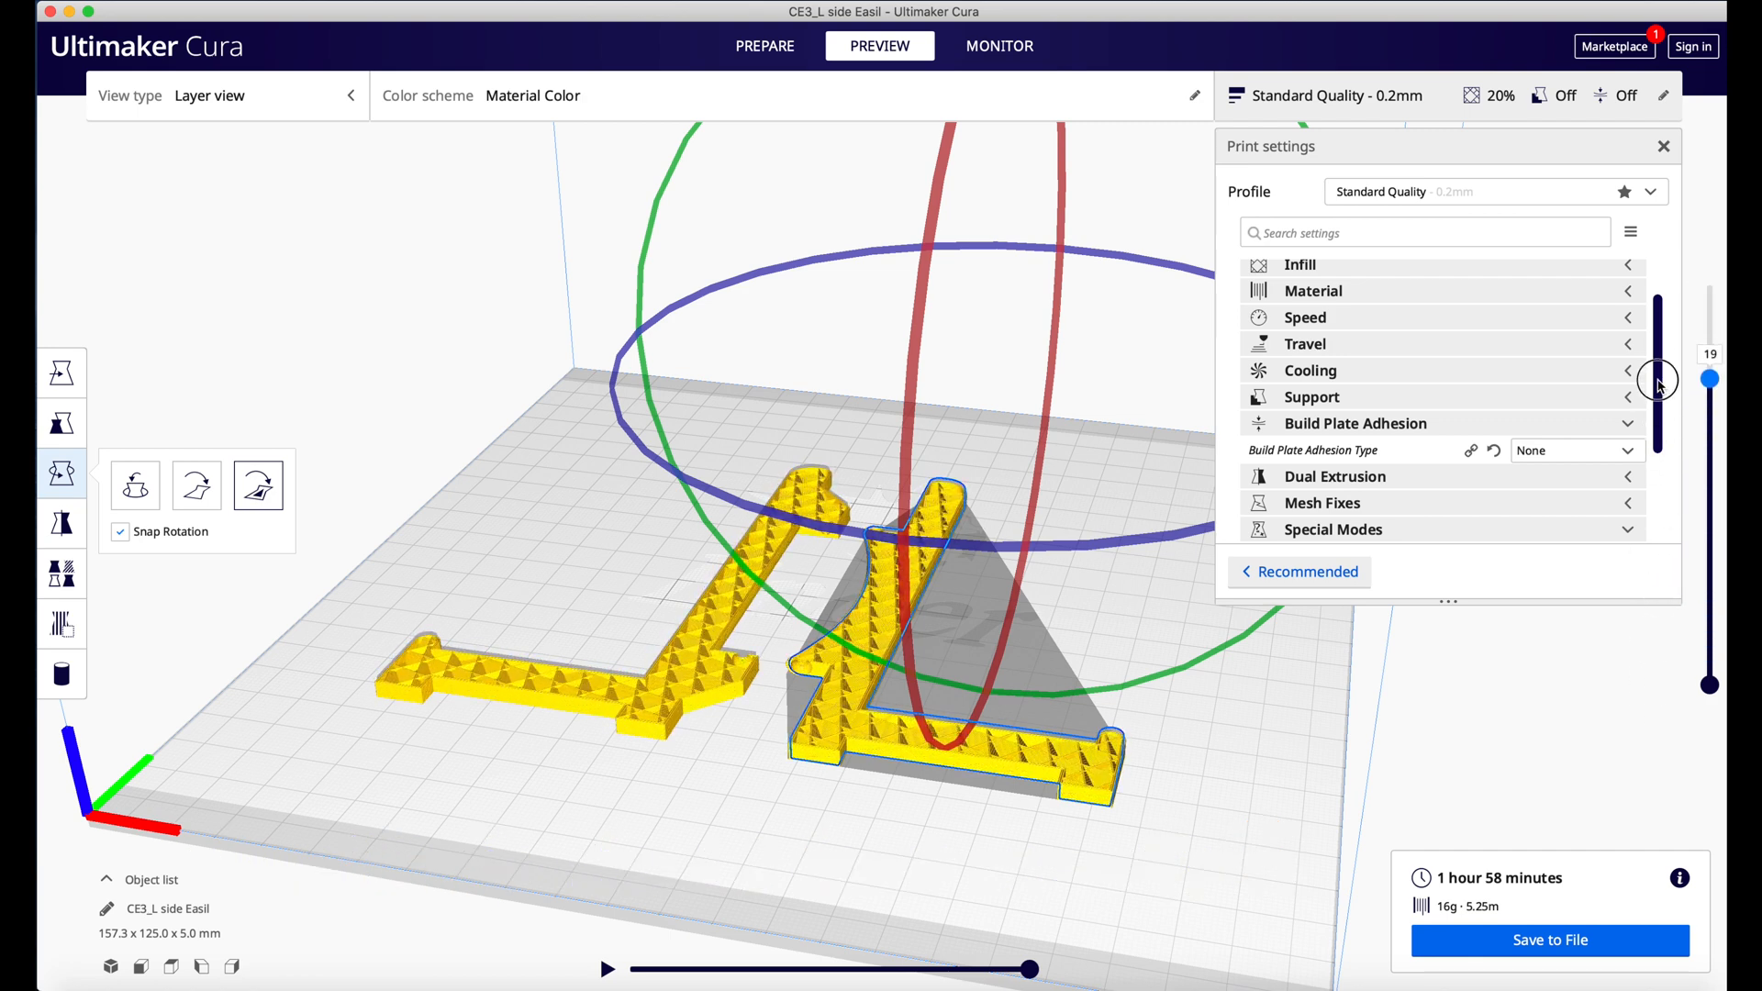
pyautogui.moveTo(1709, 380); pyautogui.dragTo(1708, 286)
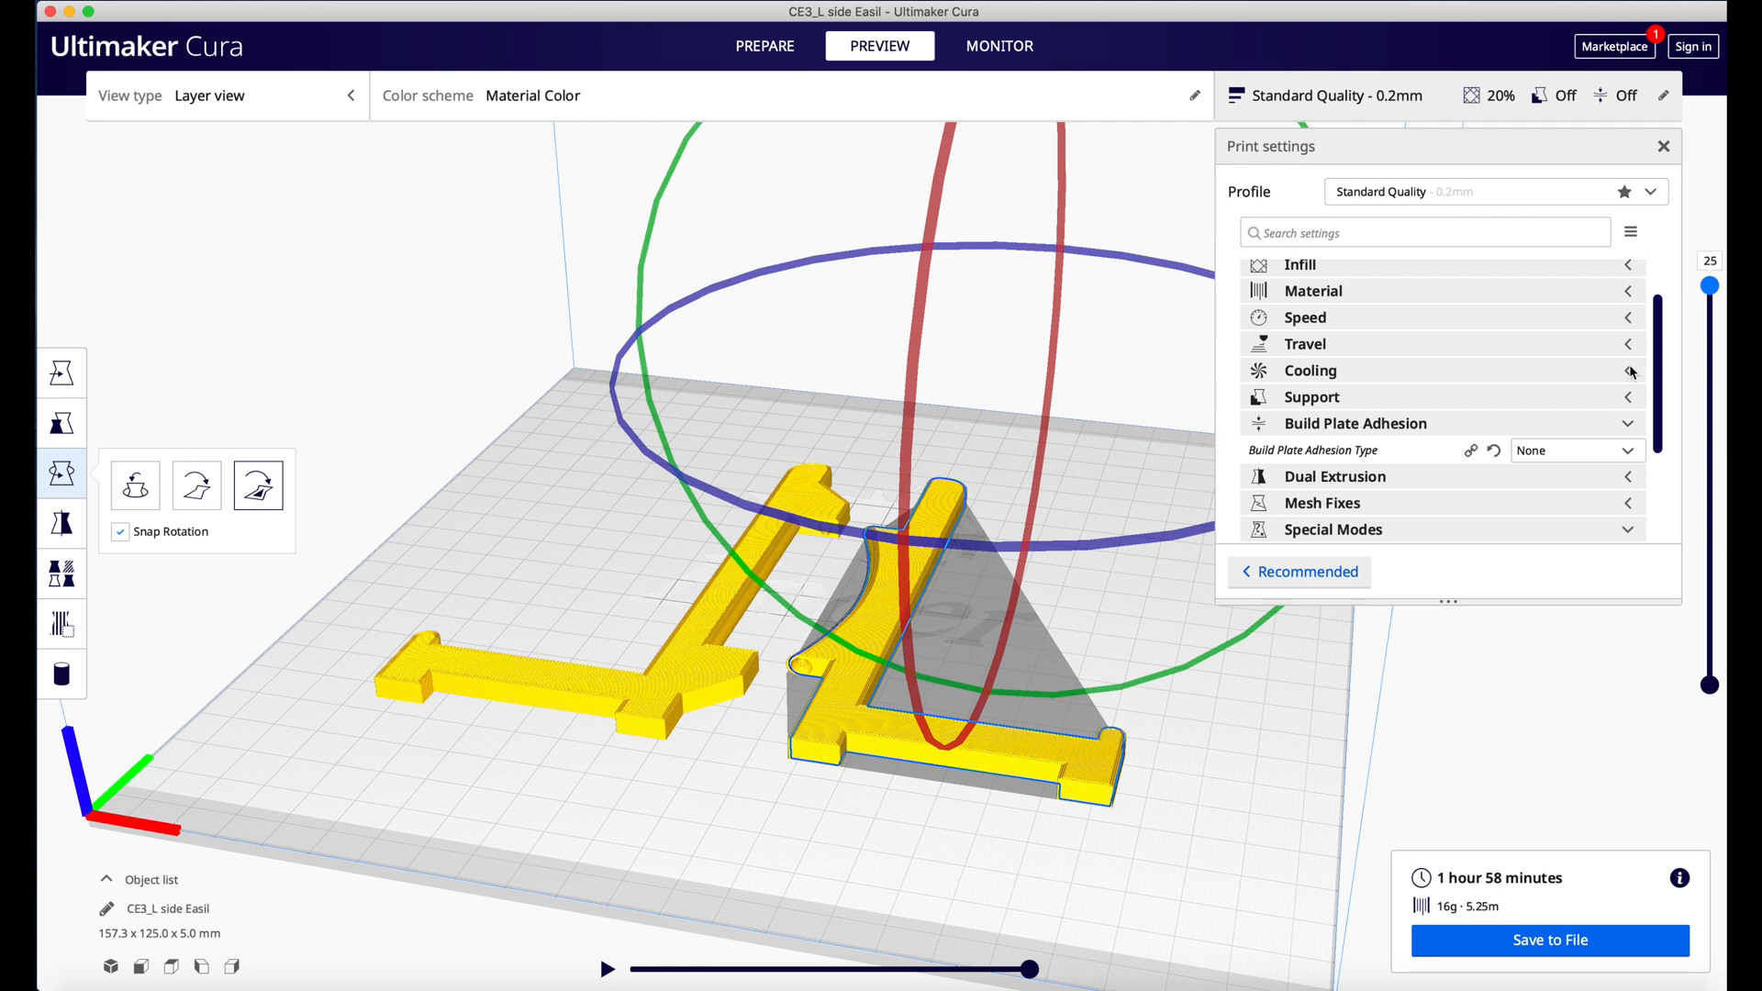
pyautogui.moveTo(1550, 941)
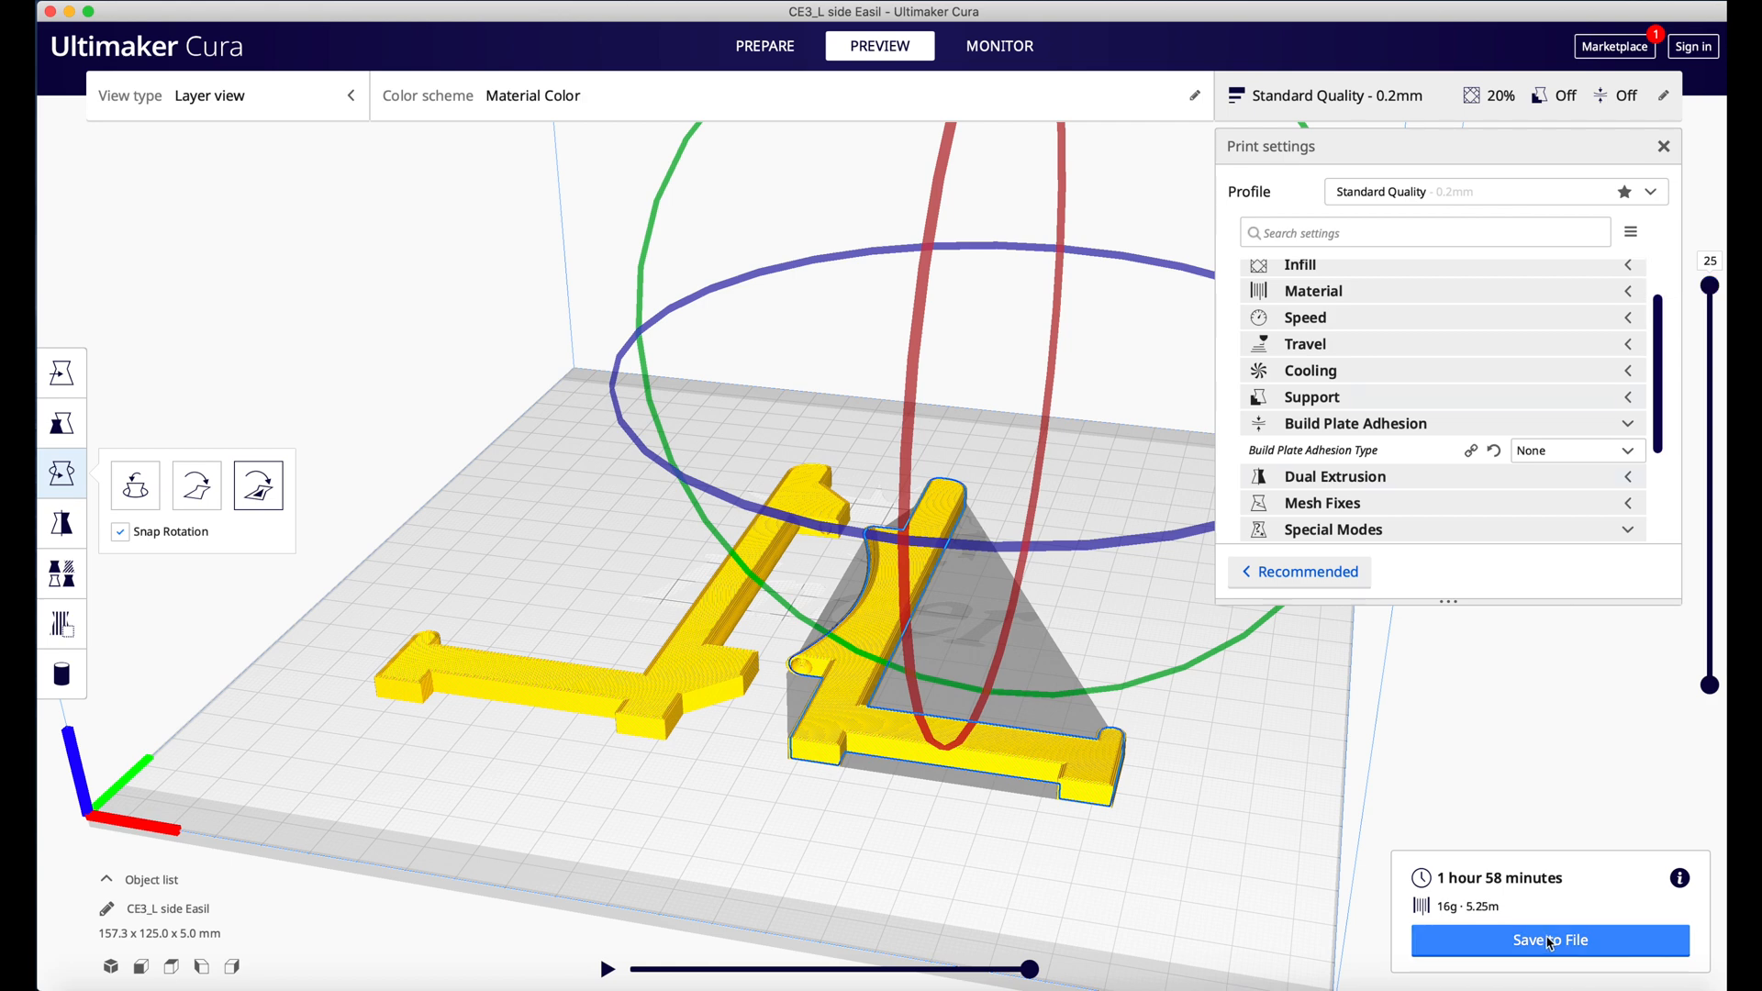
pyautogui.click(1548, 941)
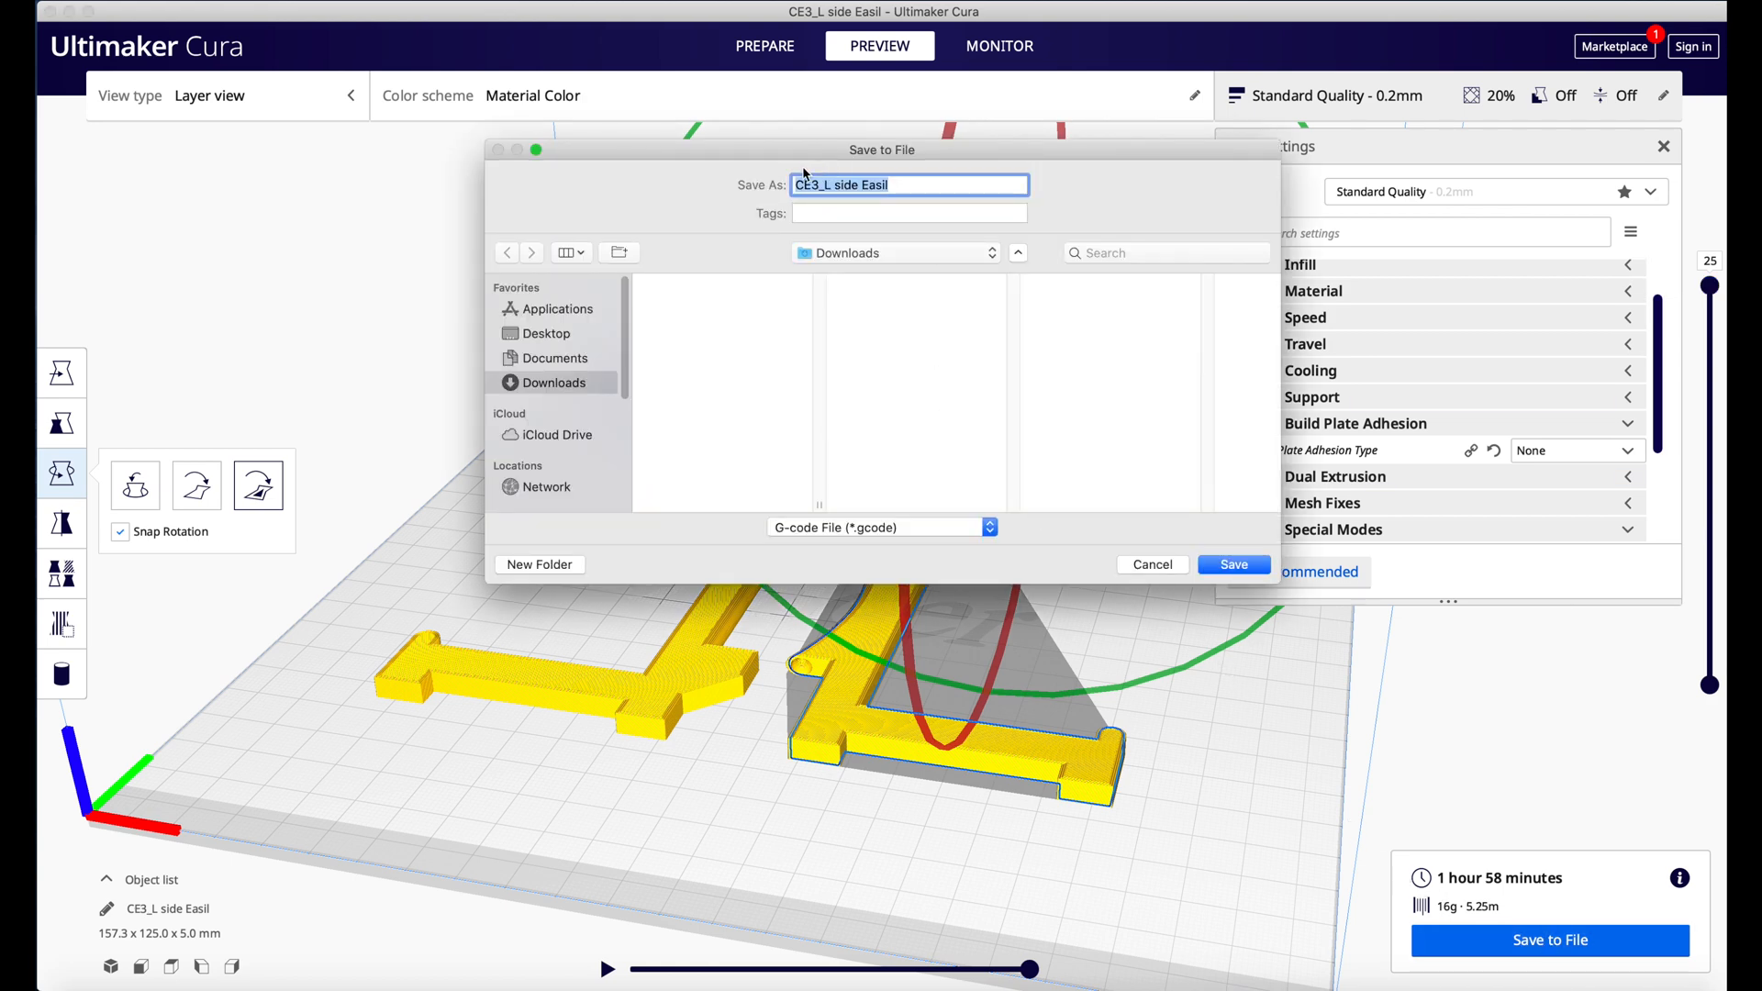